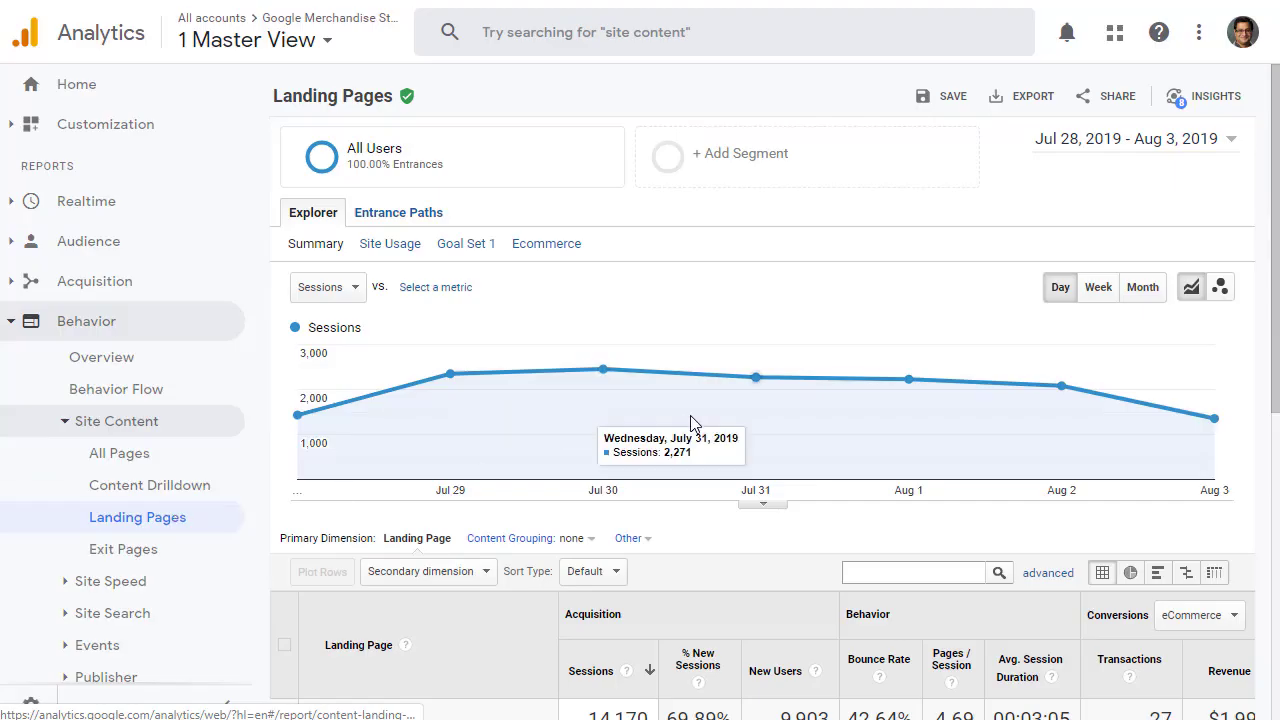
{"action": "mouse_move", "coordinate": [137, 517]}
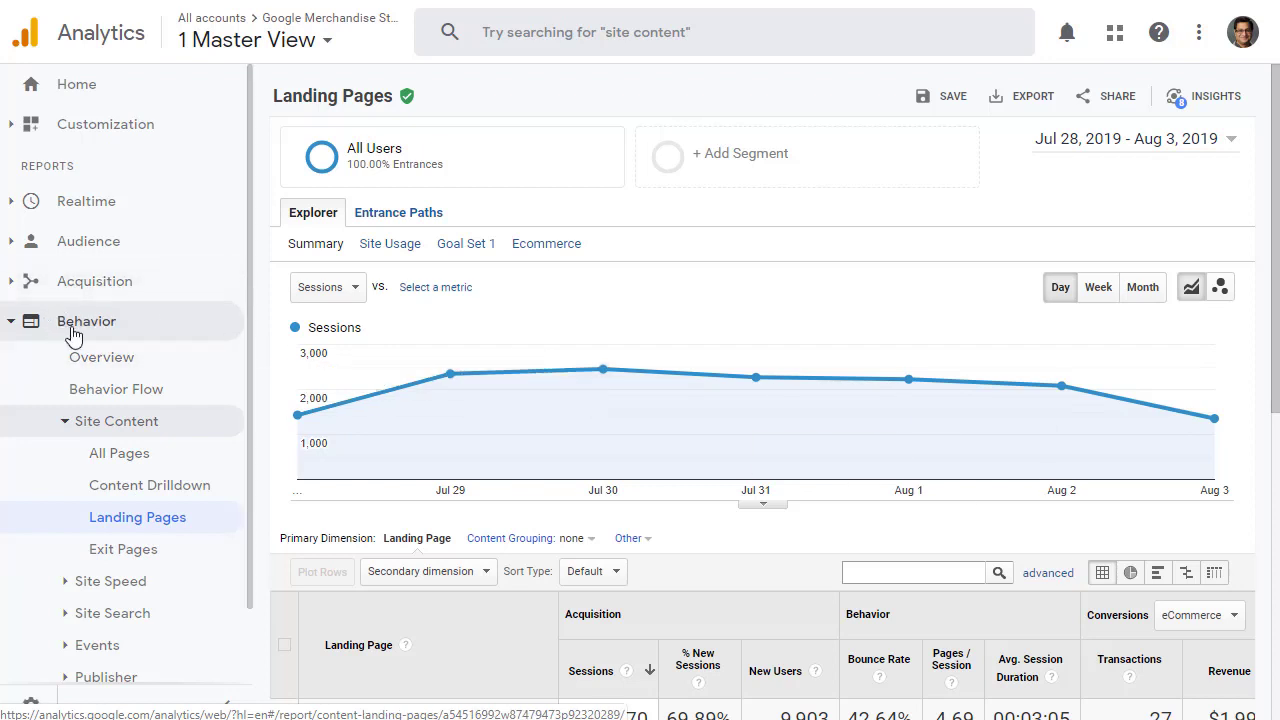
{"action": "mouse_move", "coordinate": [152, 527]}
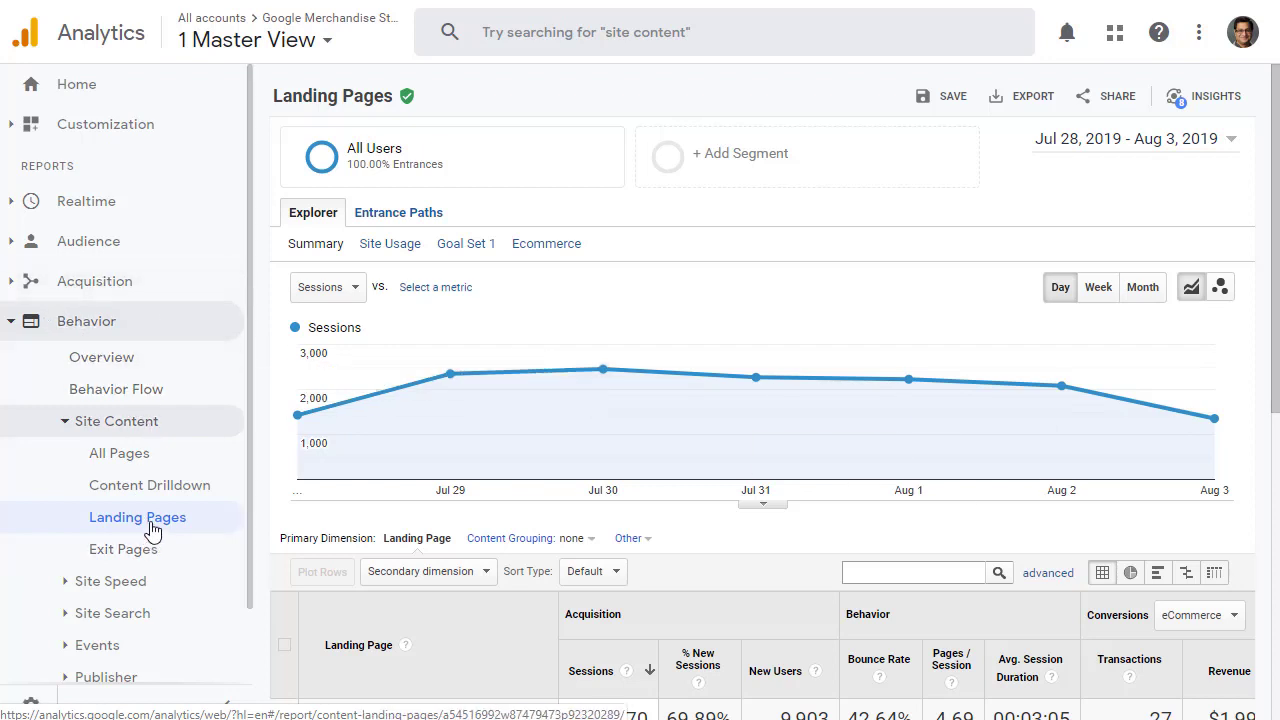
{"action": "mouse_move", "coordinate": [152, 530]}
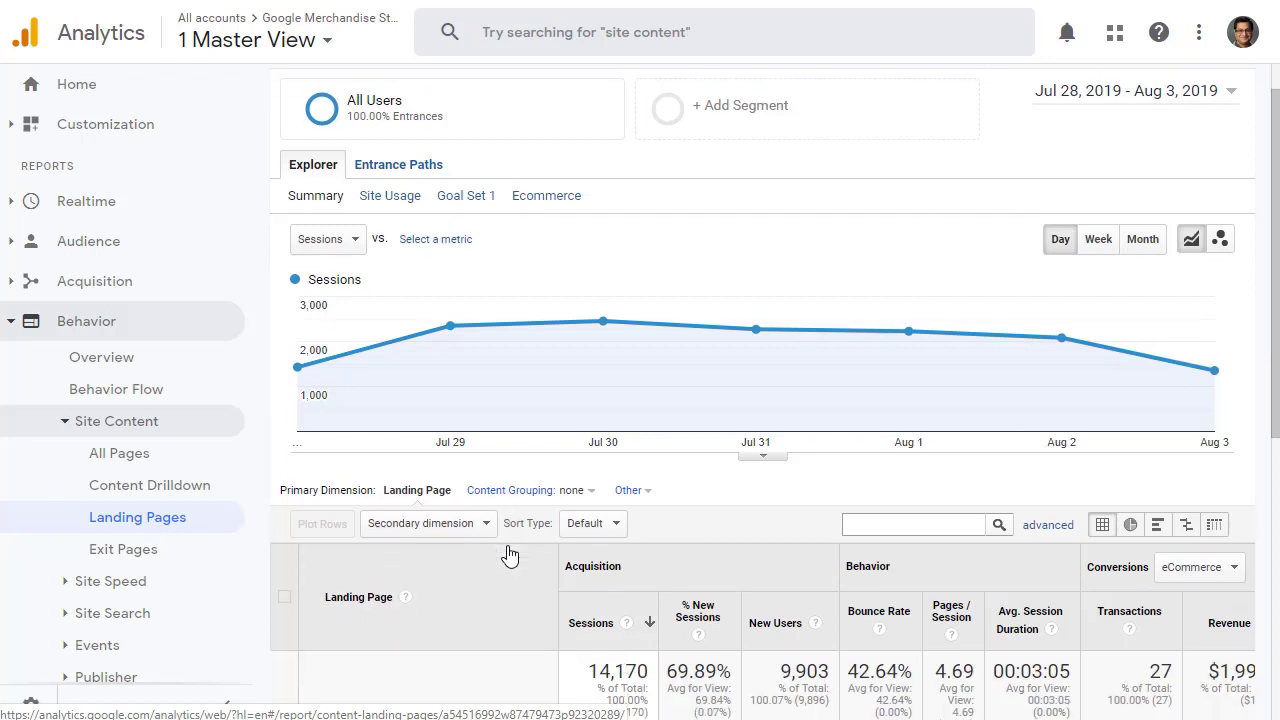
Drill the Landing Pages report down to the /home page (7,756 sessions).
{"action": "scroll", "scroll_direction": "down", "scroll_amount": 3}
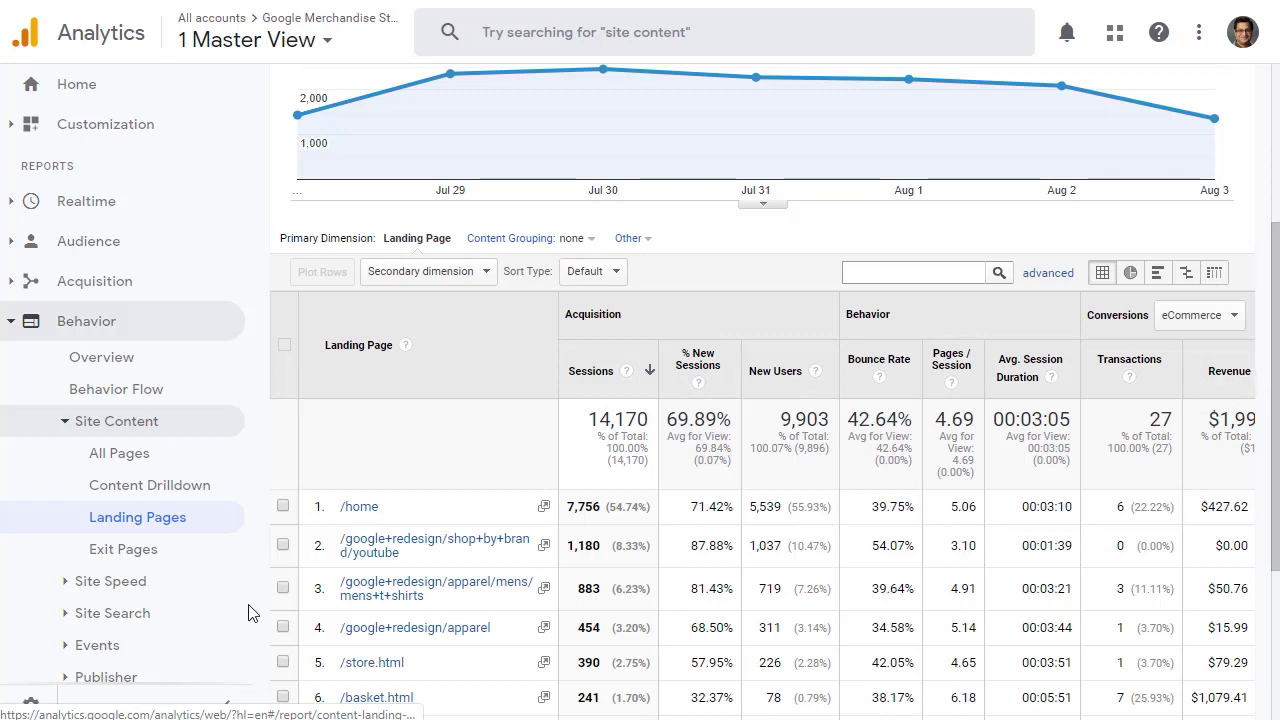
{"action": "mouse_move", "coordinate": [755, 417]}
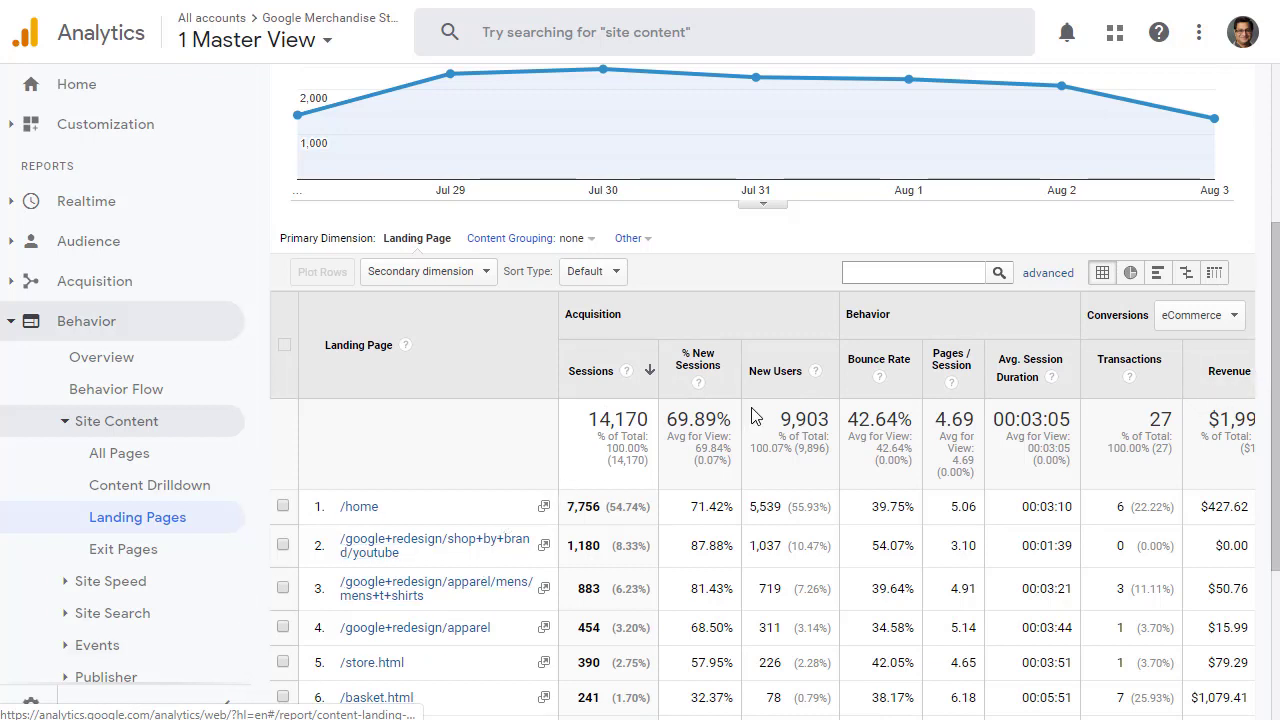
{"action": "mouse_move", "coordinate": [358, 510]}
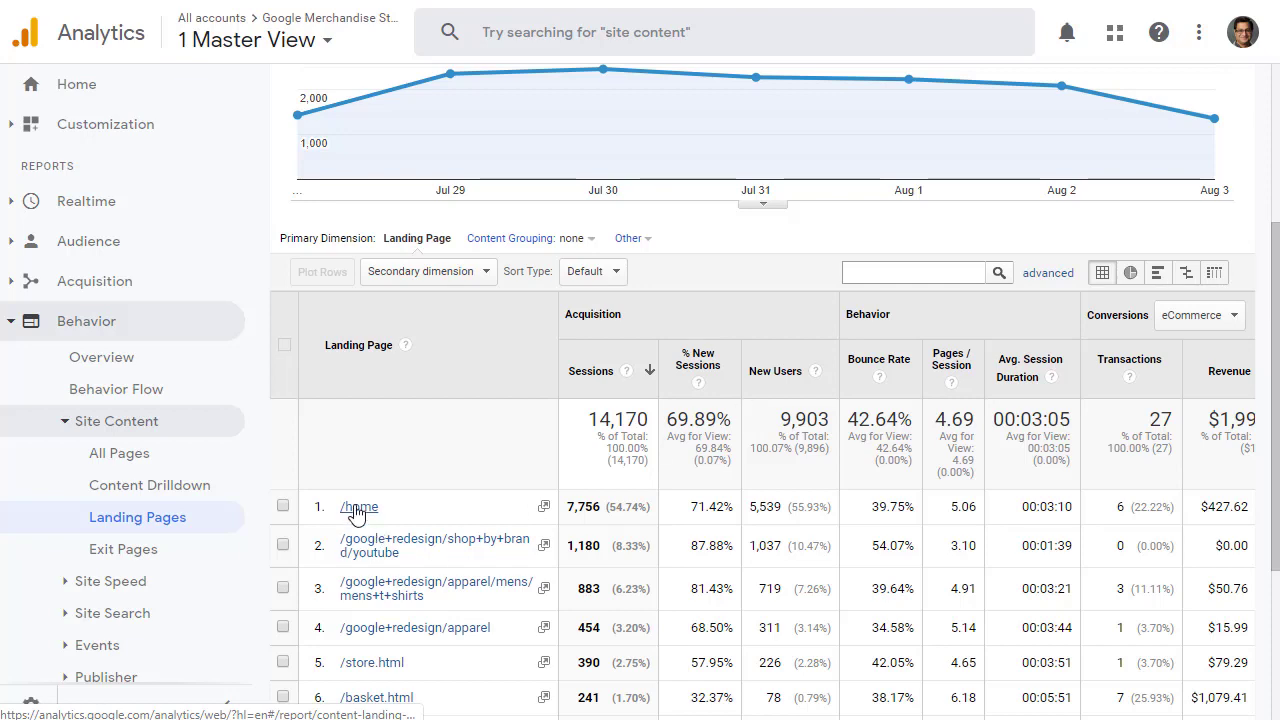
{"action": "left_click", "coordinate": [358, 507]}
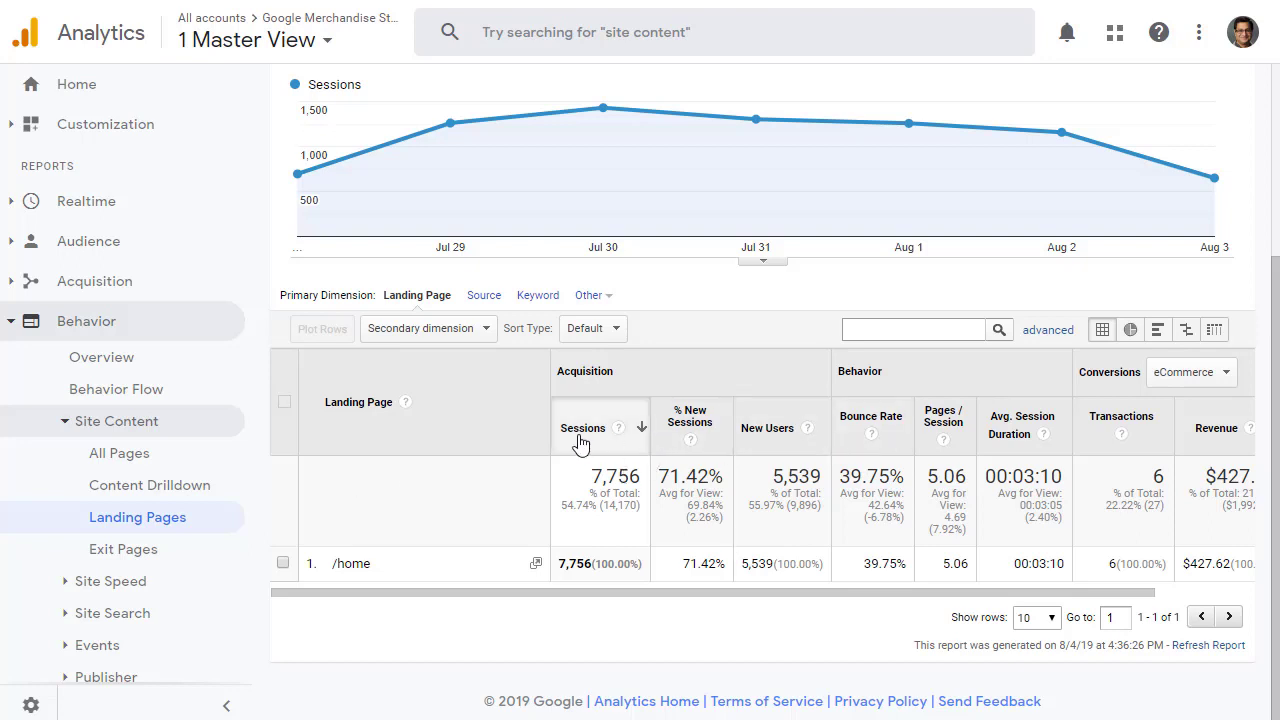
{"action": "scroll", "scroll_direction": "right", "scroll_amount": 3}
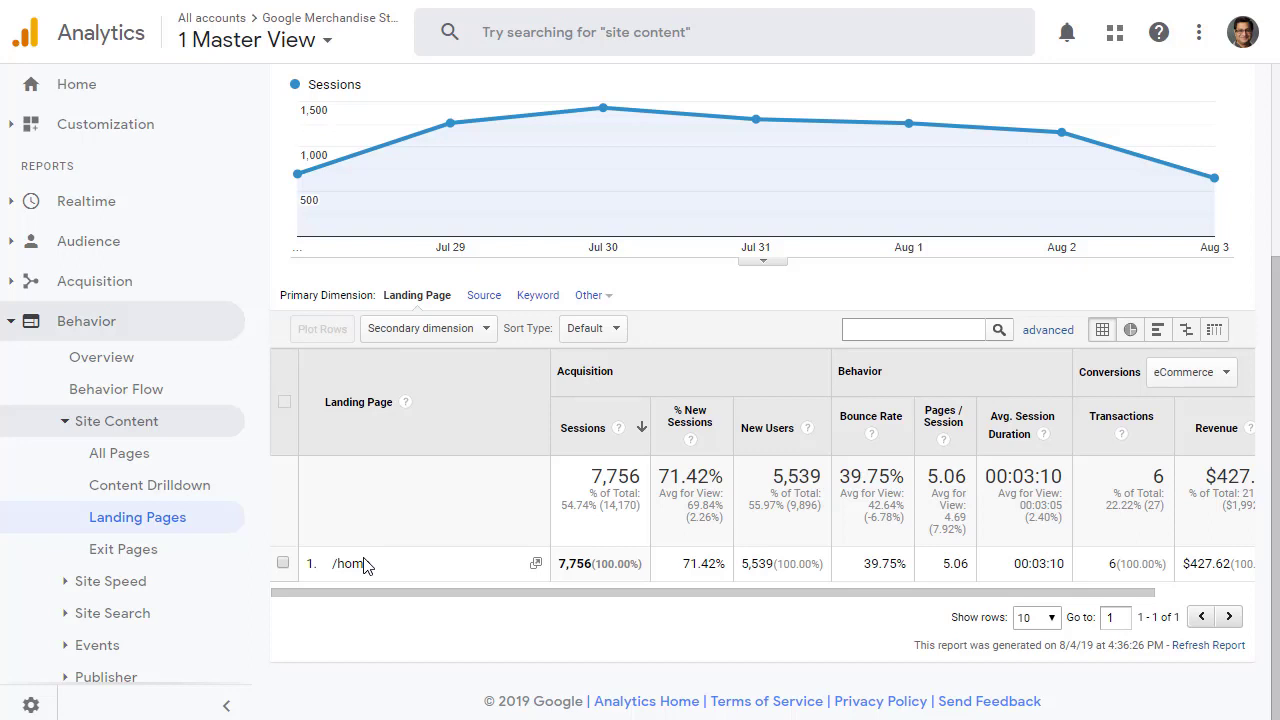
{"action": "mouse_move", "coordinate": [105, 124]}
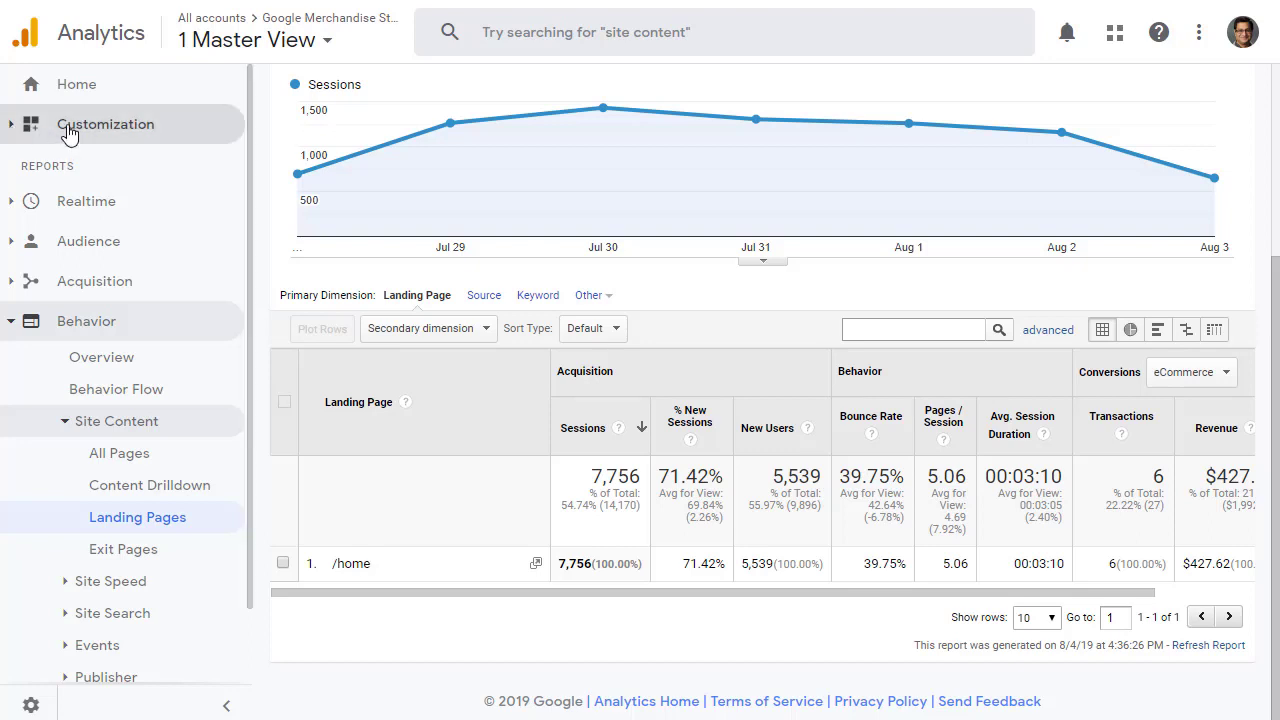
{"action": "mouse_move", "coordinate": [14, 131]}
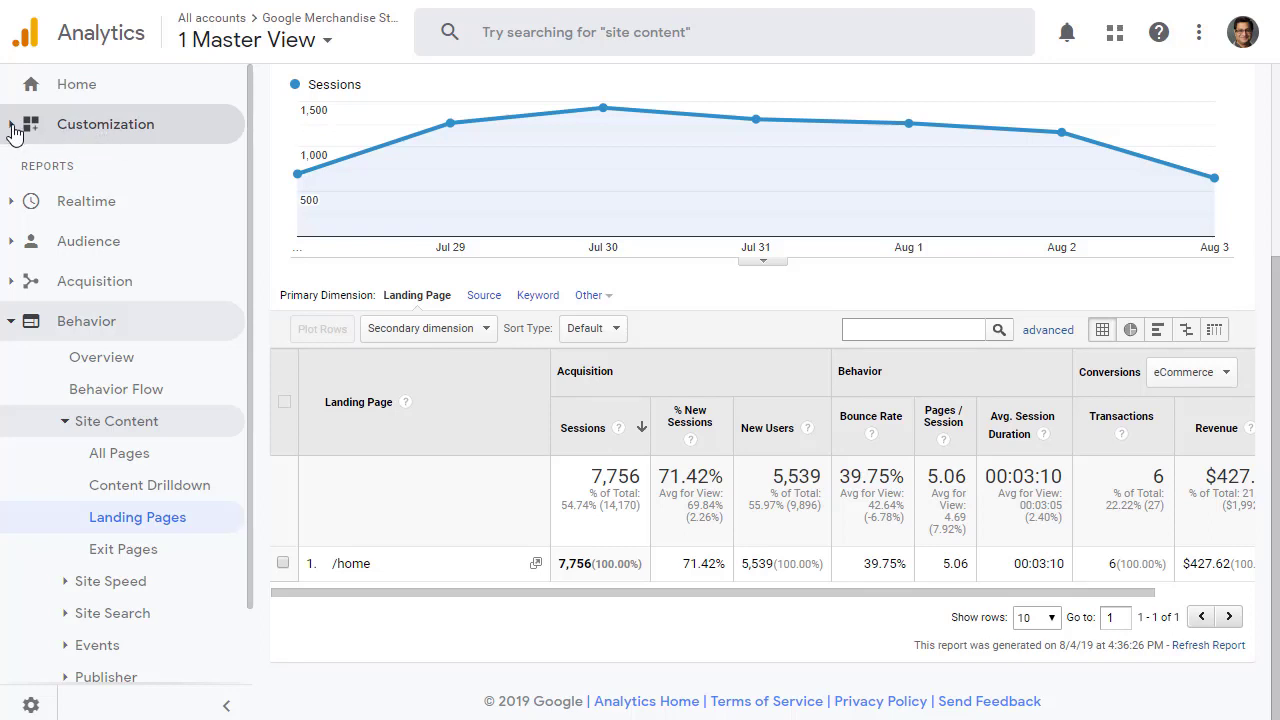
Show the Custom Reports list from the Customization section.
{"action": "left_click", "coordinate": [105, 124]}
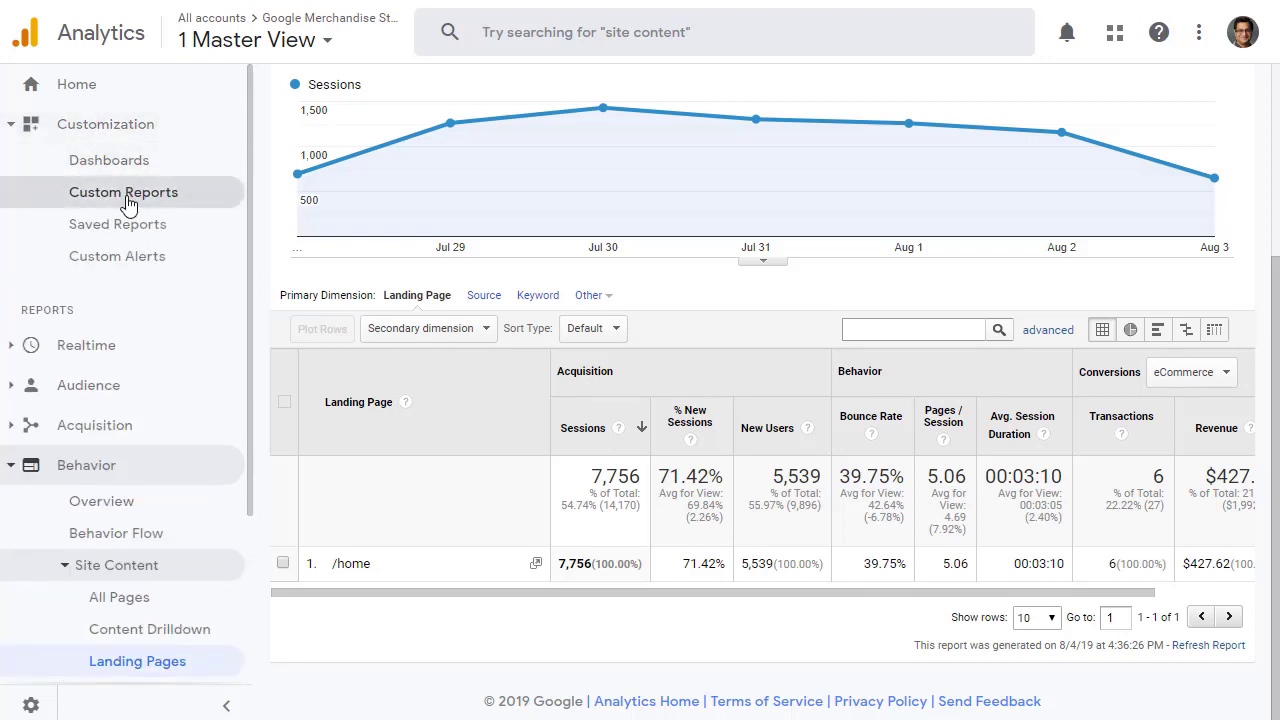
{"action": "left_click", "coordinate": [123, 192]}
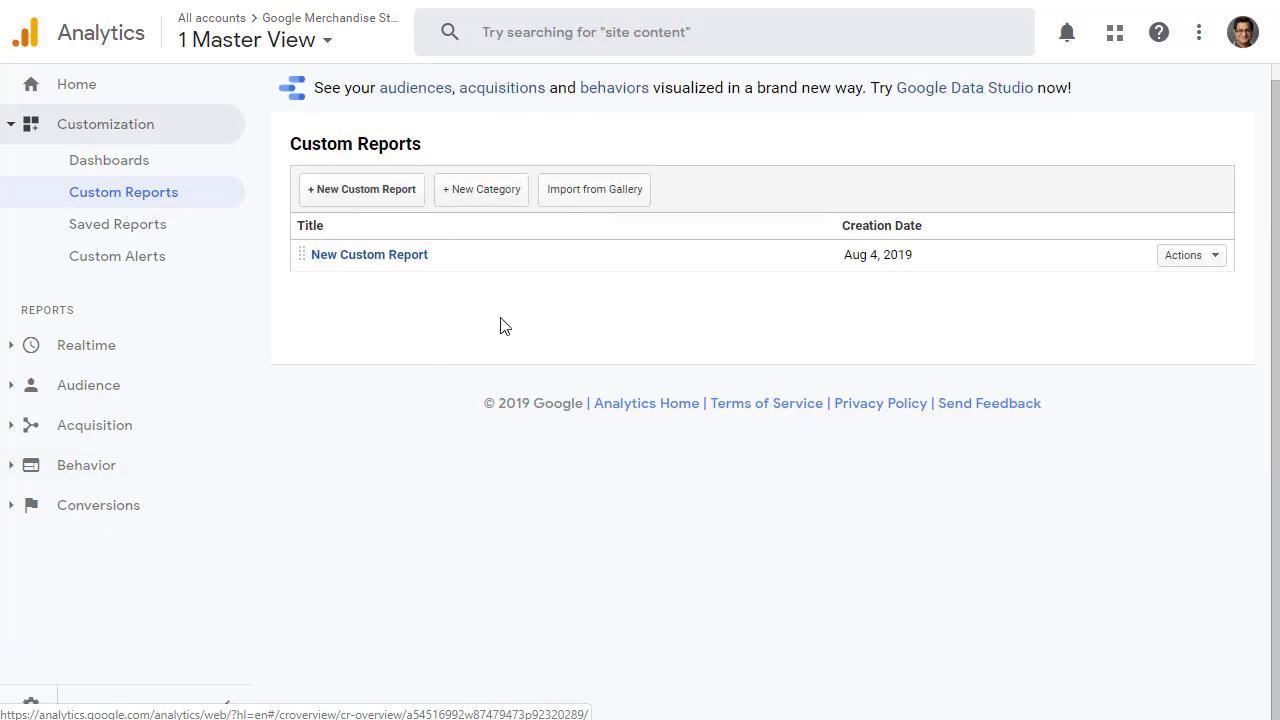
{"action": "mouse_move", "coordinate": [361, 189]}
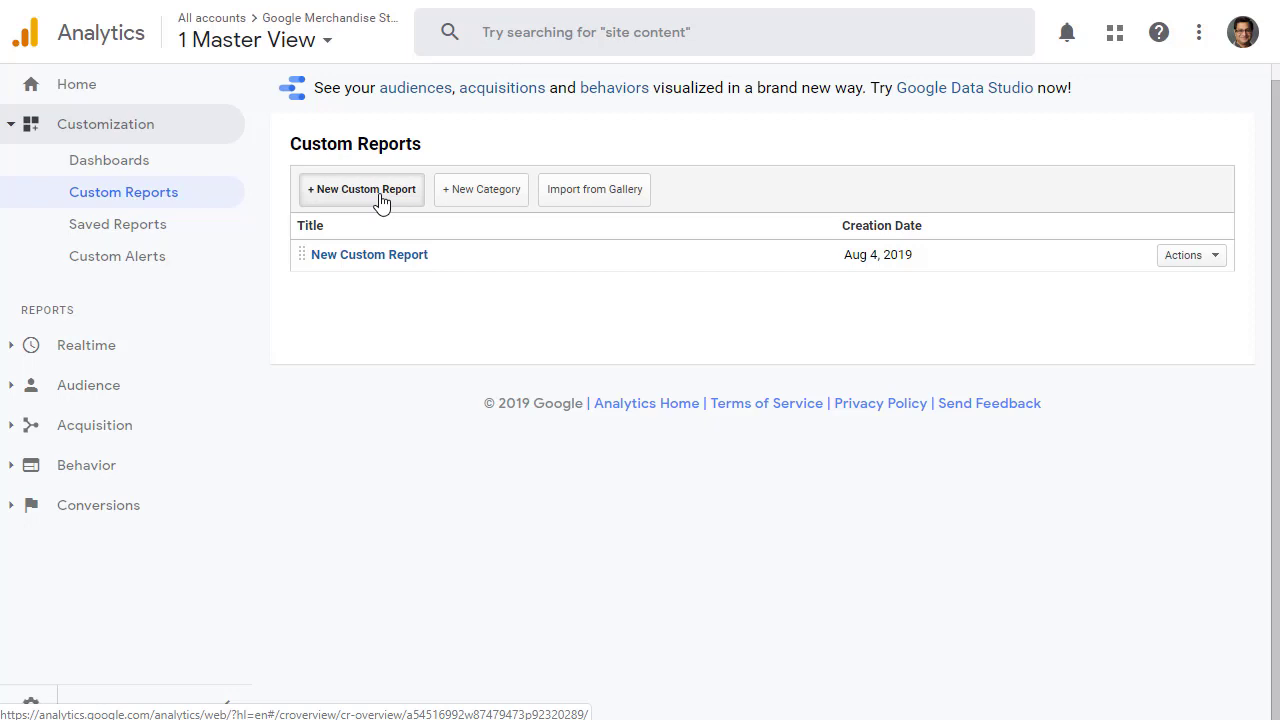
Create a custom report titled 'Landing Page - Optizent' with tab 'Landing Page Drilldown'.
{"action": "left_click", "coordinate": [361, 189]}
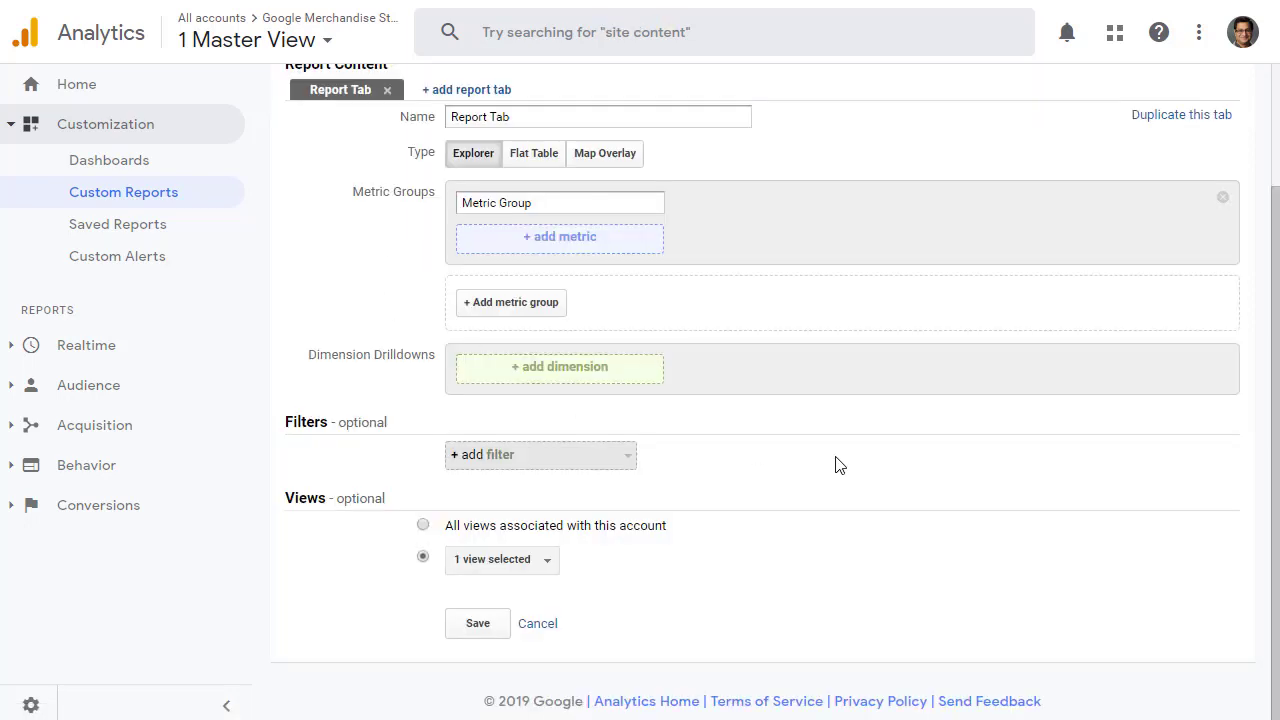
{"action": "mouse_move", "coordinate": [700, 357]}
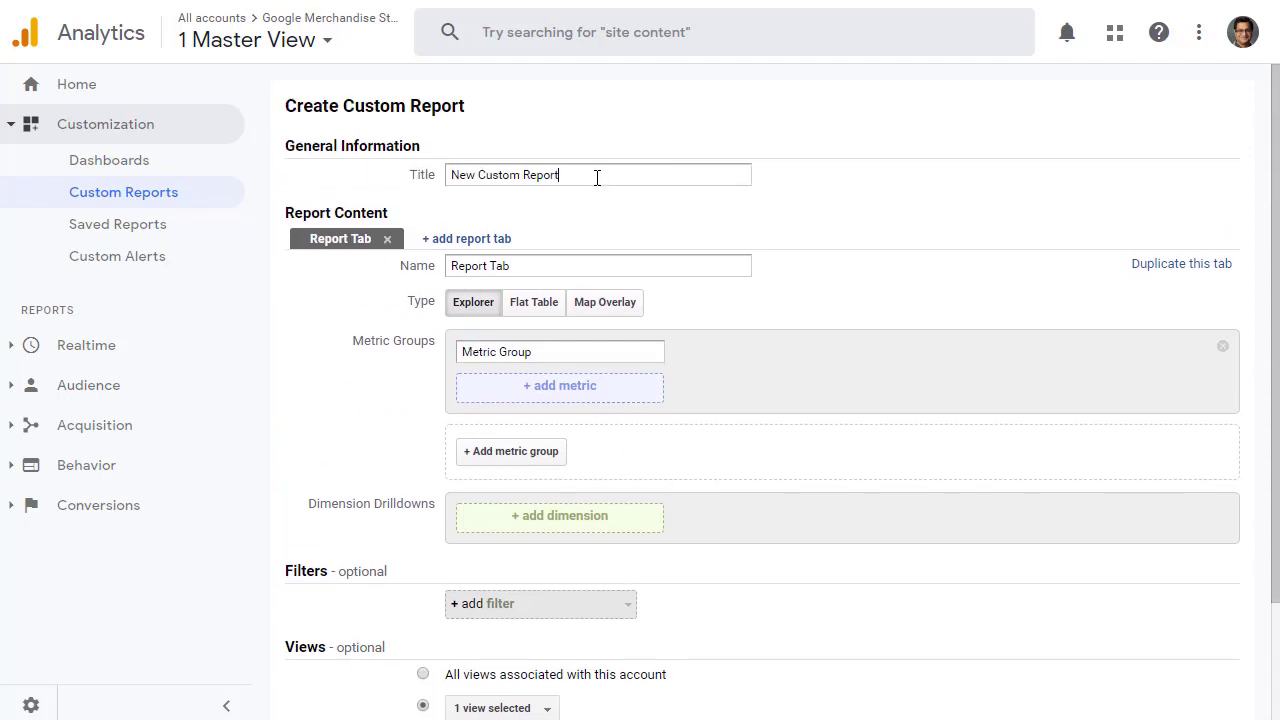
{"action": "double_click", "coordinate": [505, 174]}
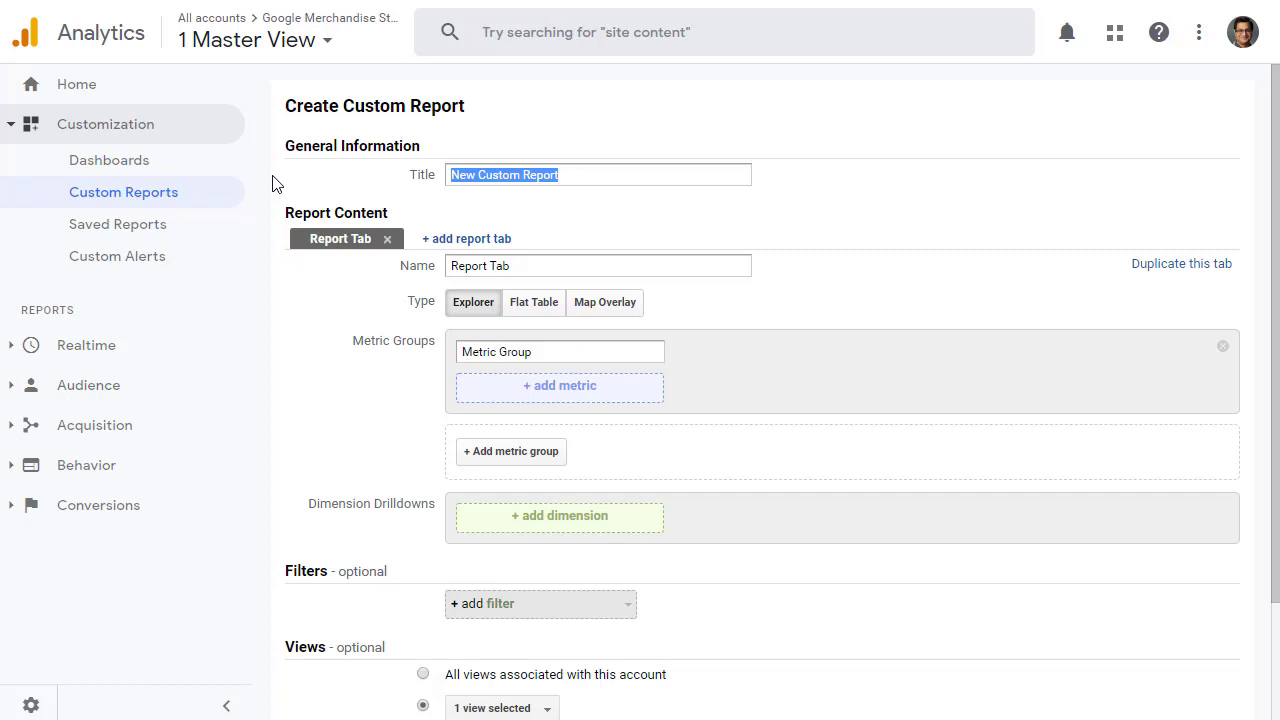
{"action": "type", "text": "Landing Page - Optizent"}
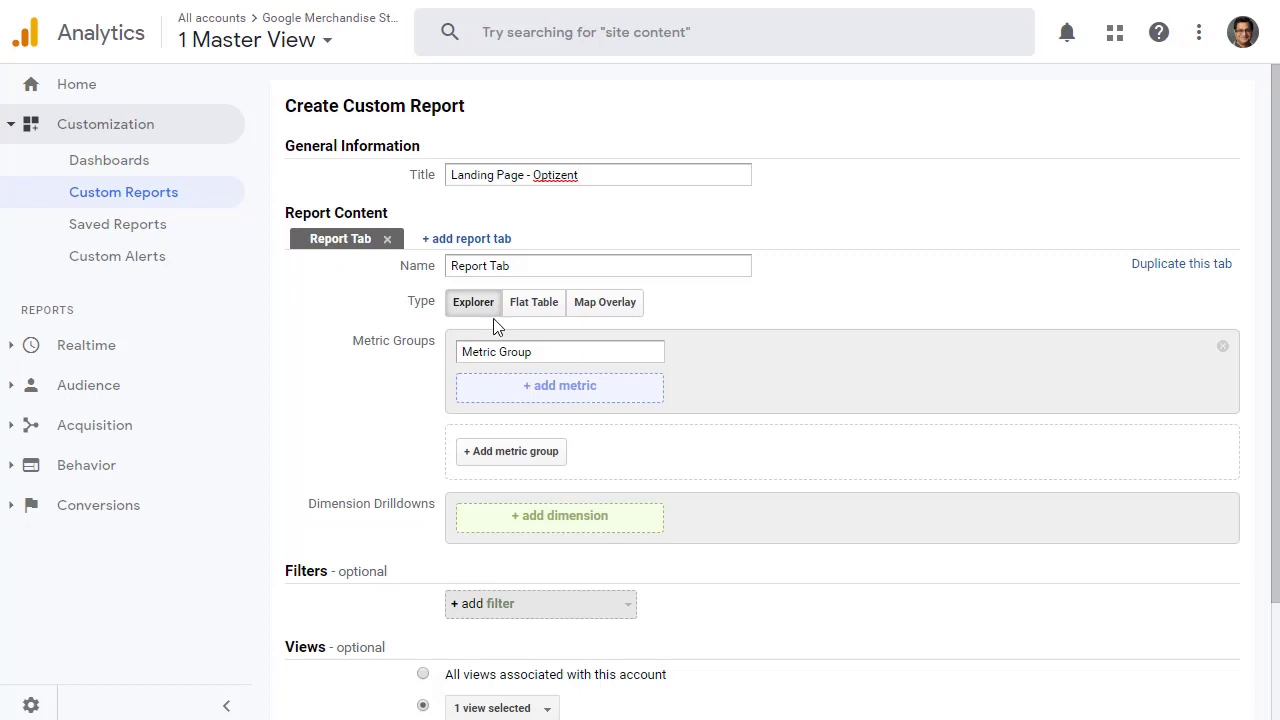
{"action": "mouse_move", "coordinate": [457, 250]}
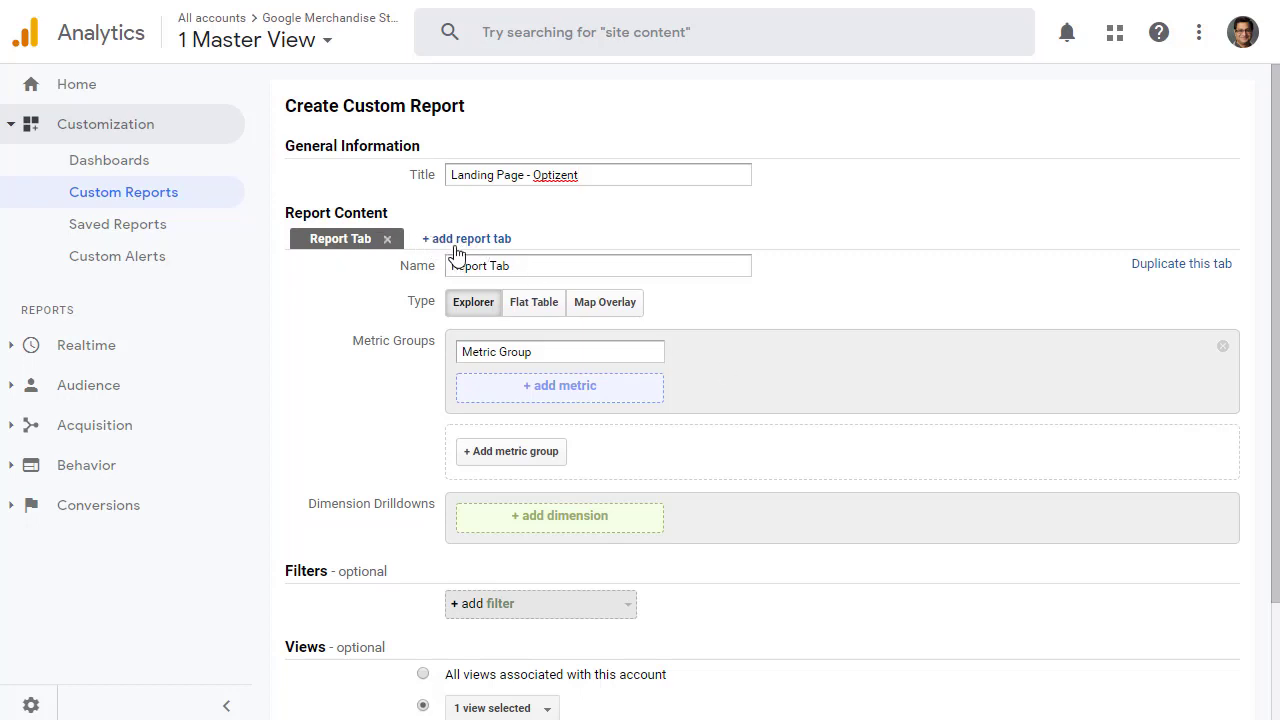
{"action": "mouse_move", "coordinate": [456, 252]}
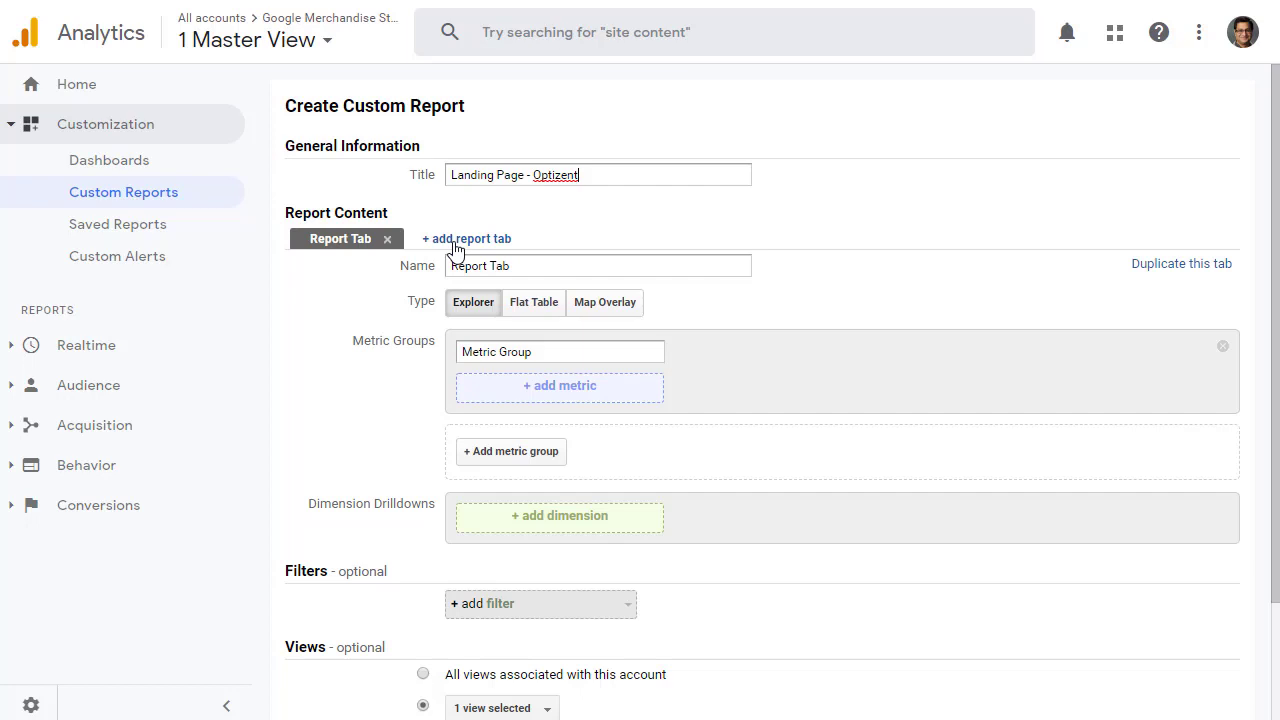
{"action": "mouse_move", "coordinate": [443, 260]}
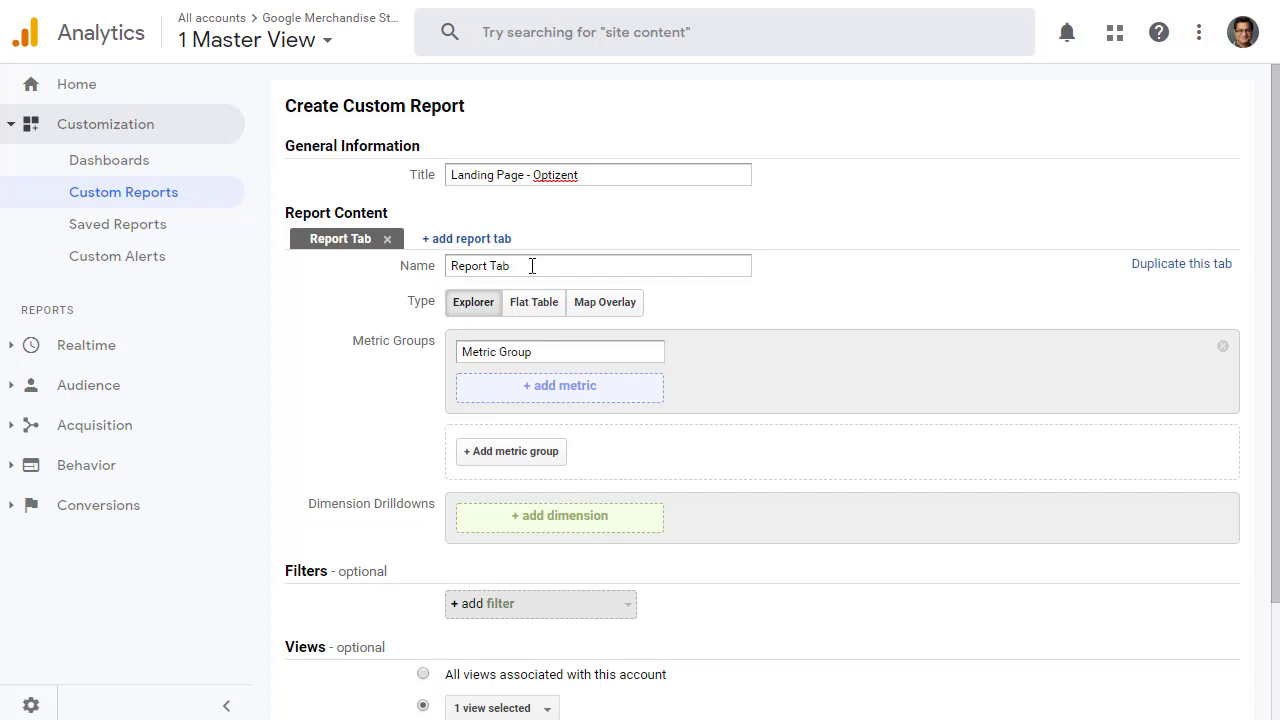
{"action": "triple_click", "coordinate": [490, 265]}
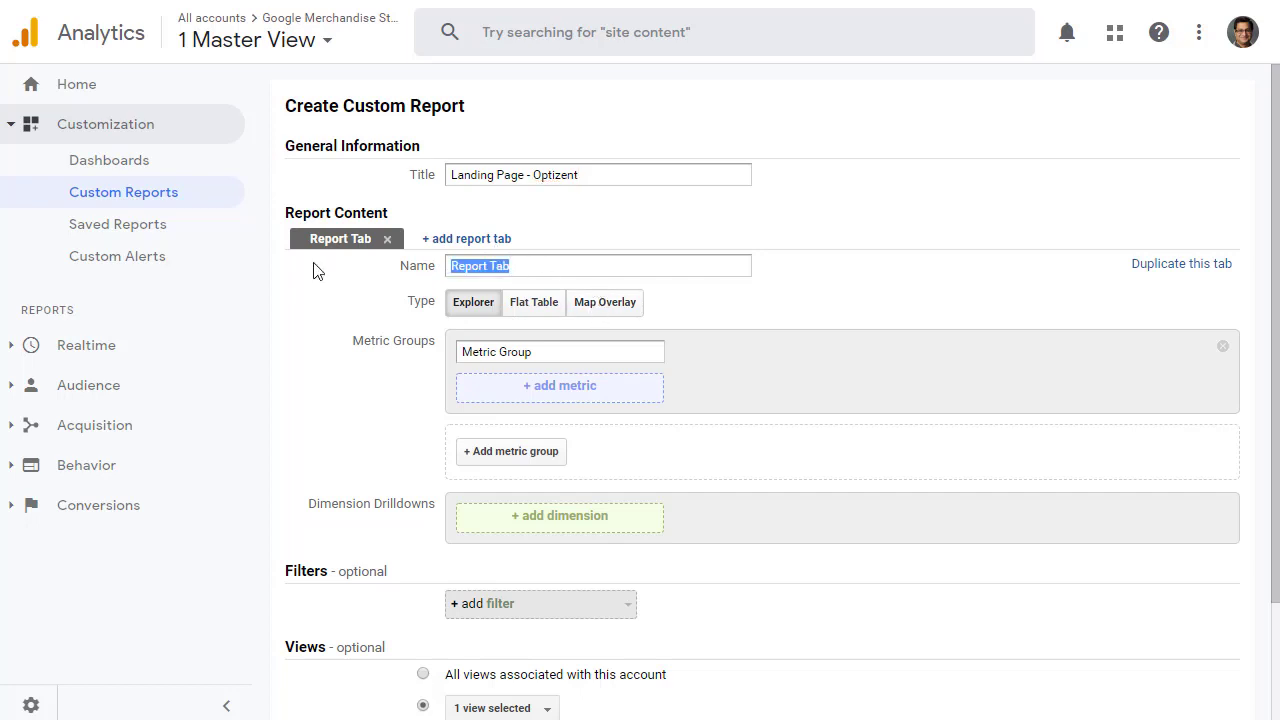
{"action": "type", "text": "Landing Page Drilldown"}
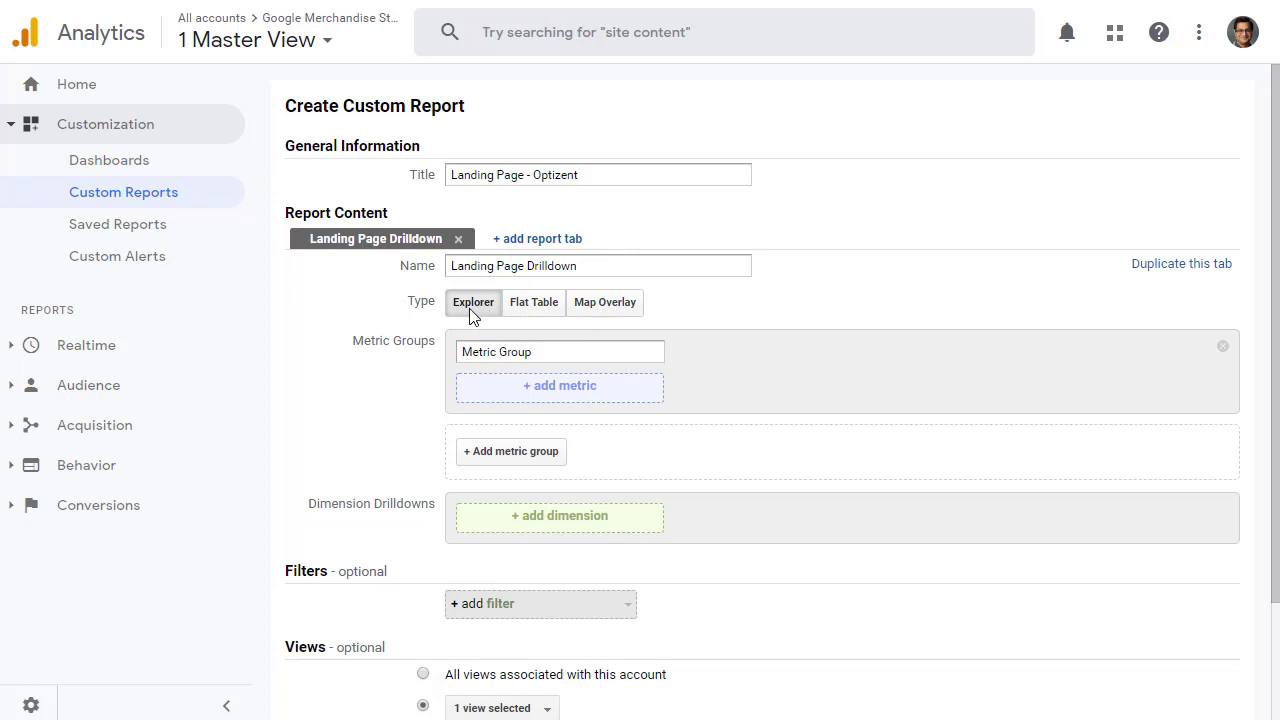
{"action": "mouse_move", "coordinate": [476, 318]}
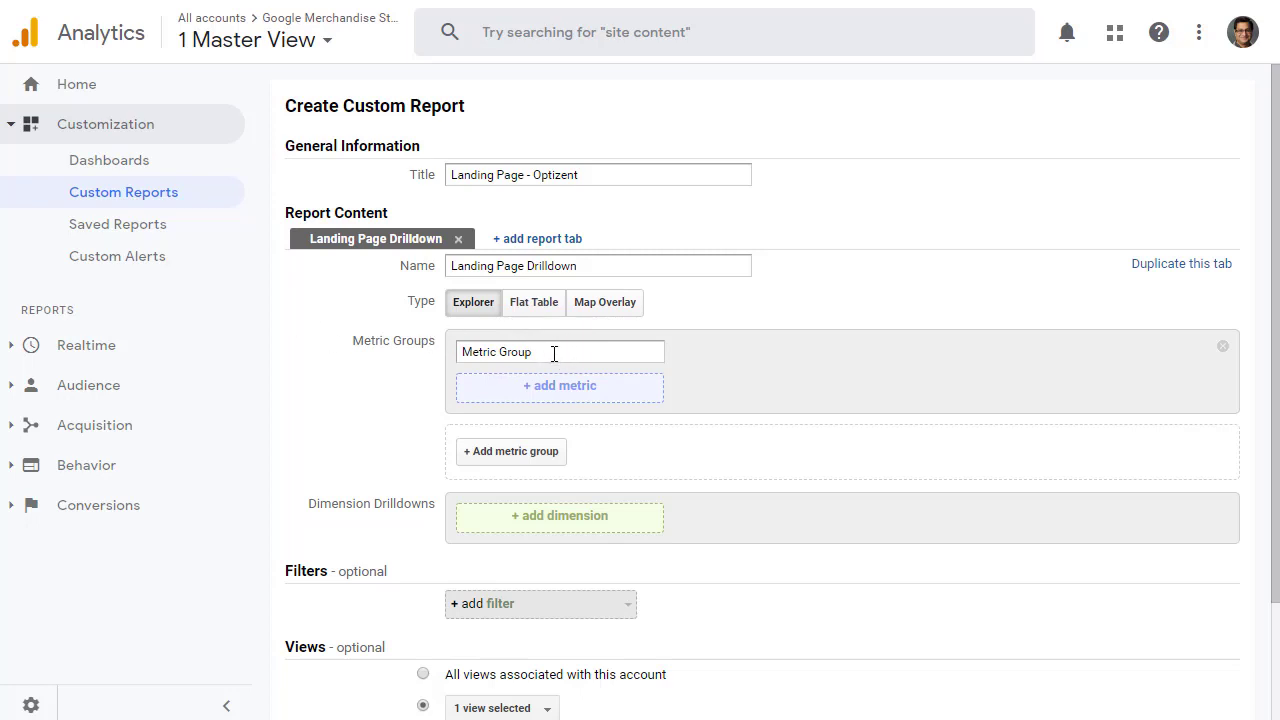
Name the metric group 'Default Group' and add Sessions as its first metric.
{"action": "type", "text": "Default"}
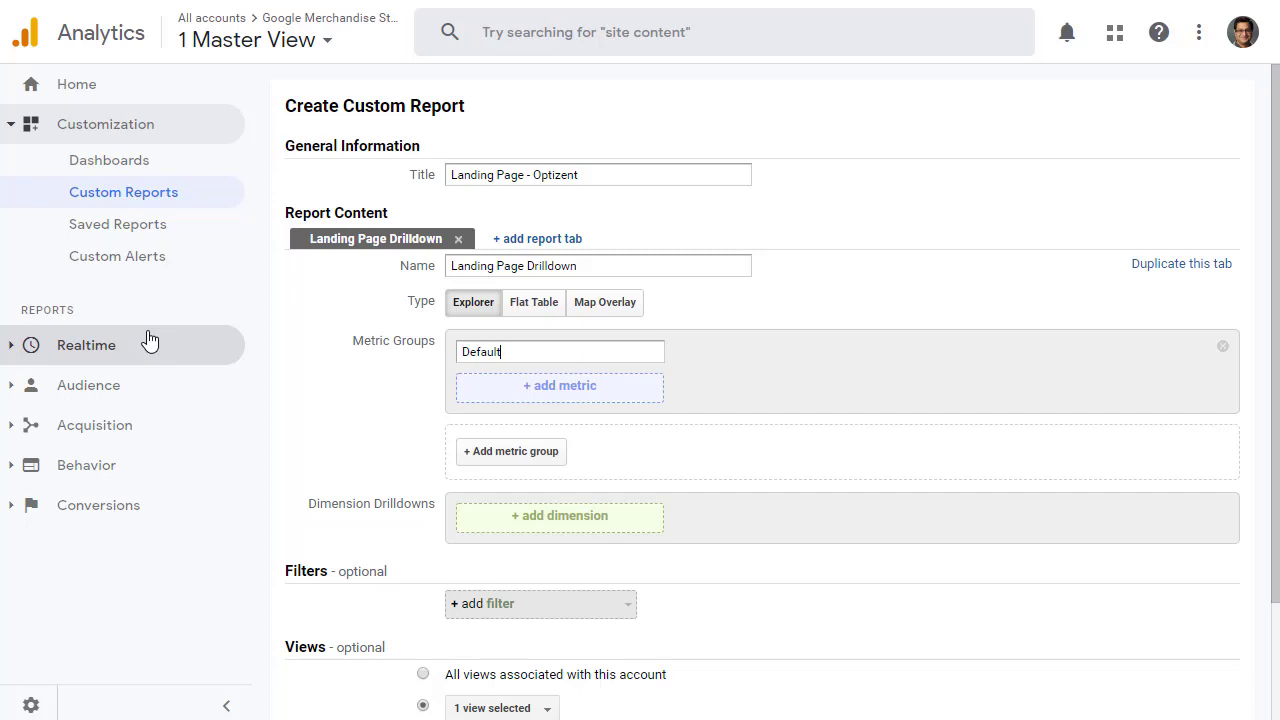
{"action": "type", "text": "Group"}
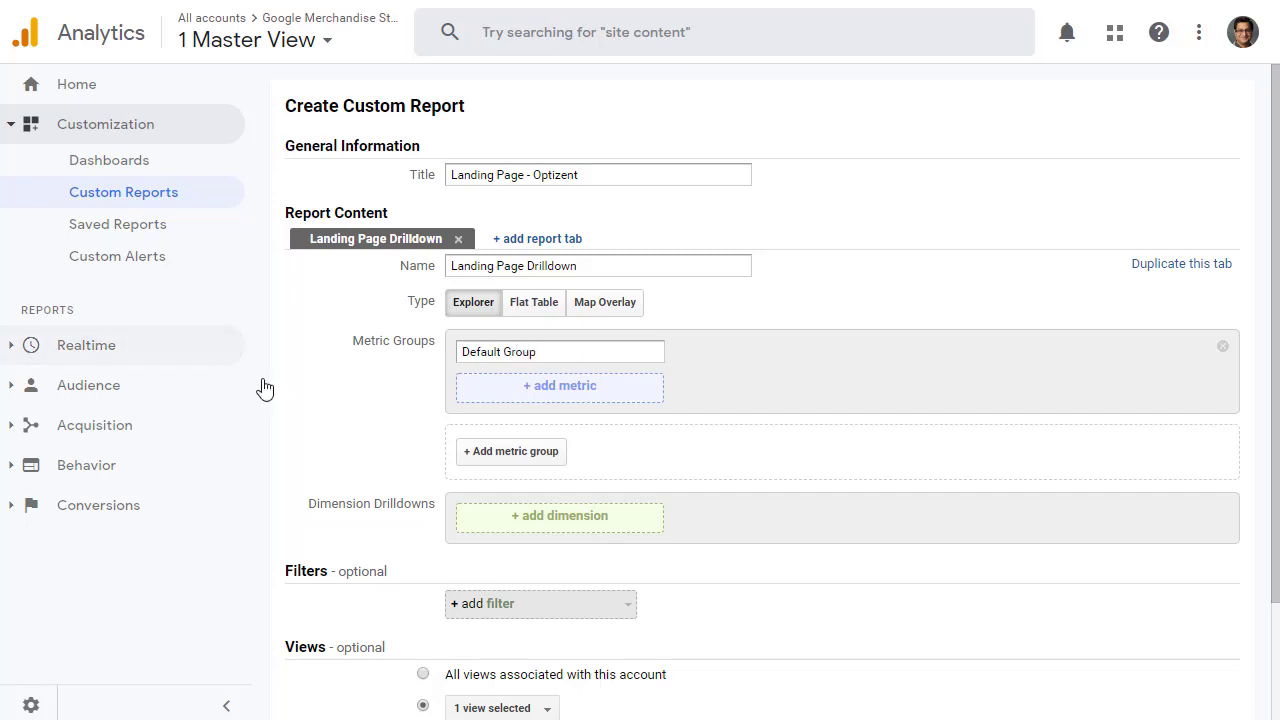
{"action": "mouse_move", "coordinate": [560, 386]}
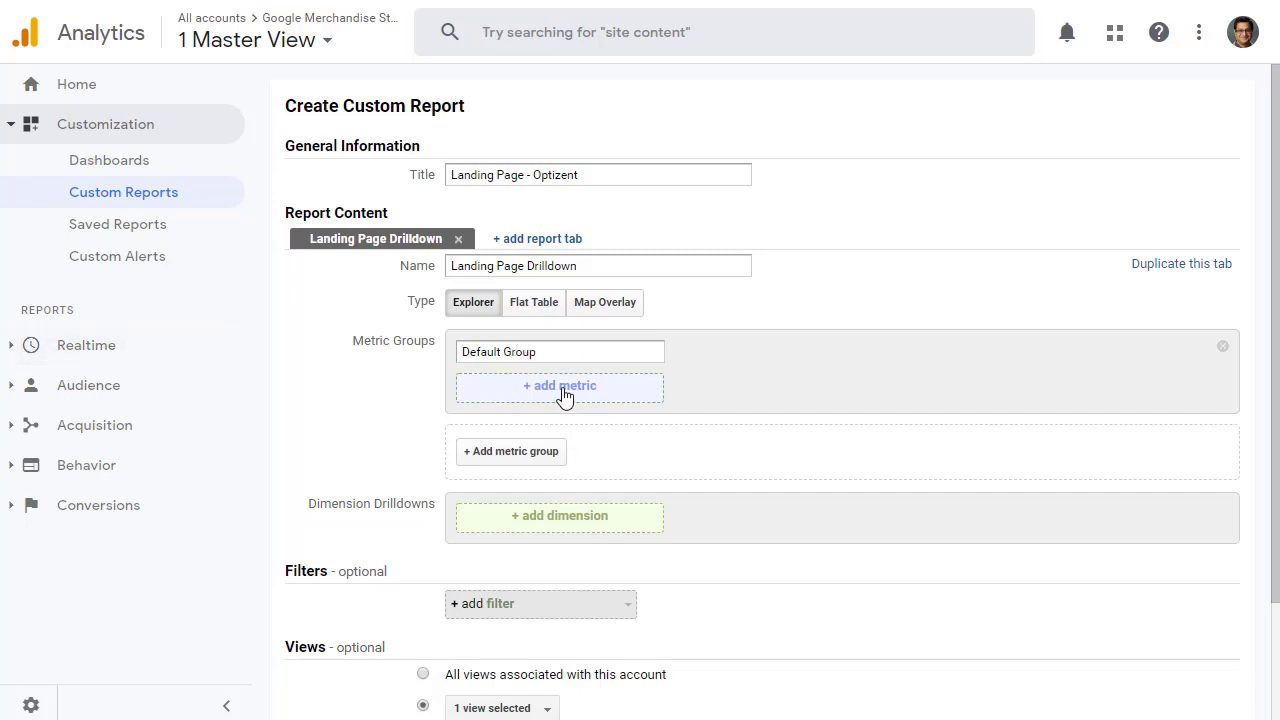
{"action": "left_click", "coordinate": [560, 351]}
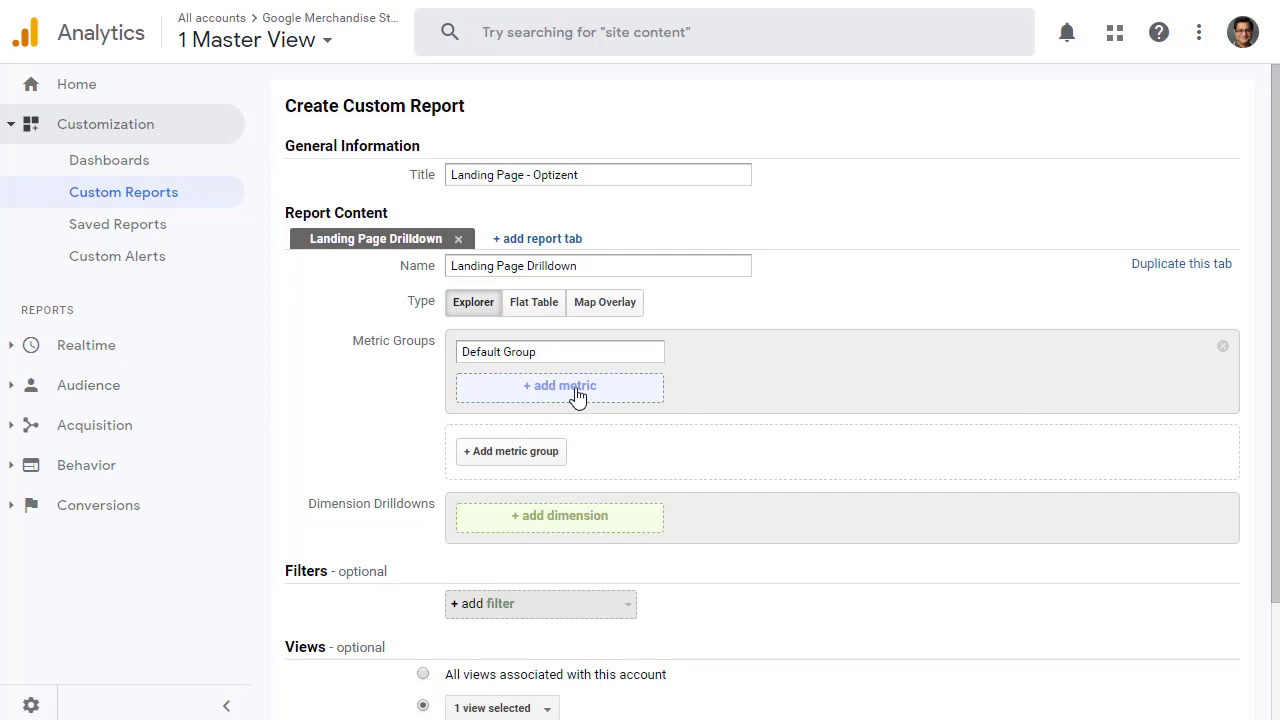
{"action": "left_click", "coordinate": [559, 385]}
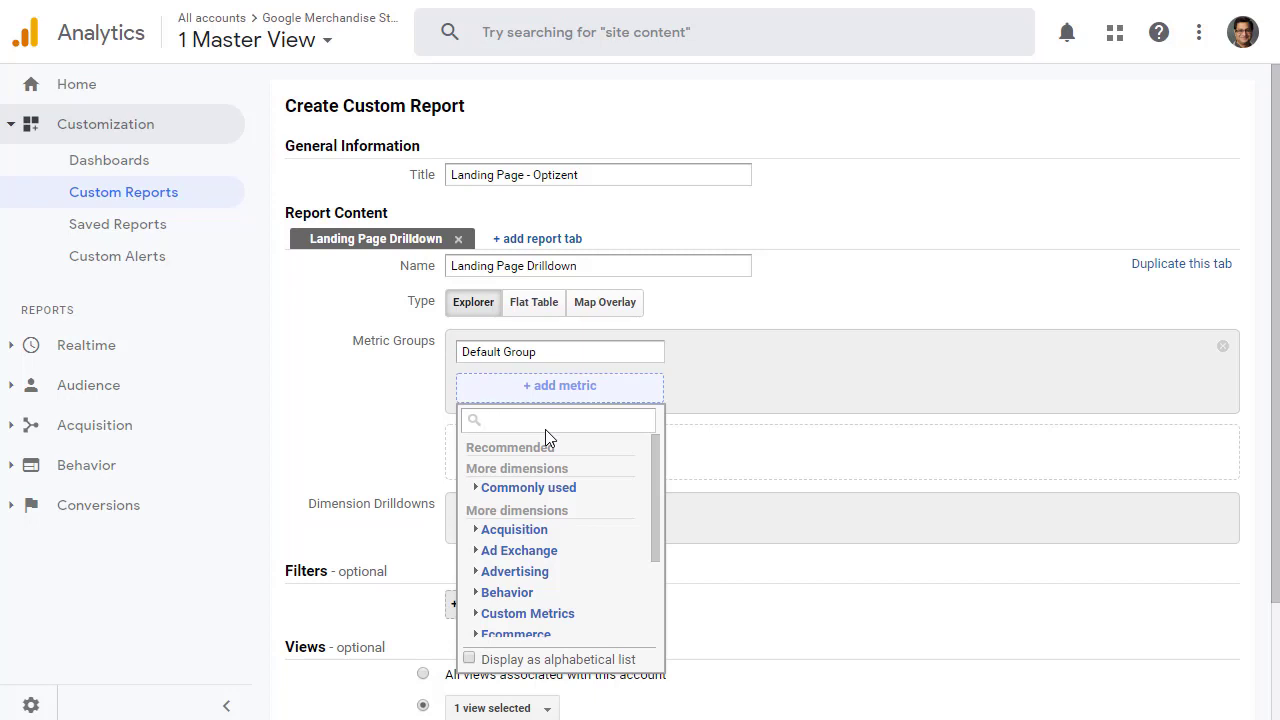
{"action": "type", "text": "ses"}
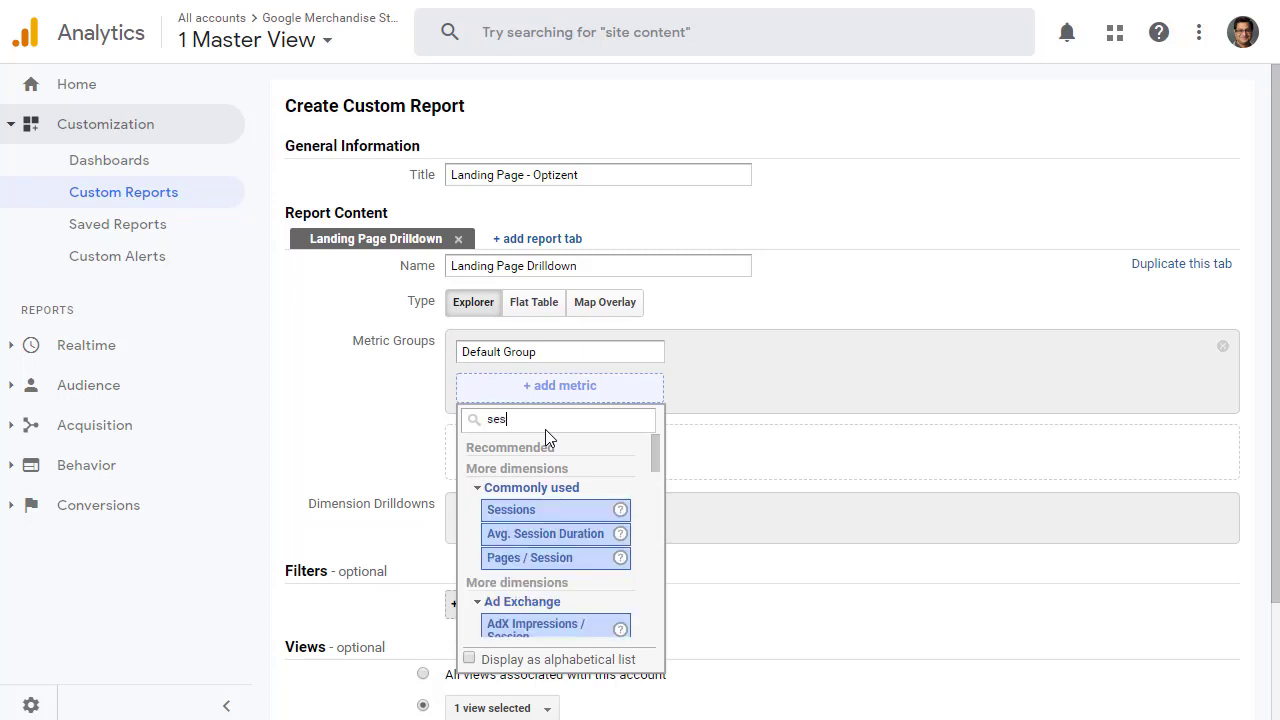
{"action": "mouse_move", "coordinate": [585, 540]}
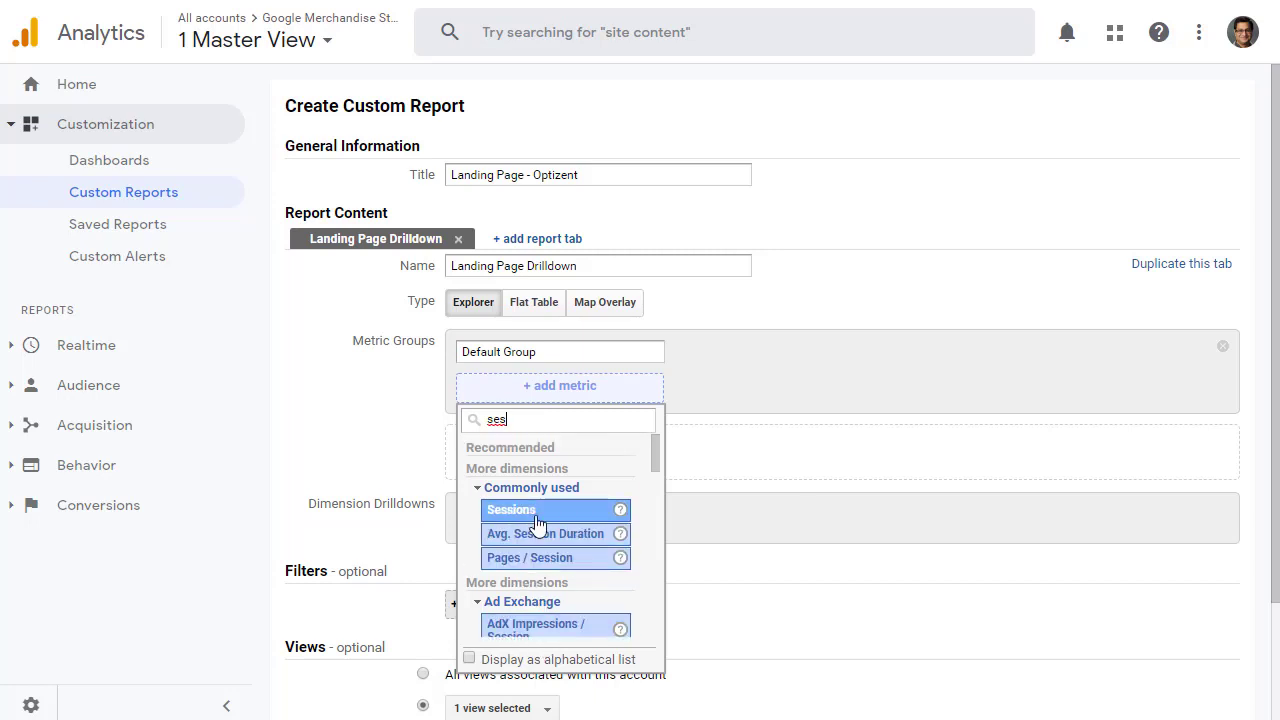
{"action": "left_click", "coordinate": [511, 510]}
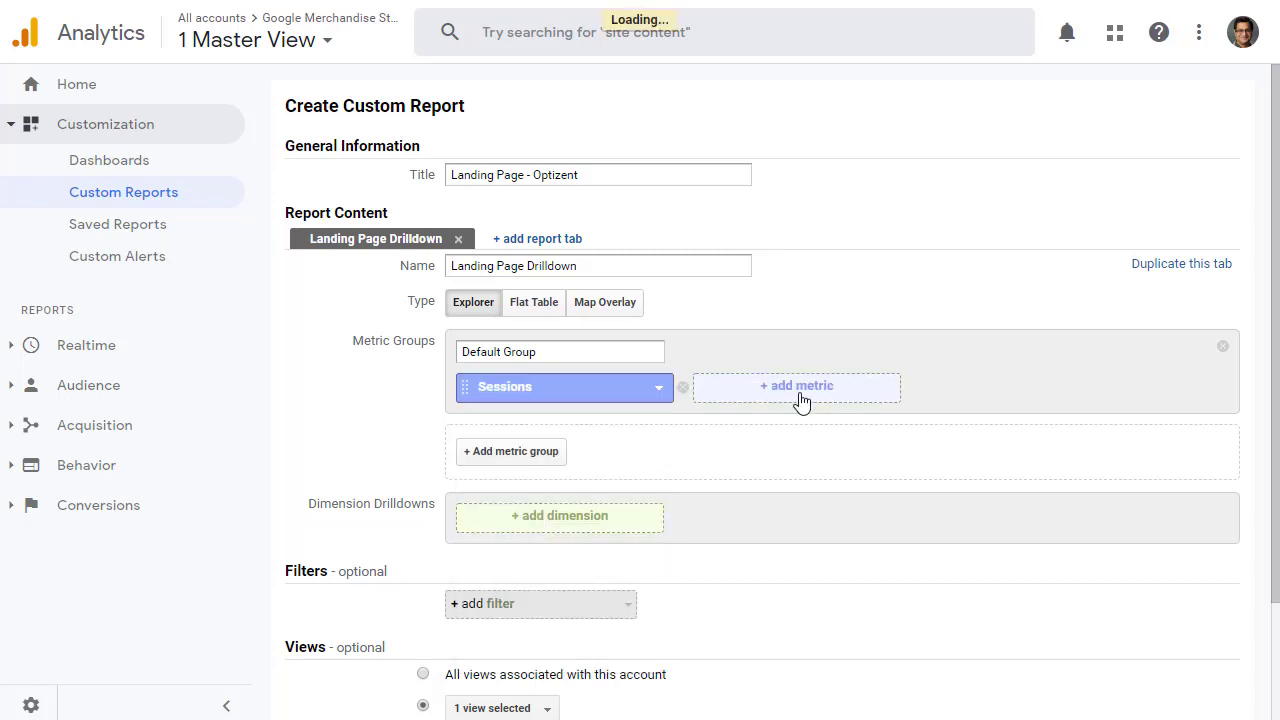
Add Bounce Rate and Revenue to the metric group.
{"action": "left_click", "coordinate": [796, 385]}
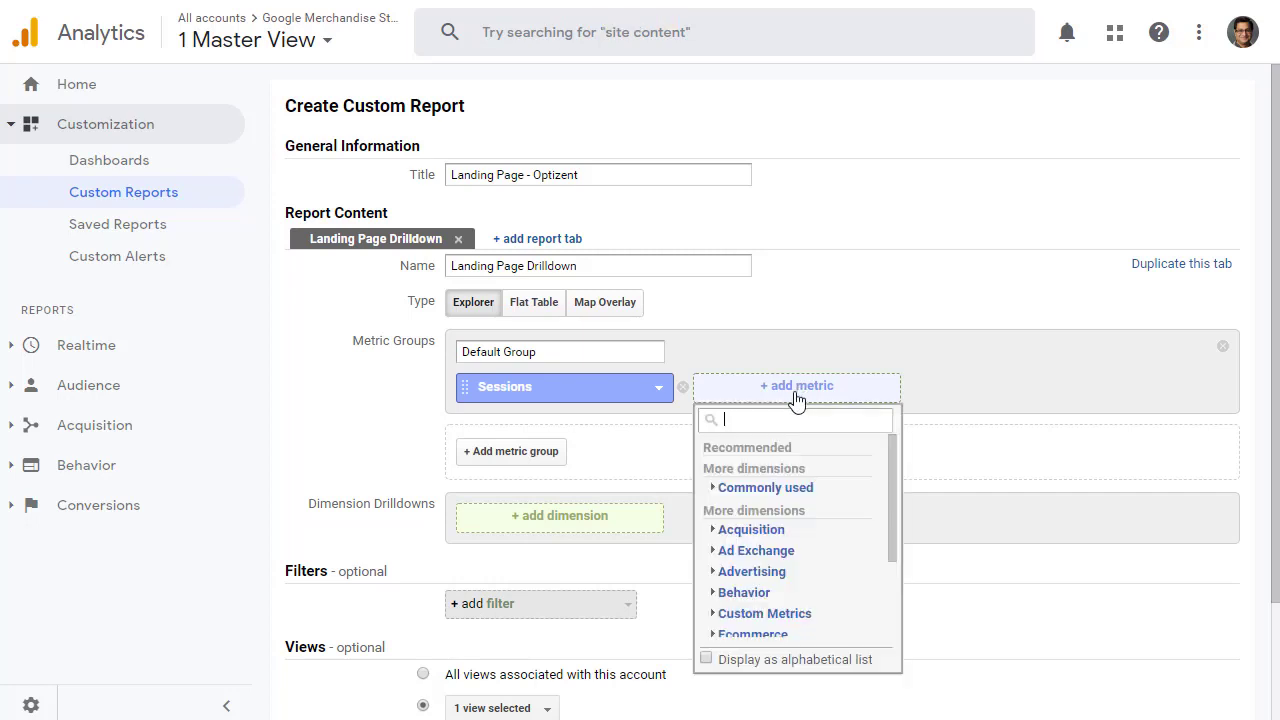
{"action": "type", "text": "b"}
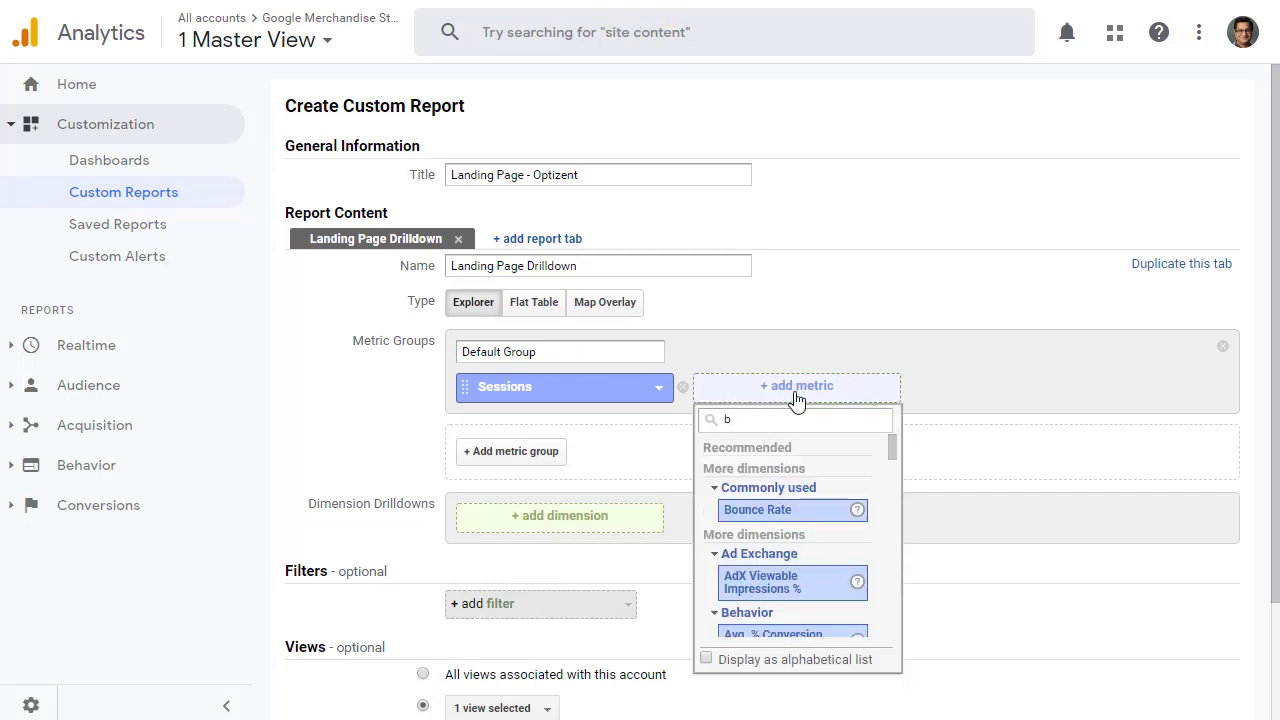
{"action": "left_click", "coordinate": [757, 510]}
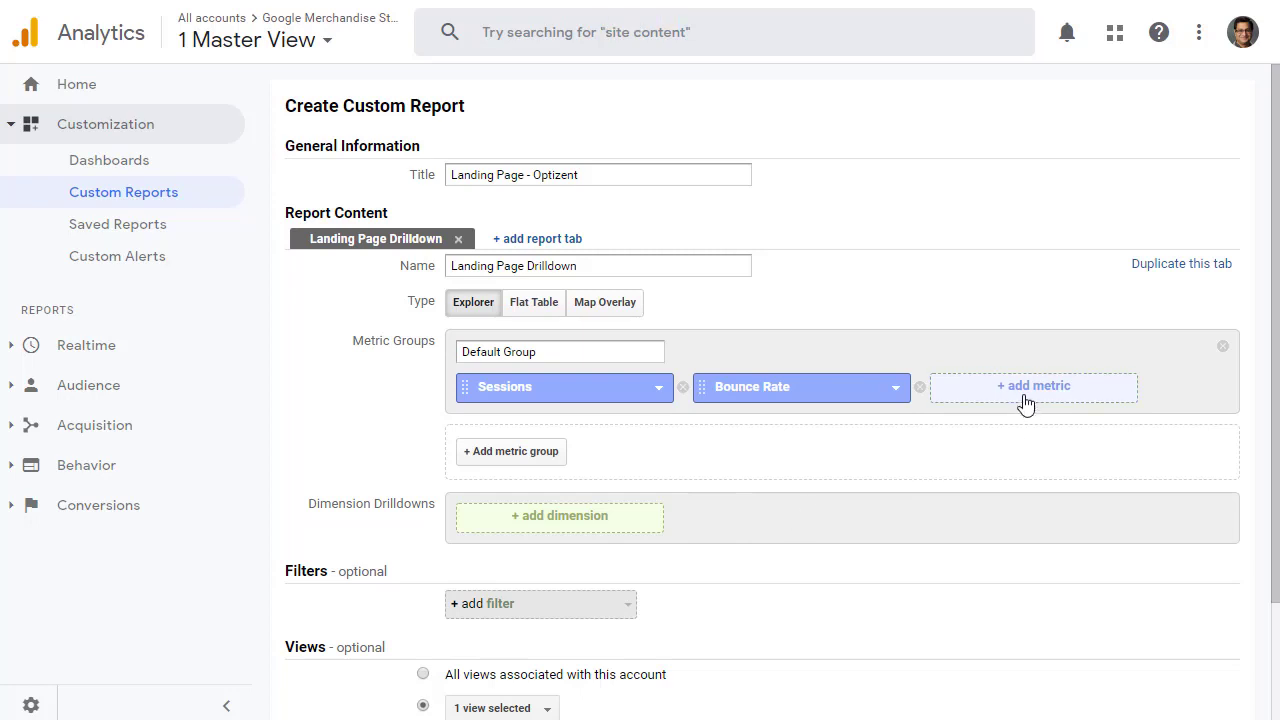
{"action": "left_click", "coordinate": [1033, 385]}
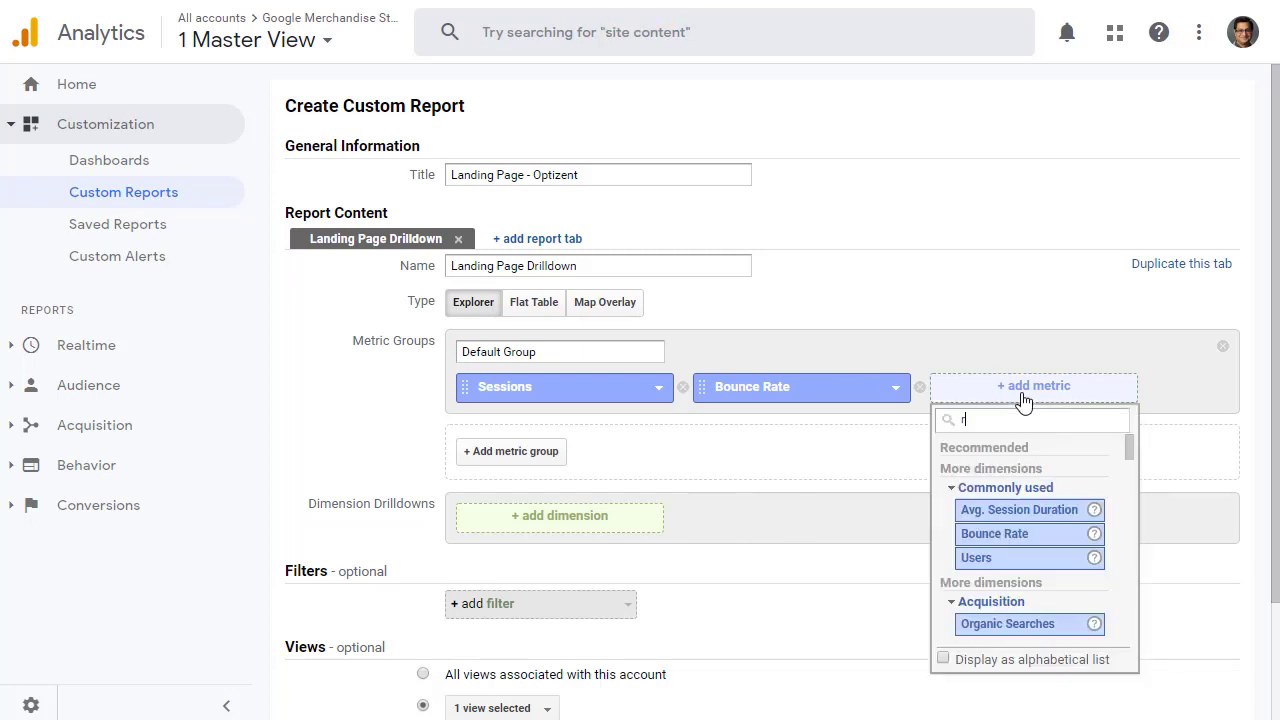
{"action": "type", "text": "eve"}
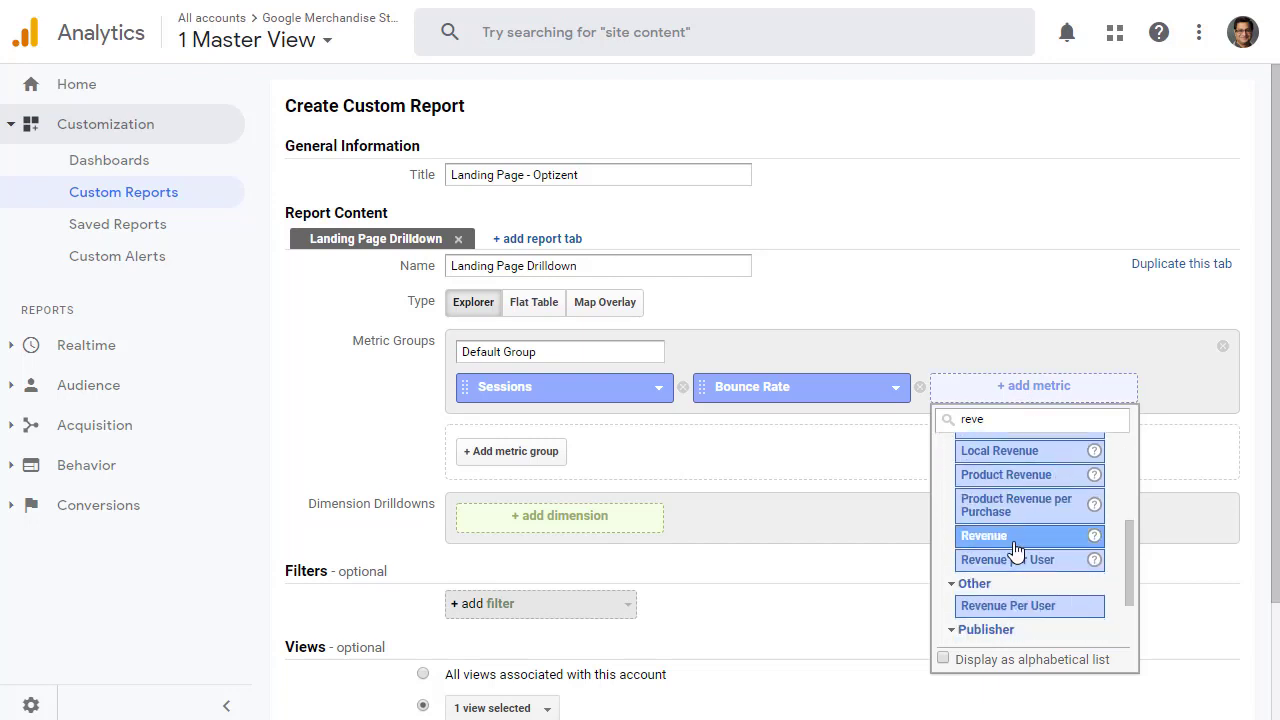
{"action": "left_click", "coordinate": [984, 535]}
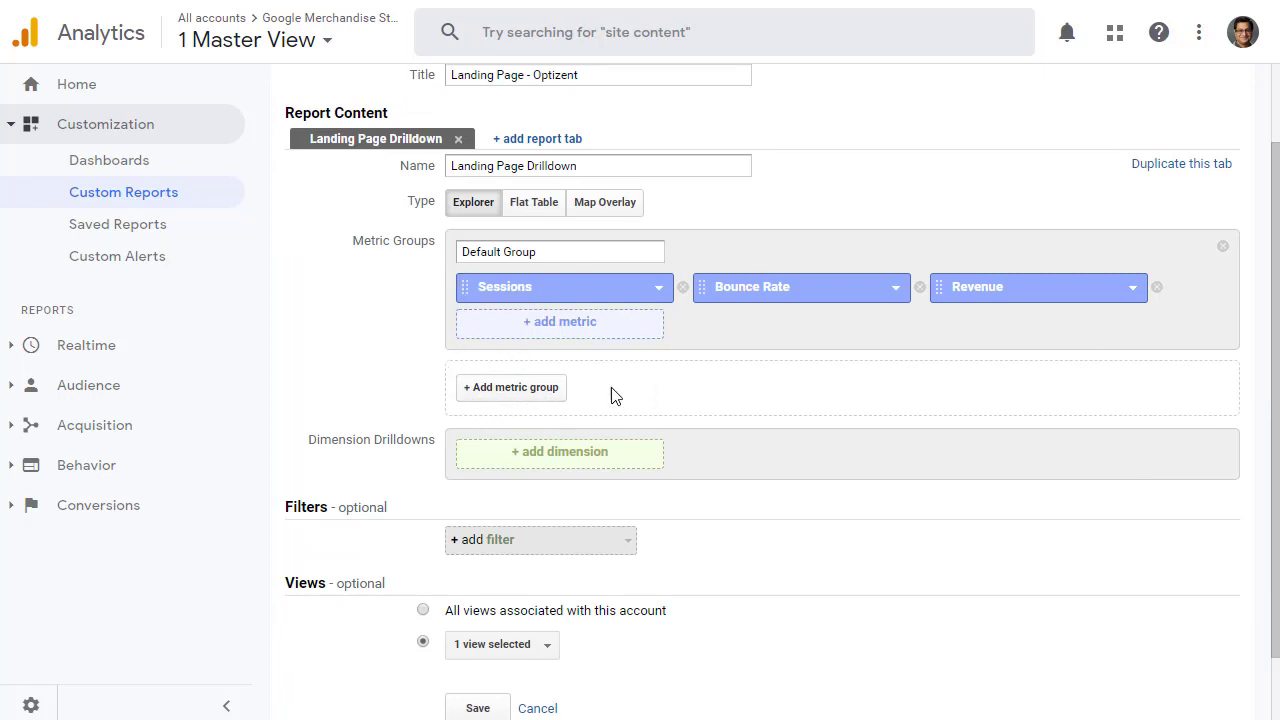
{"action": "mouse_move", "coordinate": [696, 446]}
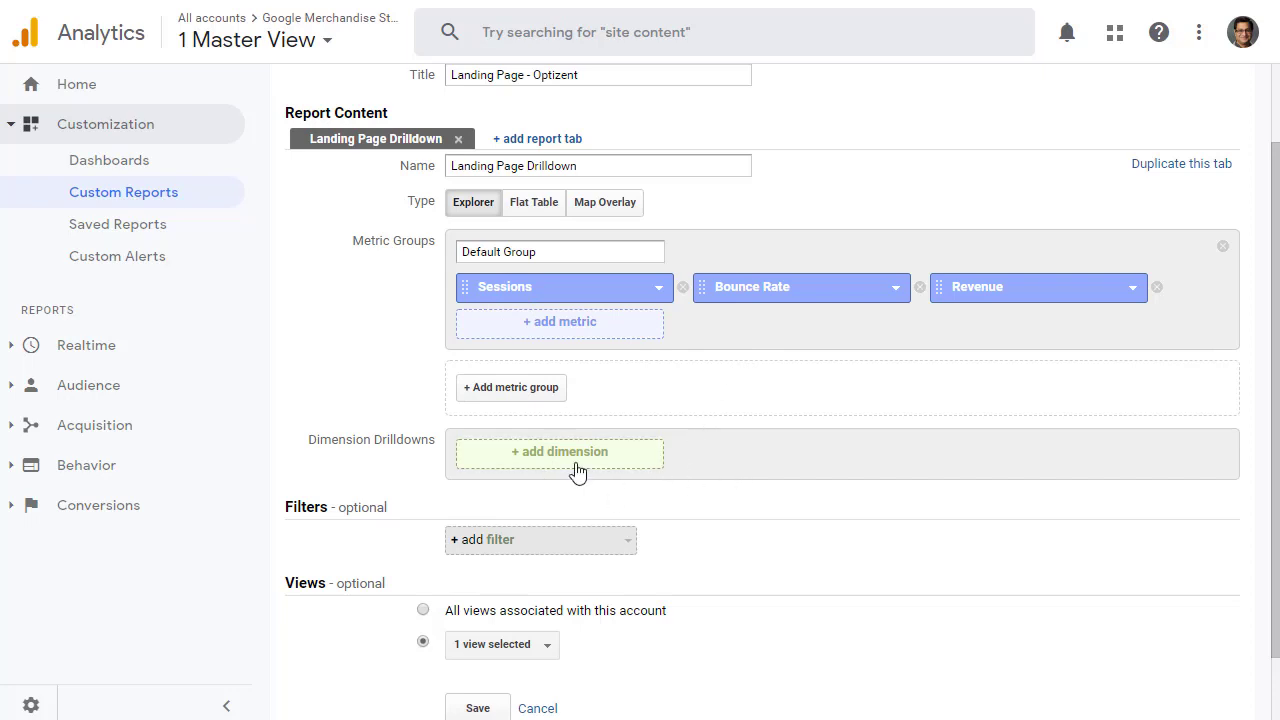
Add Landing Page as the report's first drilldown dimension.
{"action": "left_click", "coordinate": [559, 451]}
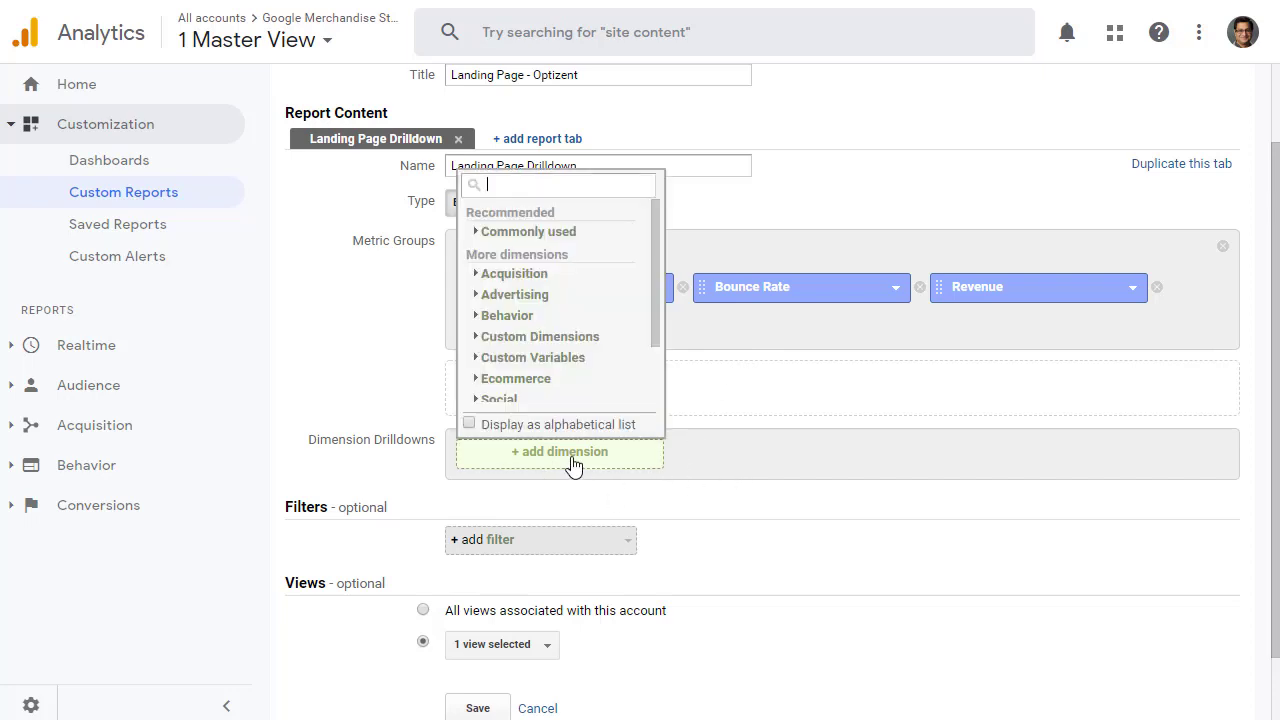
{"action": "type", "text": "land"}
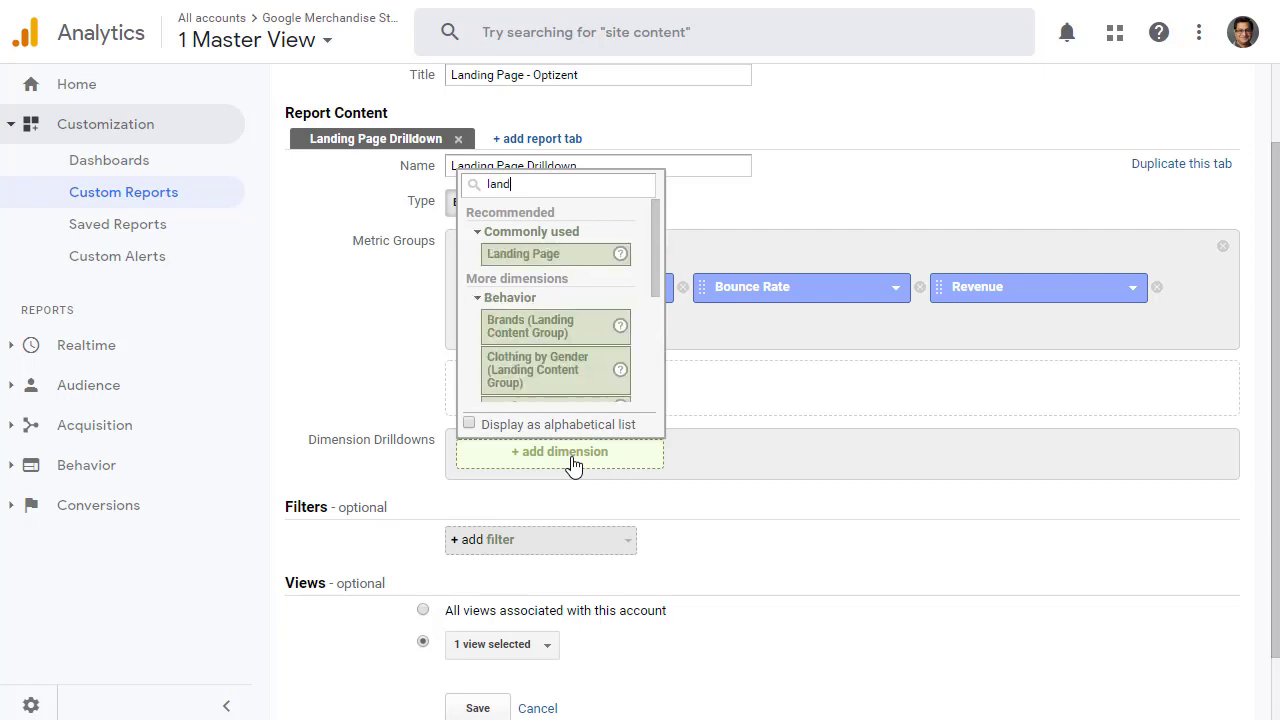
{"action": "left_click", "coordinate": [522, 253]}
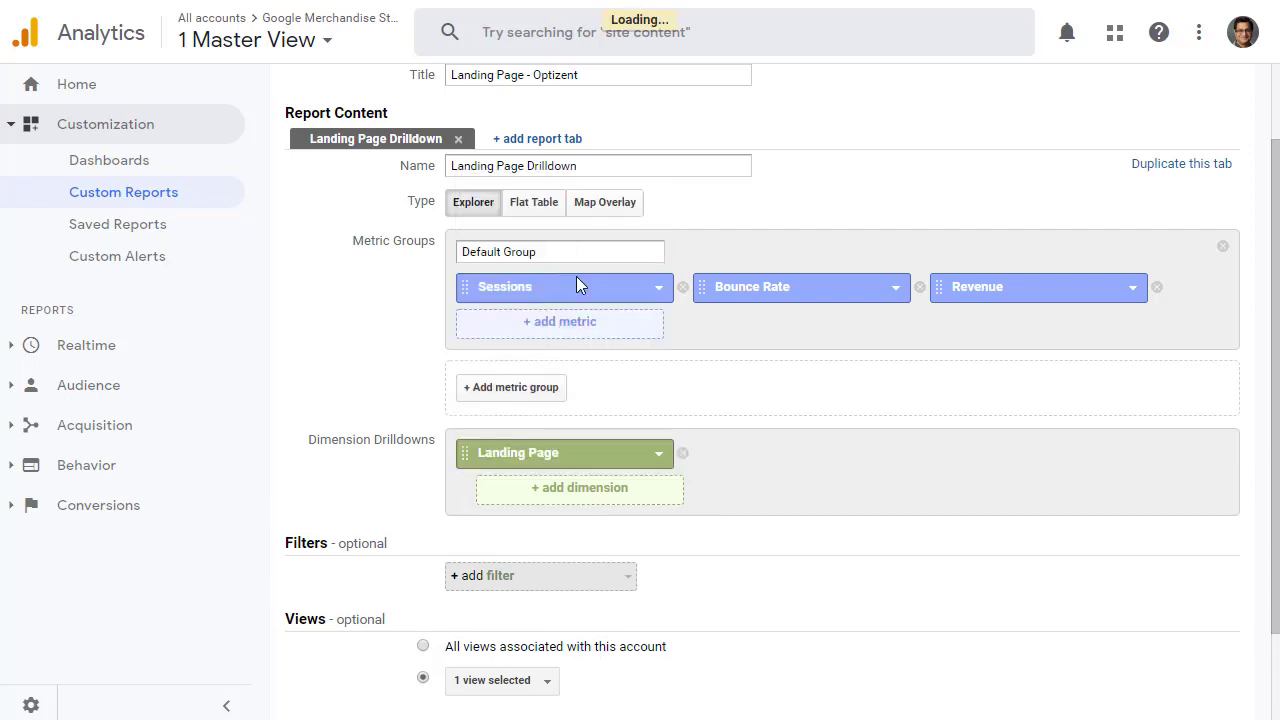
{"action": "mouse_move", "coordinate": [708, 481]}
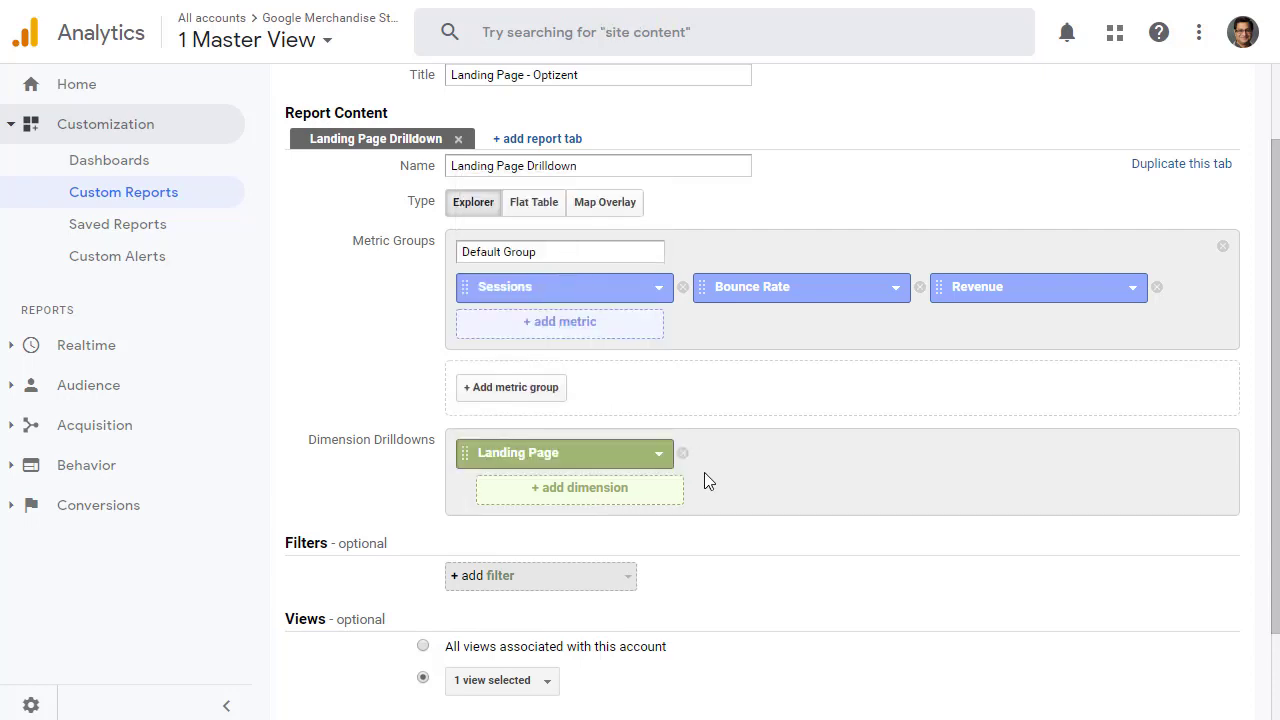
{"action": "scroll", "scroll_direction": "down", "scroll_amount": 3}
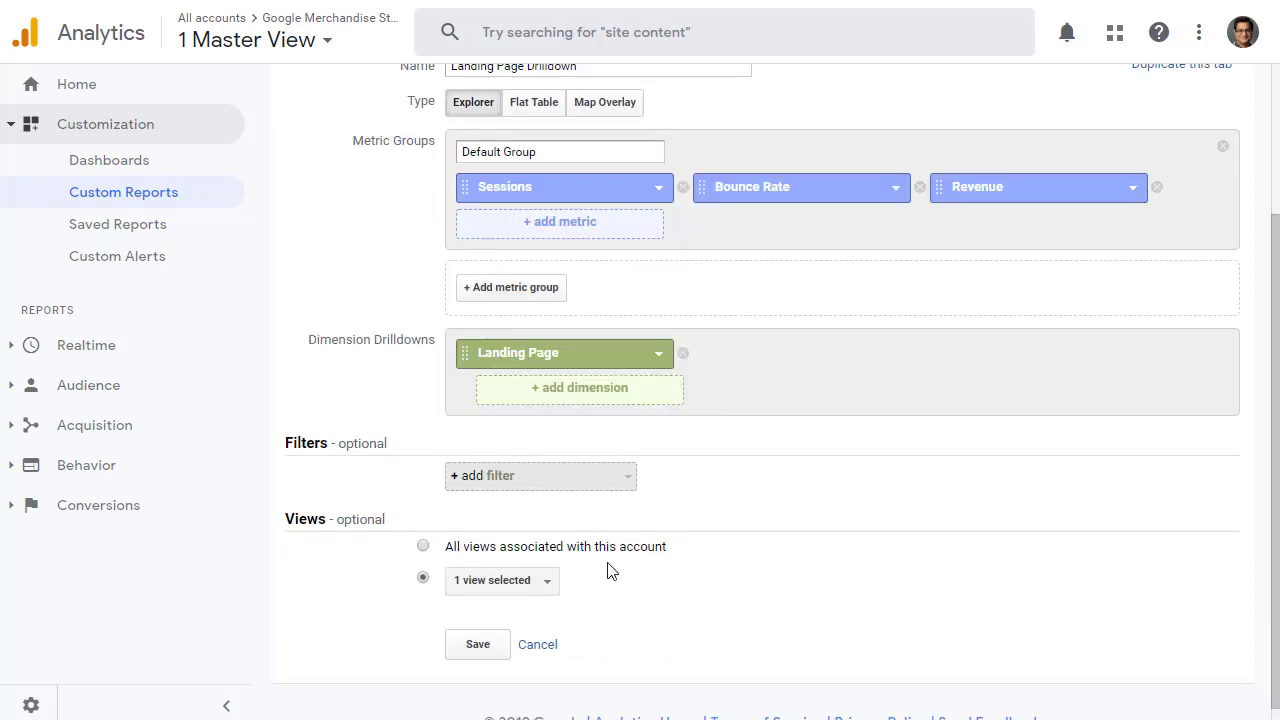
{"action": "mouse_move", "coordinate": [631, 491]}
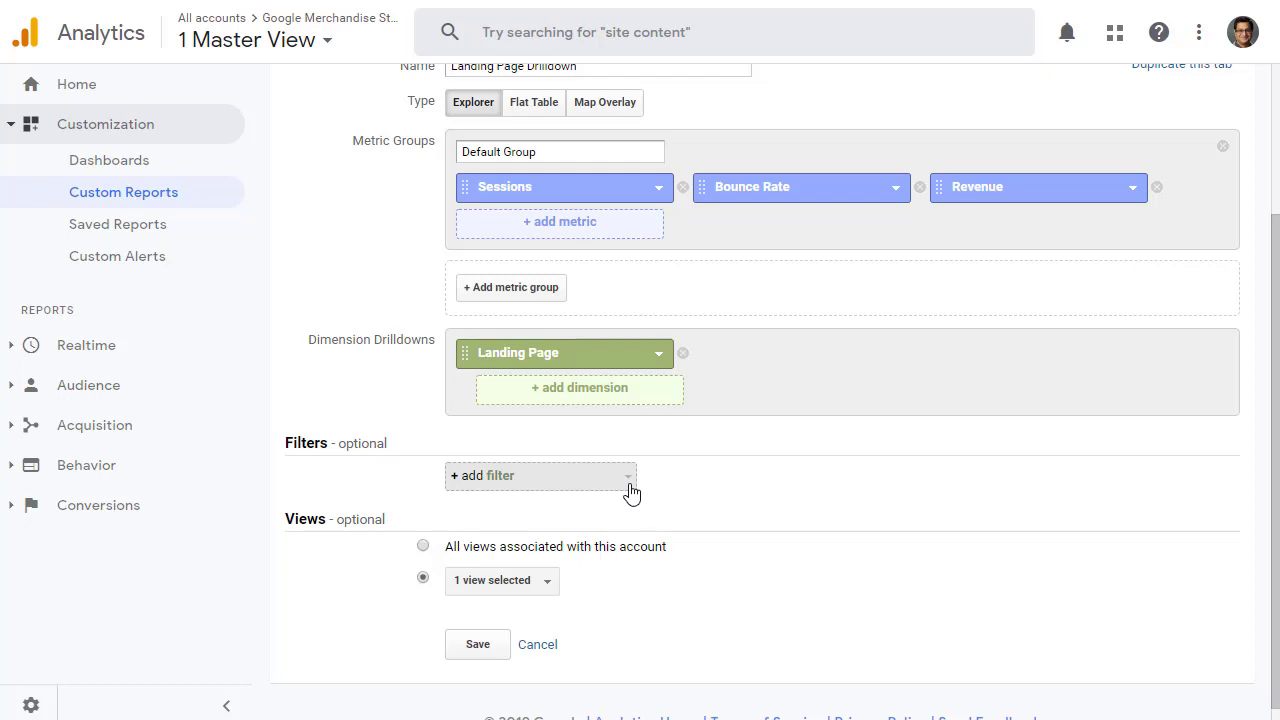
{"action": "mouse_move", "coordinate": [424, 547]}
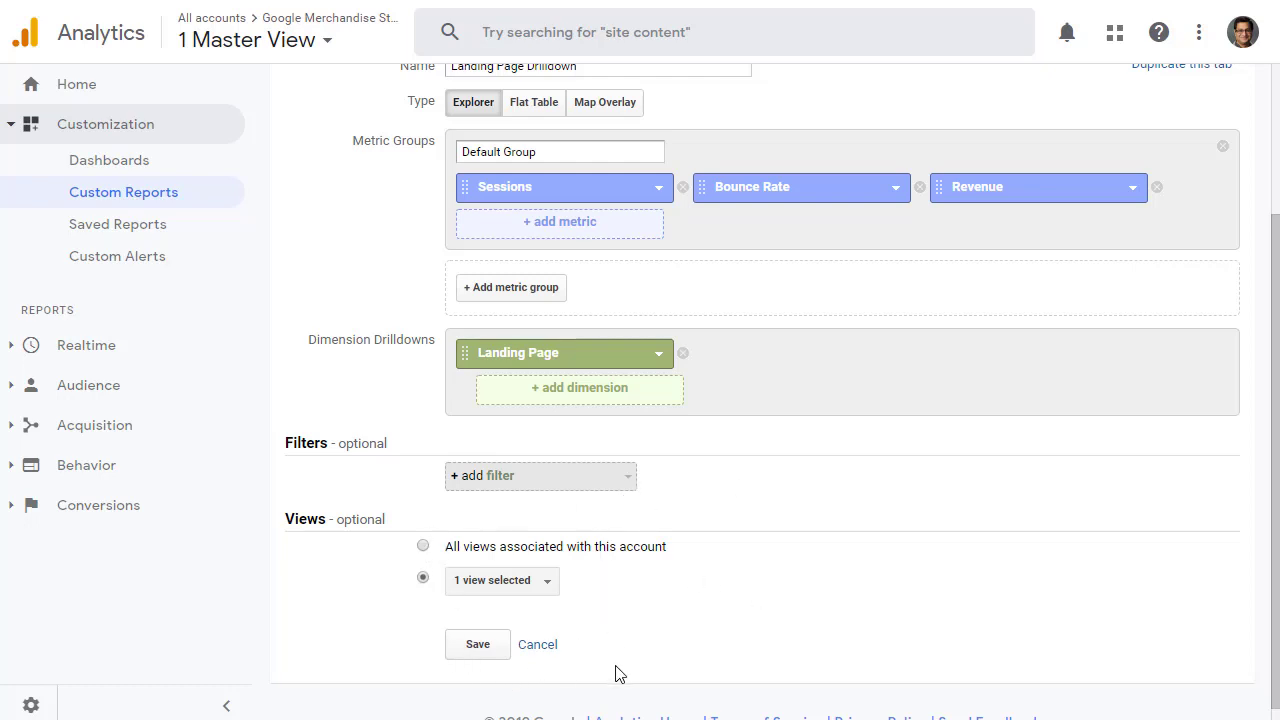
{"action": "mouse_move", "coordinate": [502, 580]}
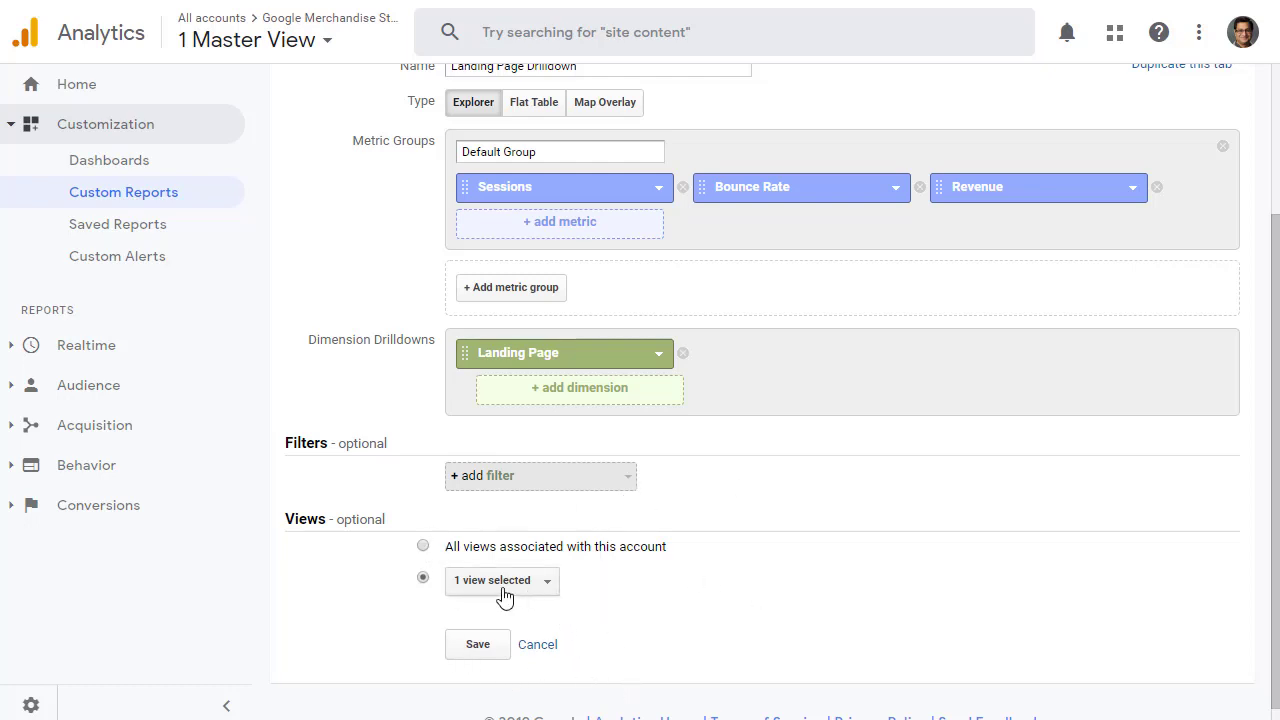
{"action": "mouse_move", "coordinate": [555, 590]}
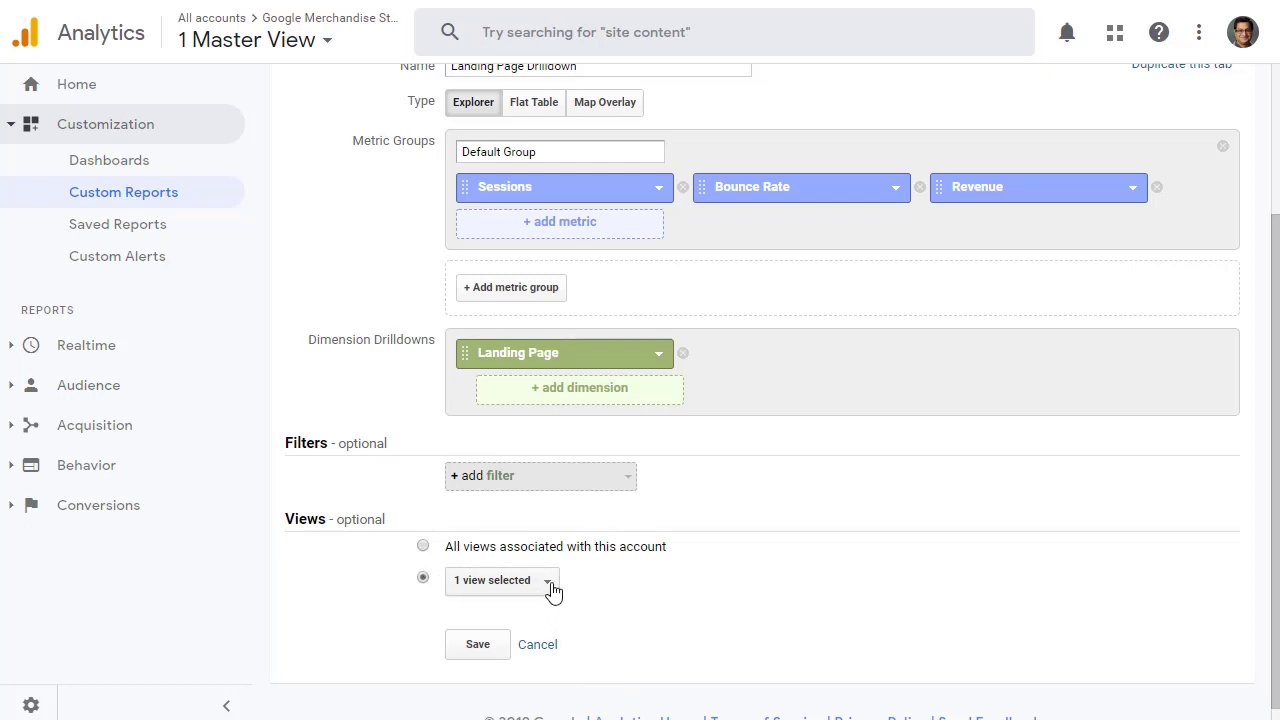
{"action": "mouse_move", "coordinate": [553, 585]}
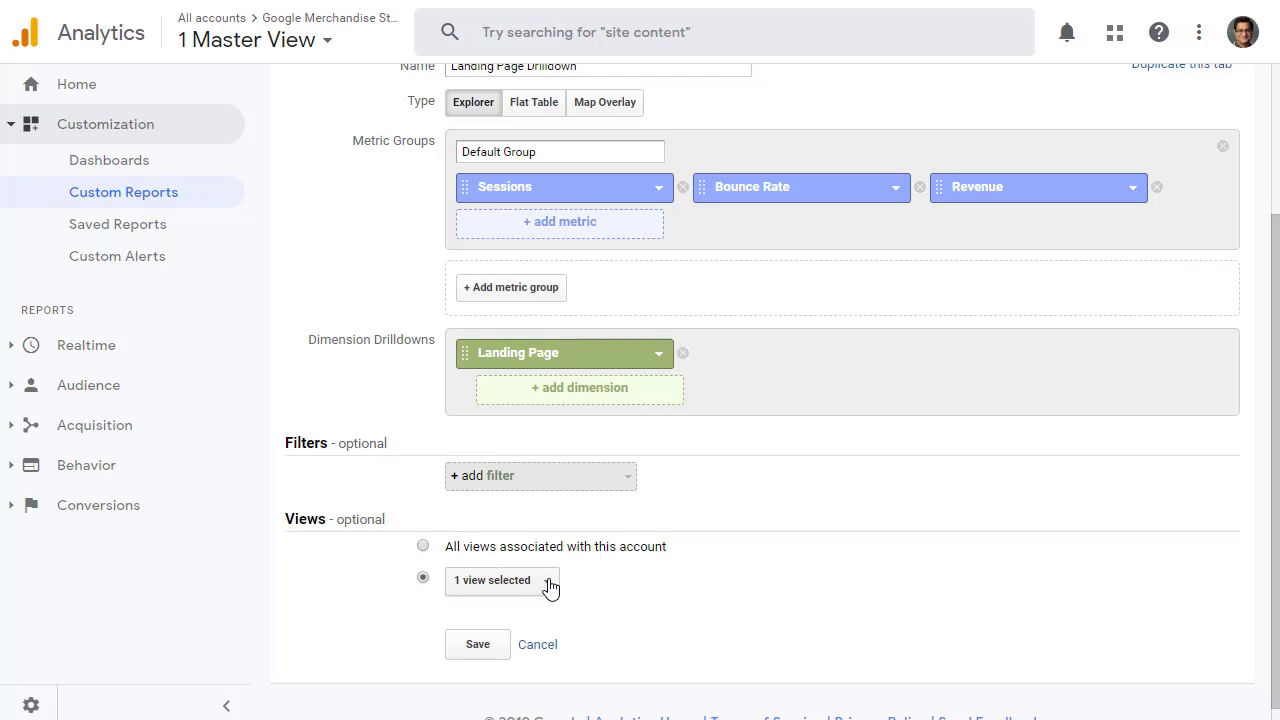
Tick Optizent's All Web Site Data view so the report covers two views.
{"action": "left_click", "coordinate": [500, 580]}
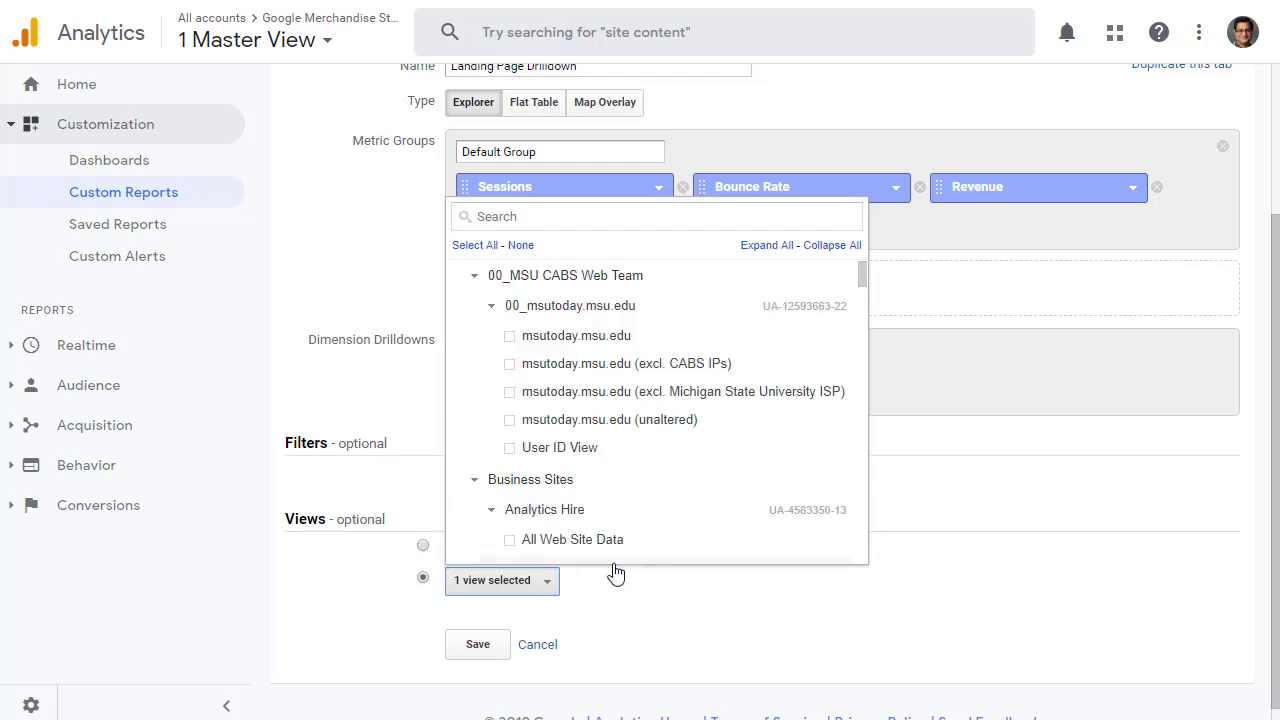
{"action": "scroll", "scroll_direction": "down", "scroll_amount": 3}
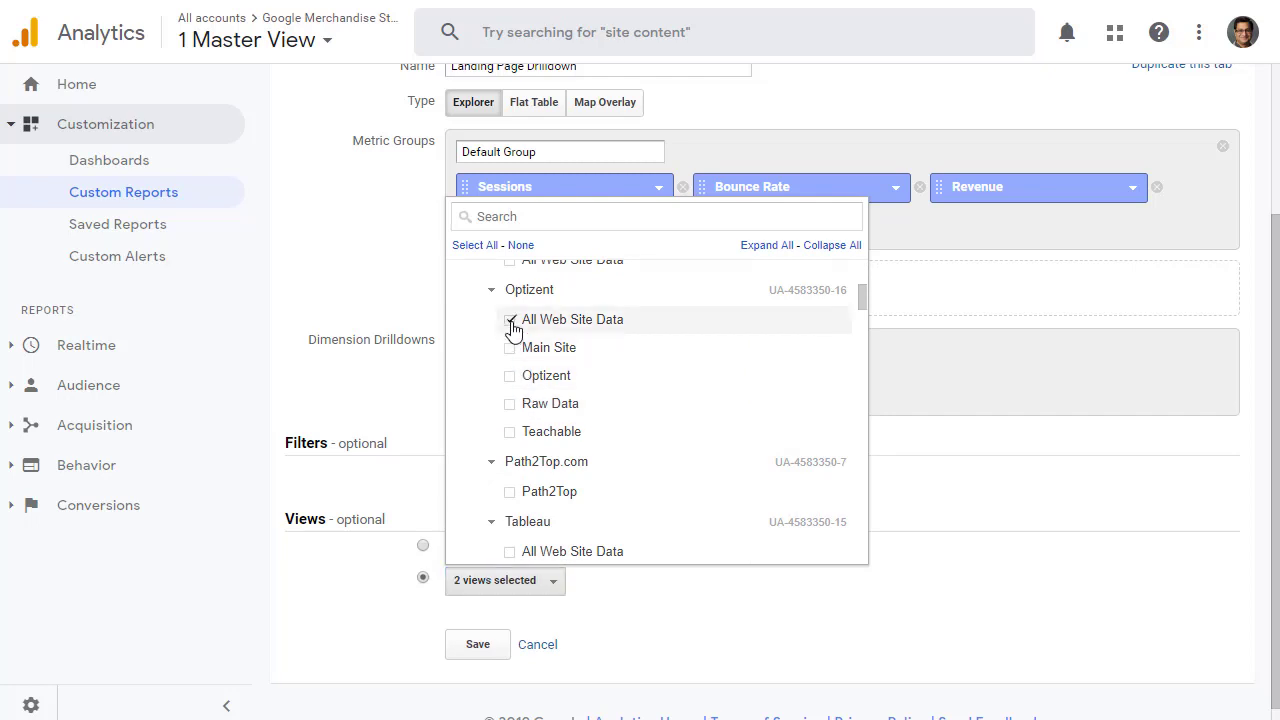
{"action": "left_click", "coordinate": [510, 319]}
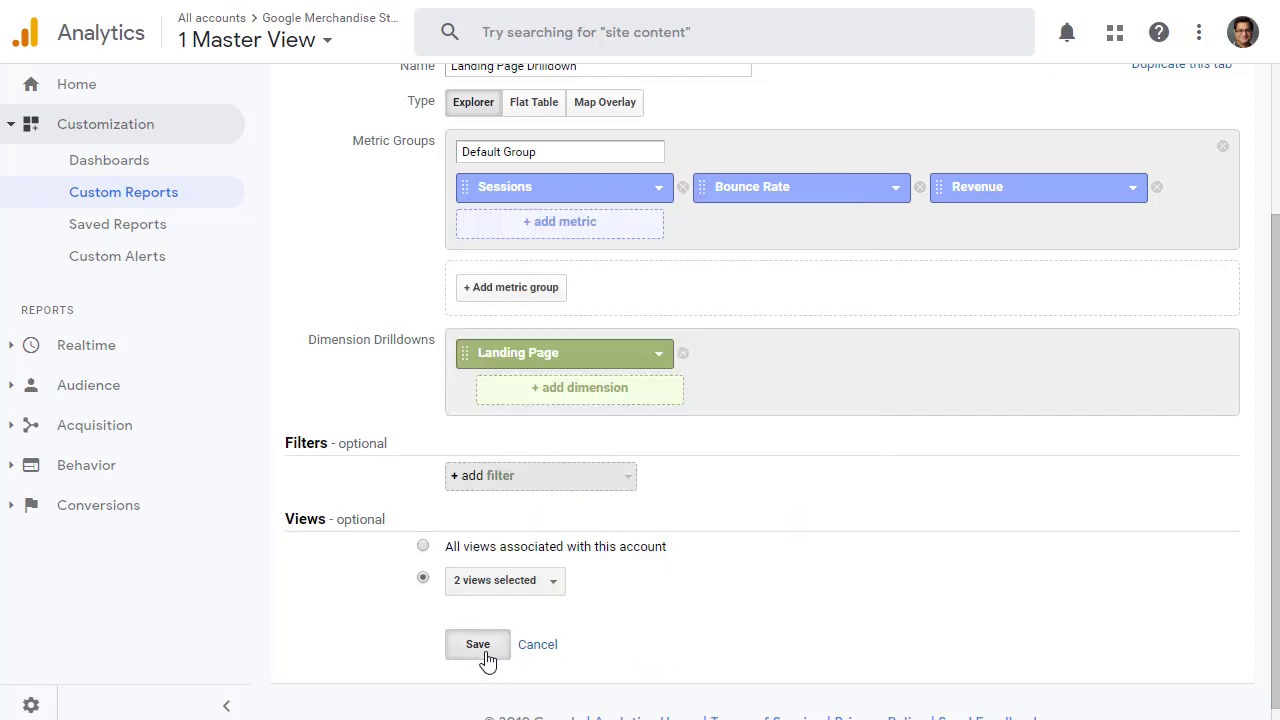
Save the 'Landing Page - Optizent' custom report.
{"action": "left_click", "coordinate": [477, 644]}
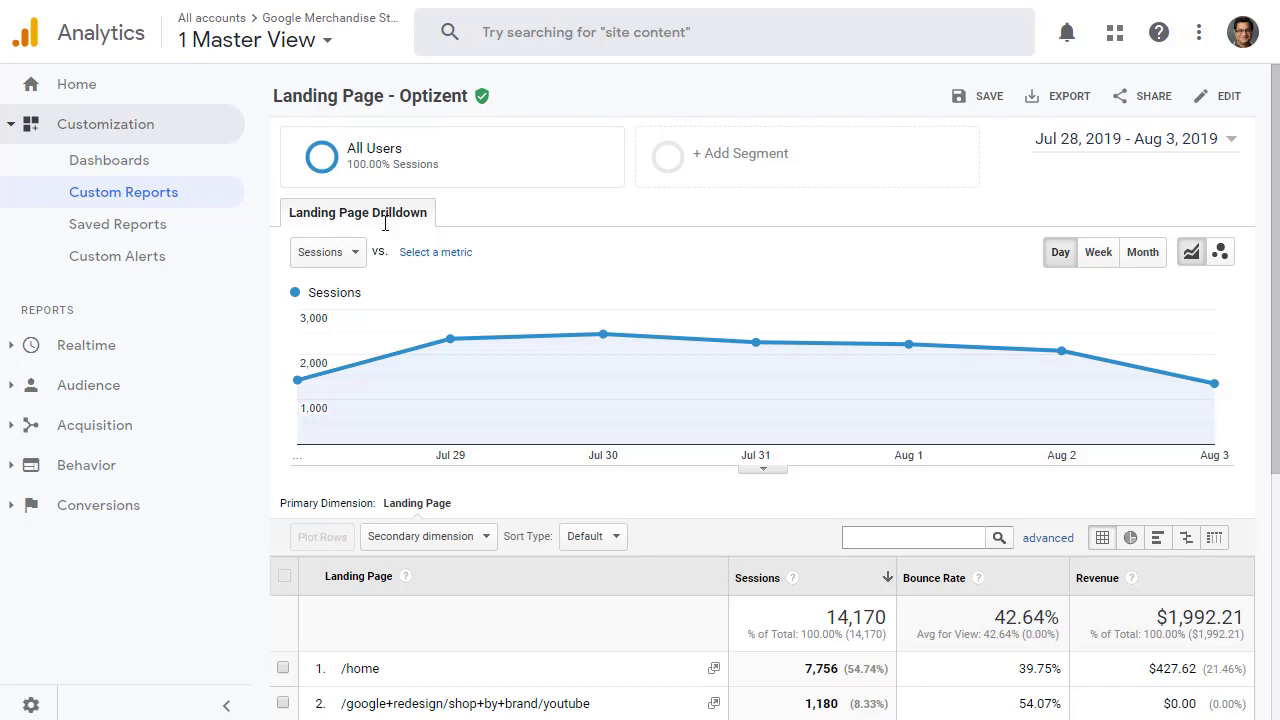
{"action": "mouse_move", "coordinate": [603, 334]}
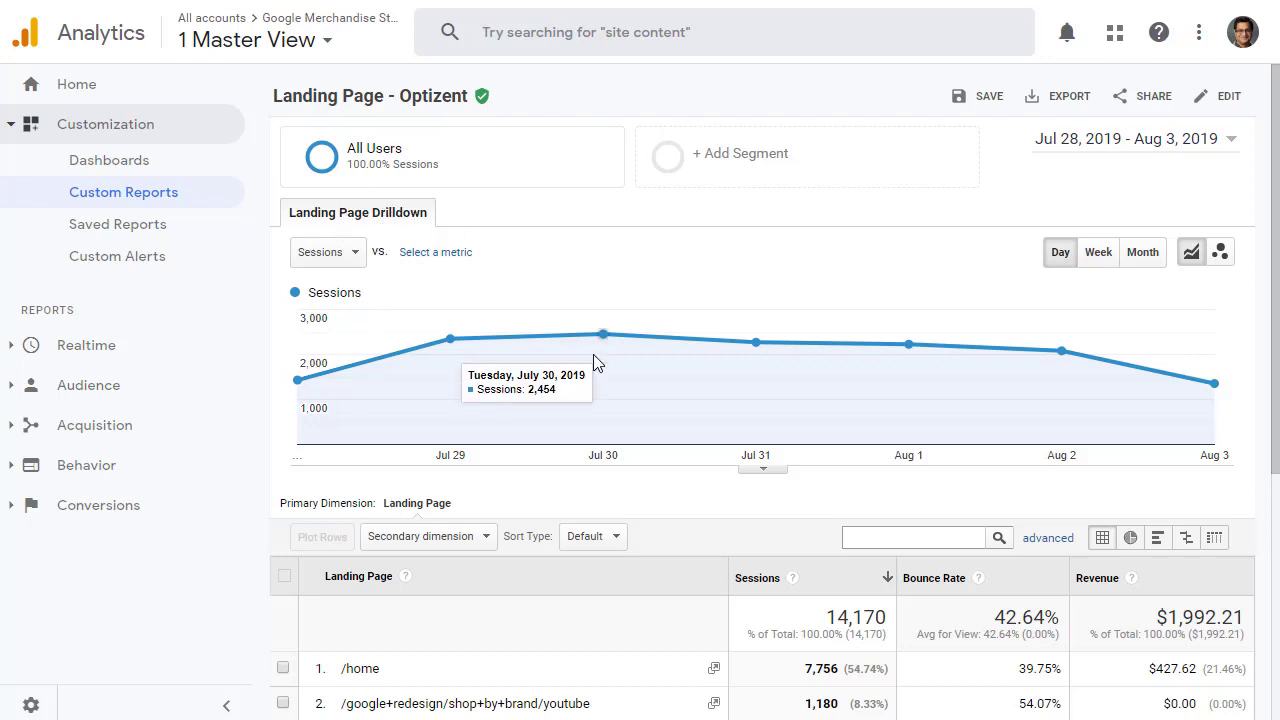
{"action": "mouse_move", "coordinate": [445, 113]}
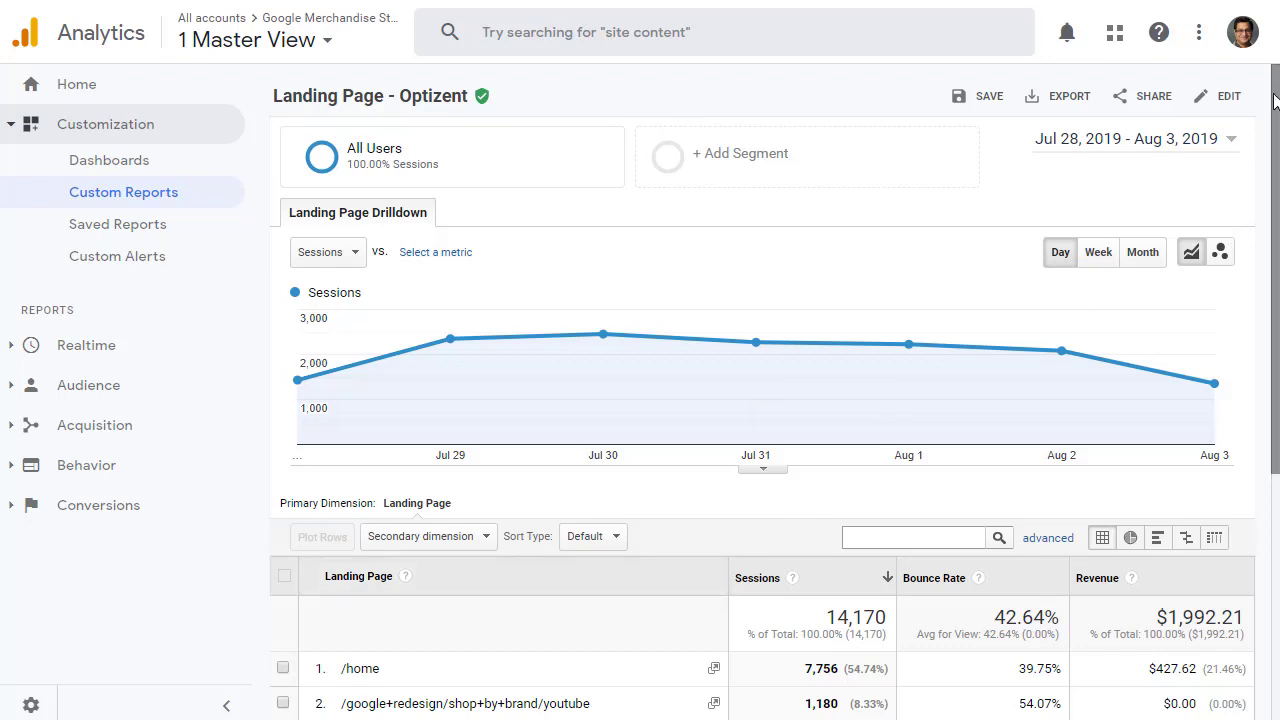
Edit the report and add Keyword as a second drilldown dimension under Landing Page.
{"action": "left_click", "coordinate": [1228, 95]}
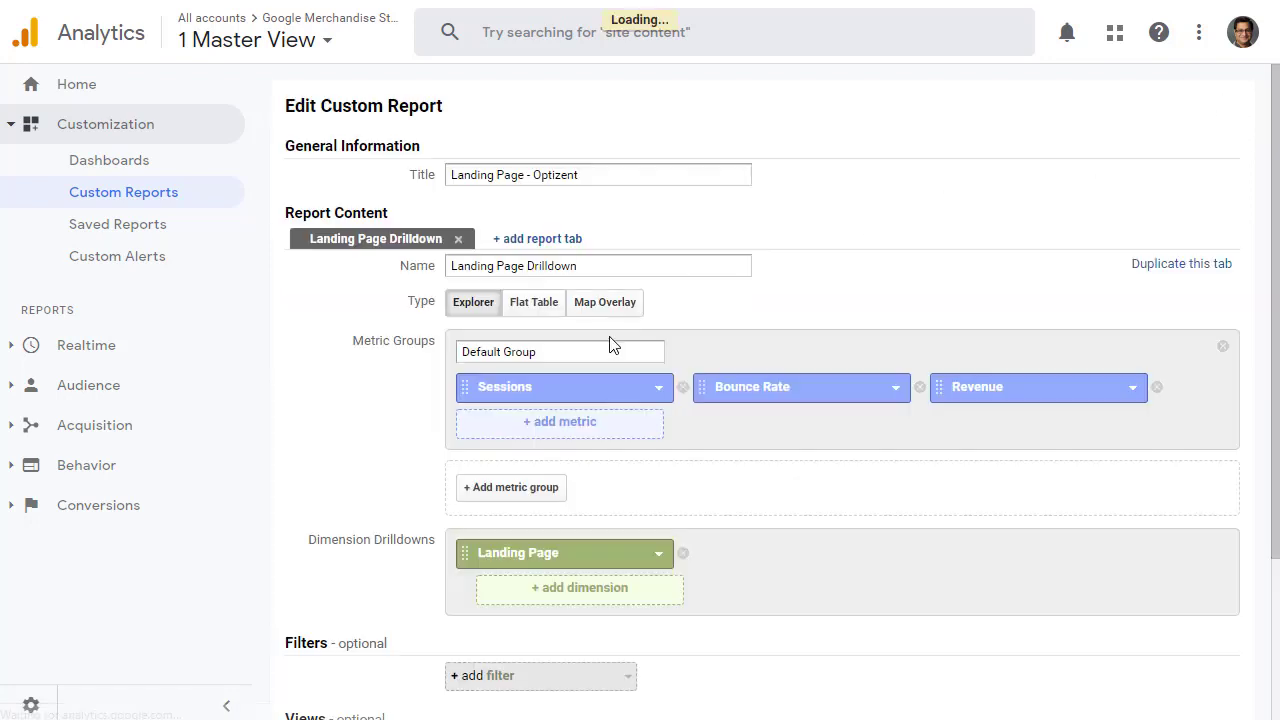
{"action": "scroll", "scroll_direction": "down", "scroll_amount": 3}
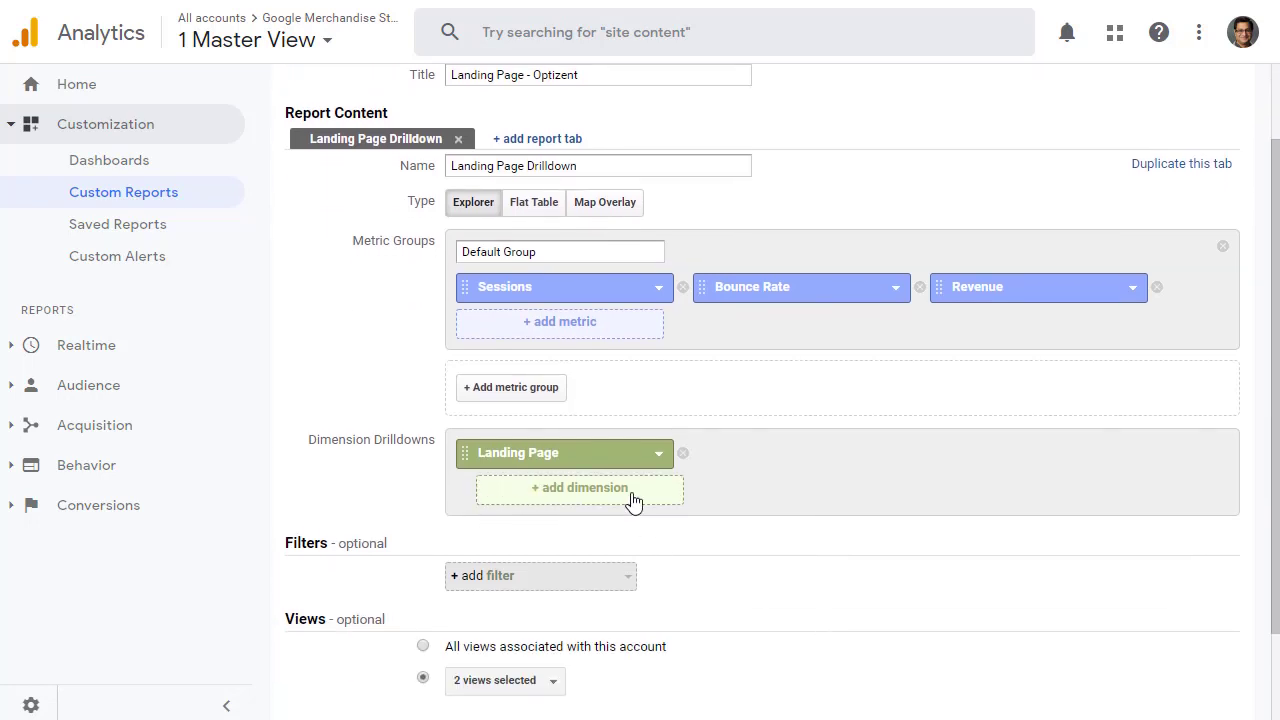
{"action": "mouse_move", "coordinate": [605, 510]}
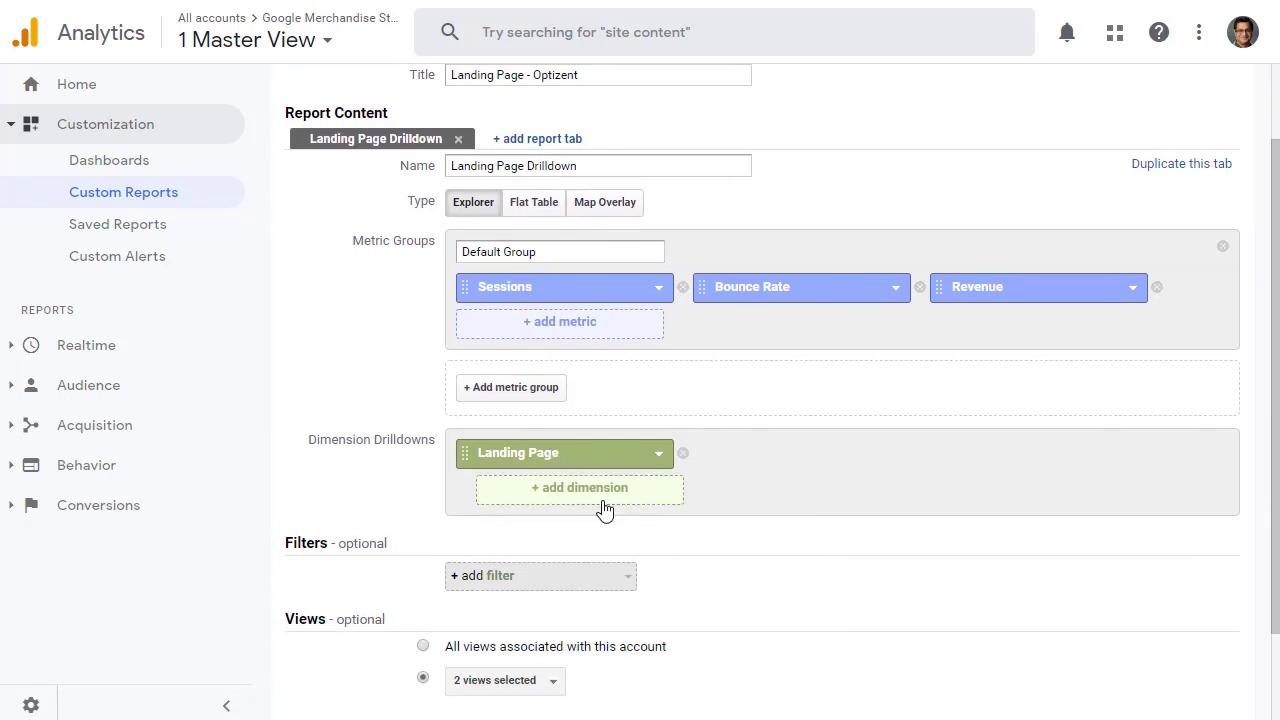
{"action": "mouse_move", "coordinate": [612, 503]}
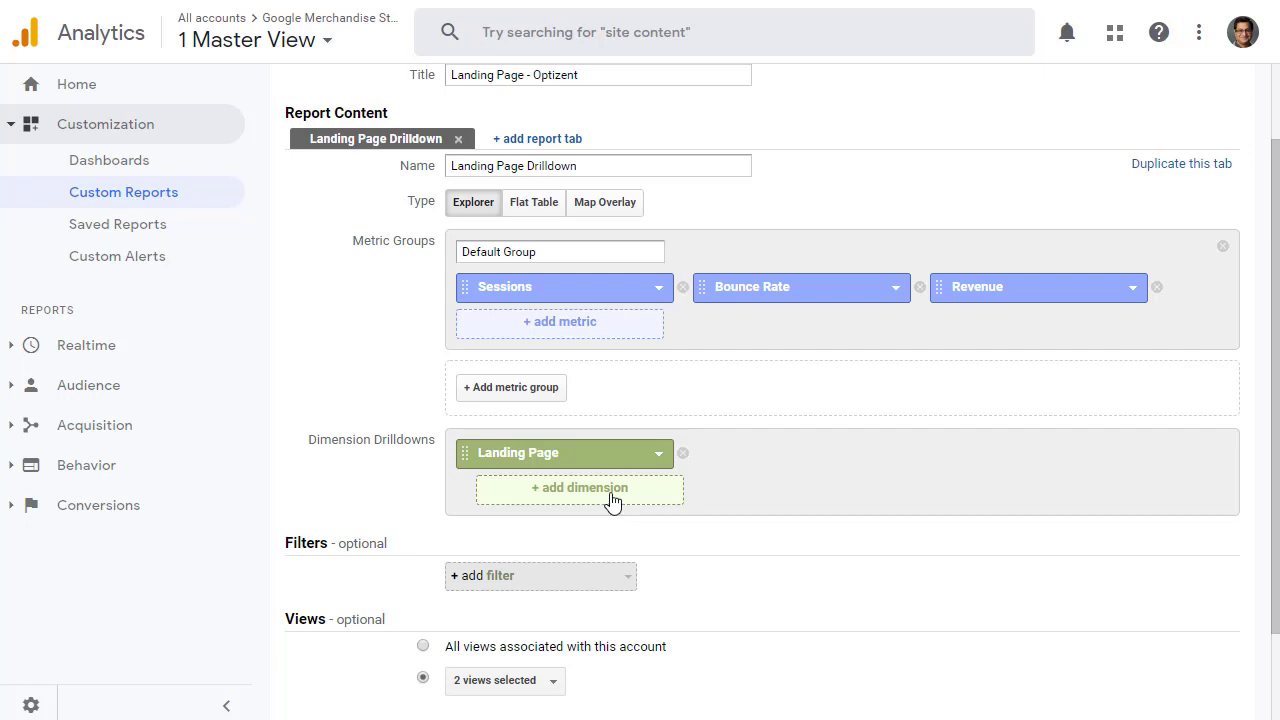
{"action": "mouse_move", "coordinate": [588, 501]}
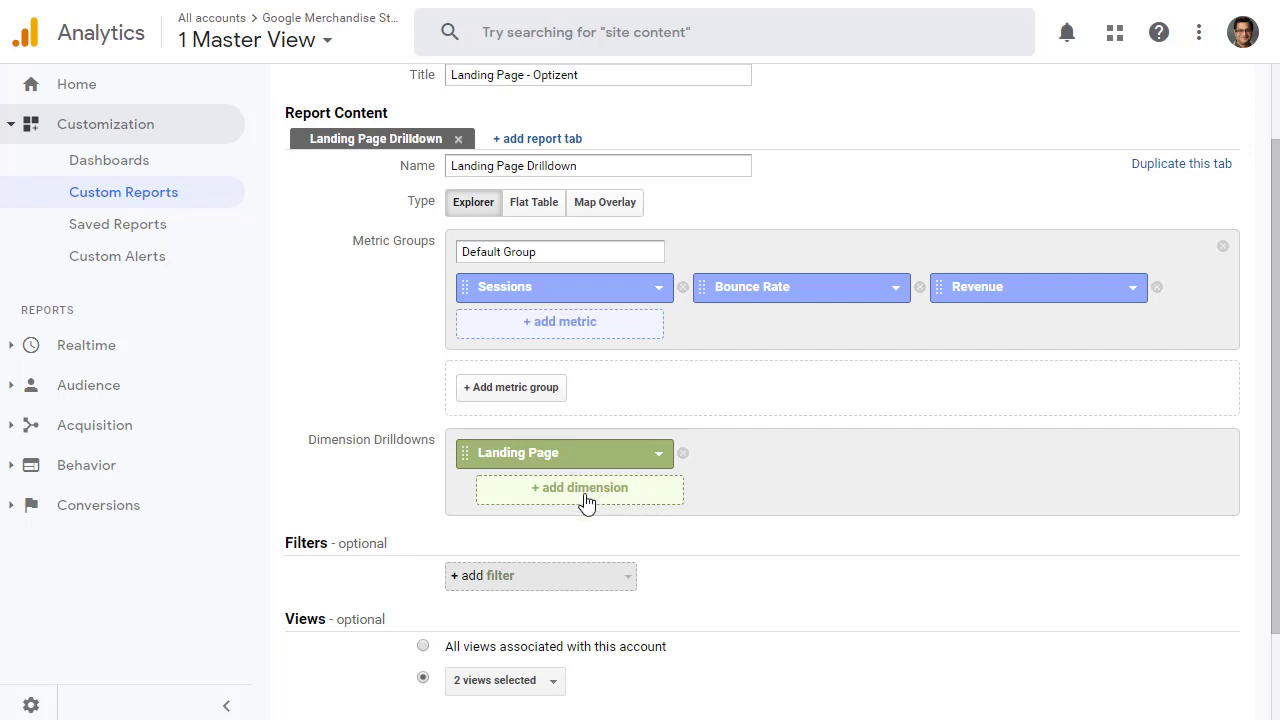
{"action": "mouse_move", "coordinate": [560, 502]}
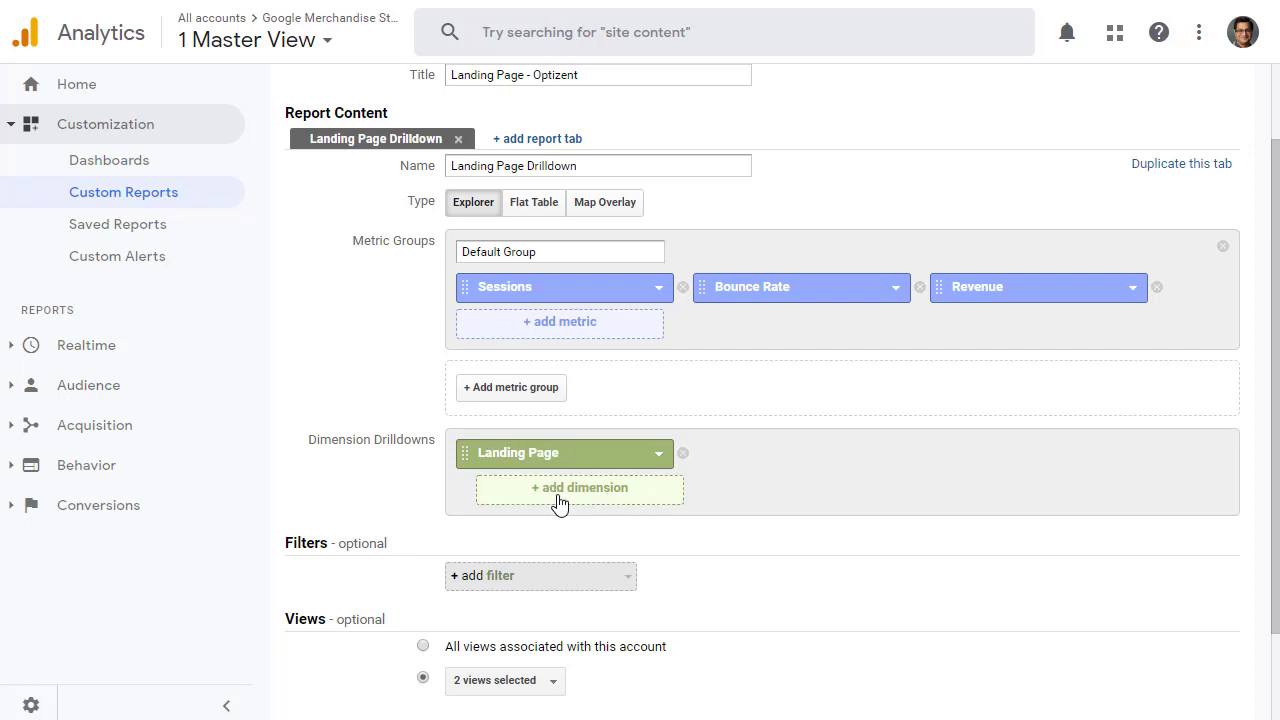
{"action": "type", "text": "keyw"}
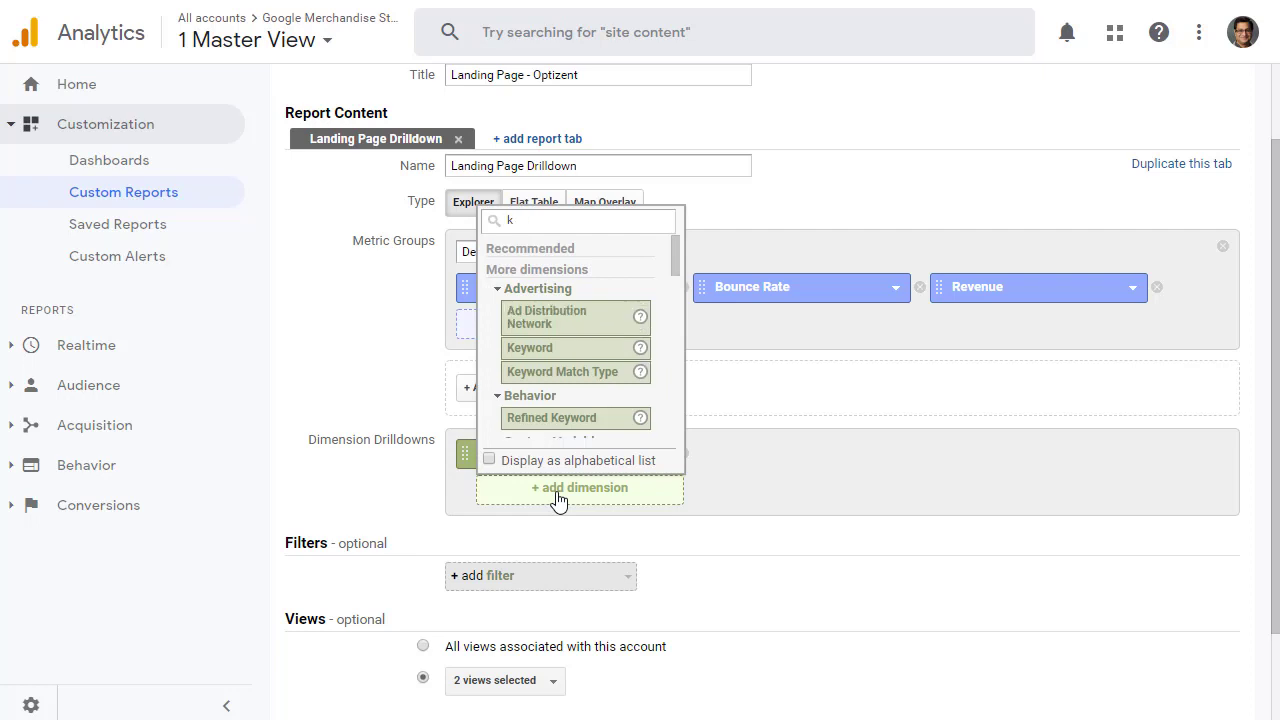
{"action": "type", "text": "ey"}
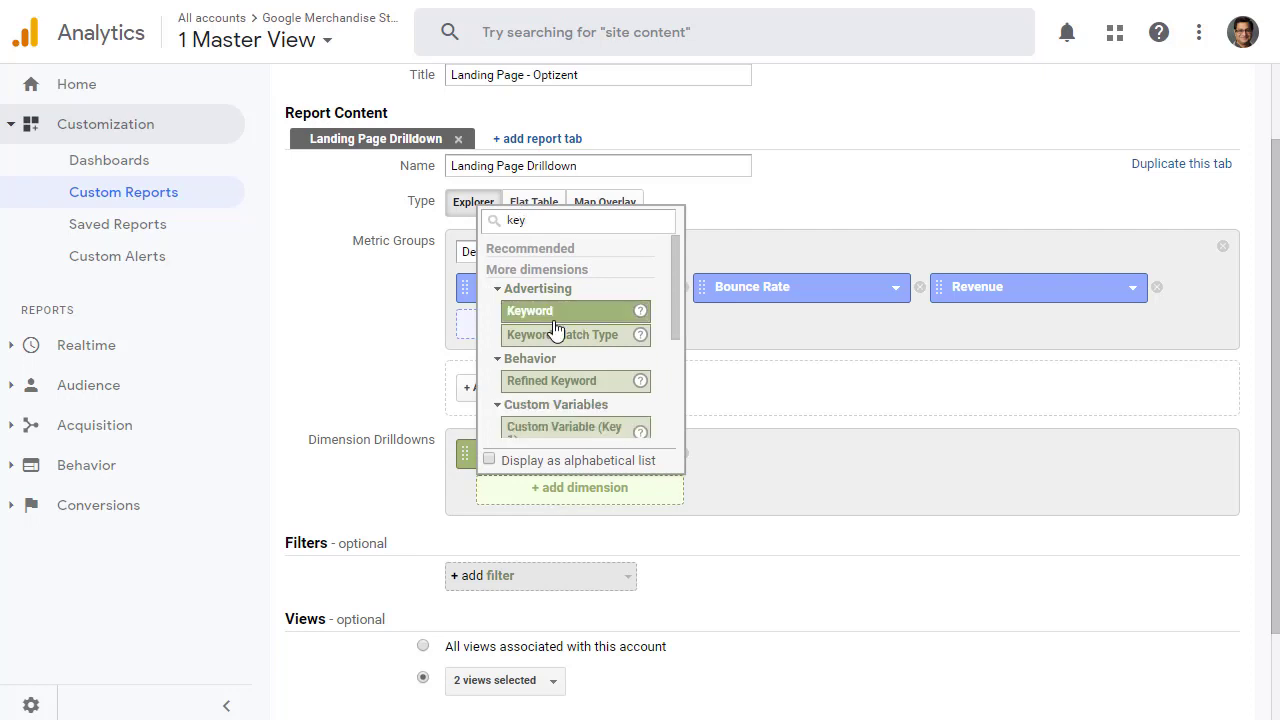
{"action": "left_click", "coordinate": [529, 310]}
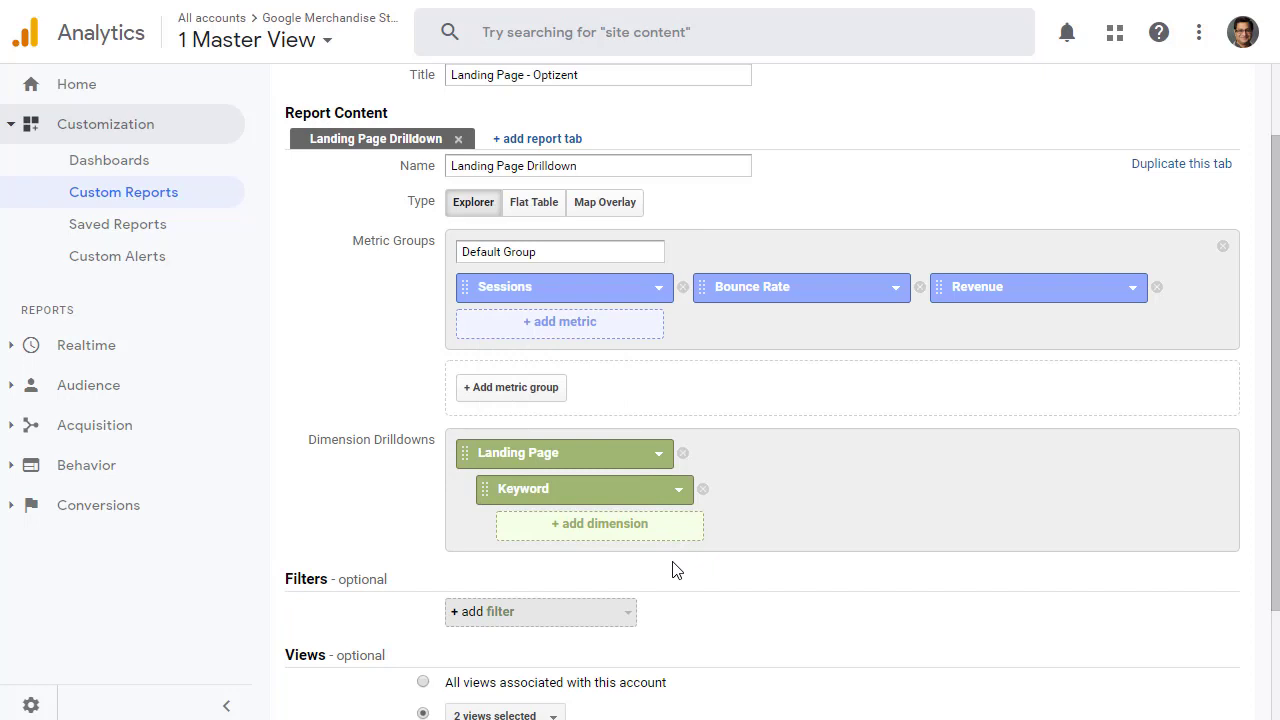
{"action": "scroll", "scroll_direction": "down", "scroll_amount": 3}
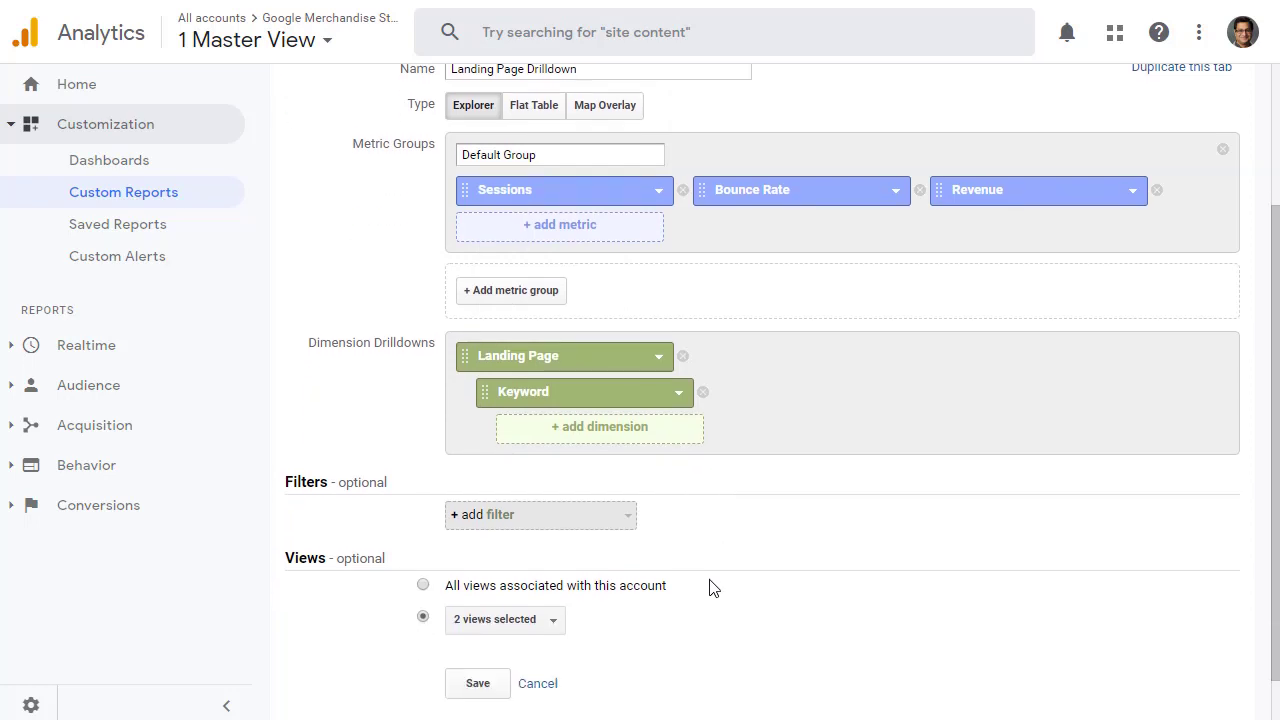
Save the report and view the keyword breakdown for the /home landing page.
{"action": "left_click", "coordinate": [477, 683]}
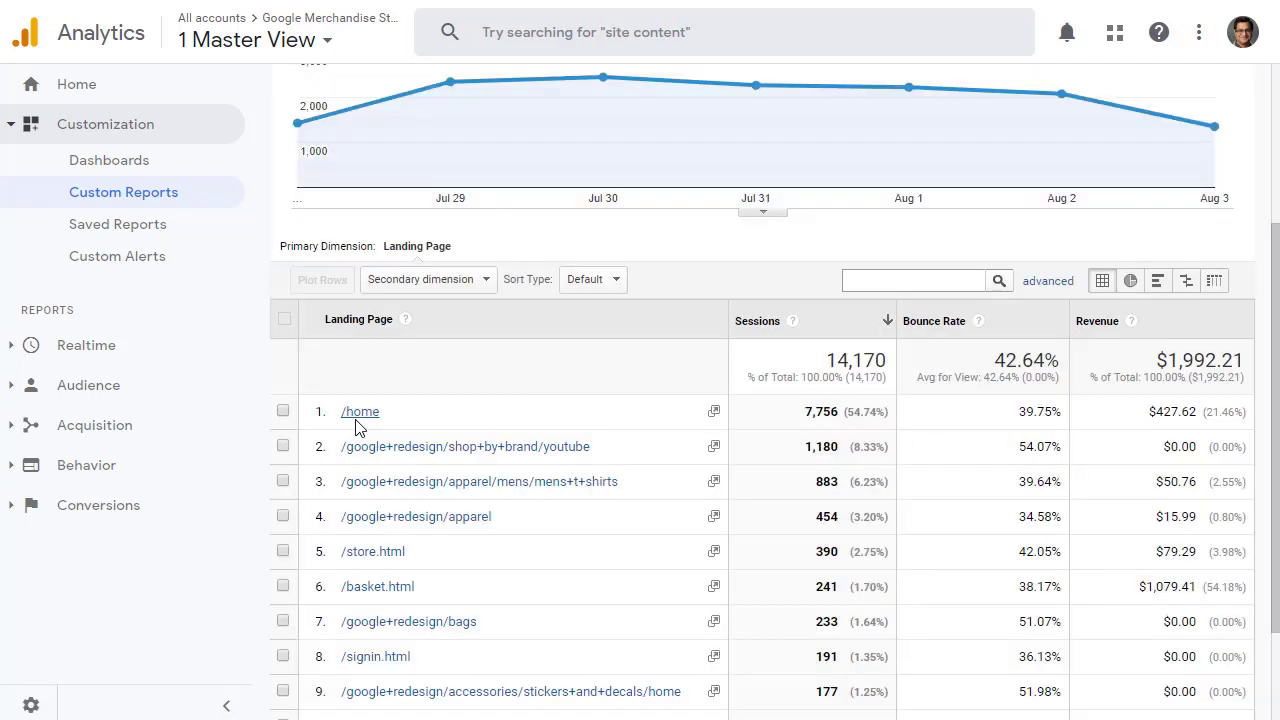
{"action": "left_click", "coordinate": [360, 411]}
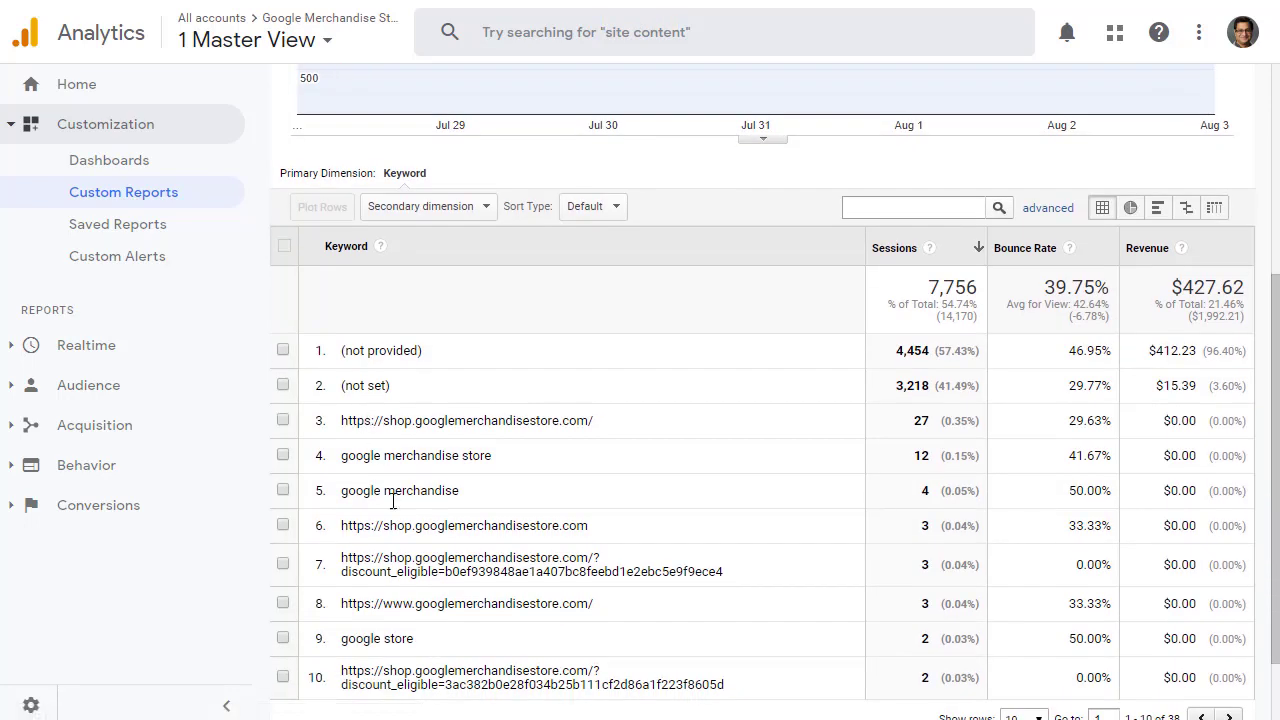
{"action": "mouse_move", "coordinate": [470, 490]}
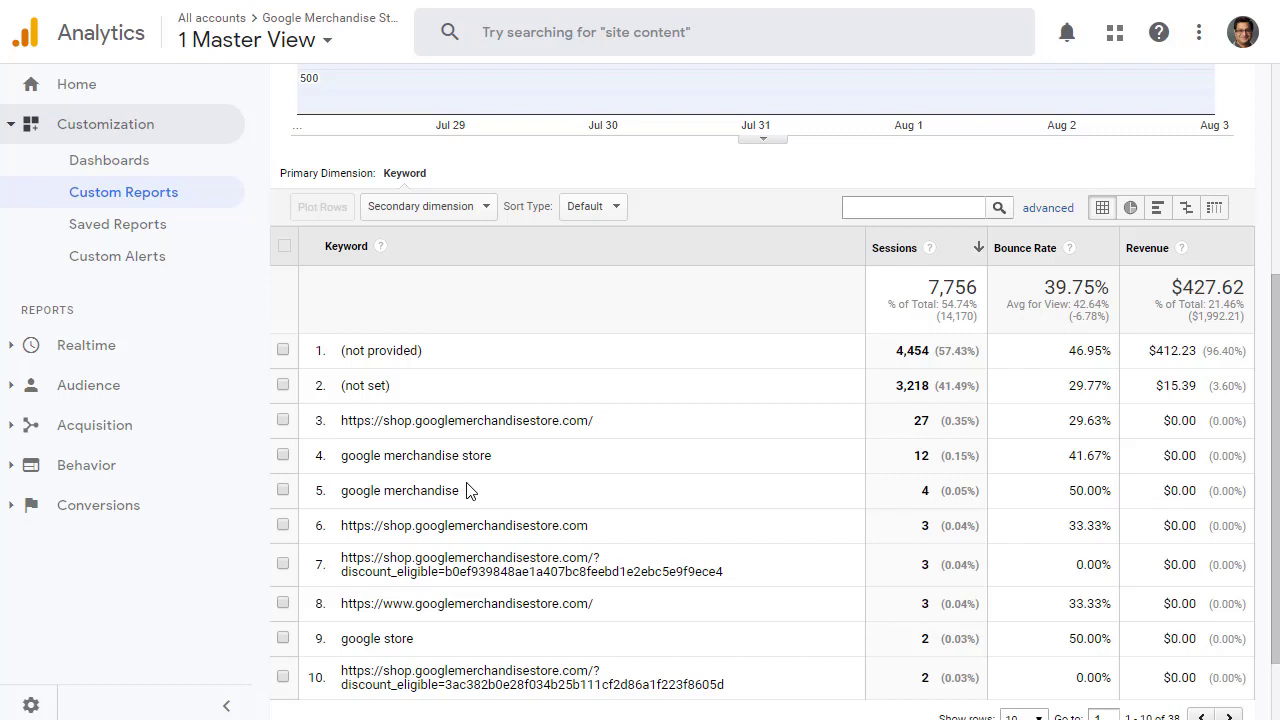
{"action": "scroll", "scroll_direction": "up", "scroll_amount": 3}
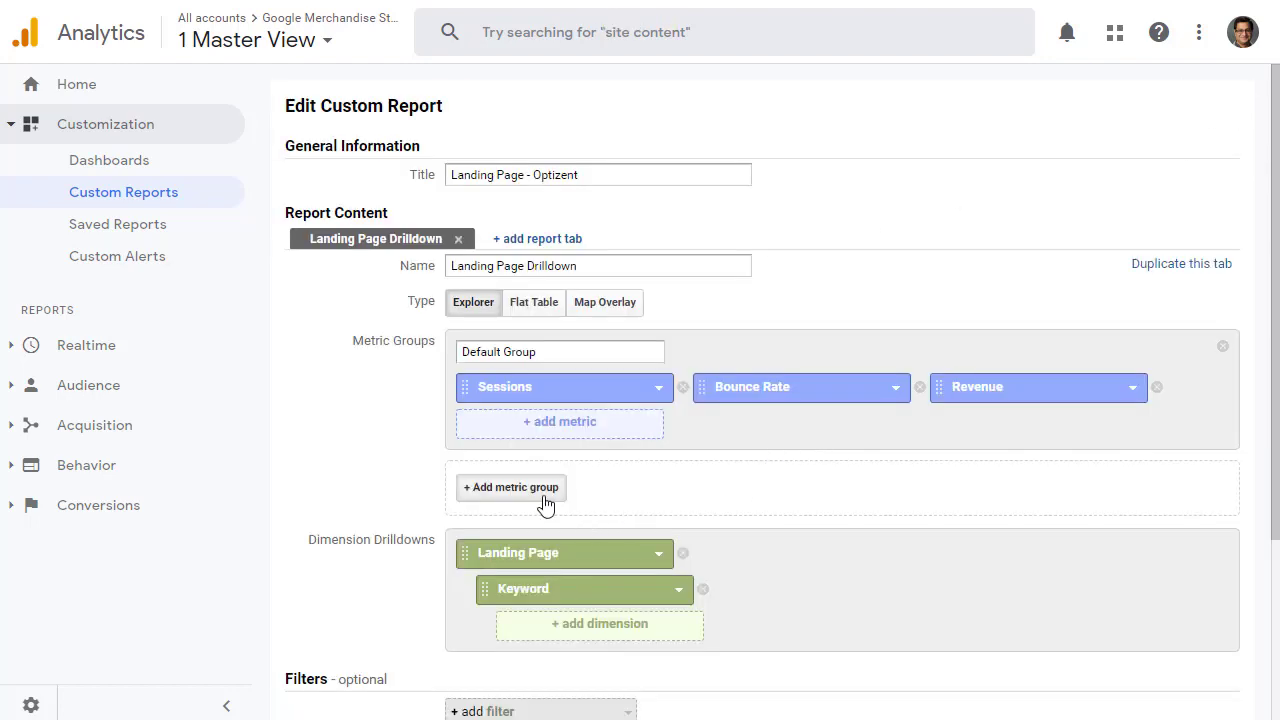
Add a metric group with Users, Avg. Session Duration, Pages / Session, Sessions, then save.
{"action": "left_click", "coordinate": [511, 487]}
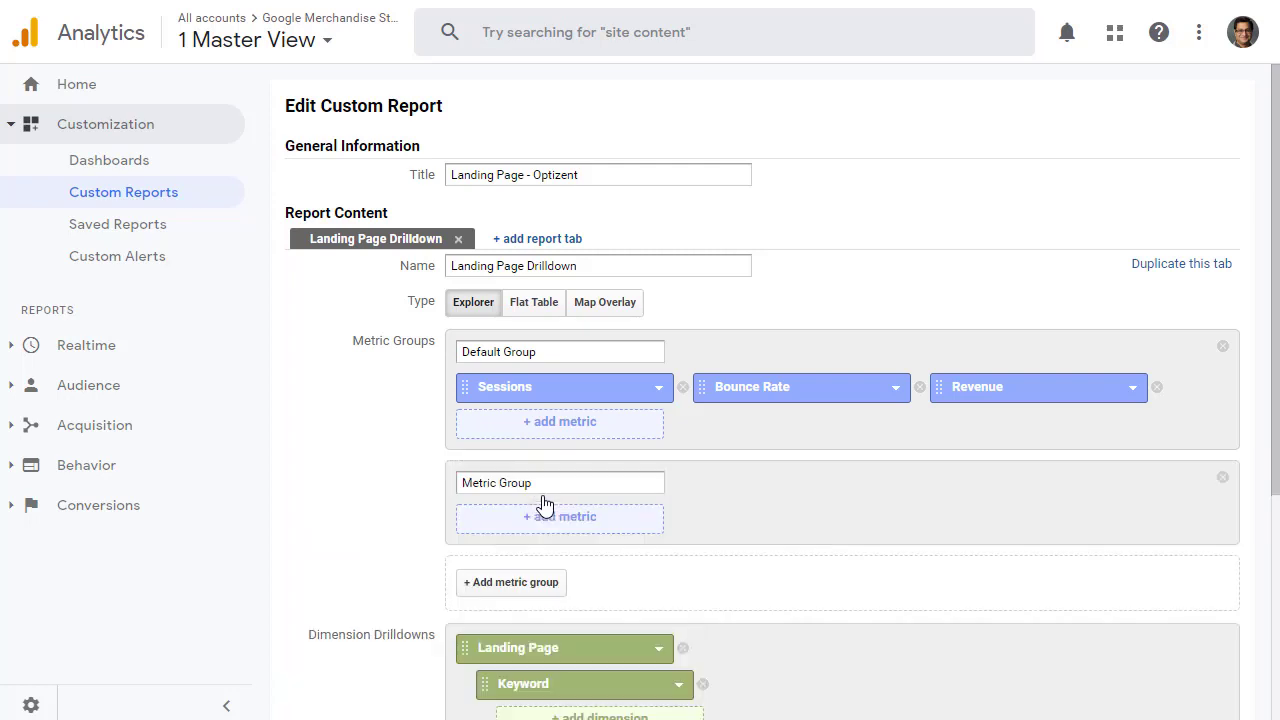
{"action": "left_click", "coordinate": [560, 482]}
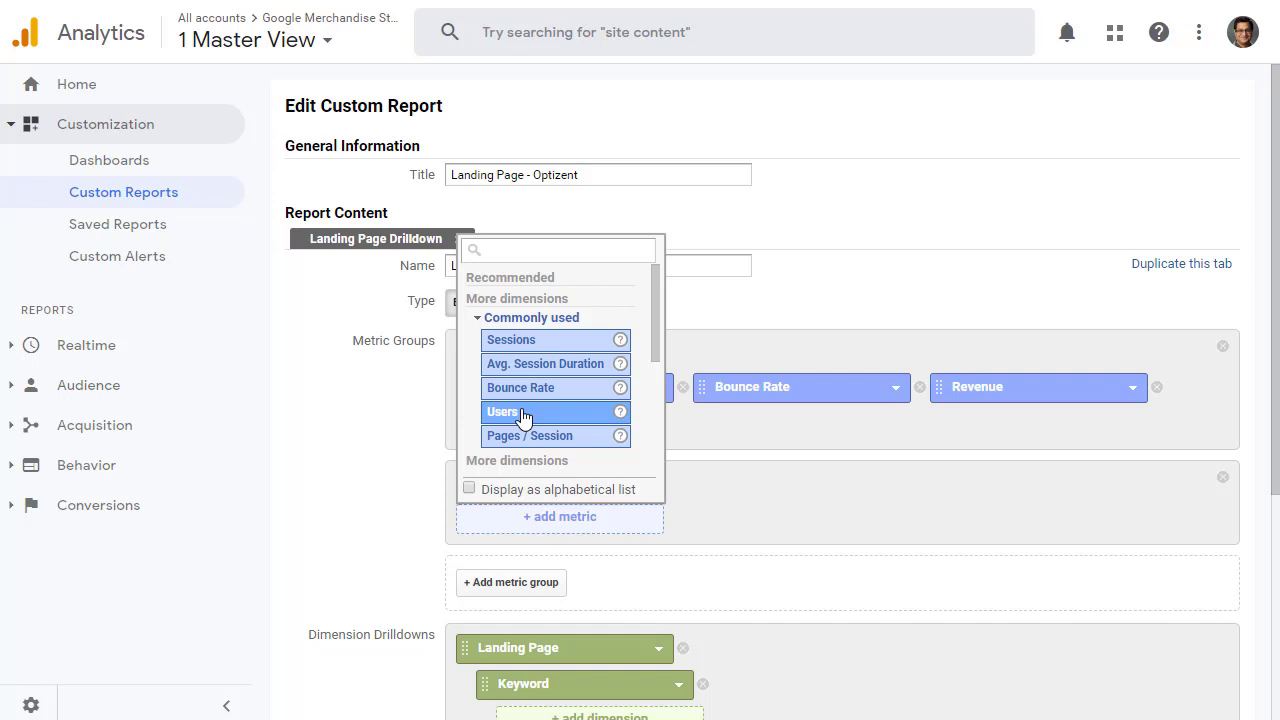
{"action": "left_click", "coordinate": [560, 421]}
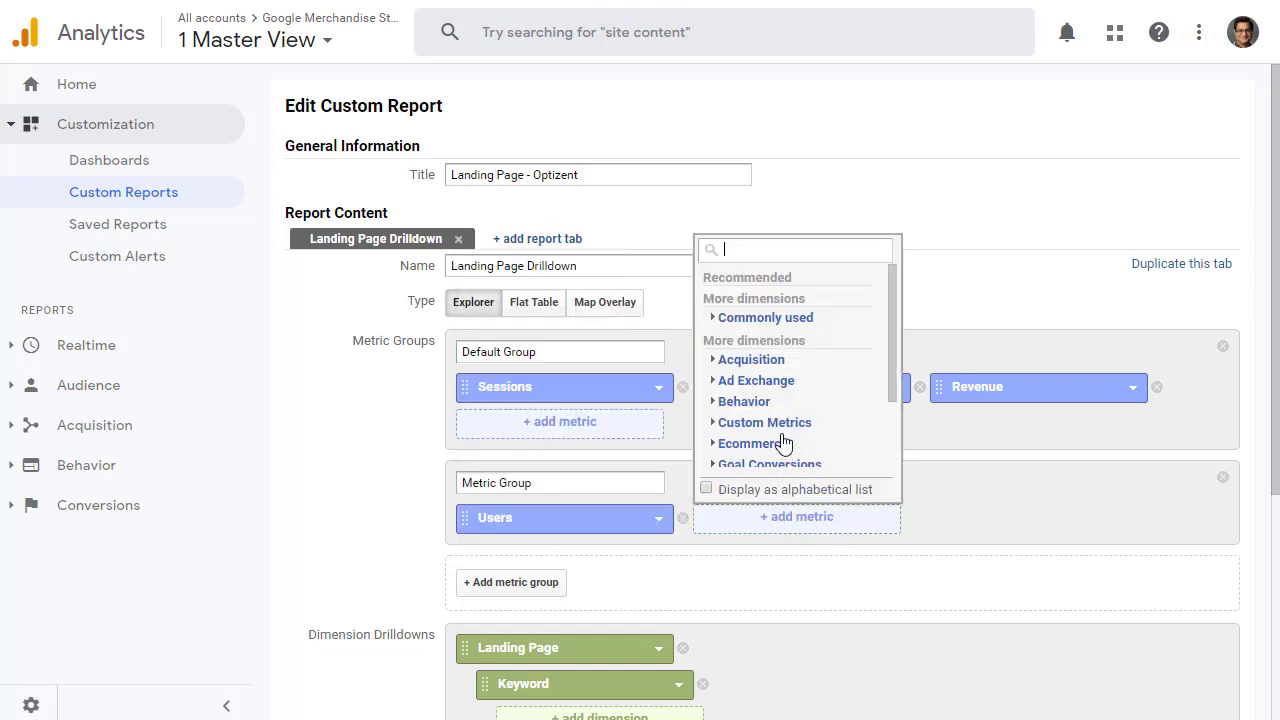
{"action": "left_click", "coordinate": [765, 317]}
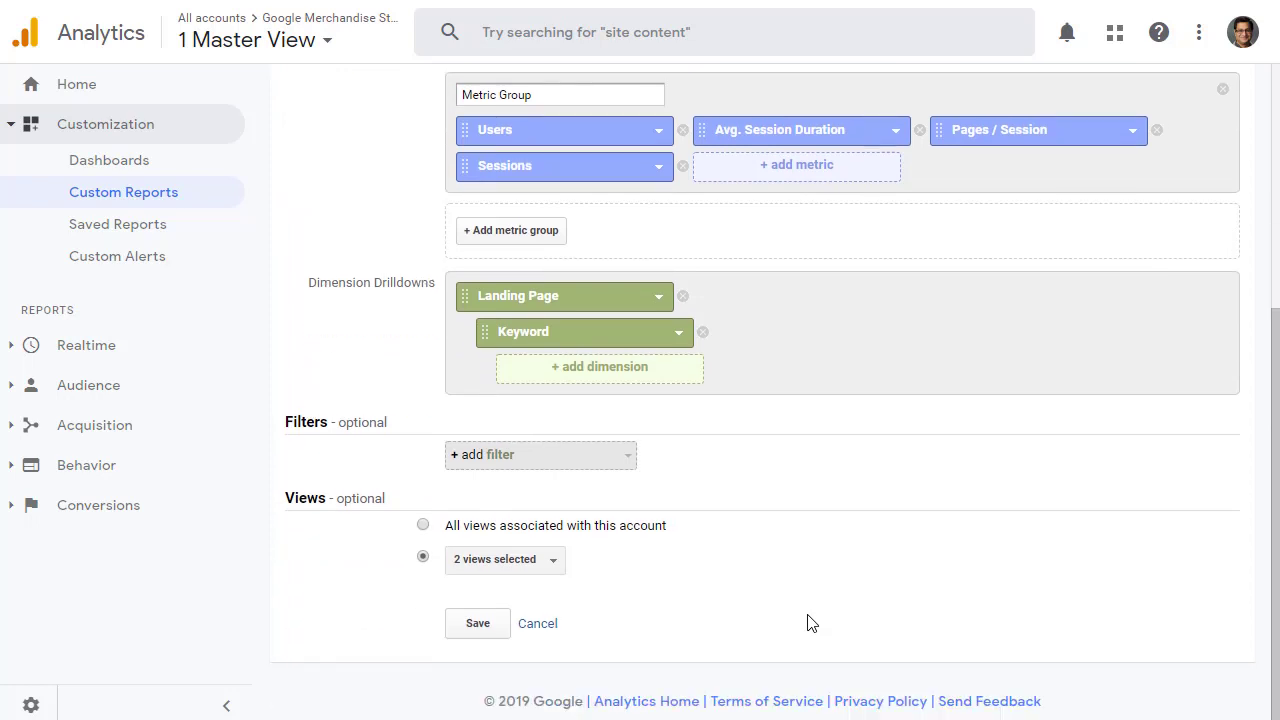
{"action": "left_click", "coordinate": [477, 623]}
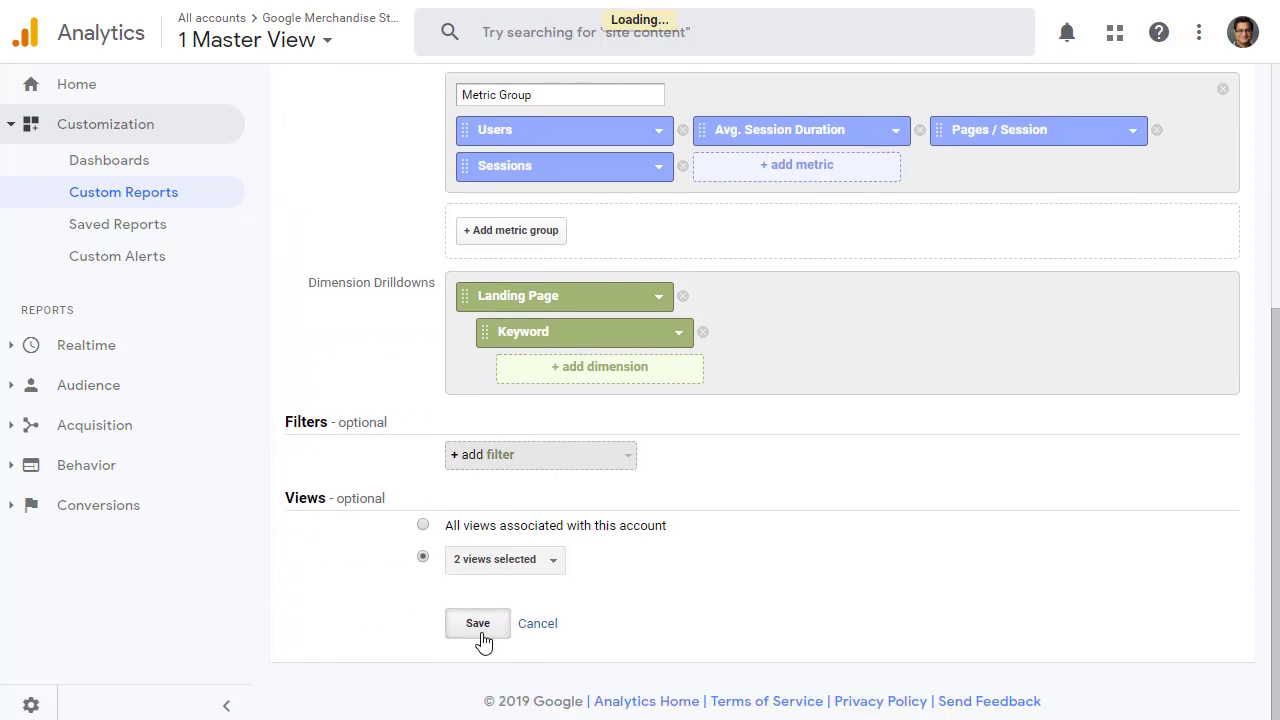
Review the saved Landing Page - Optizent report's Default Group and Metric Group views.
{"action": "left_click", "coordinate": [477, 623]}
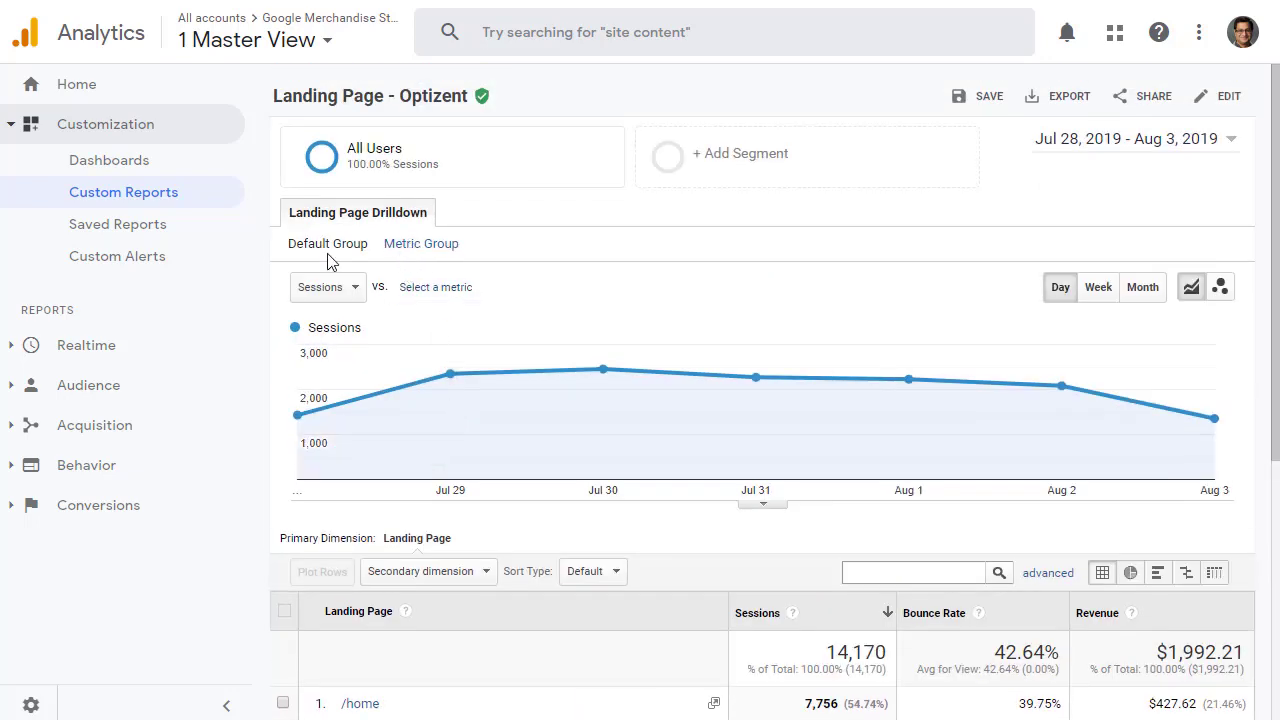
{"action": "mouse_move", "coordinate": [300, 253]}
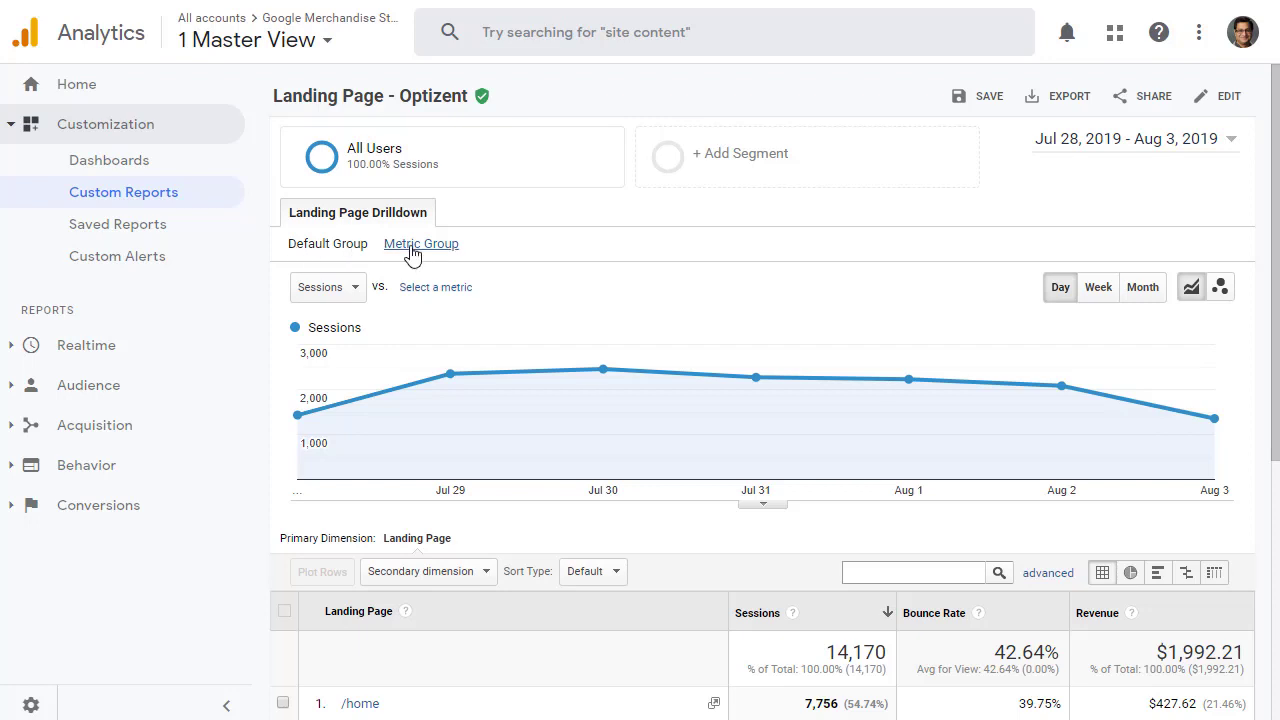
{"action": "mouse_move", "coordinate": [414, 255]}
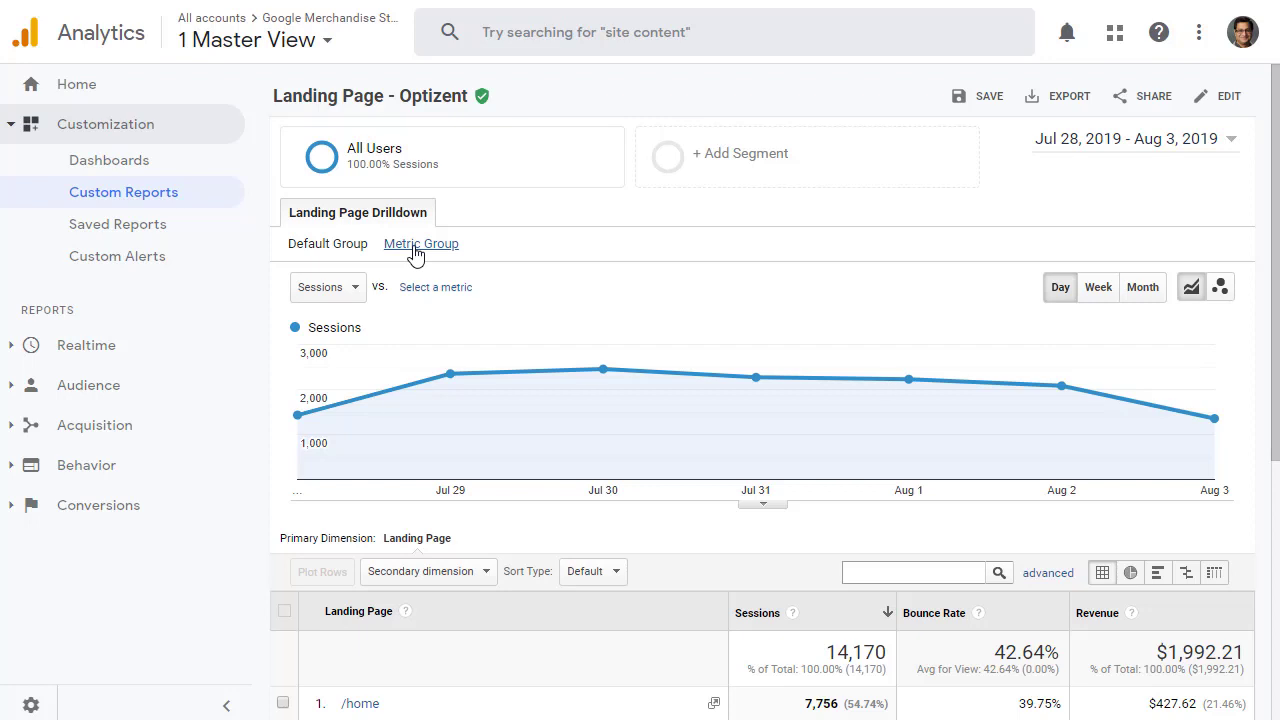
{"action": "left_click", "coordinate": [421, 243]}
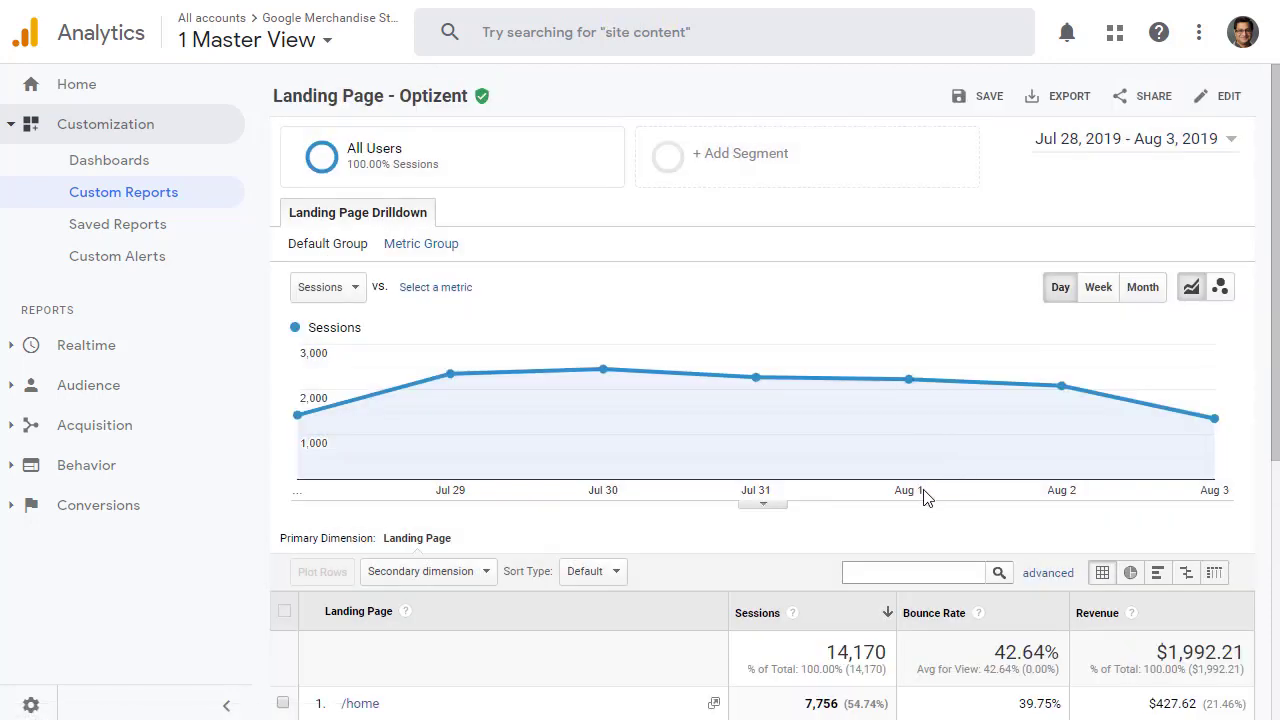
{"action": "mouse_move", "coordinate": [921, 491]}
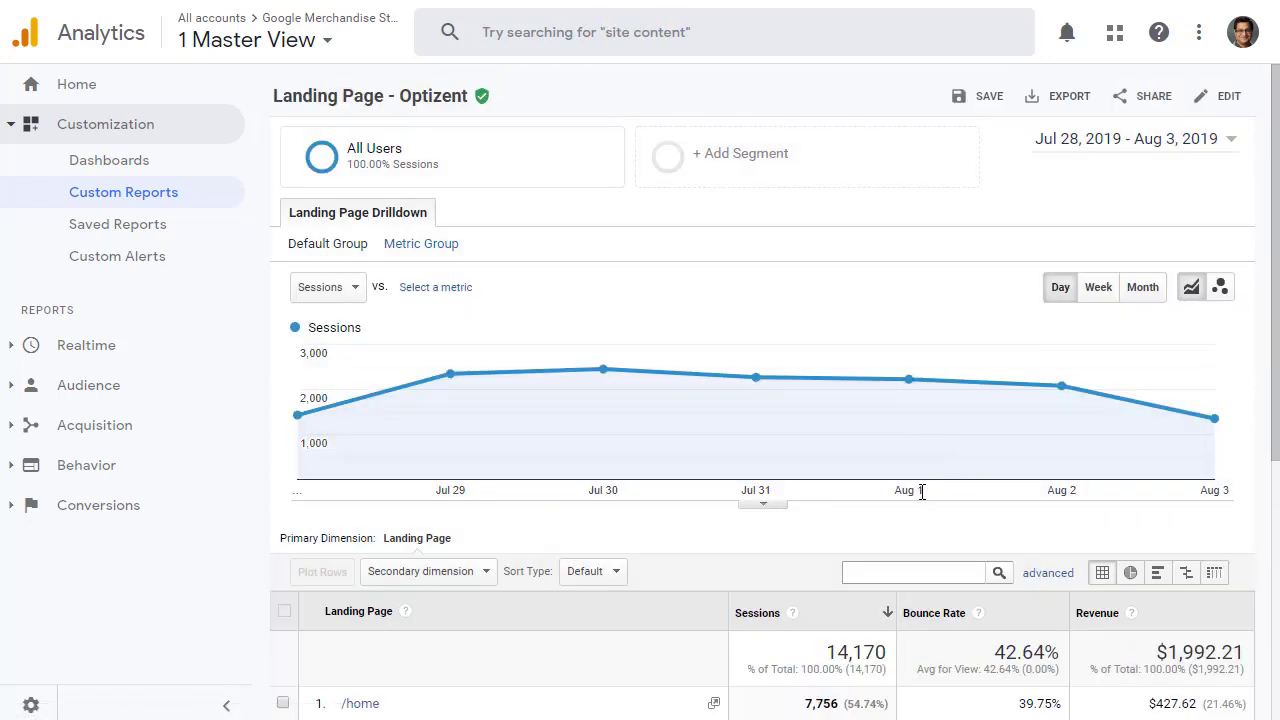
{"action": "mouse_move", "coordinate": [1145, 398]}
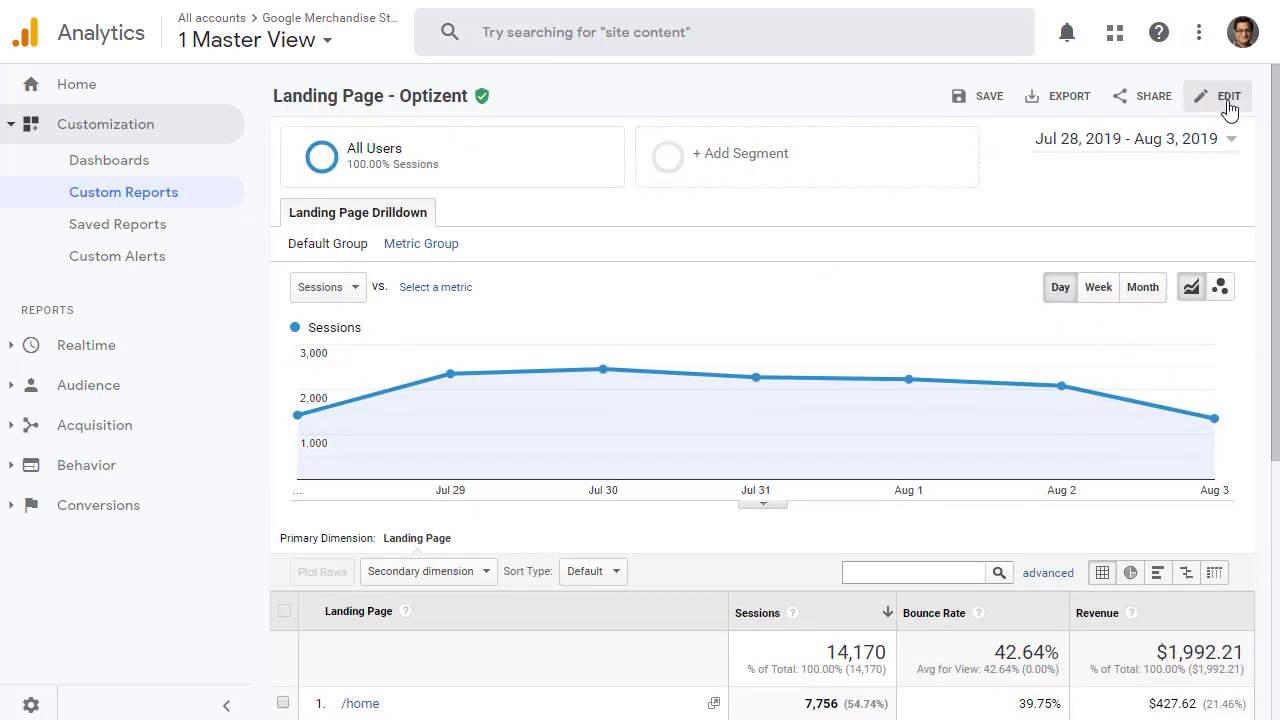
Reopen Landing Page - Optizent in the editor and add a second, empty report tab.
{"action": "left_click", "coordinate": [1228, 95]}
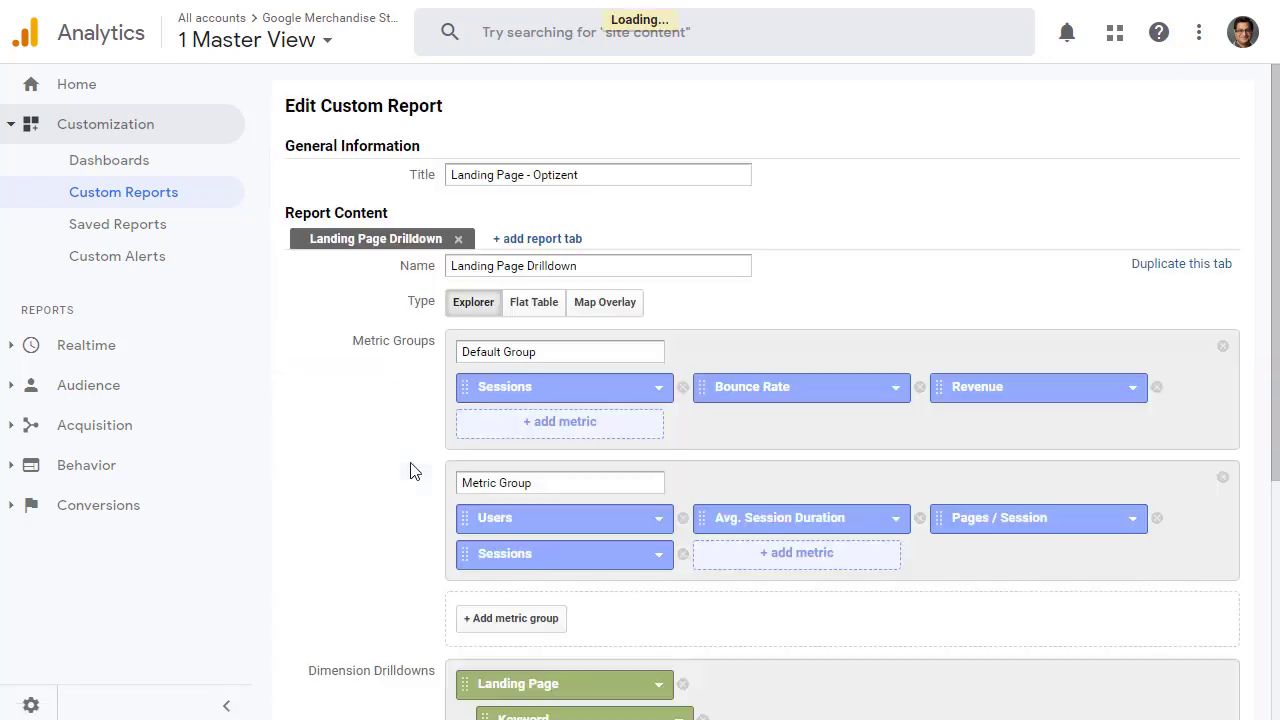
{"action": "scroll", "scroll_direction": "down", "scroll_amount": 3}
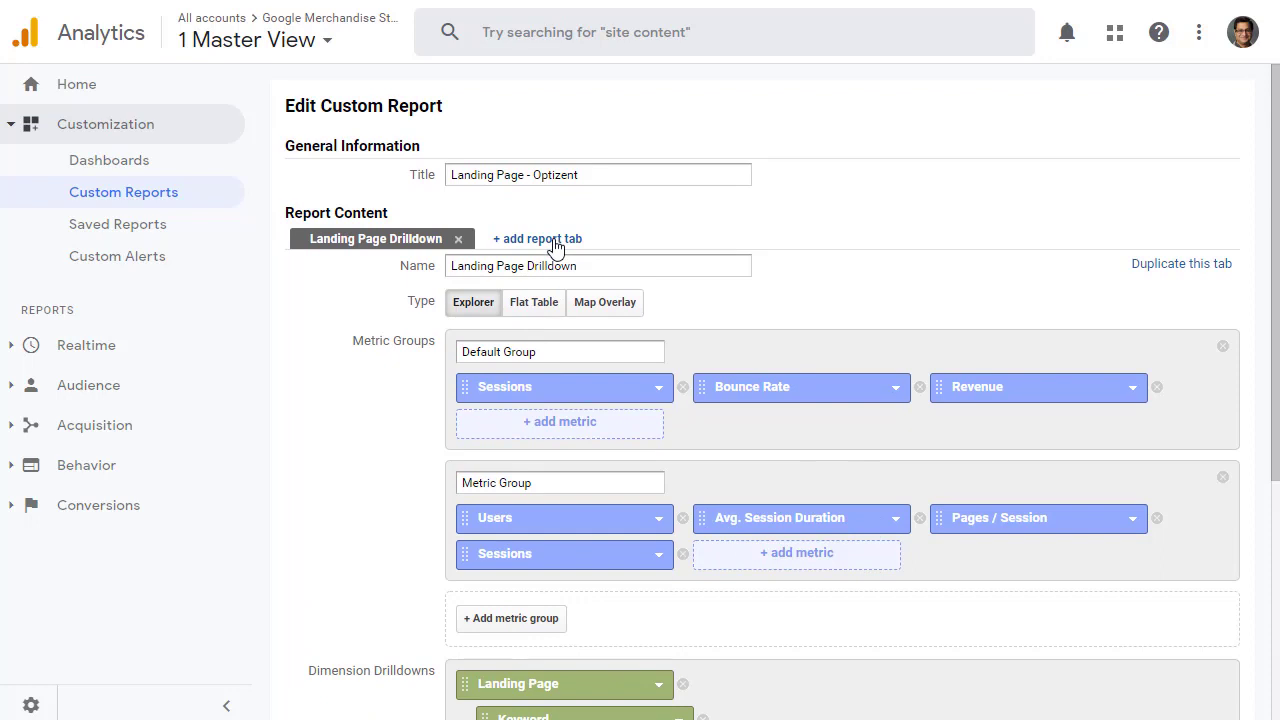
{"action": "left_click", "coordinate": [537, 238]}
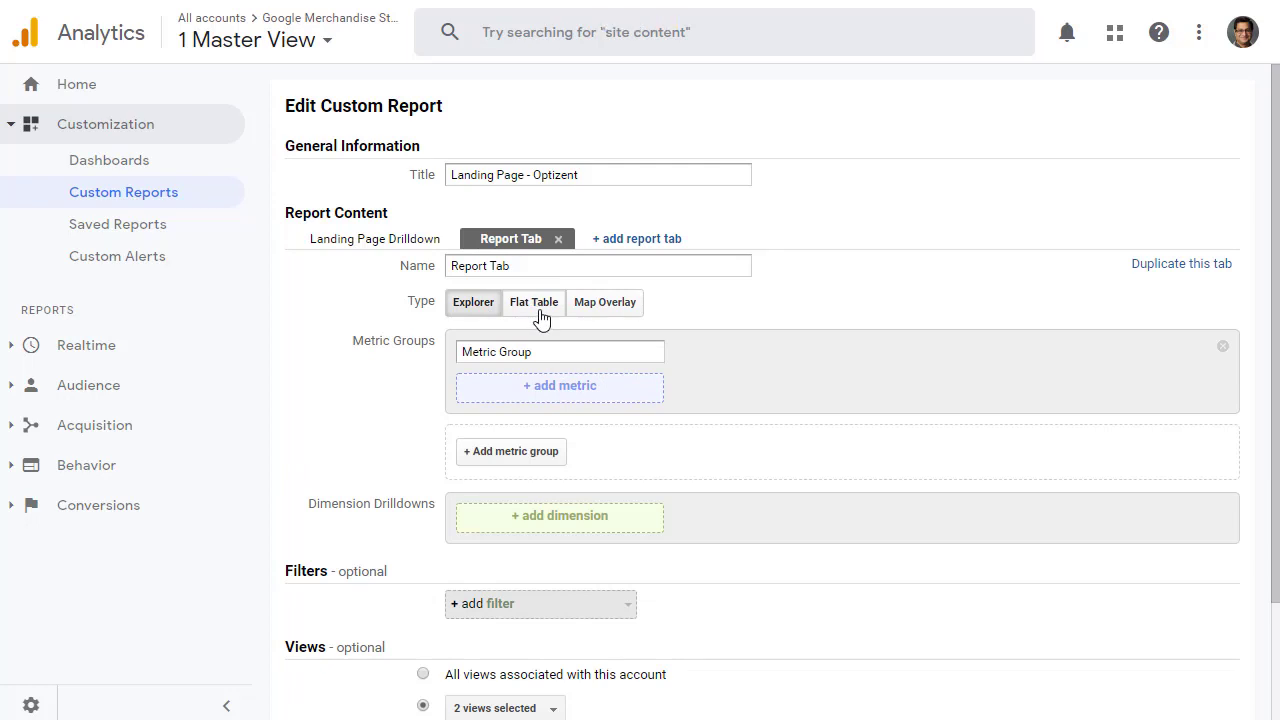
Make the new tab a Flat Table with Landing Page and Keyword dimensions.
{"action": "left_click", "coordinate": [533, 302]}
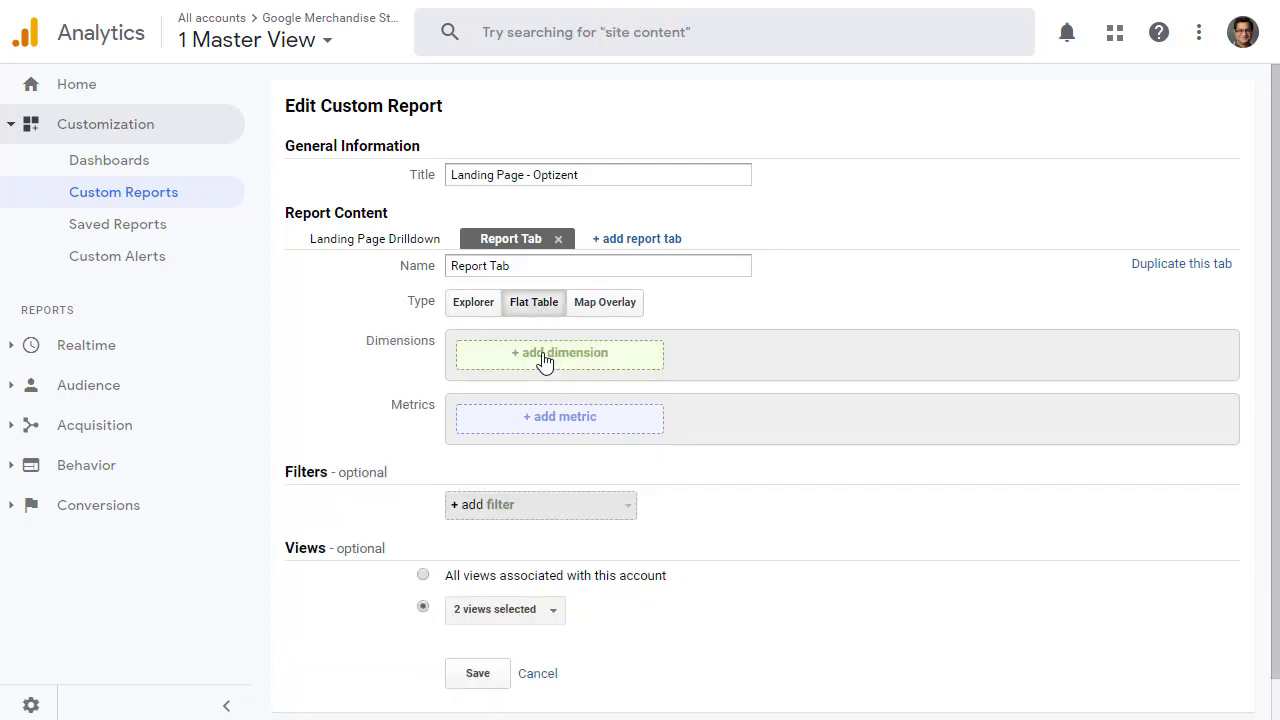
{"action": "mouse_move", "coordinate": [553, 416]}
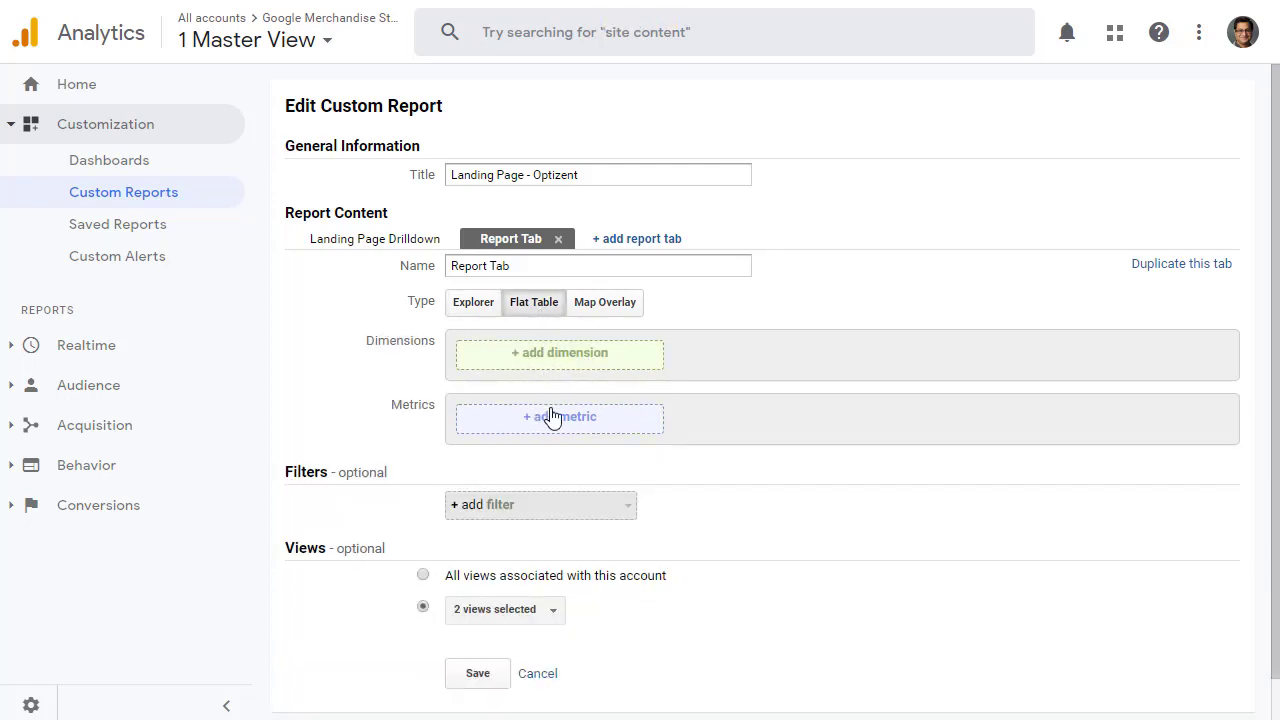
{"action": "mouse_move", "coordinate": [575, 362]}
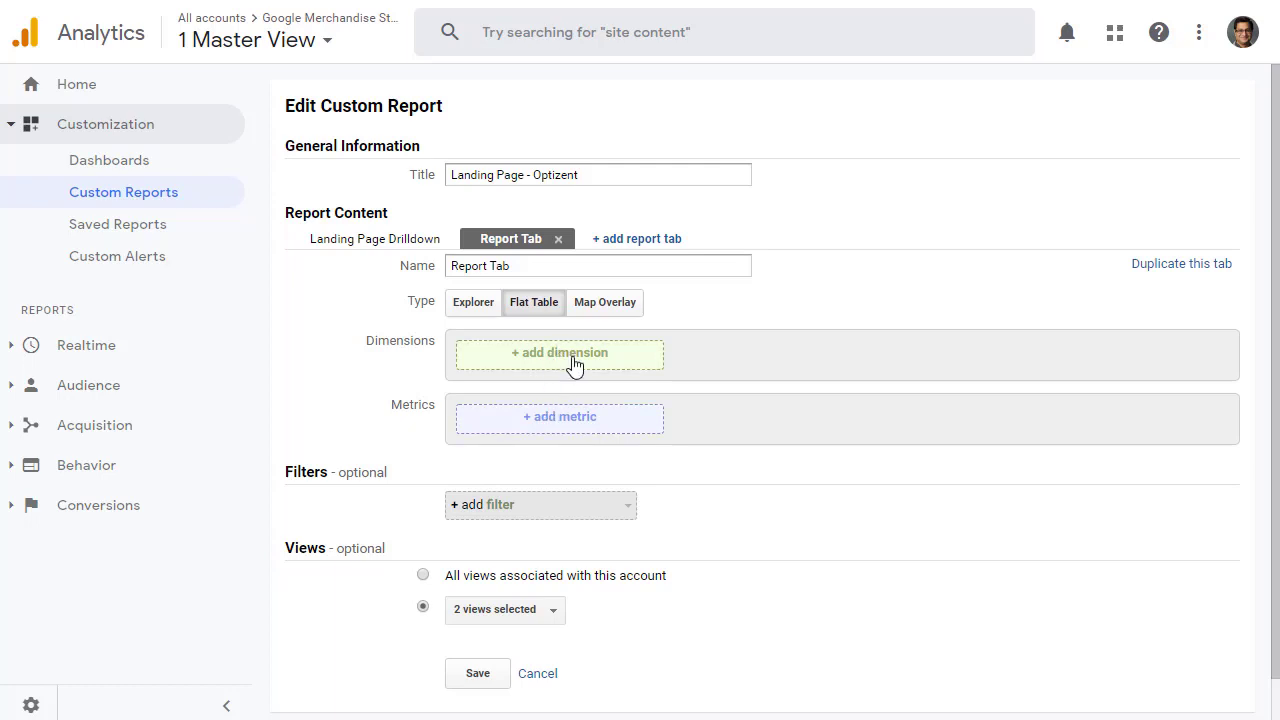
{"action": "left_click", "coordinate": [559, 352]}
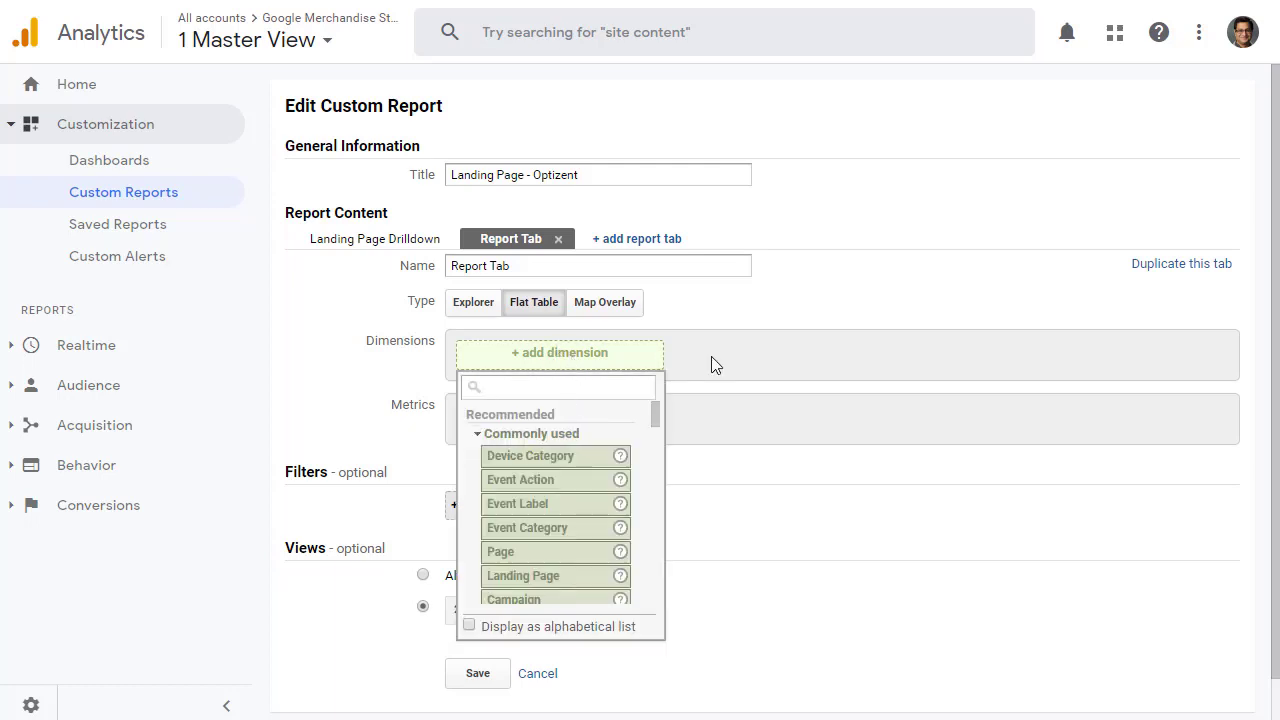
{"action": "type", "text": "Land"}
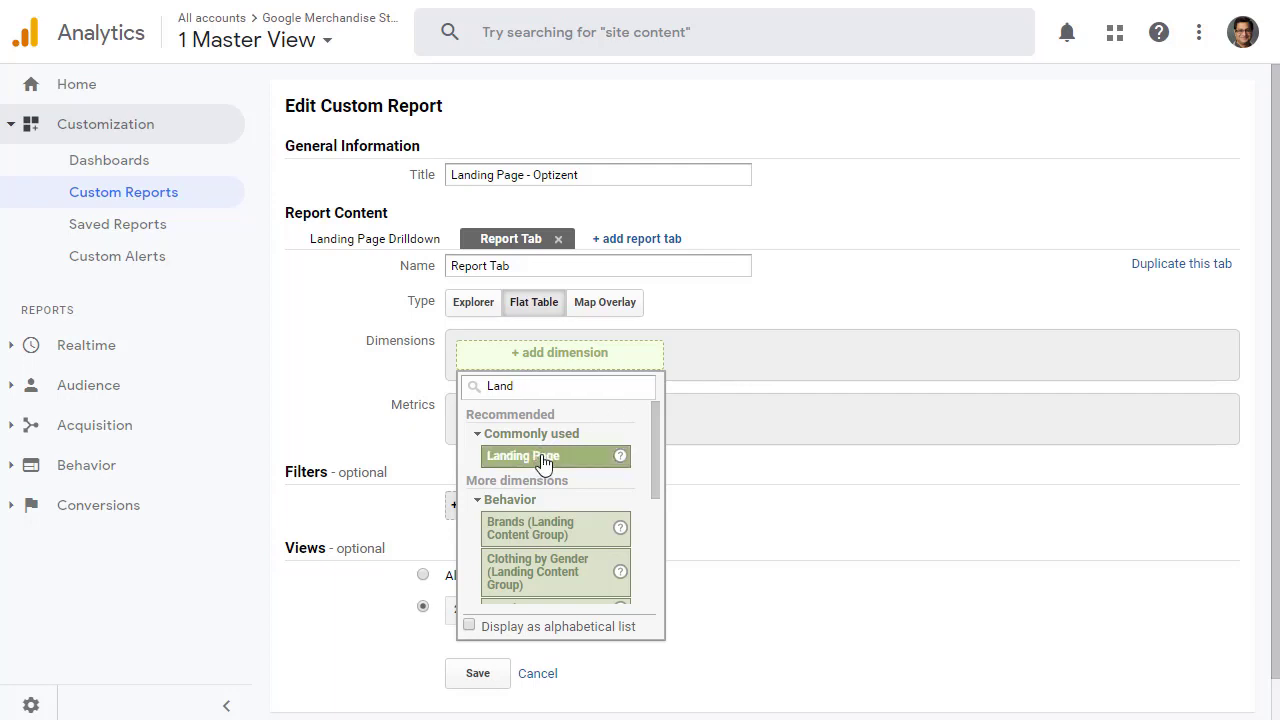
{"action": "left_click", "coordinate": [522, 455]}
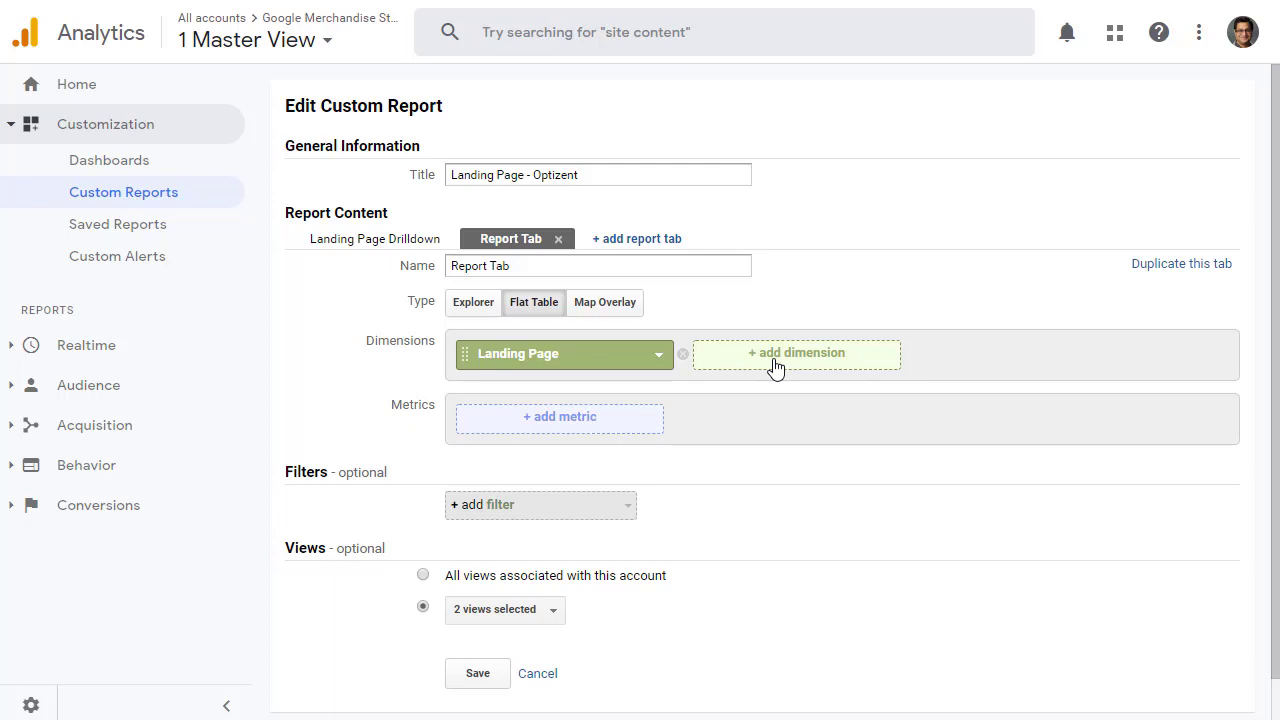
{"action": "left_click", "coordinate": [796, 352]}
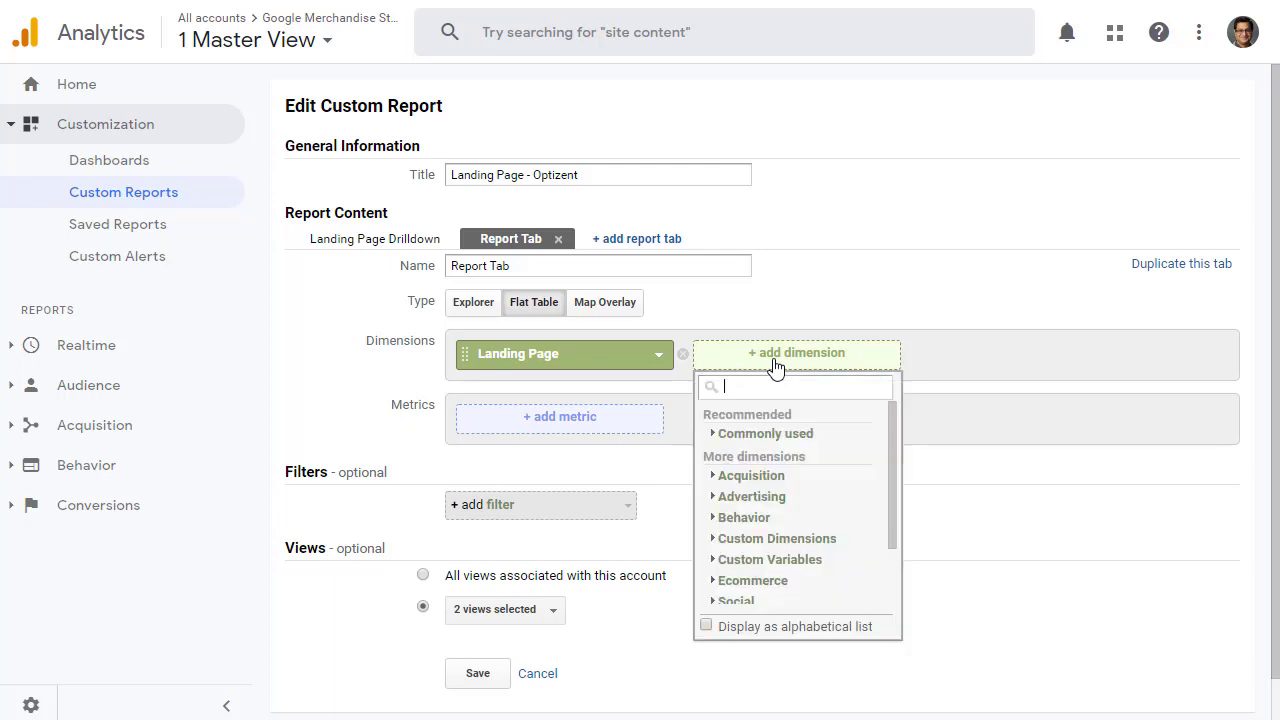
{"action": "type", "text": "Keyw"}
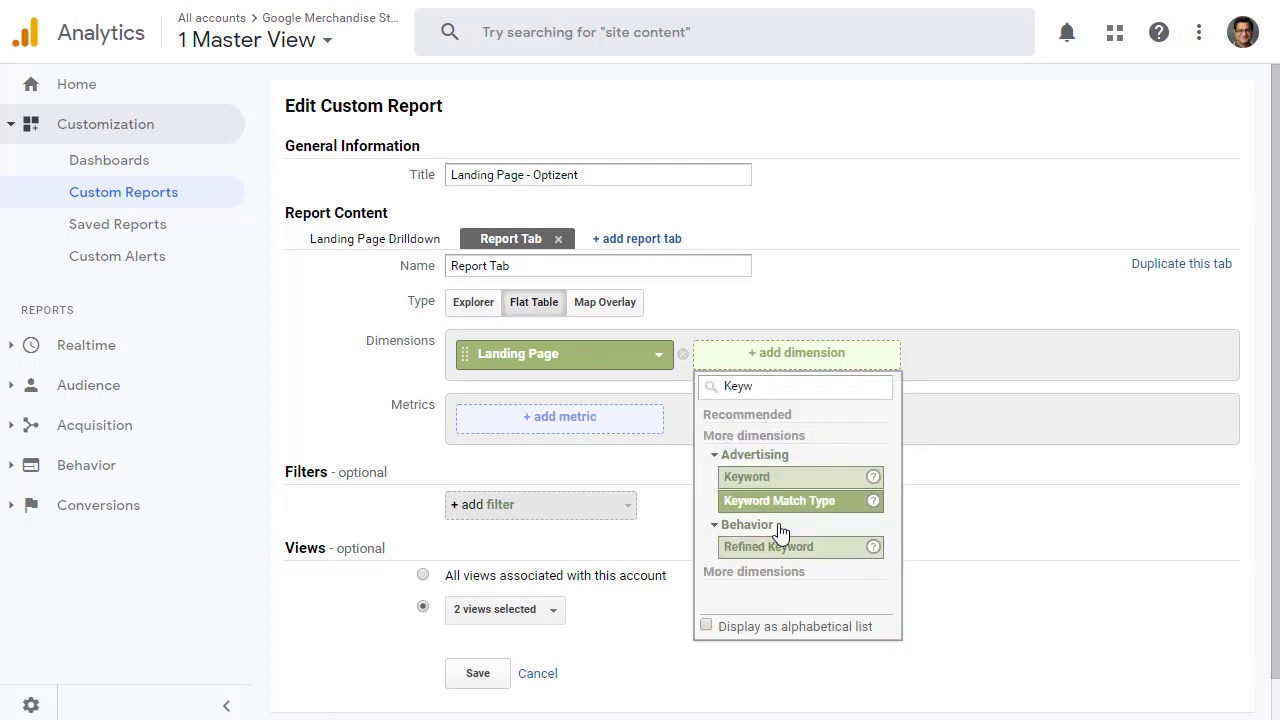
{"action": "left_click", "coordinate": [747, 476]}
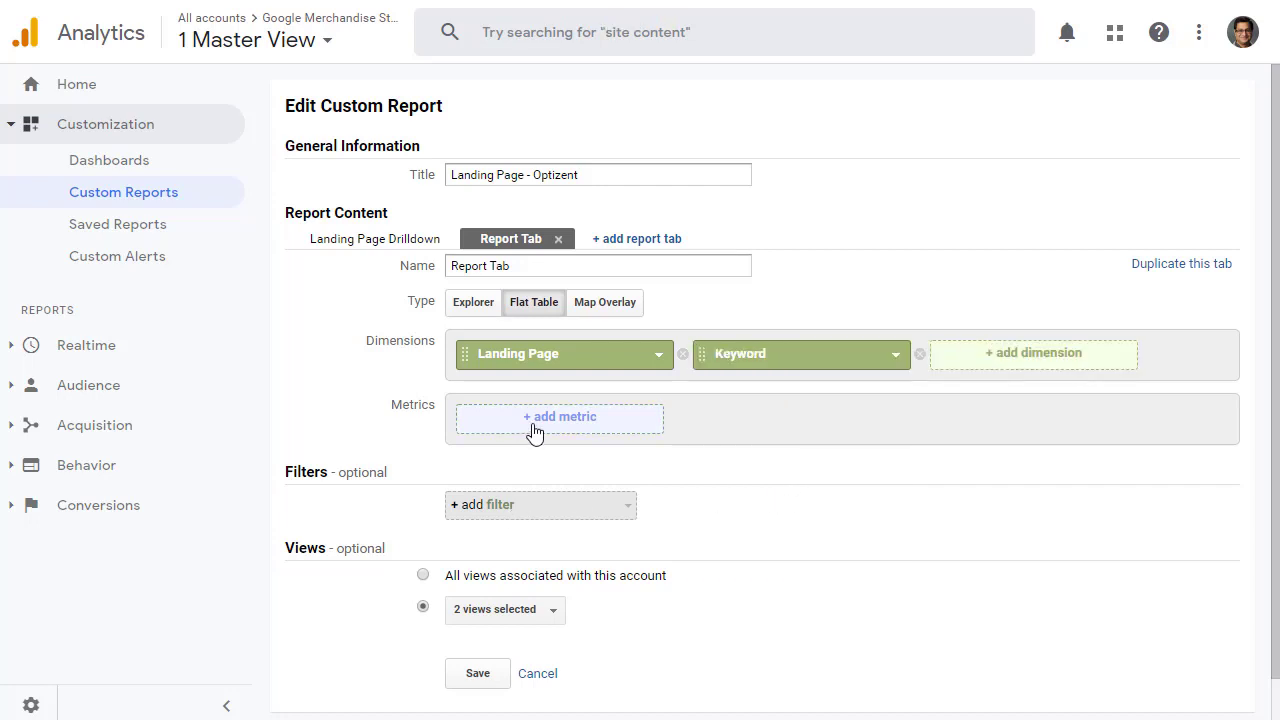
Add the tab's metrics and name it Landing Page Flat Table.
{"action": "left_click", "coordinate": [559, 416]}
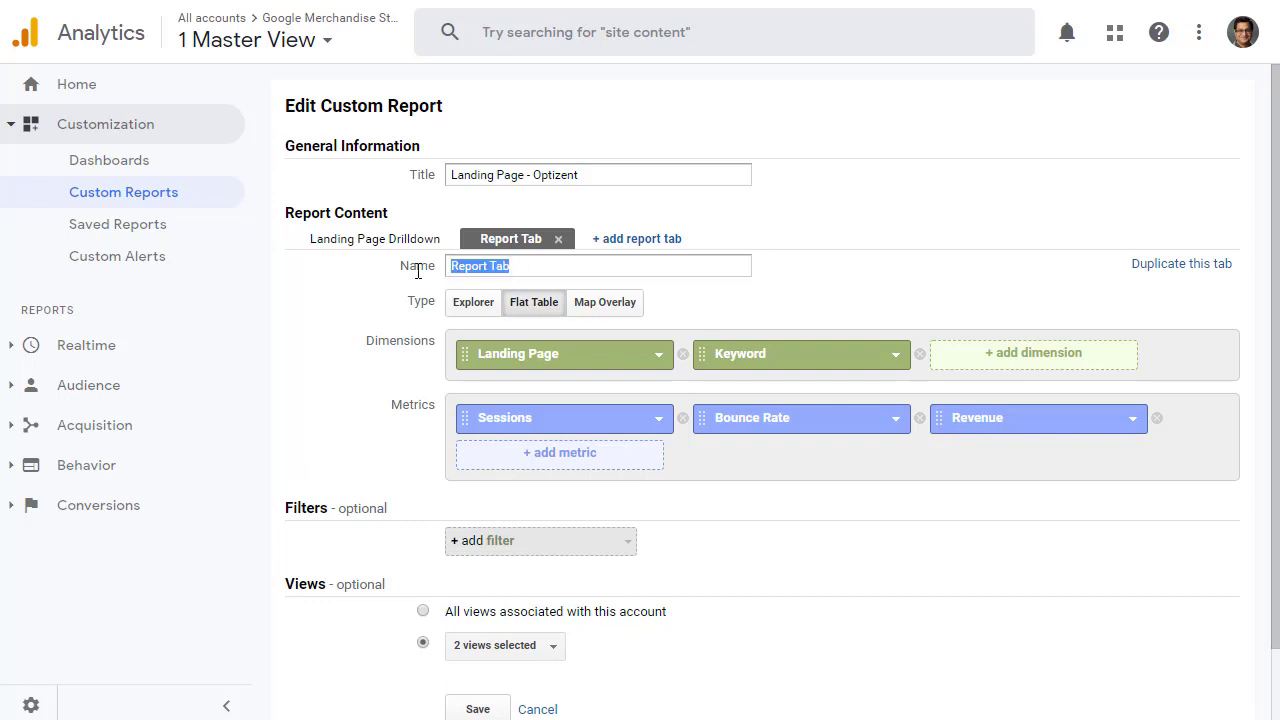
{"action": "type", "text": "L"}
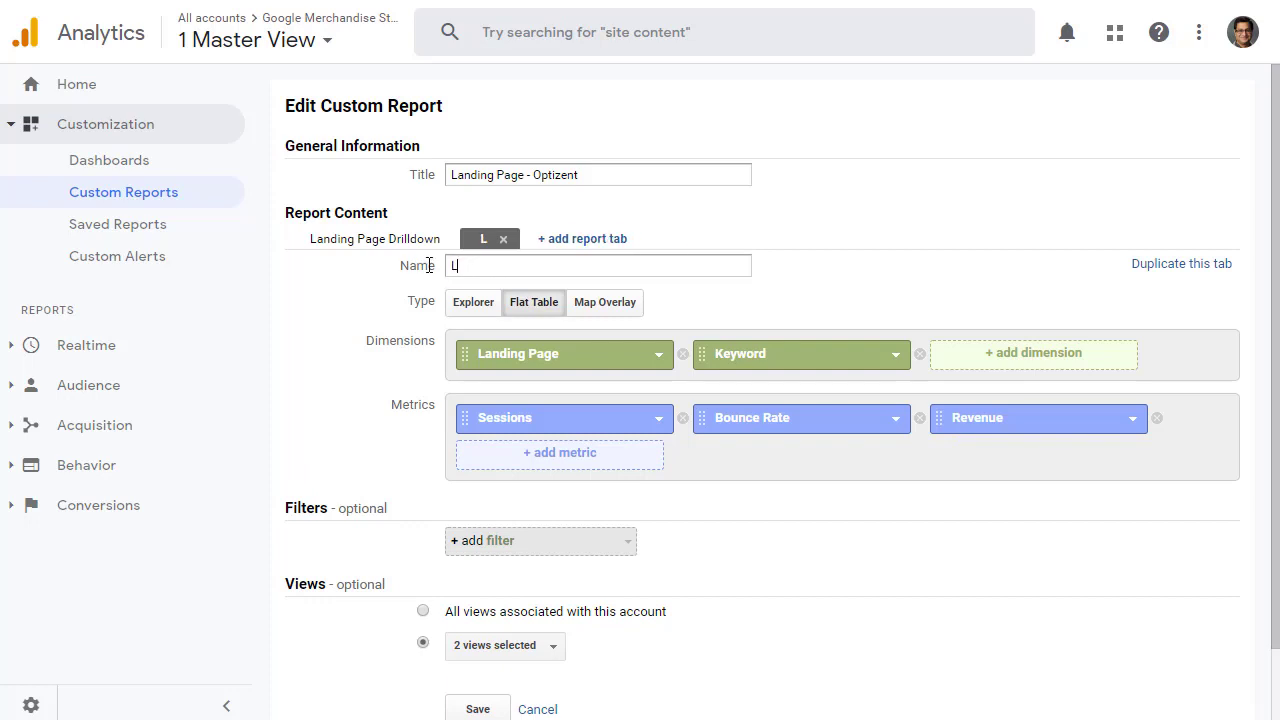
{"action": "type", "text": "anding Page Flat"}
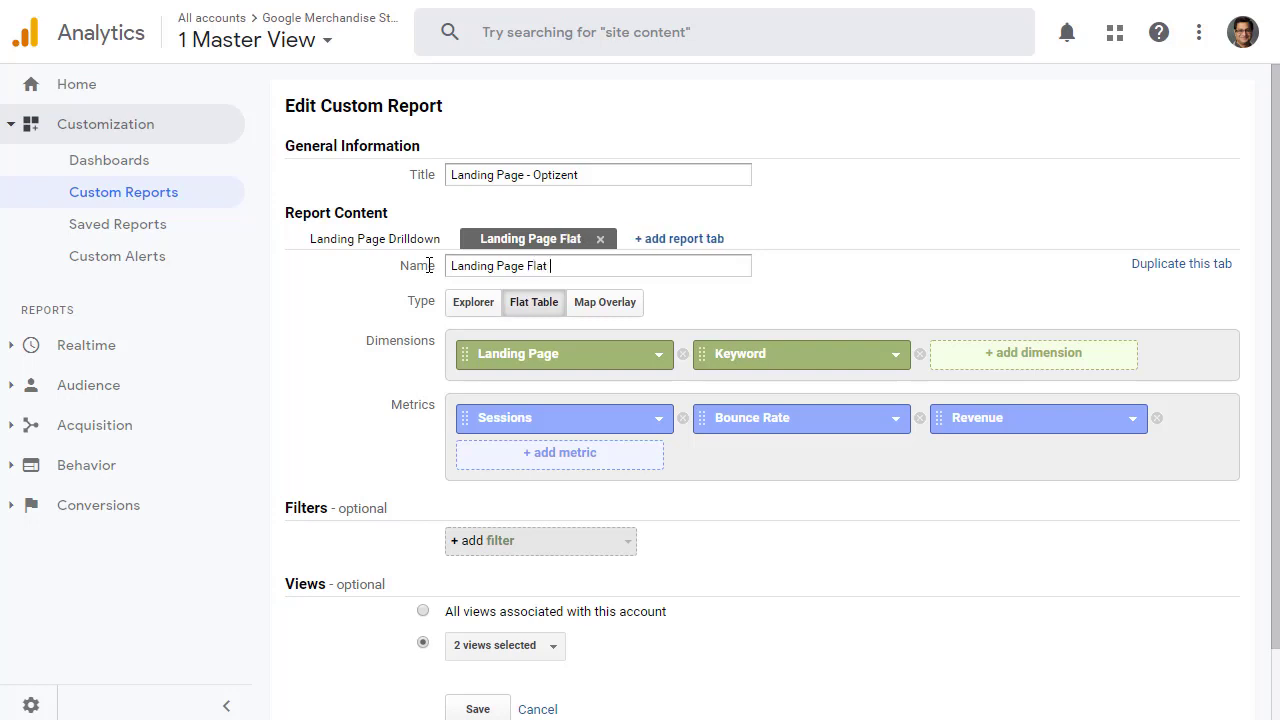
{"action": "type", "text": "Table"}
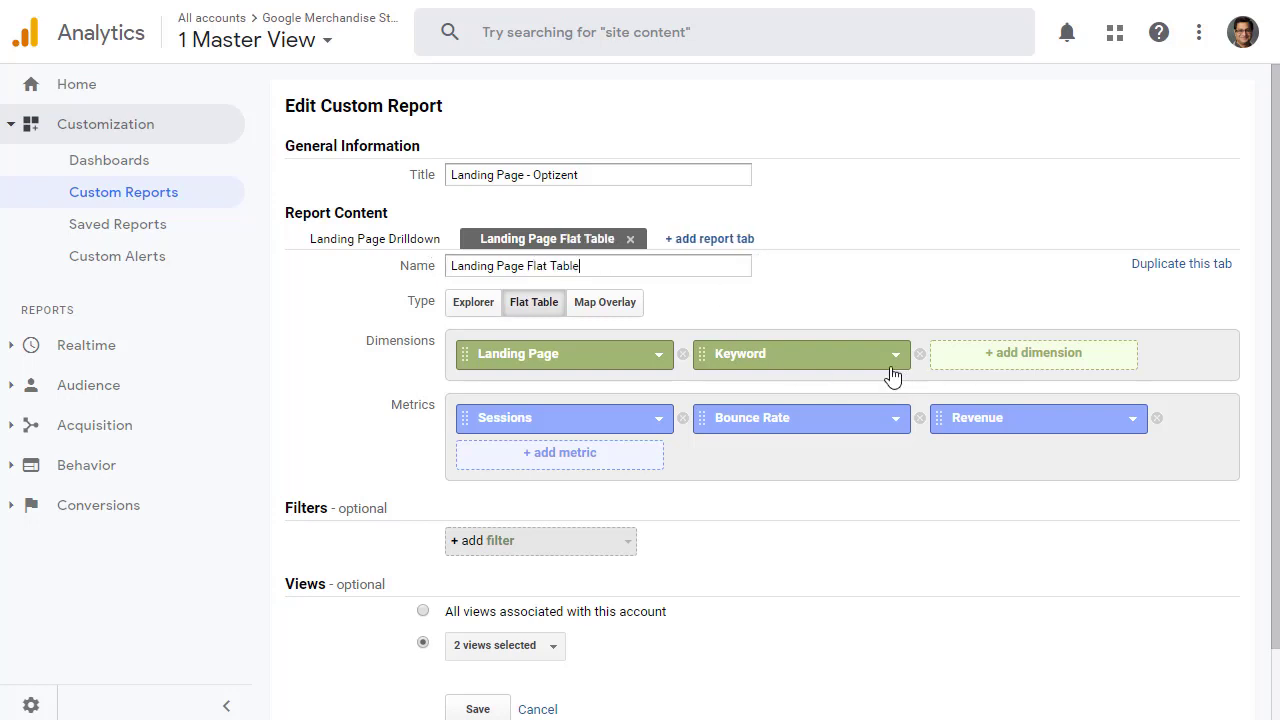
{"action": "mouse_move", "coordinate": [675, 373]}
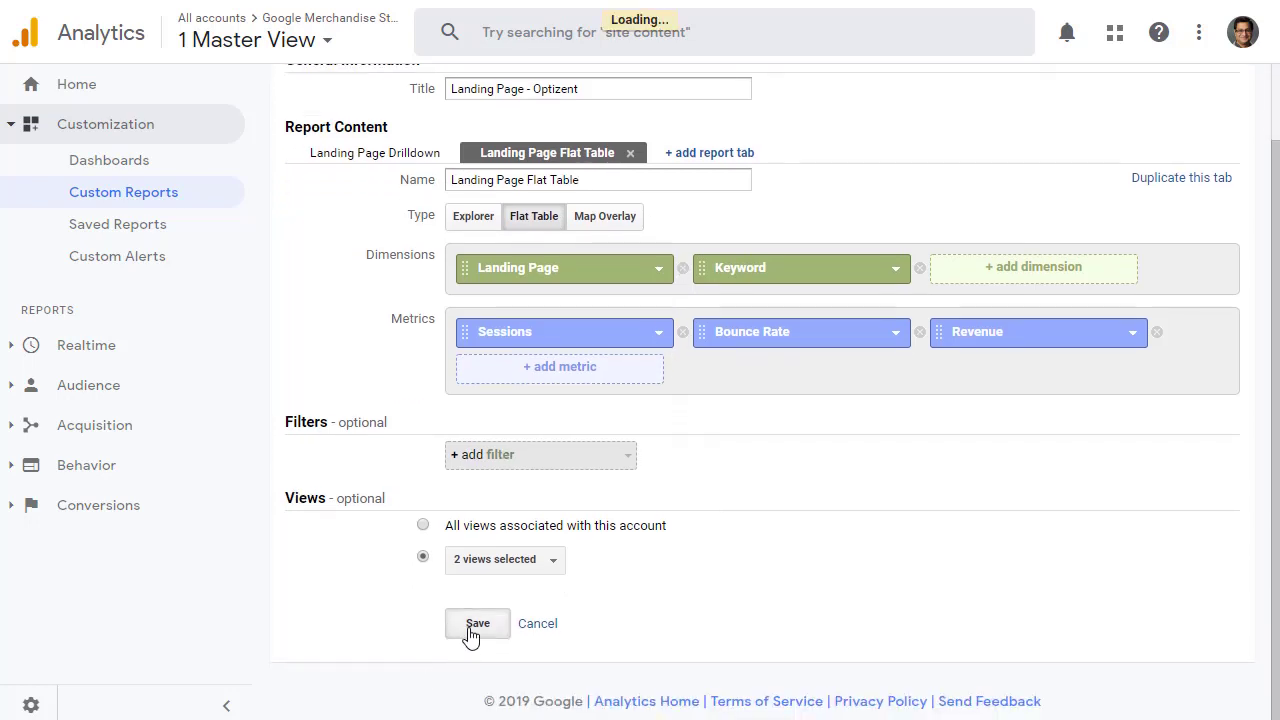
Save the report and view its Landing Page Flat Table tab.
{"action": "left_click", "coordinate": [477, 623]}
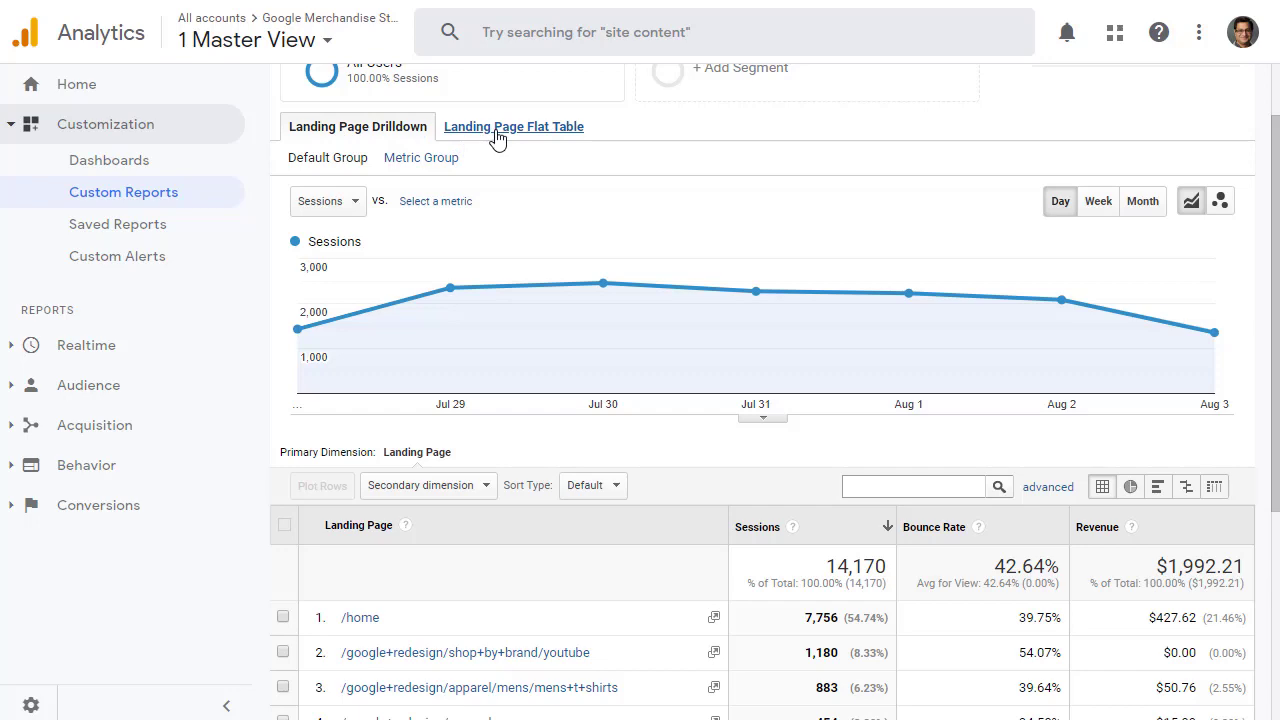
{"action": "left_click", "coordinate": [513, 126]}
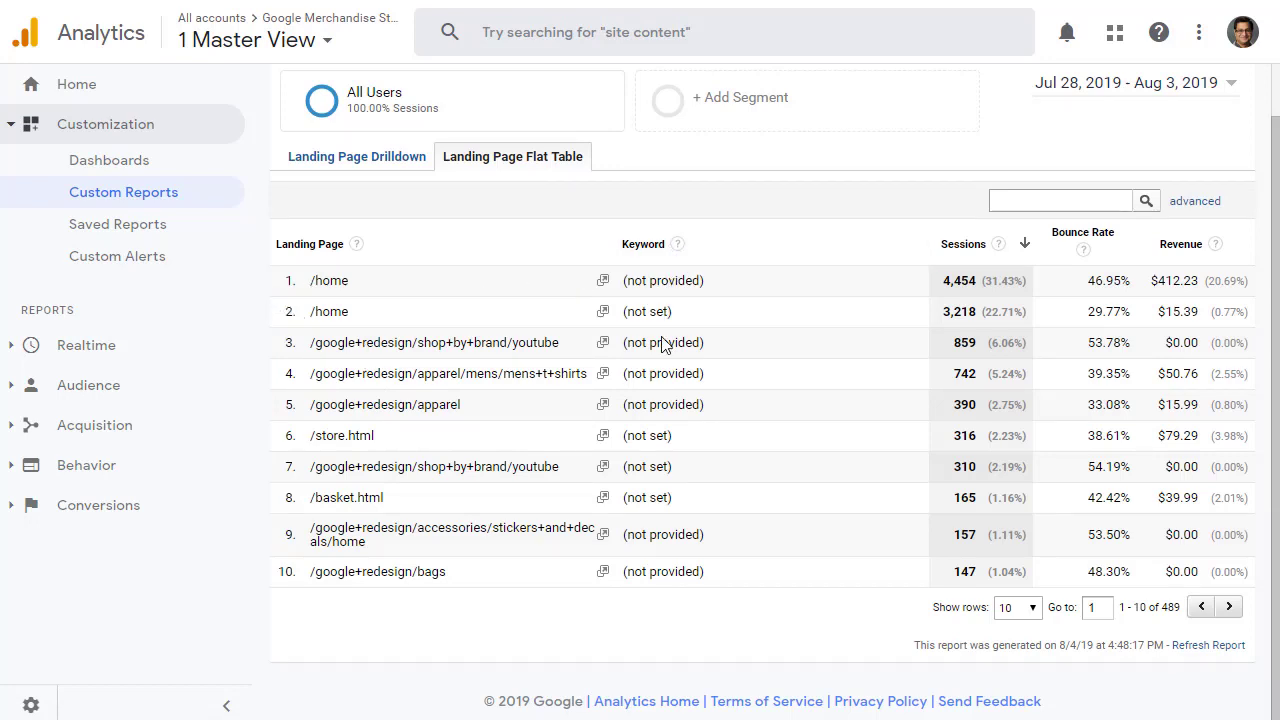
{"action": "mouse_move", "coordinate": [1037, 298]}
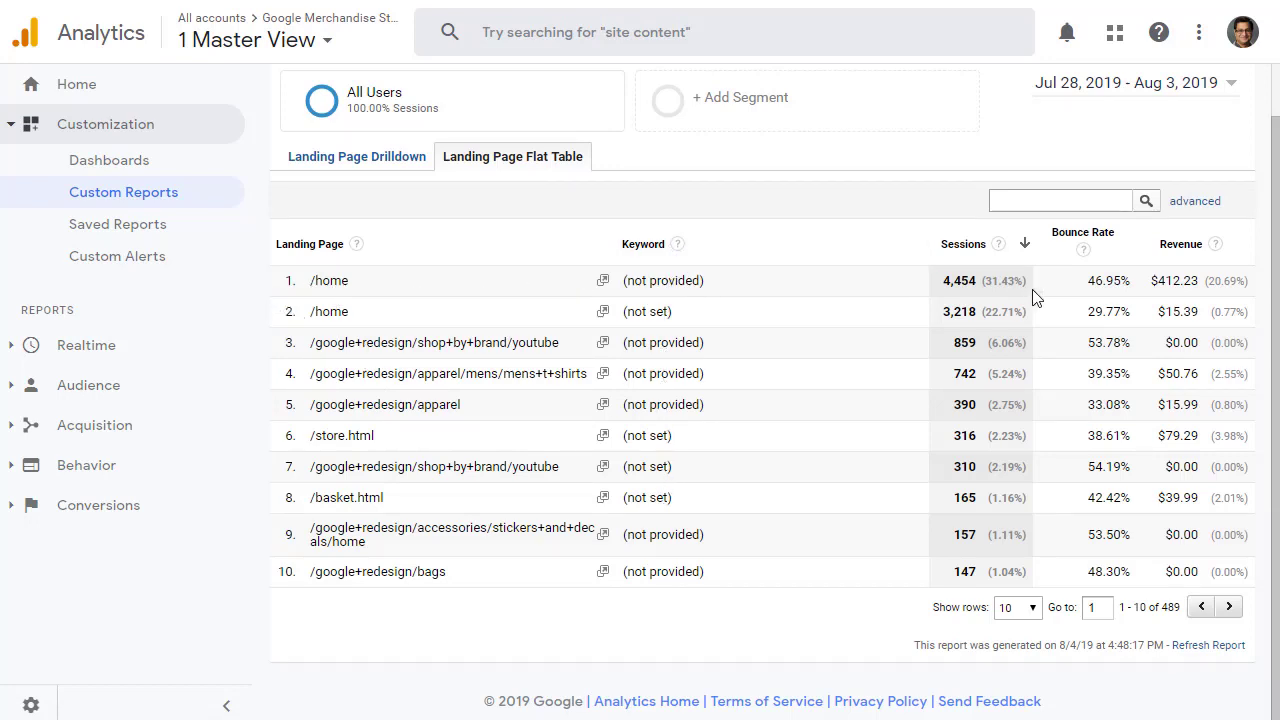
{"action": "mouse_move", "coordinate": [767, 482]}
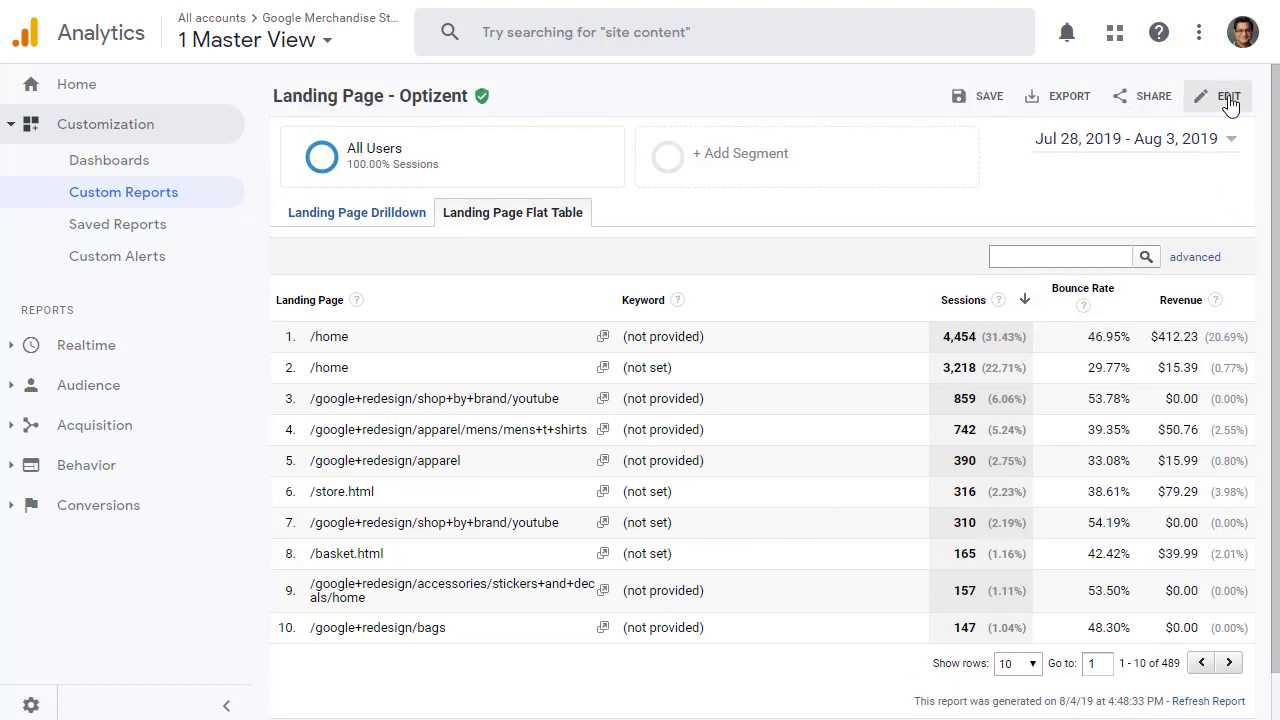
Reopen the editor and add a third tab named Map View using Map Overlay.
{"action": "left_click", "coordinate": [1228, 96]}
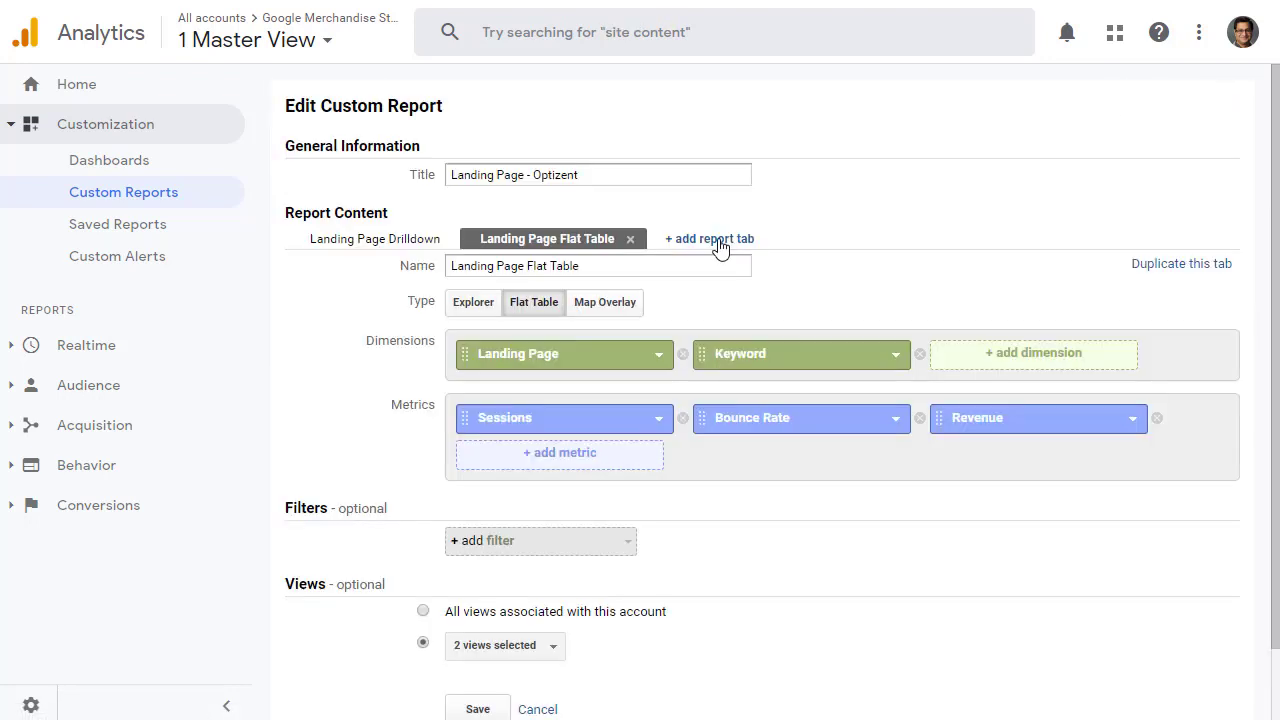
{"action": "left_click", "coordinate": [709, 238]}
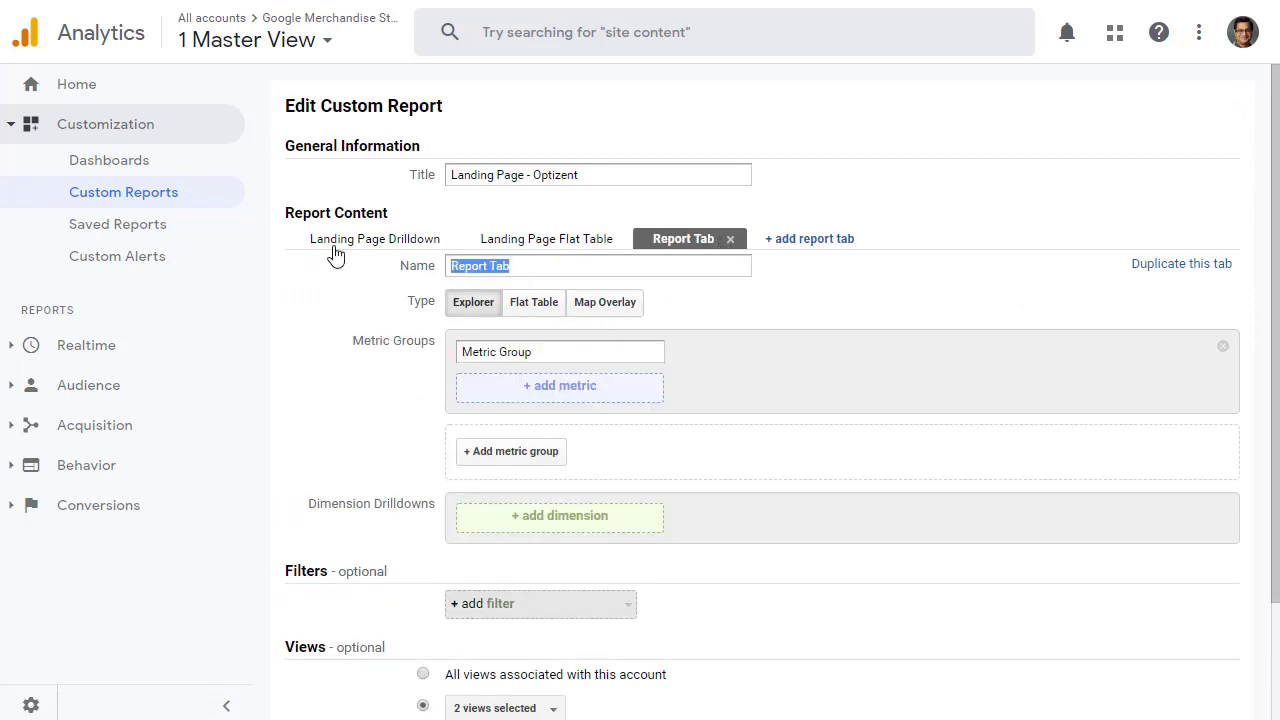
{"action": "type", "text": "Map V"}
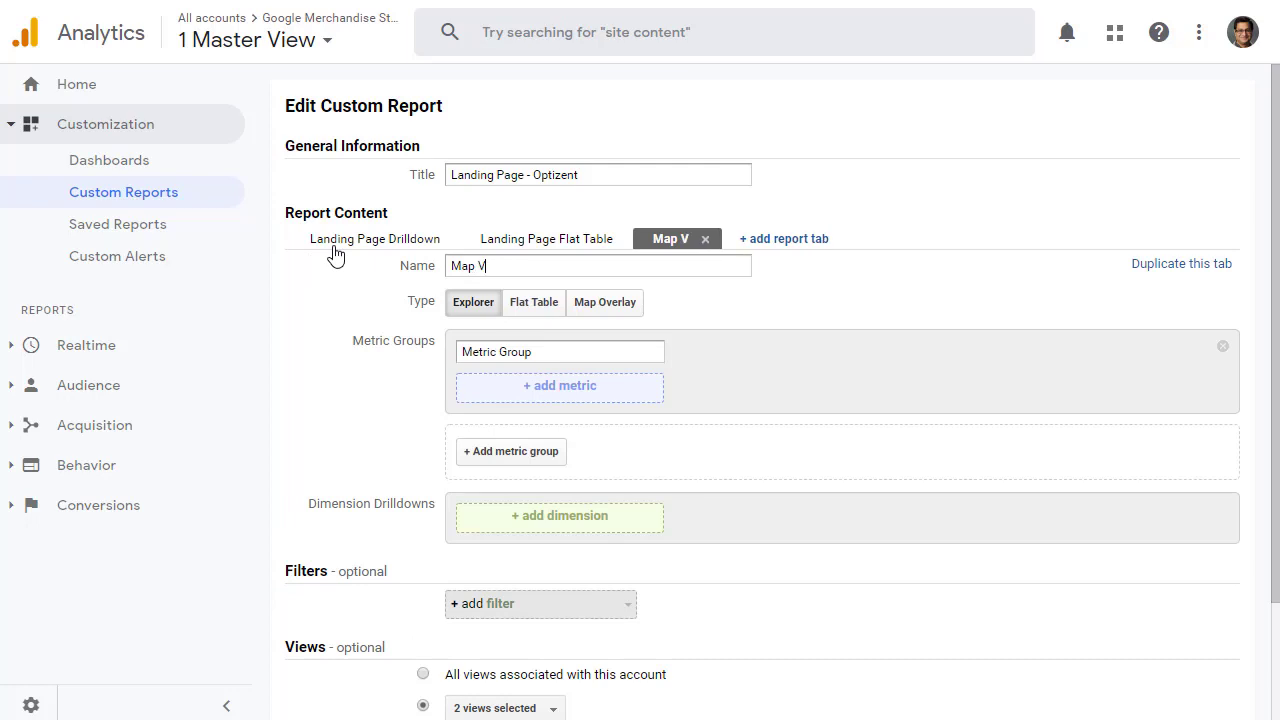
{"action": "type", "text": "iew"}
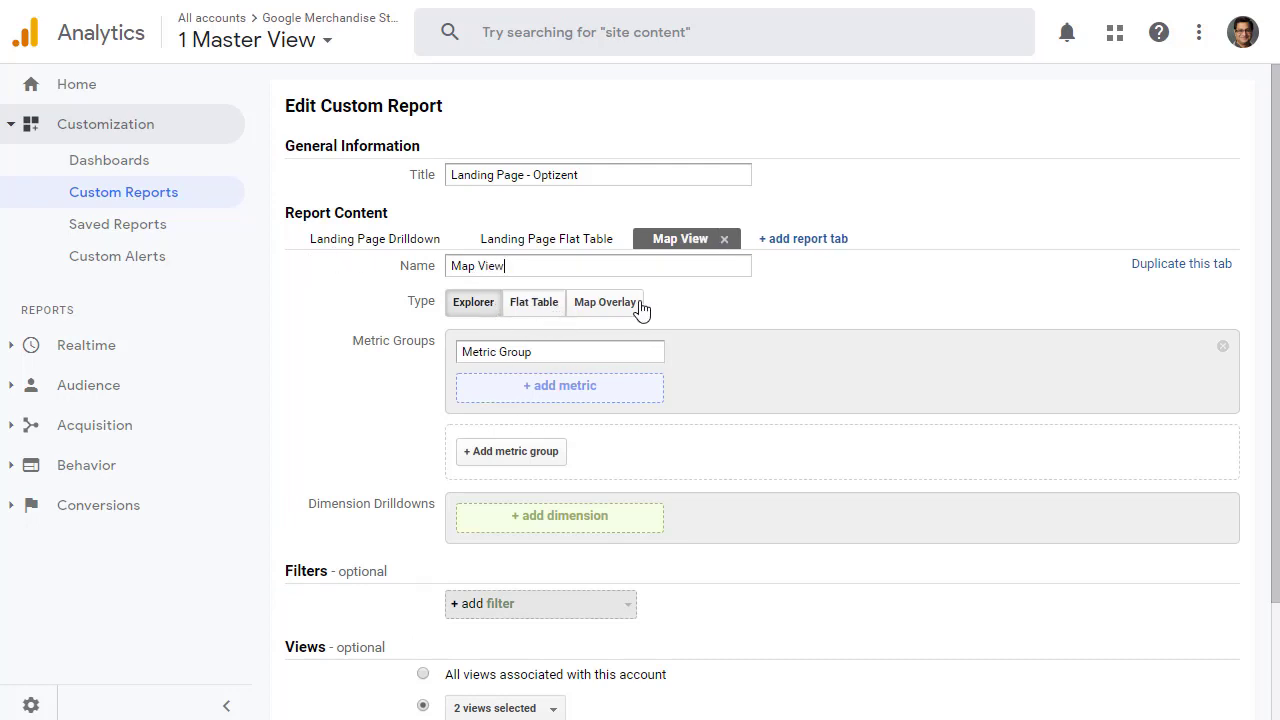
{"action": "left_click", "coordinate": [605, 302]}
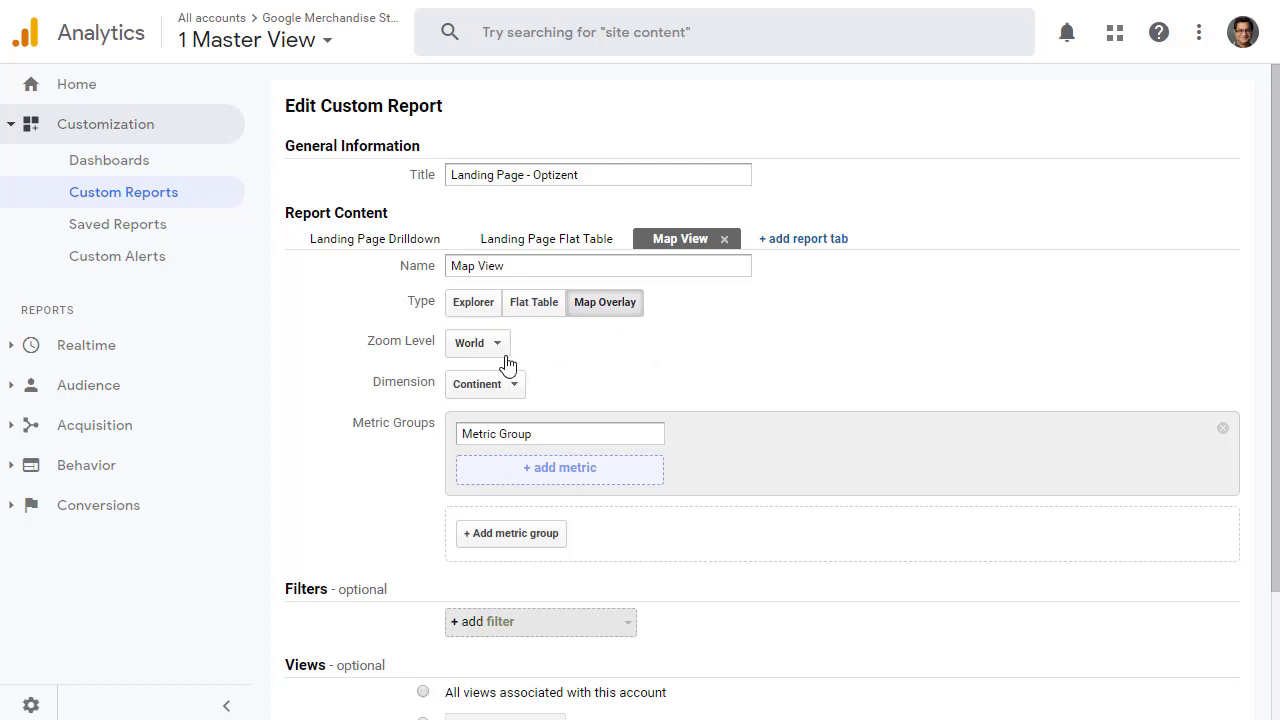
Zoom the Map View to the country United States, keeping Region as dimension.
{"action": "left_click", "coordinate": [477, 342]}
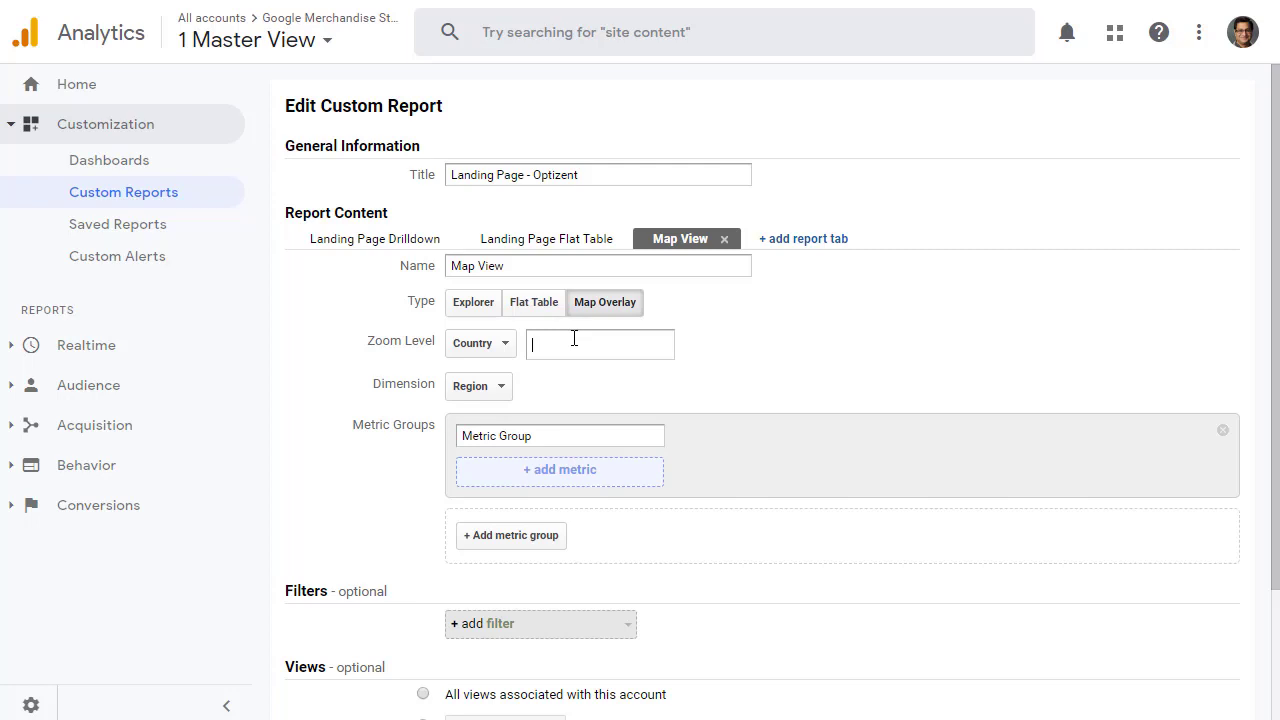
{"action": "type", "text": "Un"}
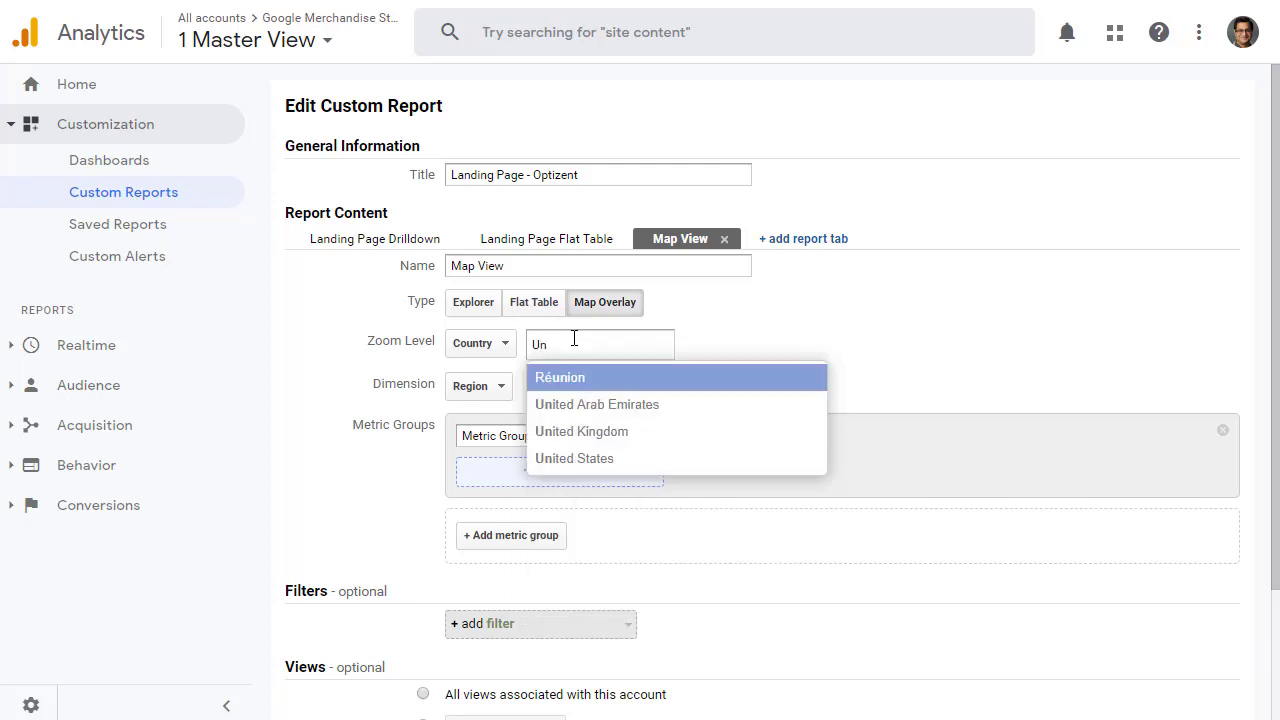
{"action": "left_click", "coordinate": [574, 458]}
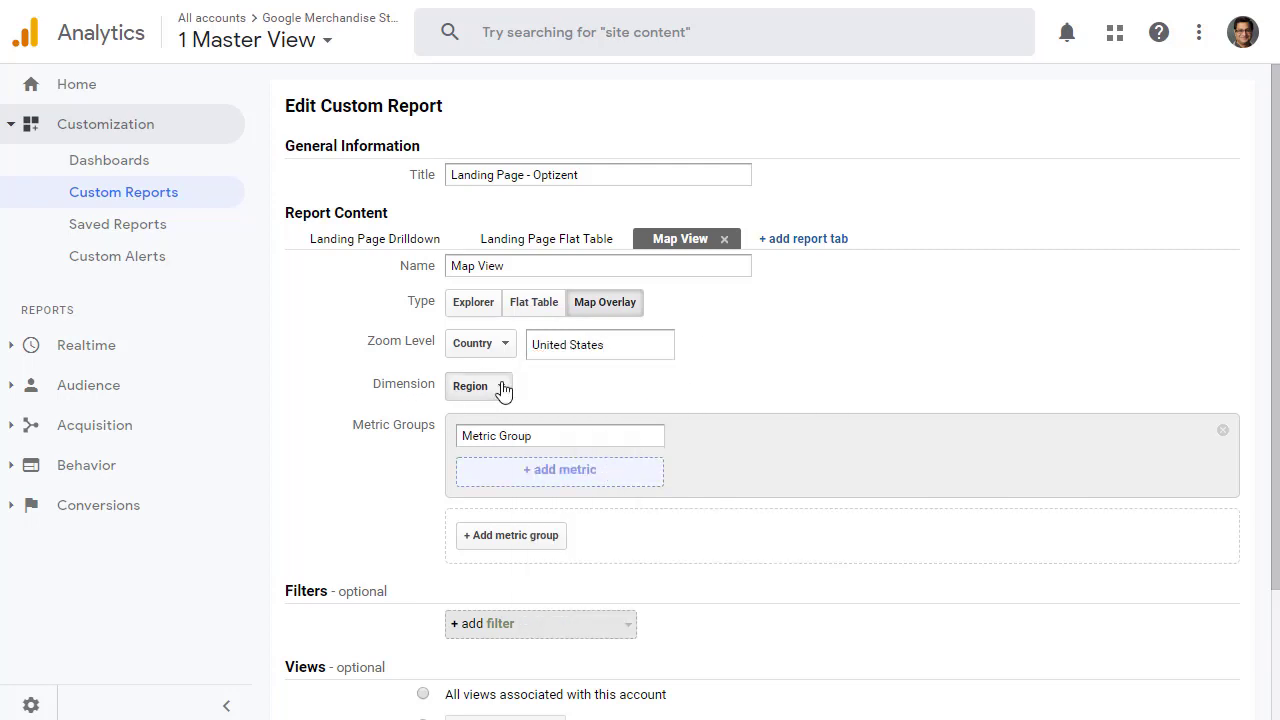
{"action": "left_click", "coordinate": [478, 386]}
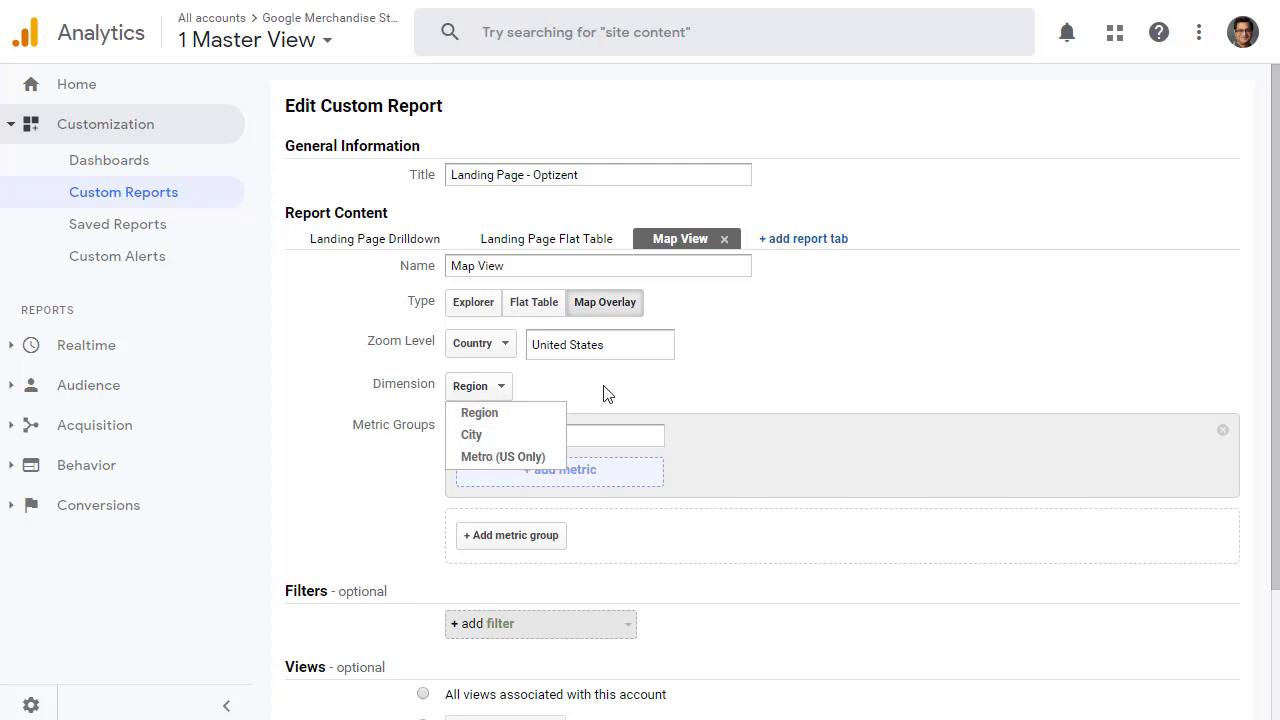
{"action": "left_click", "coordinate": [478, 386]}
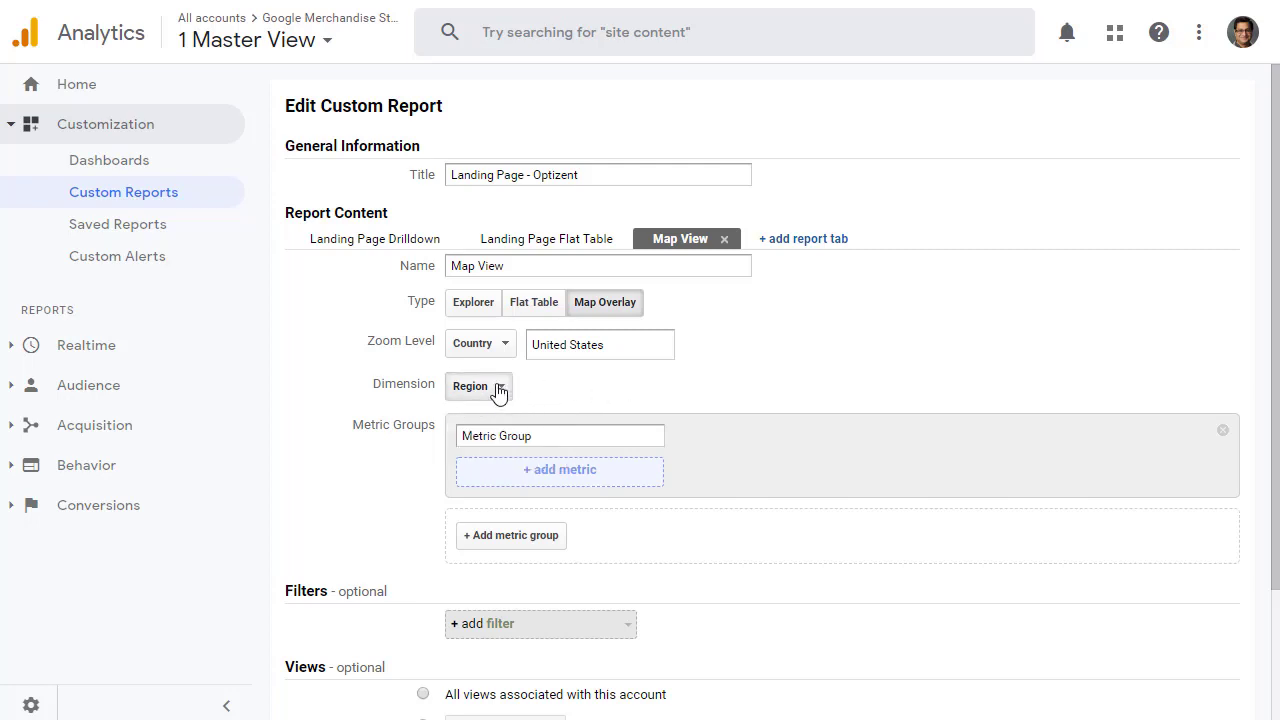
Rename the metric group to Default and add Bounce Rate to it.
{"action": "left_click", "coordinate": [560, 435]}
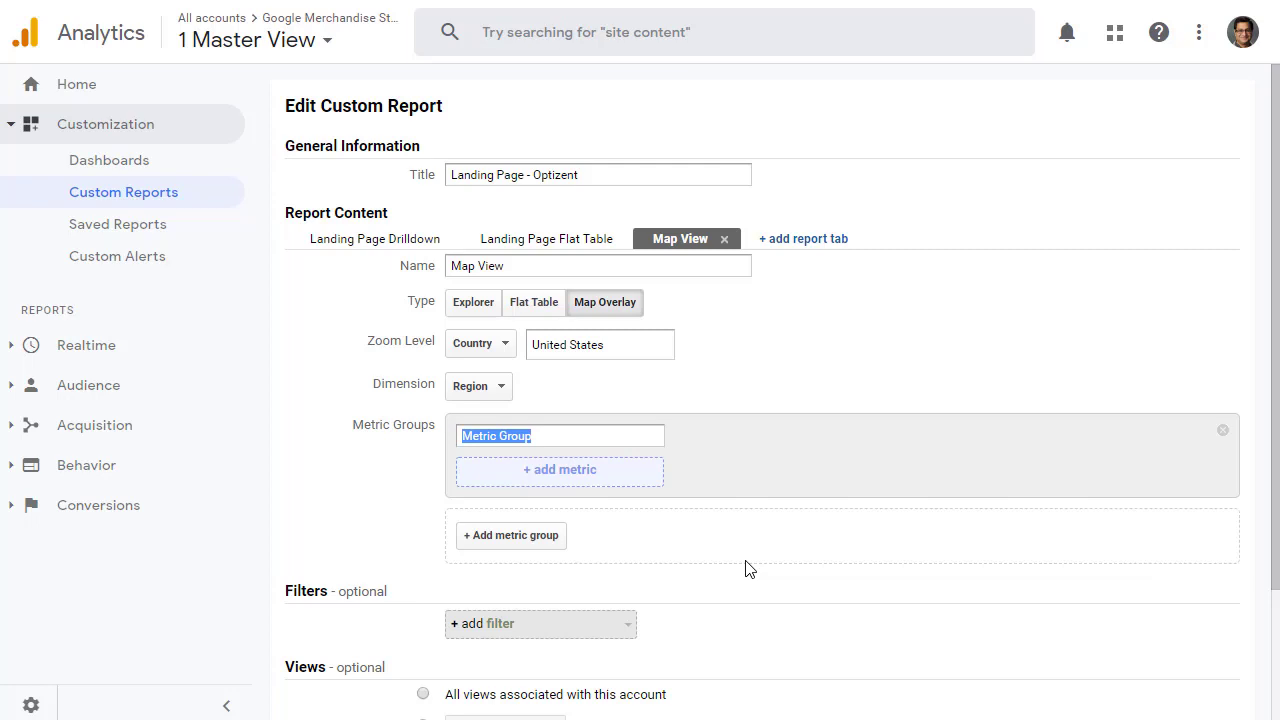
{"action": "type", "text": "Default"}
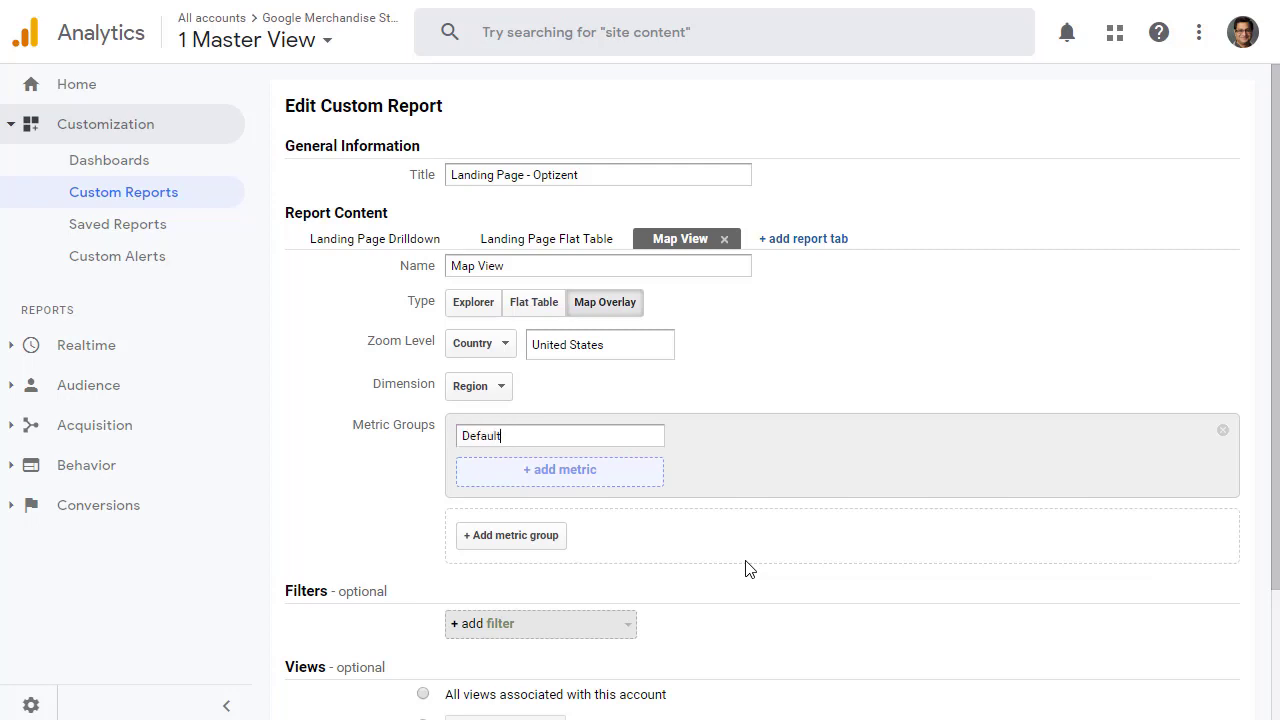
{"action": "left_click", "coordinate": [559, 469]}
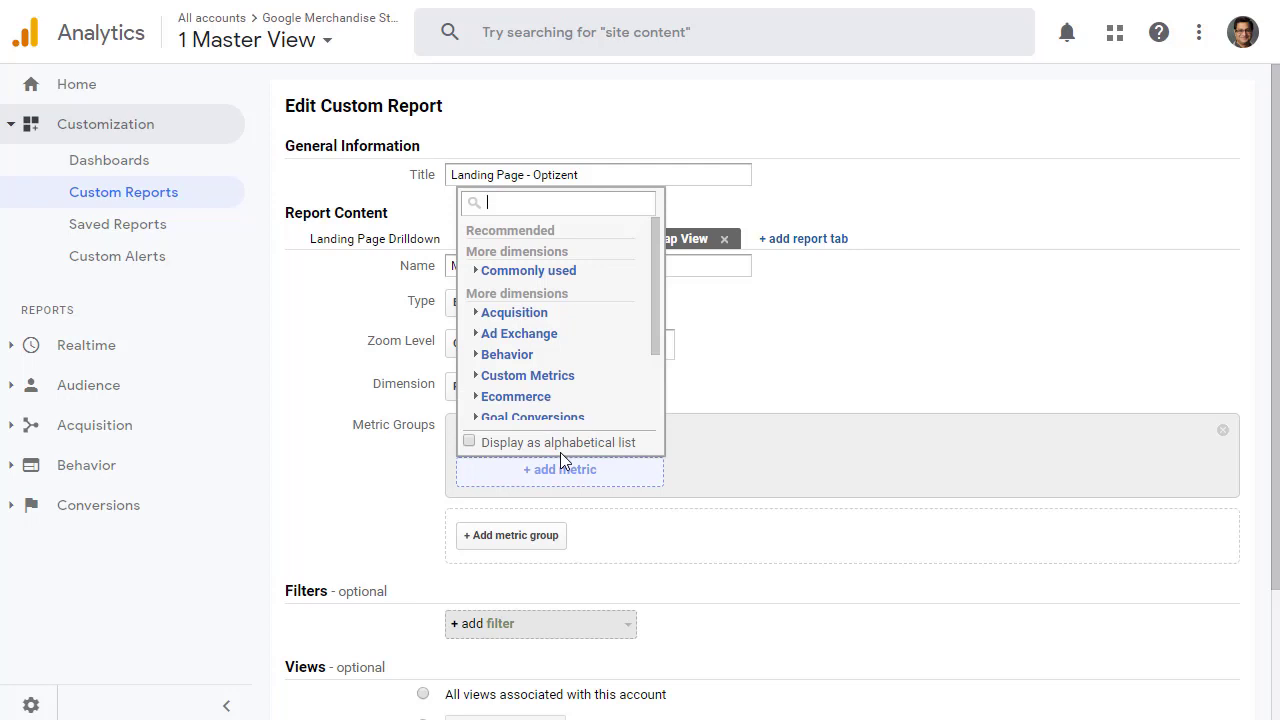
{"action": "type", "text": "Boun"}
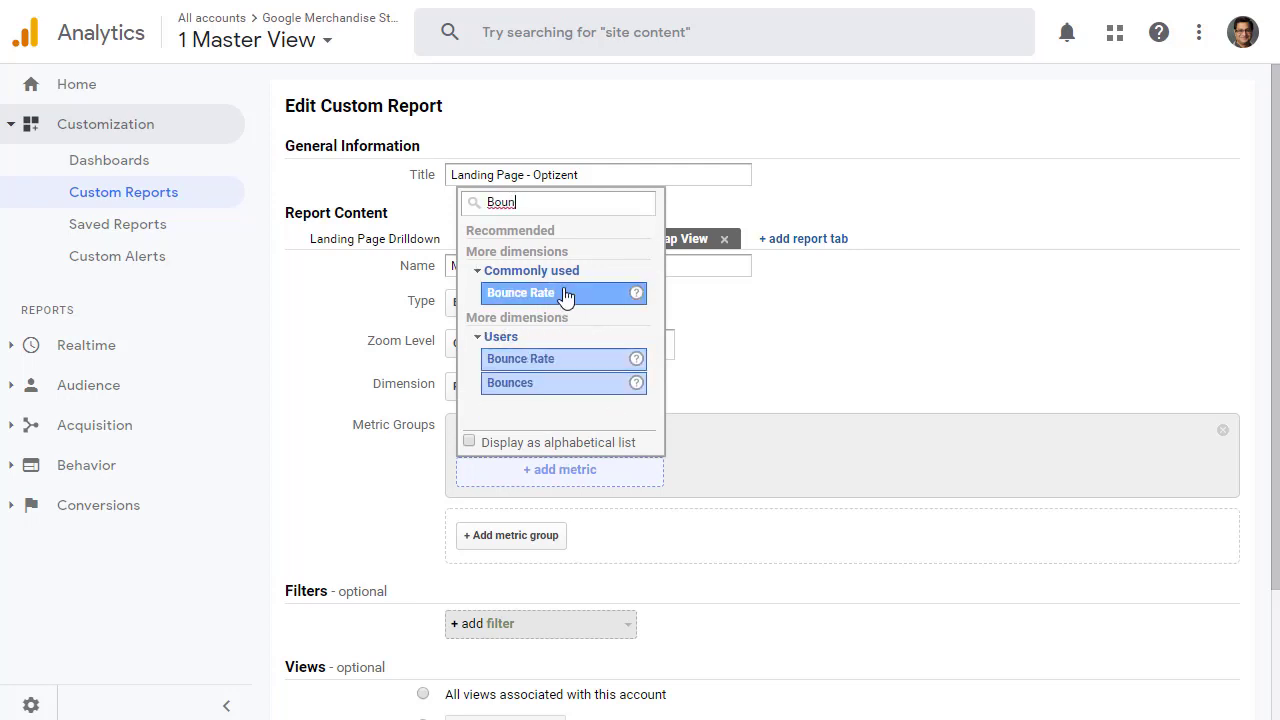
{"action": "left_click", "coordinate": [520, 292]}
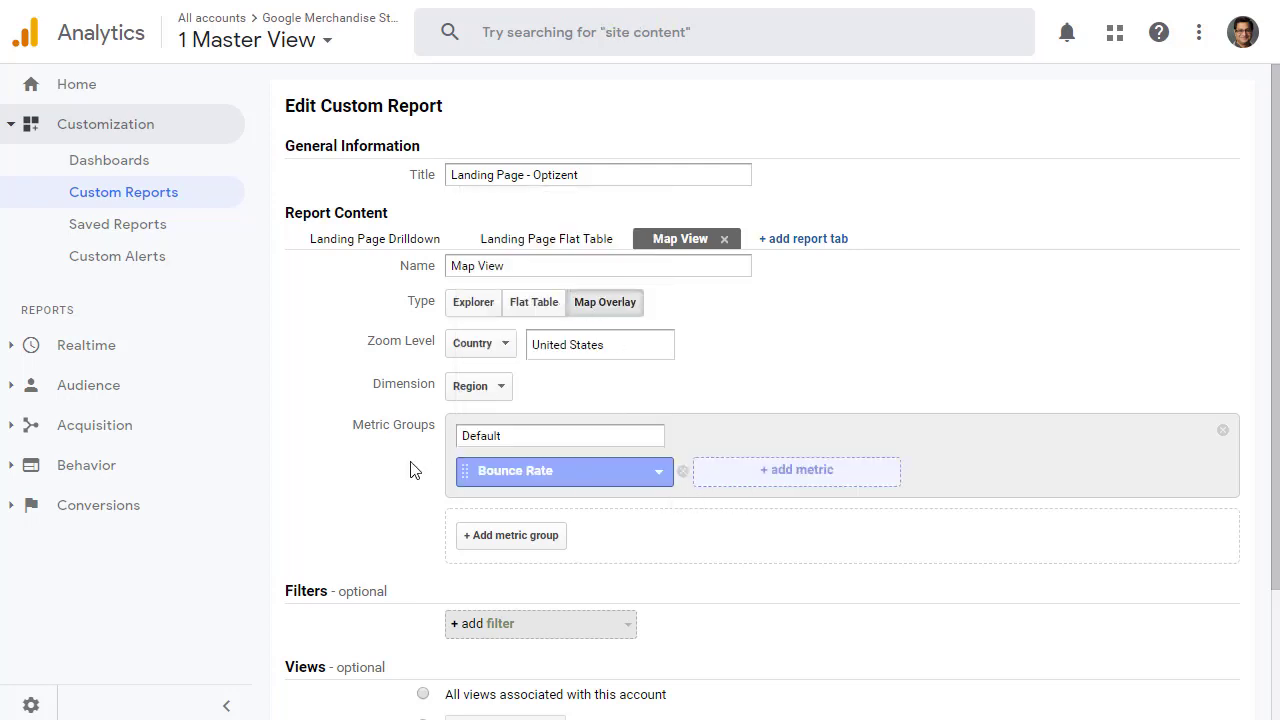
{"action": "scroll", "scroll_direction": "down", "scroll_amount": 3}
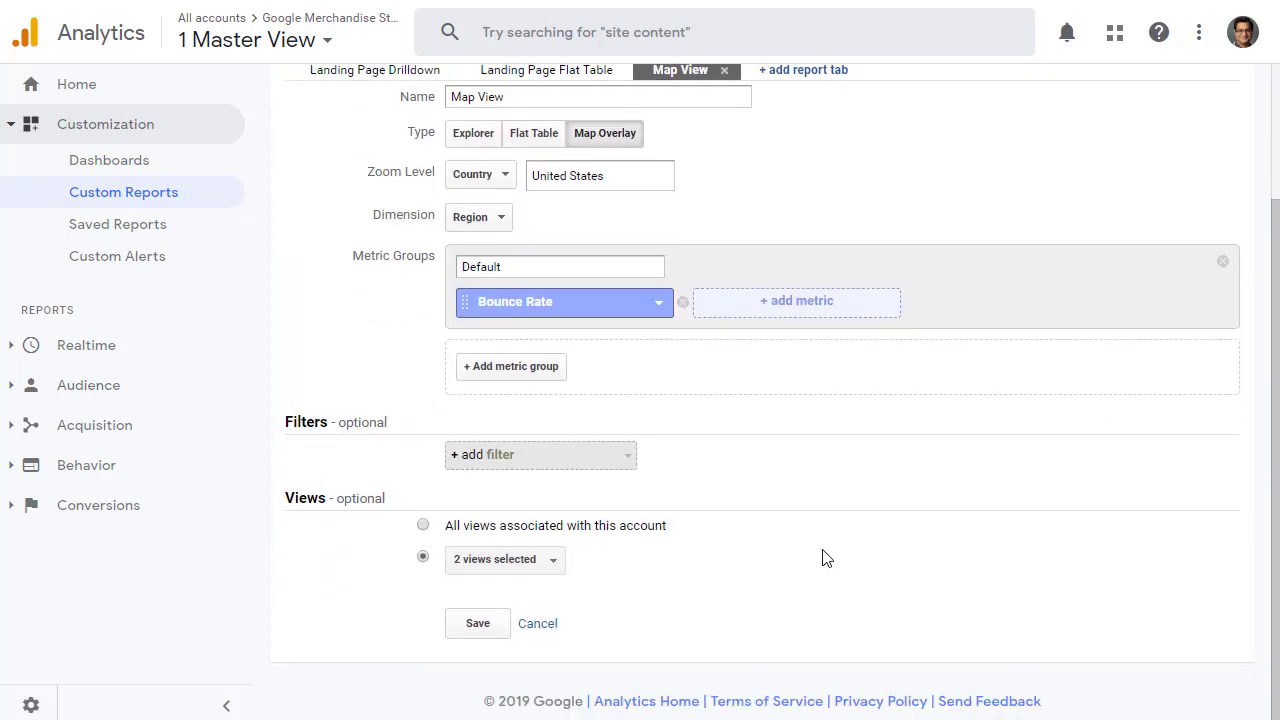
Save the edits, view Map View broken down by Metro, and save the report.
{"action": "left_click", "coordinate": [477, 623]}
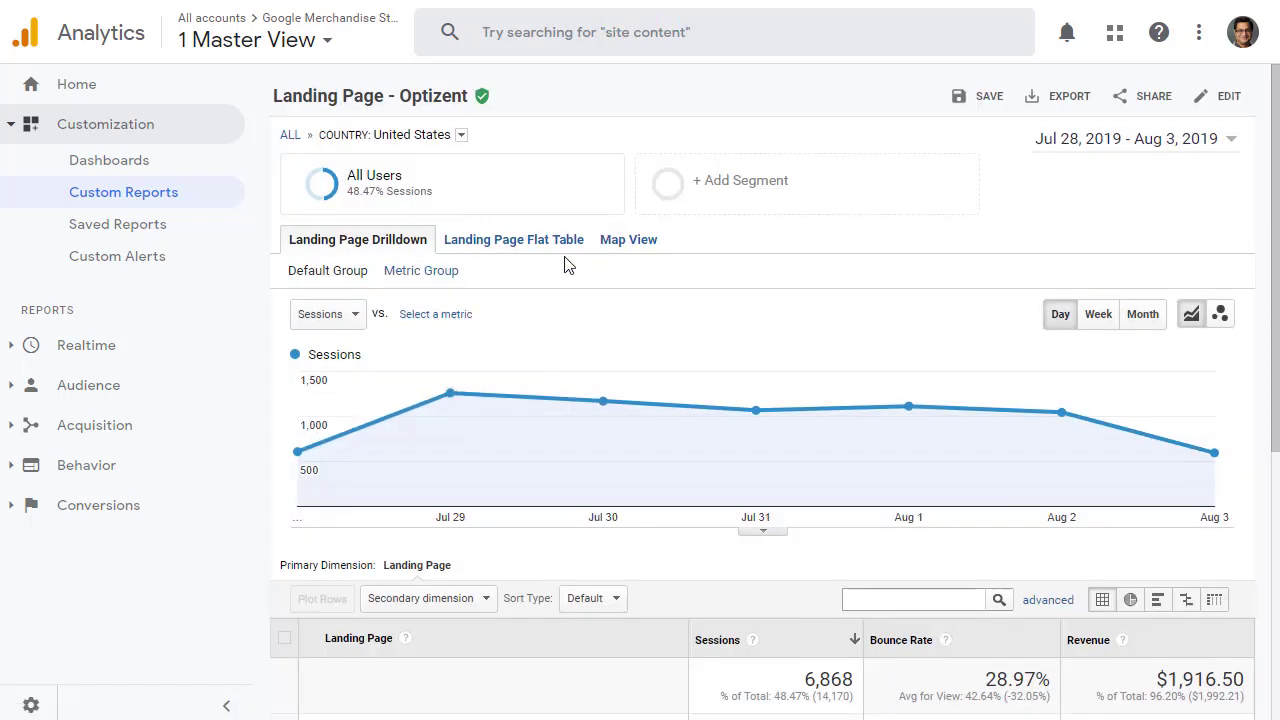
{"action": "left_click", "coordinate": [628, 239]}
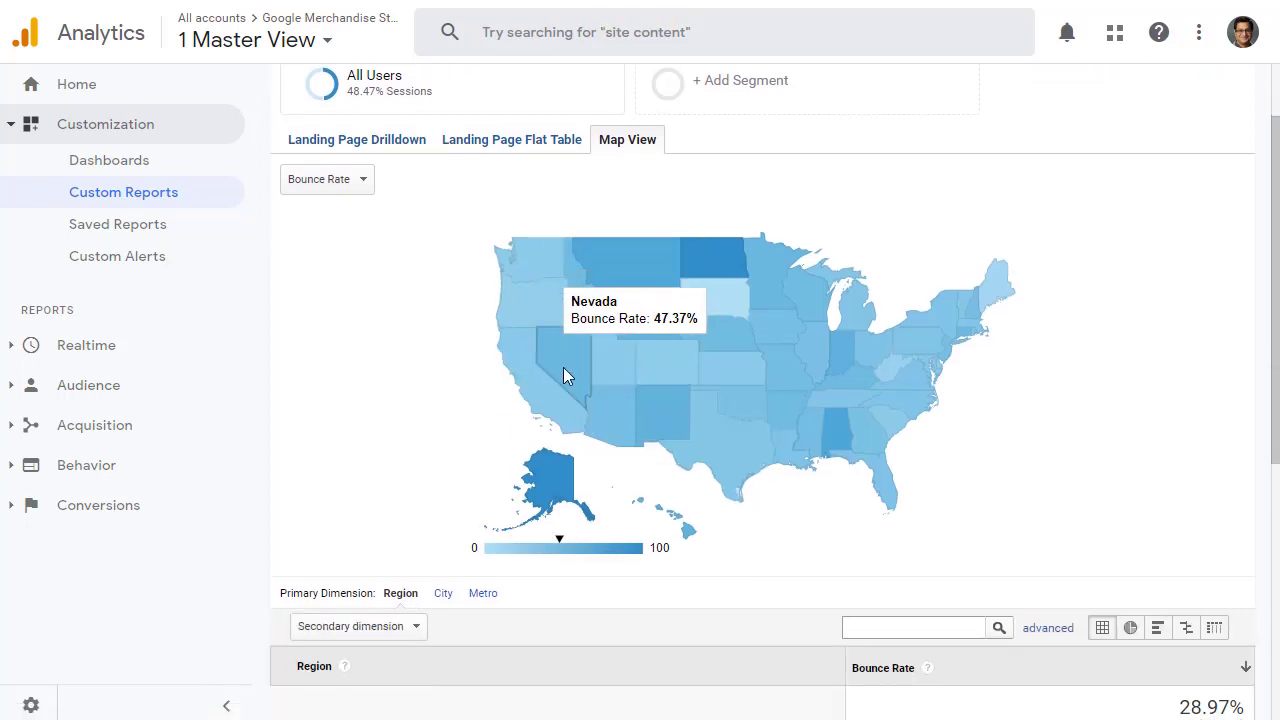
{"action": "mouse_move", "coordinate": [471, 639]}
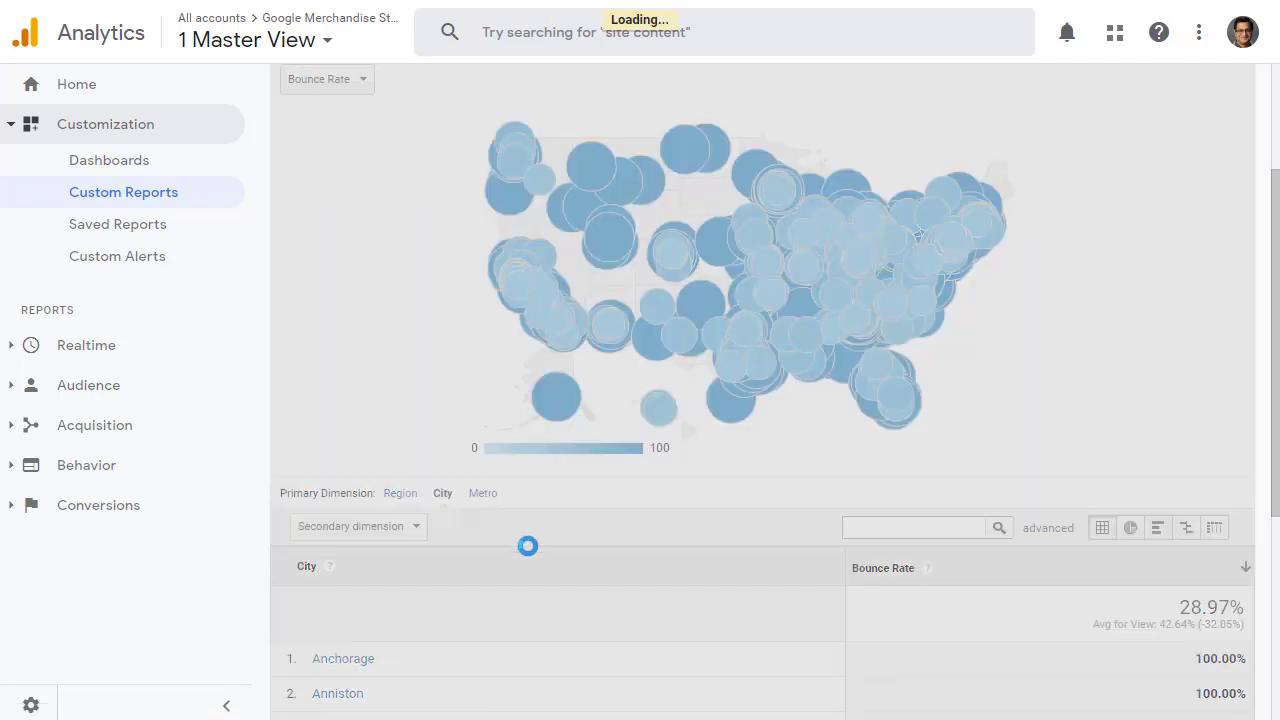
{"action": "left_click", "coordinate": [482, 493]}
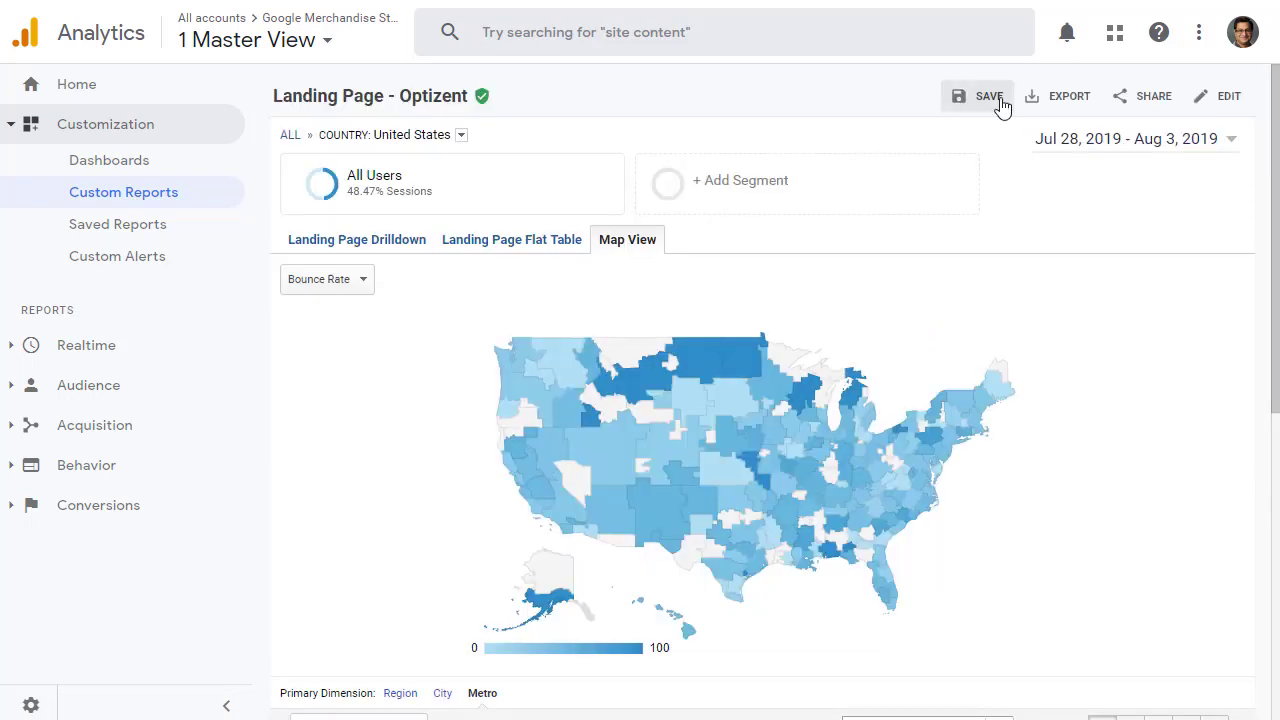
{"action": "mouse_move", "coordinate": [163, 262]}
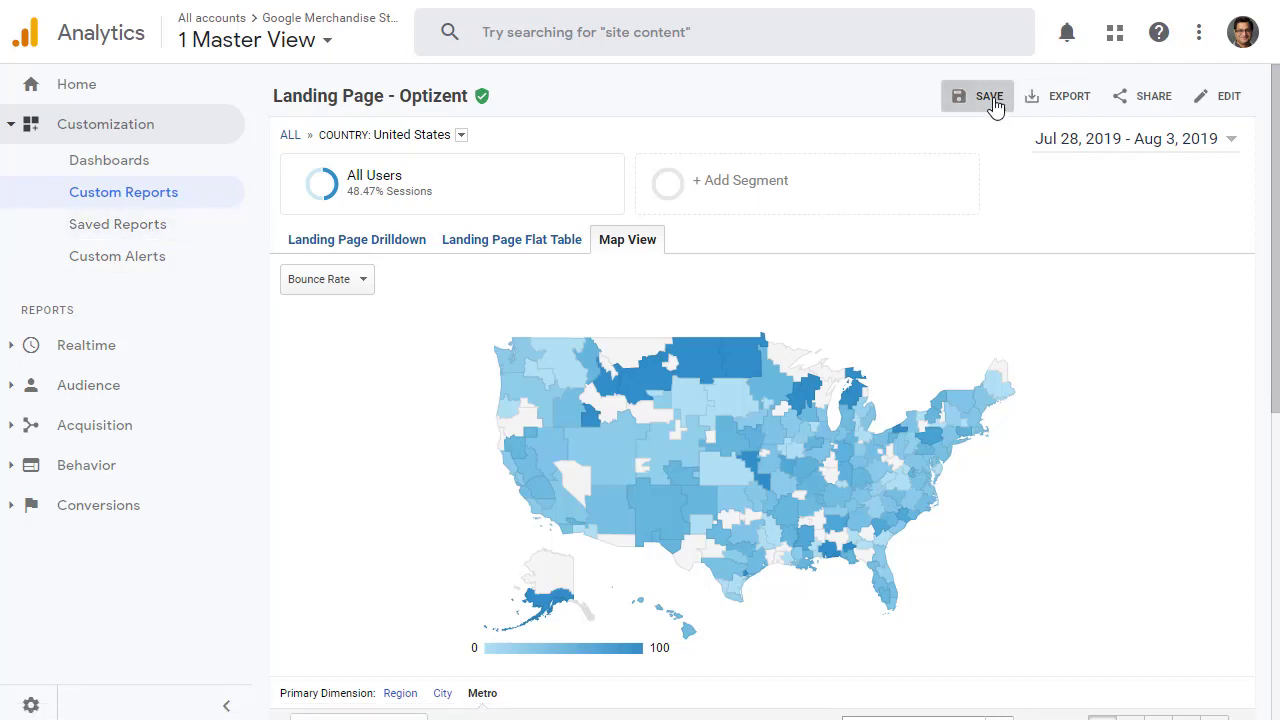
{"action": "left_click", "coordinate": [117, 223]}
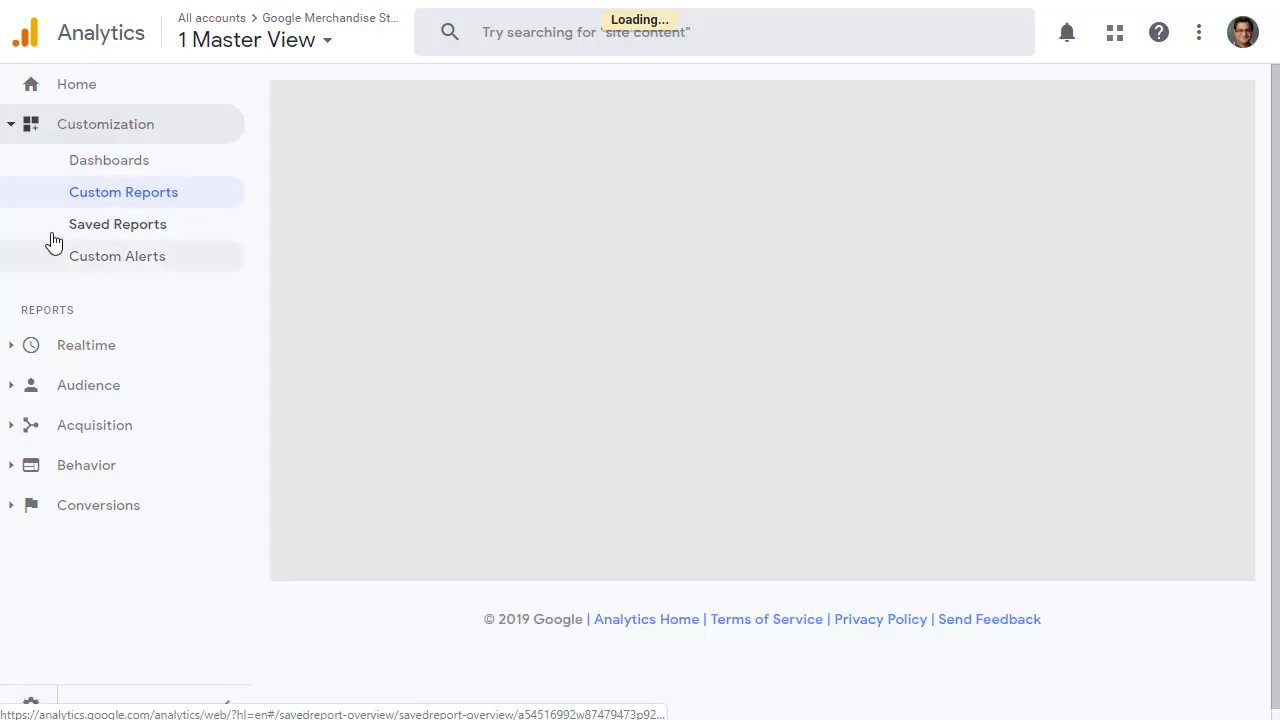
Open Landing Page - Optizent from the Saved Reports list.
{"action": "left_click", "coordinate": [117, 223]}
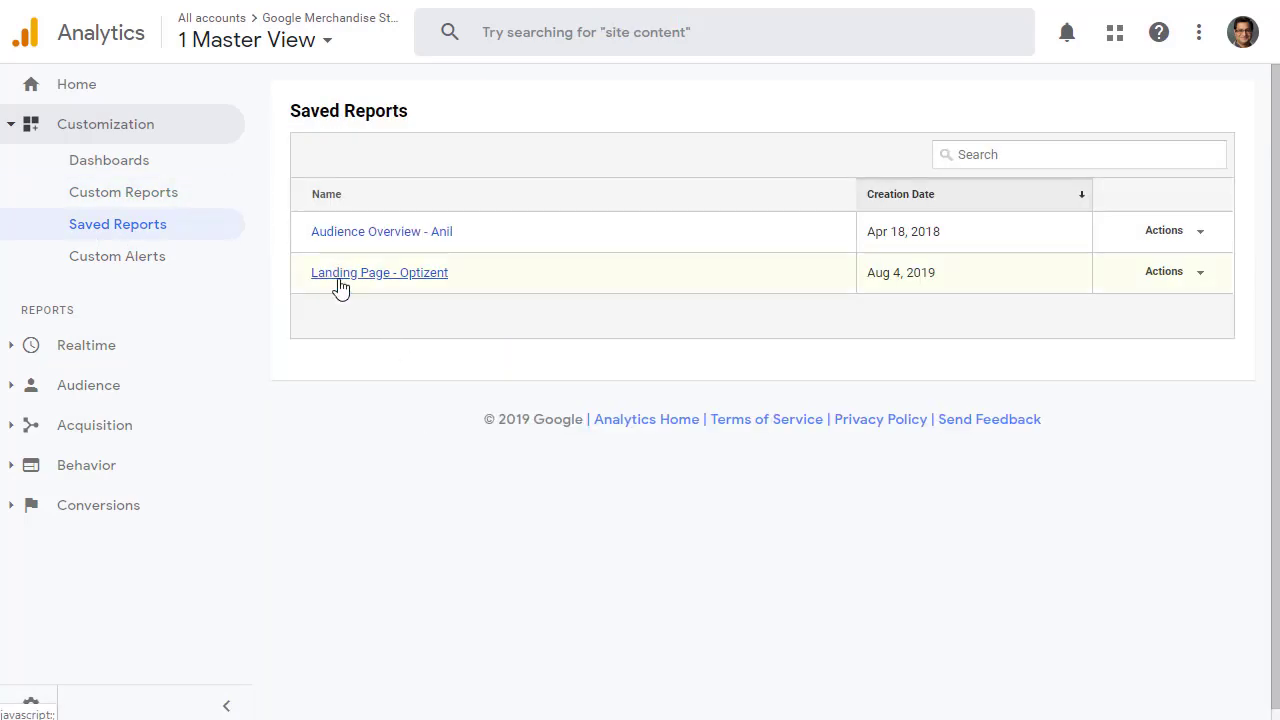
{"action": "left_click", "coordinate": [379, 272]}
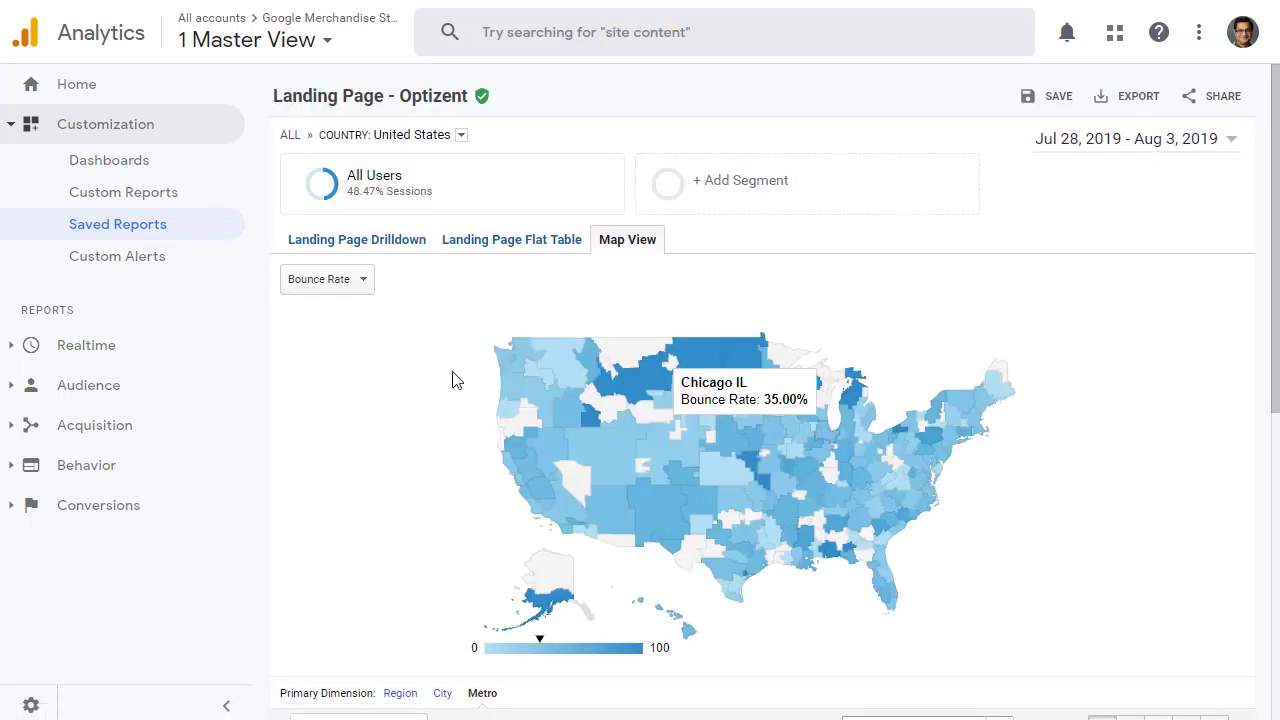
{"action": "mouse_move", "coordinate": [1123, 110]}
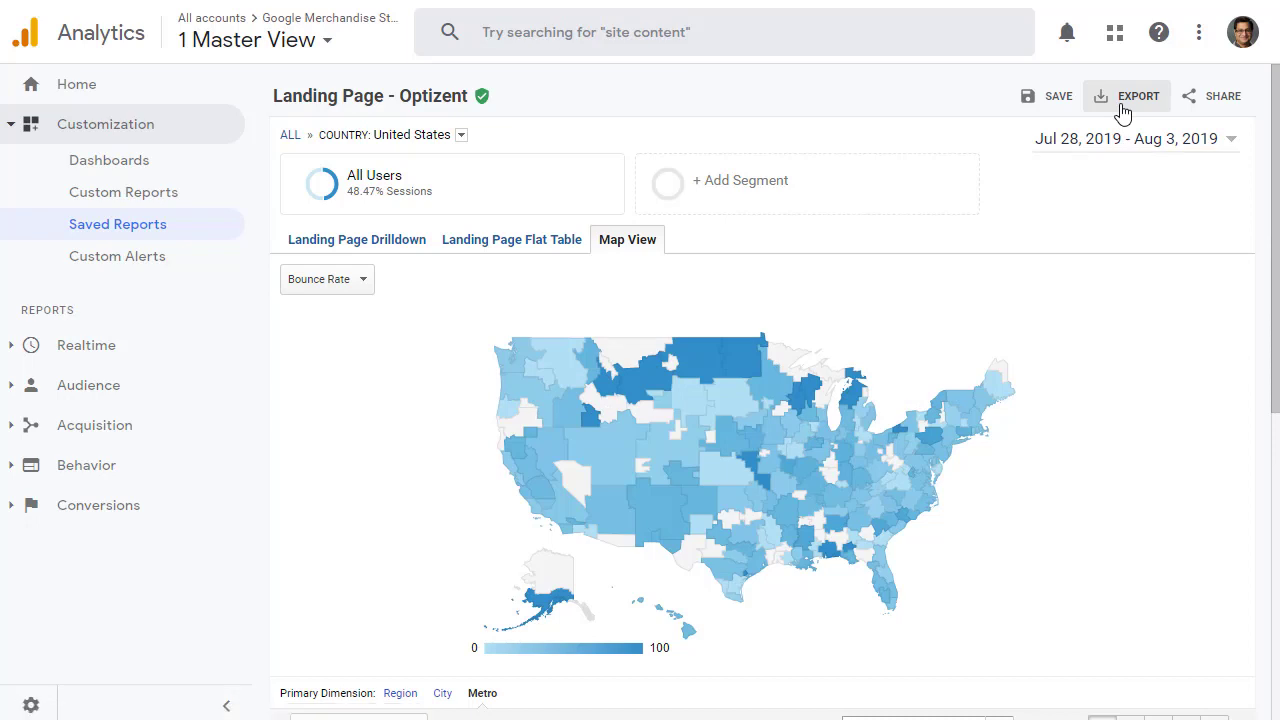
Open the report's export options and the form for emailing it as a PDF.
{"action": "left_click", "coordinate": [1137, 95]}
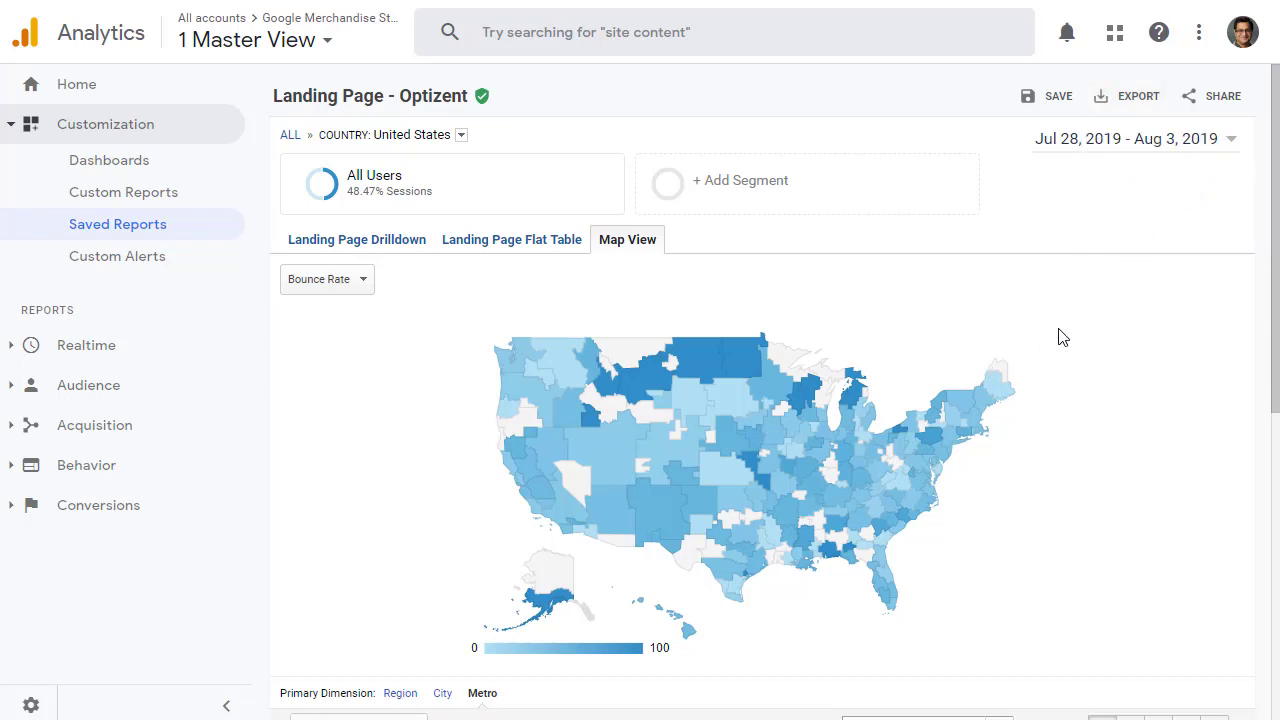
{"action": "left_click", "coordinate": [1211, 95]}
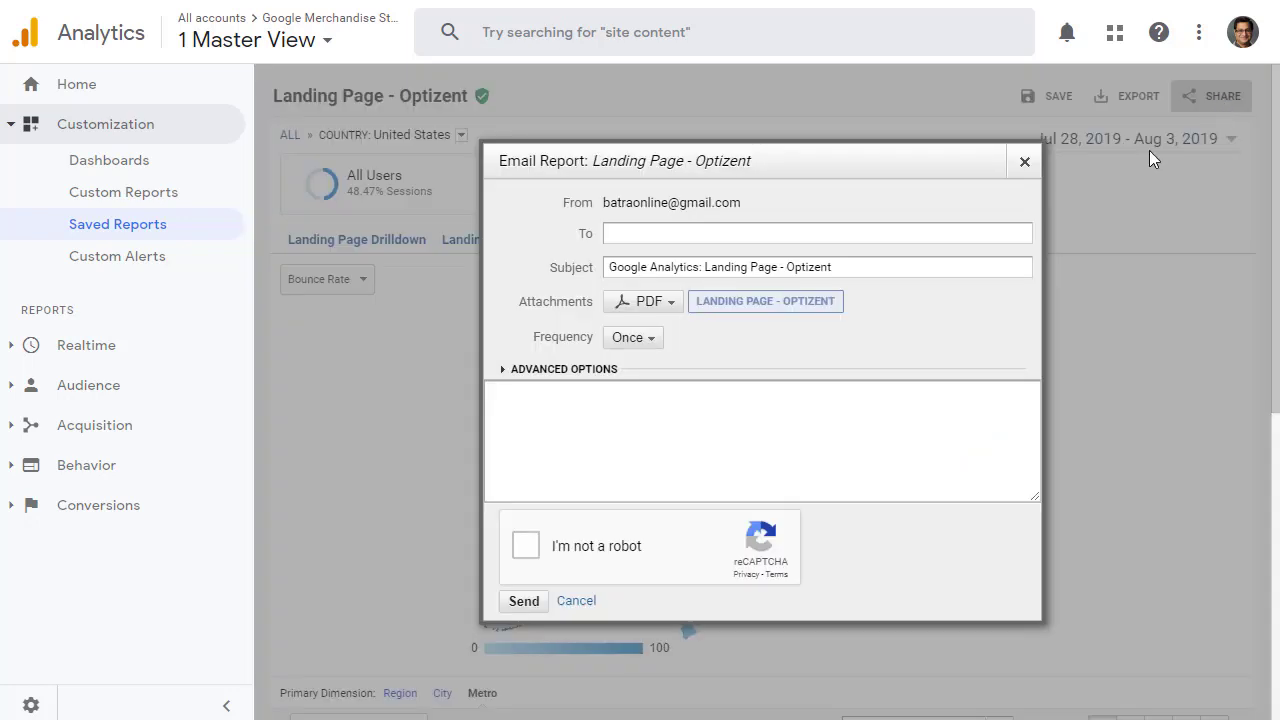
{"action": "left_click", "coordinate": [817, 232]}
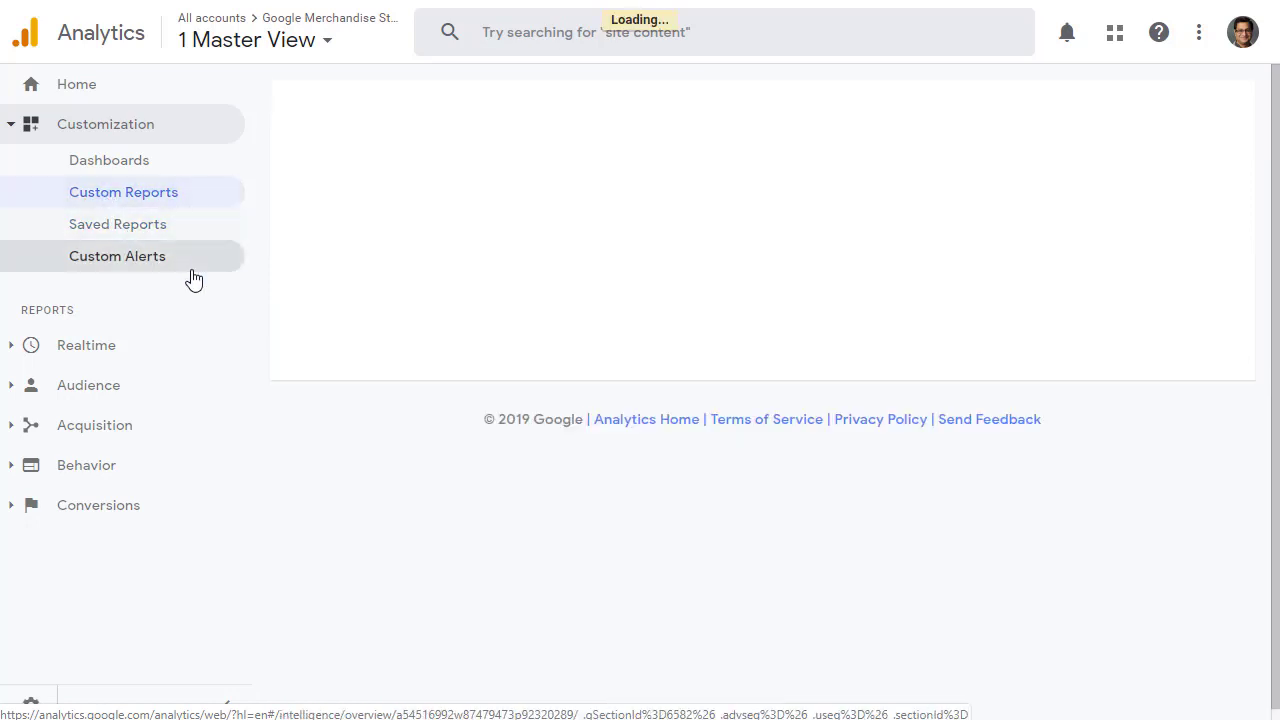
{"action": "left_click", "coordinate": [123, 191]}
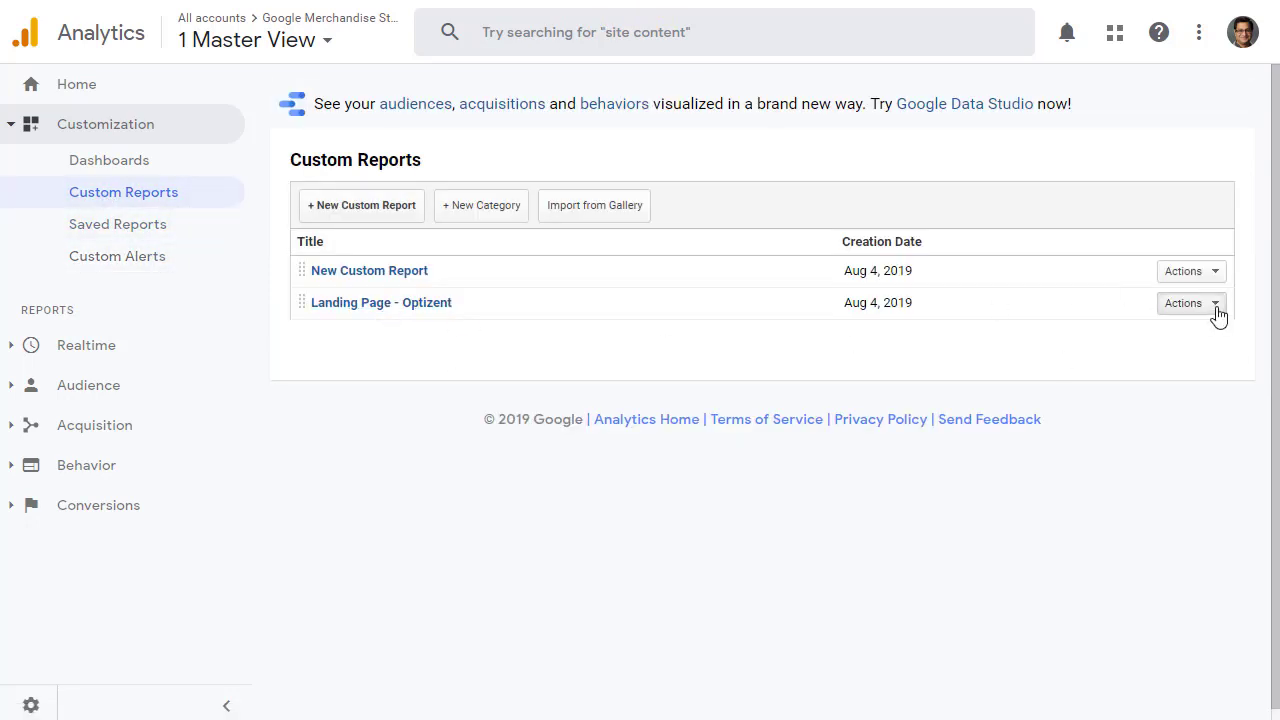
{"action": "left_click", "coordinate": [1190, 303]}
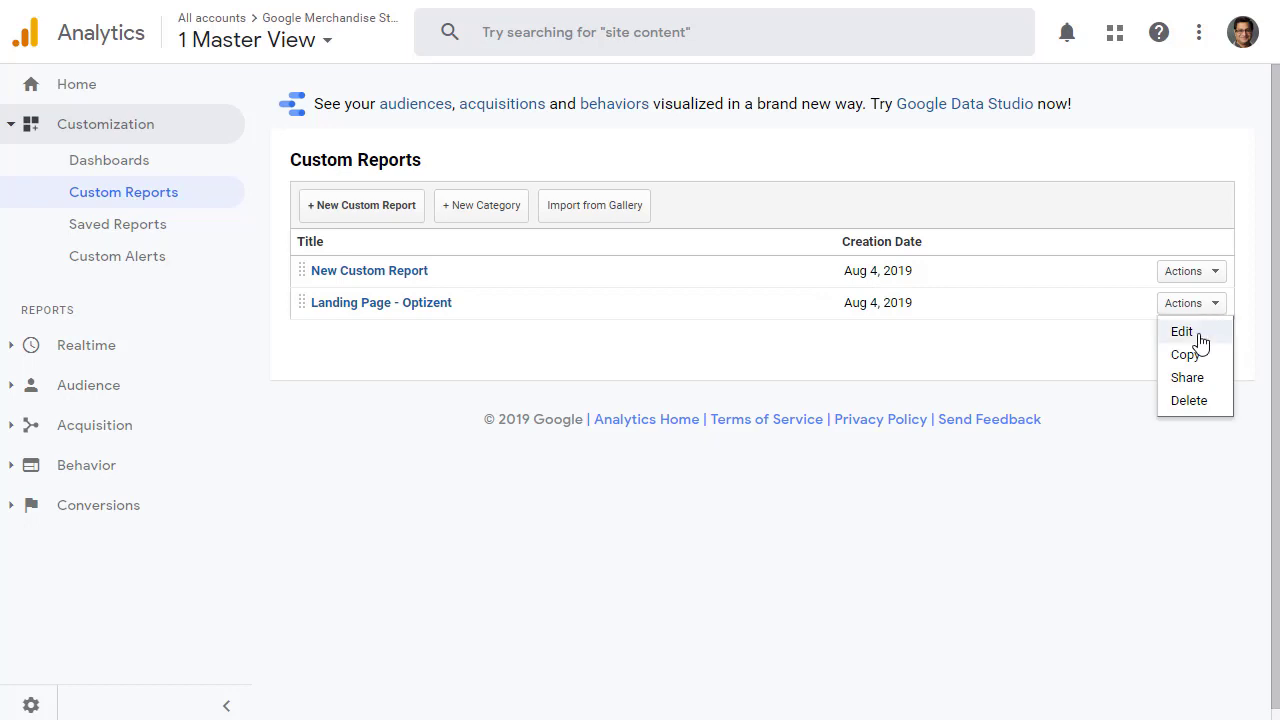
{"action": "mouse_move", "coordinate": [1200, 418]}
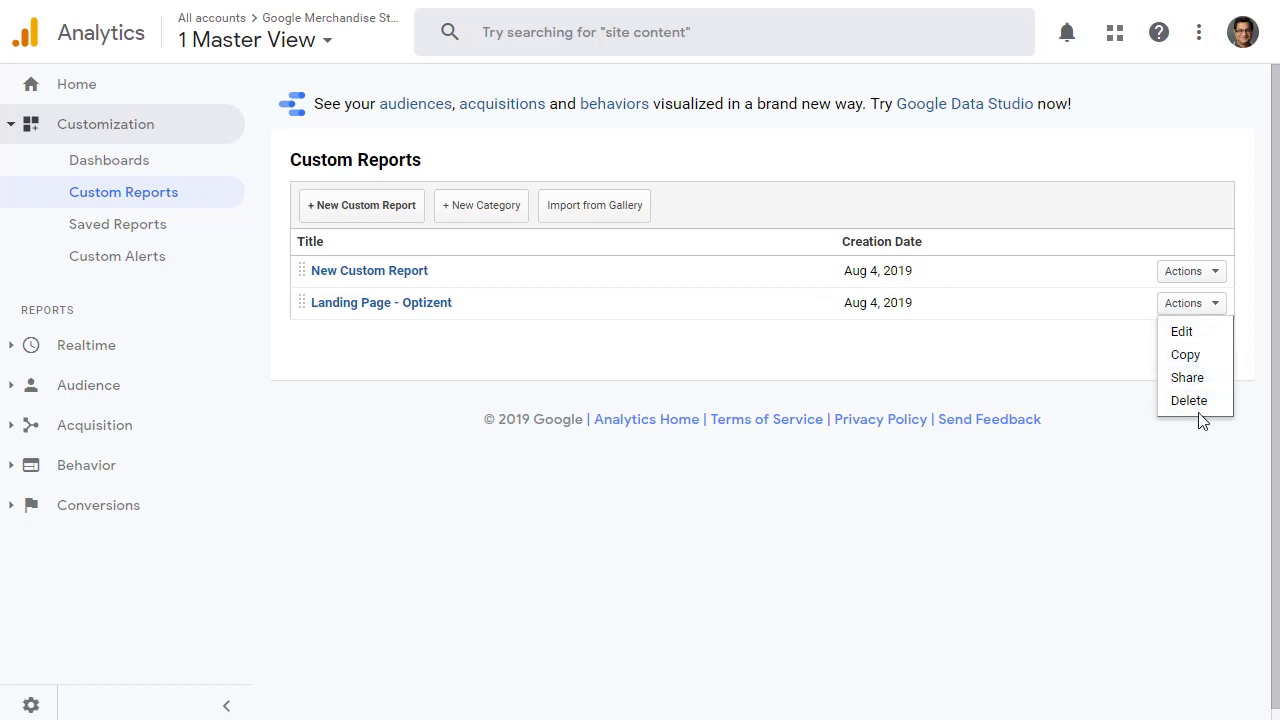
{"action": "left_click", "coordinate": [763, 316]}
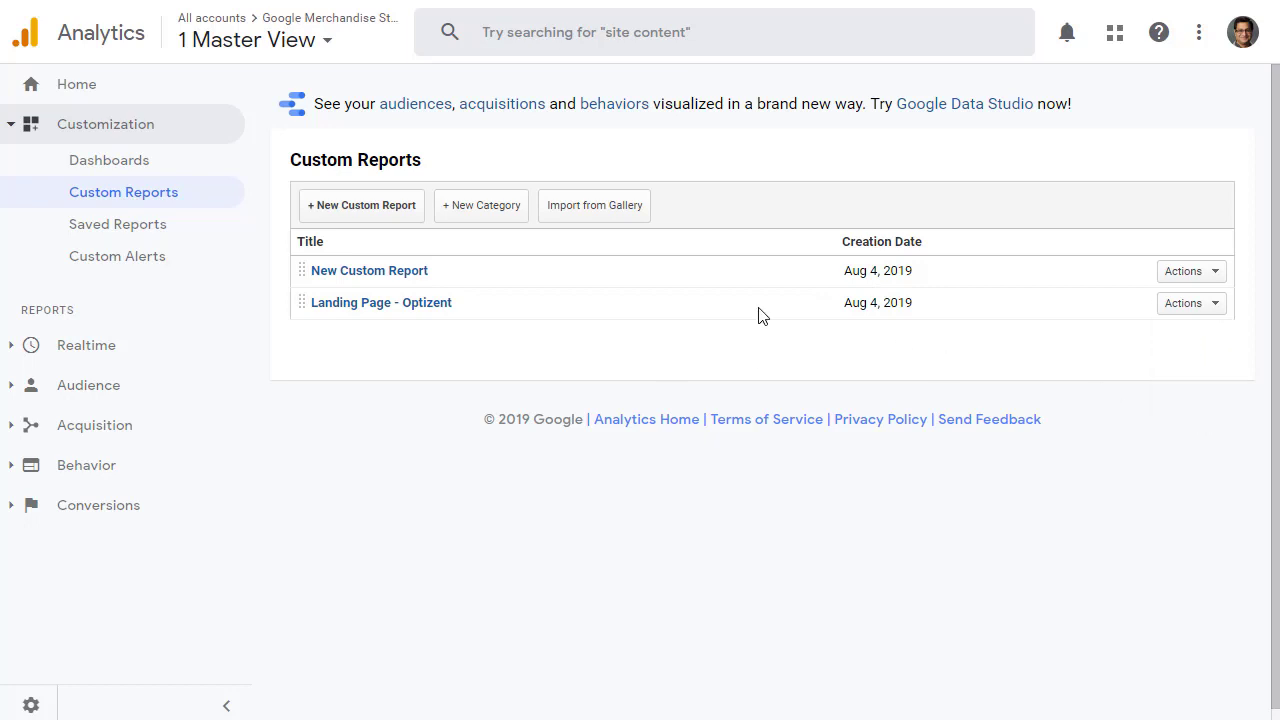
{"action": "mouse_move", "coordinate": [393, 323]}
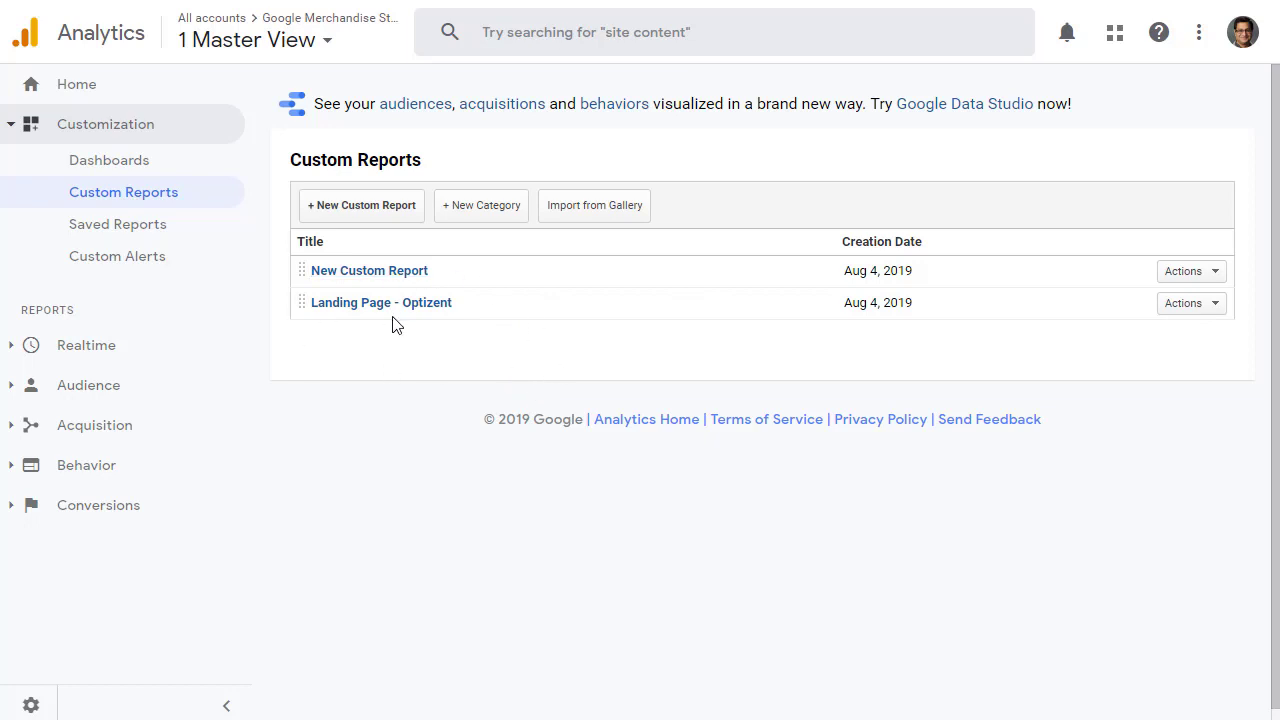
{"action": "mouse_move", "coordinate": [594, 205]}
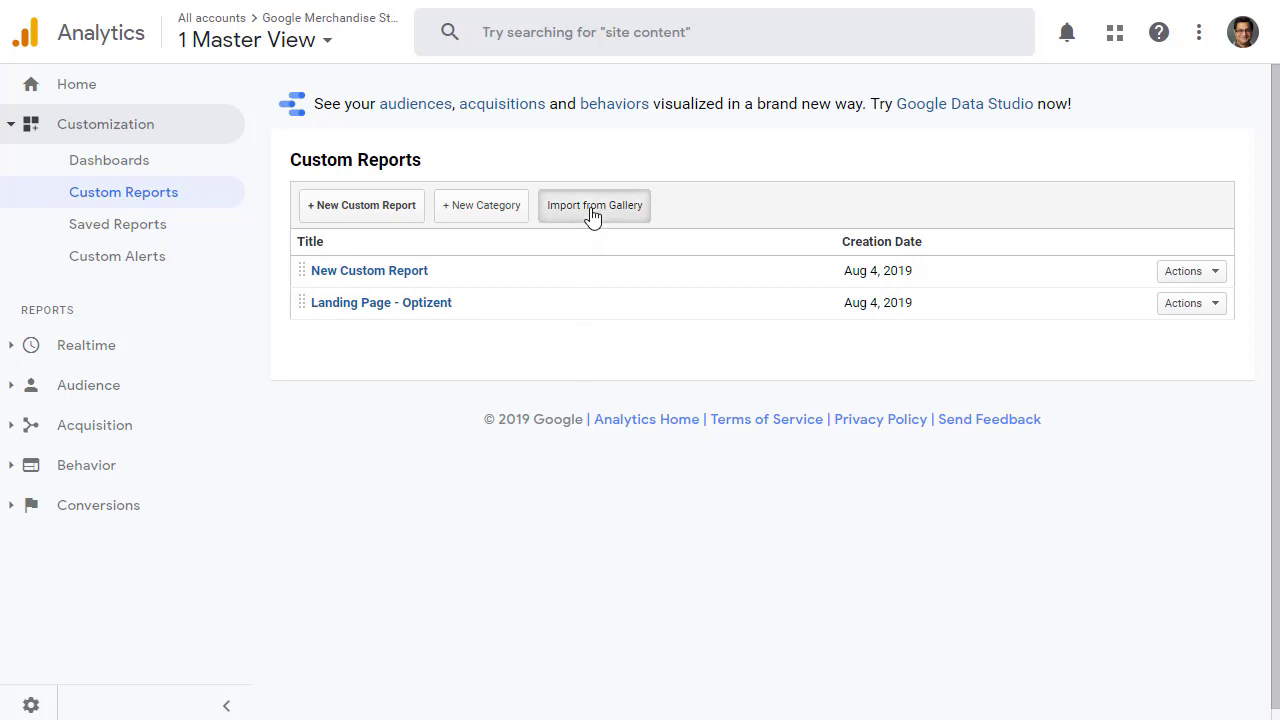
Start Import from Gallery and go to the Solutions Gallery.
{"action": "left_click", "coordinate": [594, 205]}
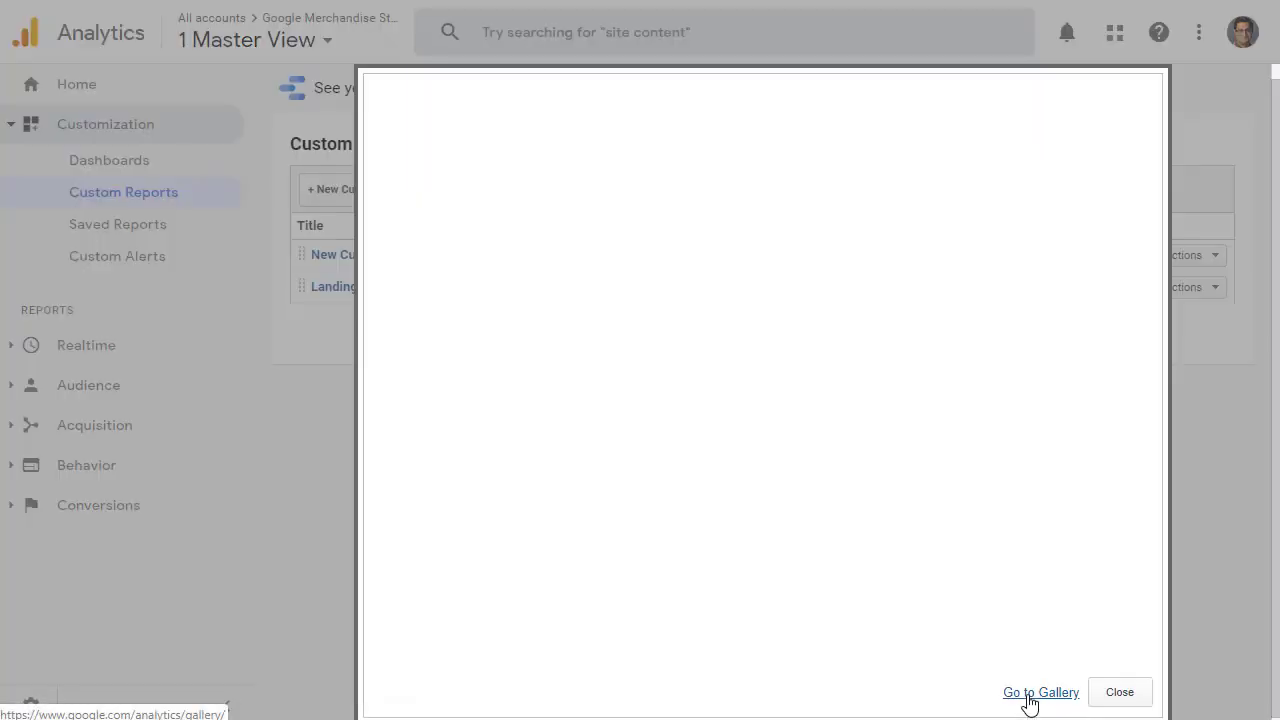
{"action": "left_click", "coordinate": [1040, 692]}
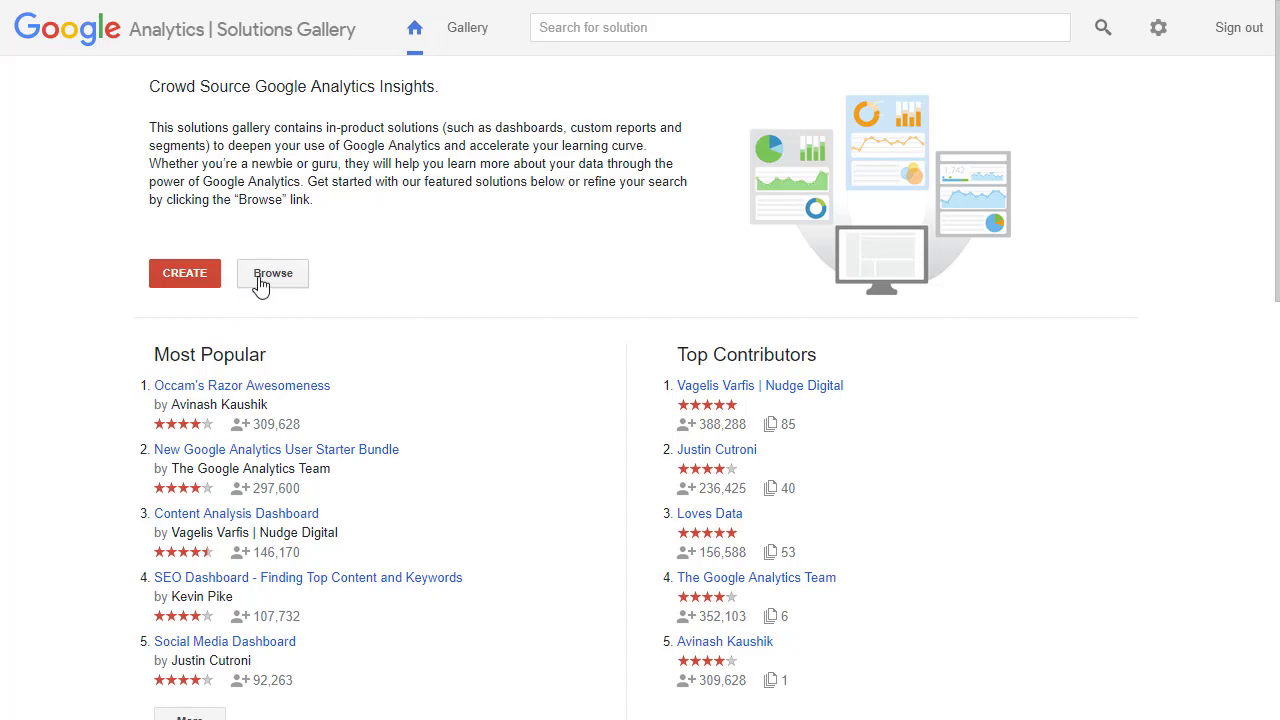
Filter the gallery to Custom Reports and import the End to End Paid Search Report.
{"action": "left_click", "coordinate": [272, 273]}
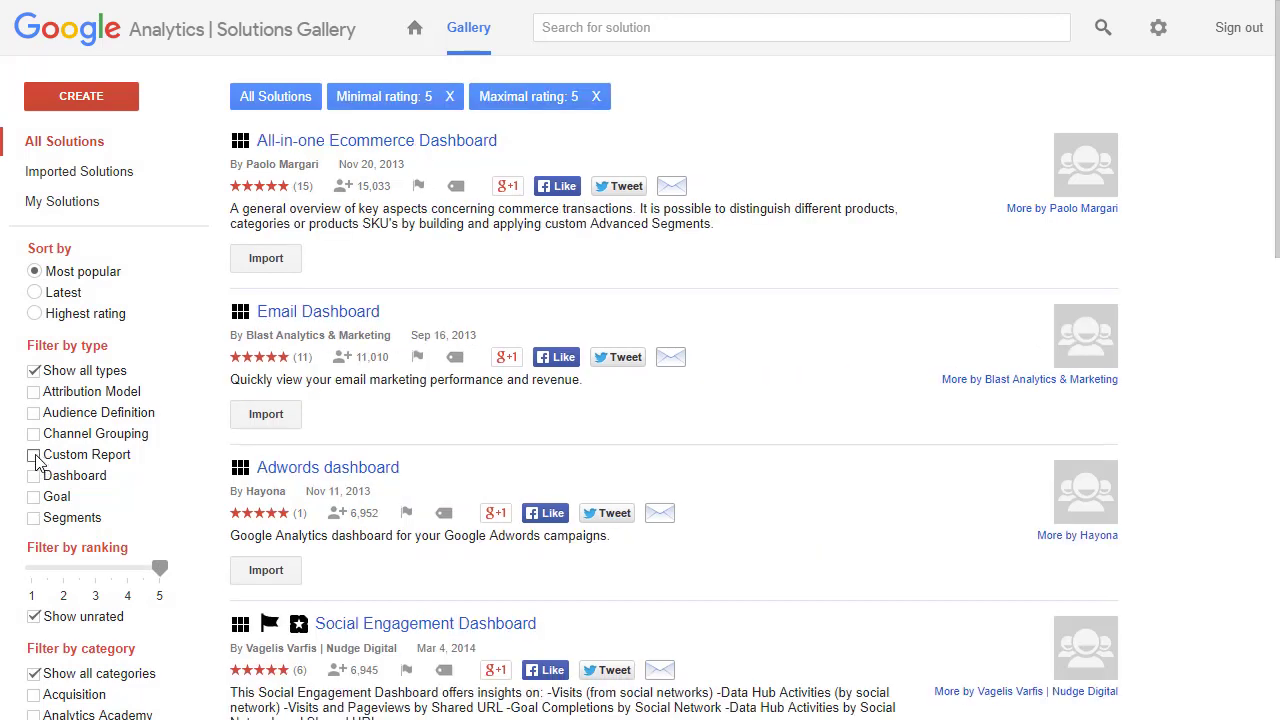
{"action": "left_click", "coordinate": [33, 454]}
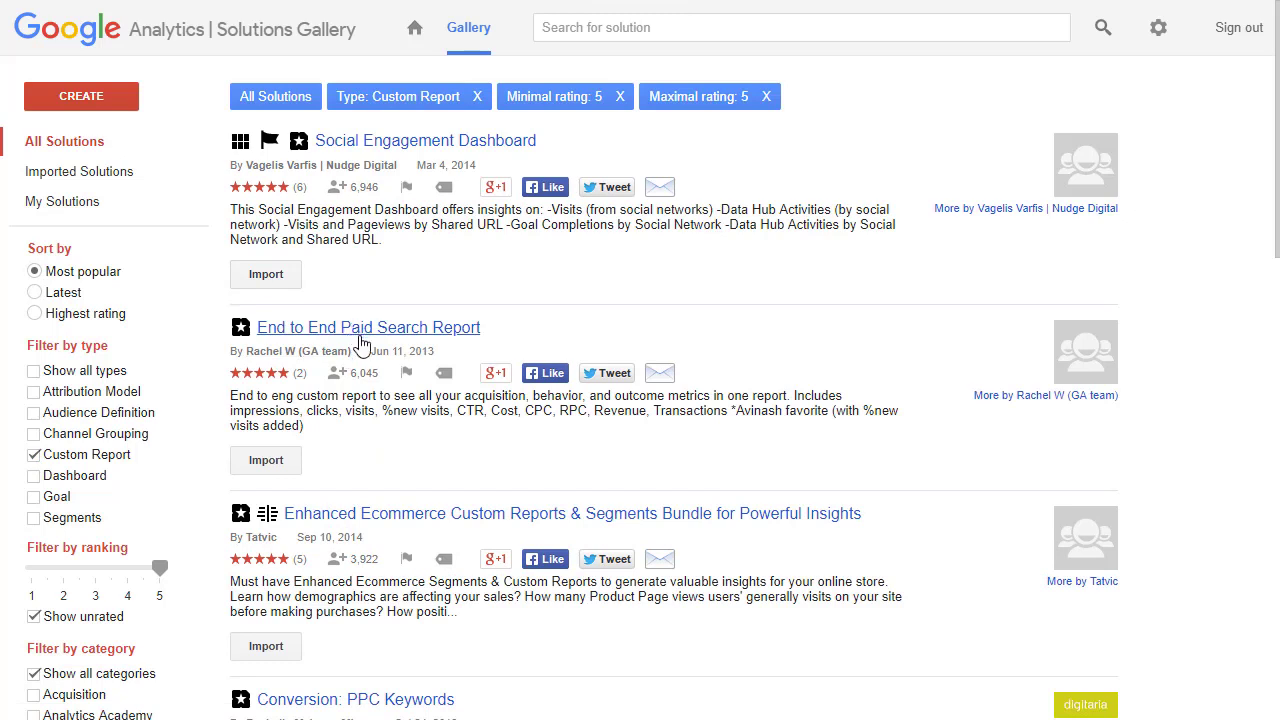
{"action": "left_click", "coordinate": [368, 327]}
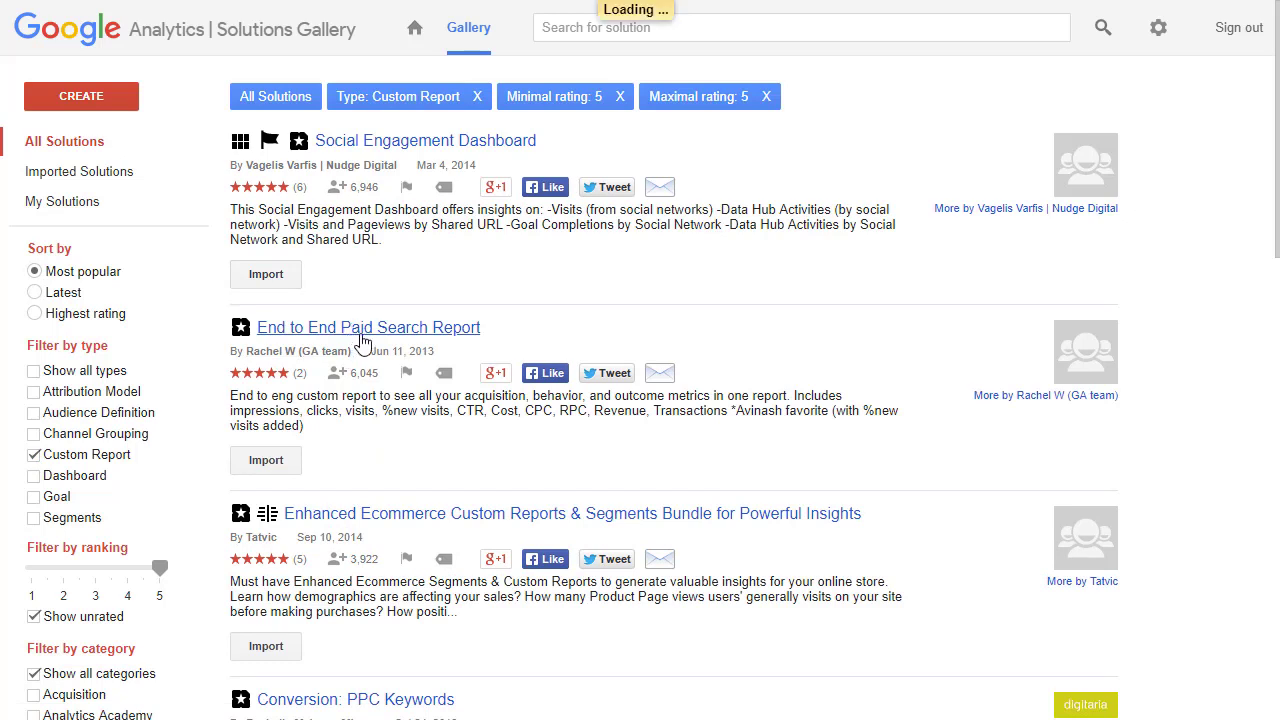
{"action": "left_click", "coordinate": [368, 327]}
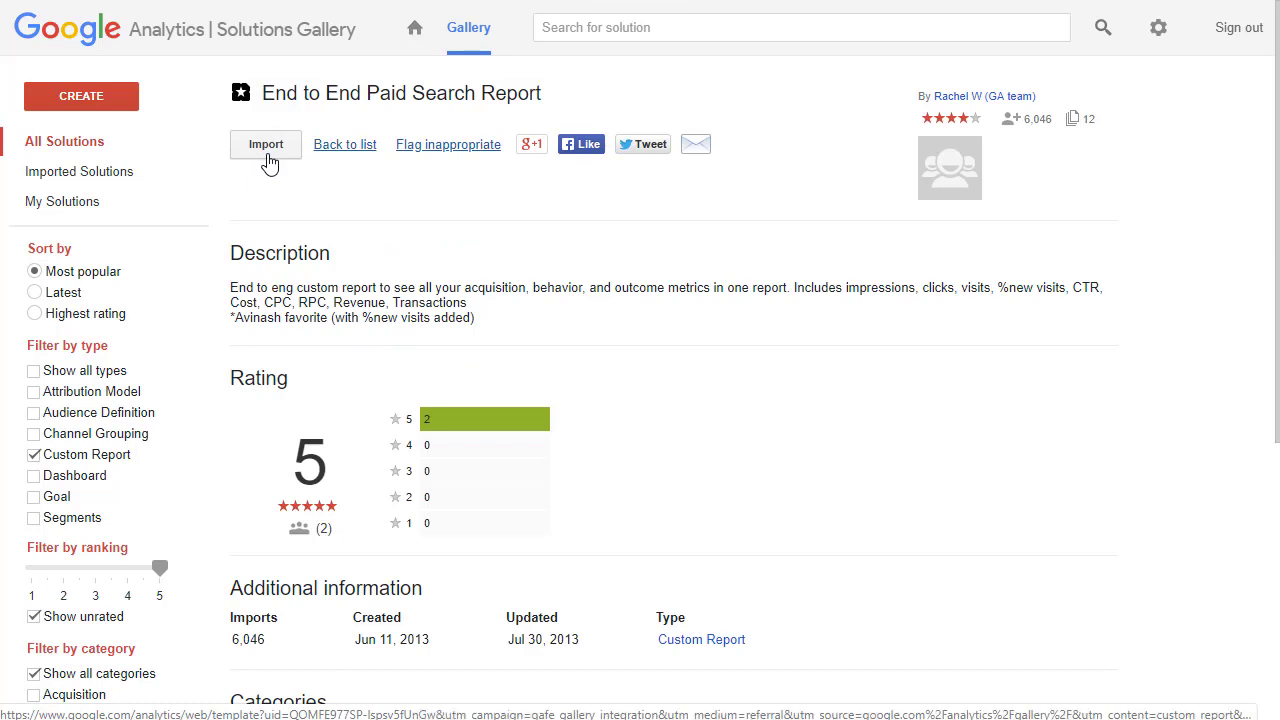
{"action": "left_click", "coordinate": [265, 144]}
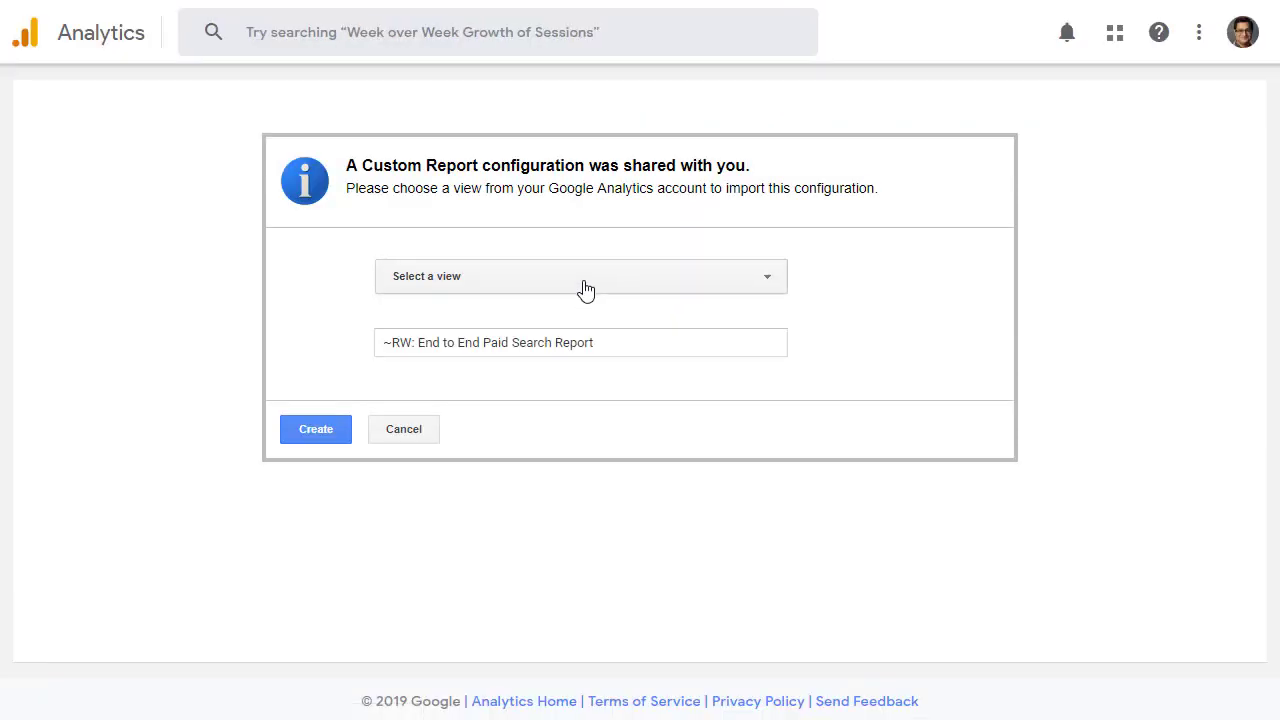
Select Google Merchandise Store's 1 Master View as the target view and create the imported report.
{"action": "left_click", "coordinate": [580, 276]}
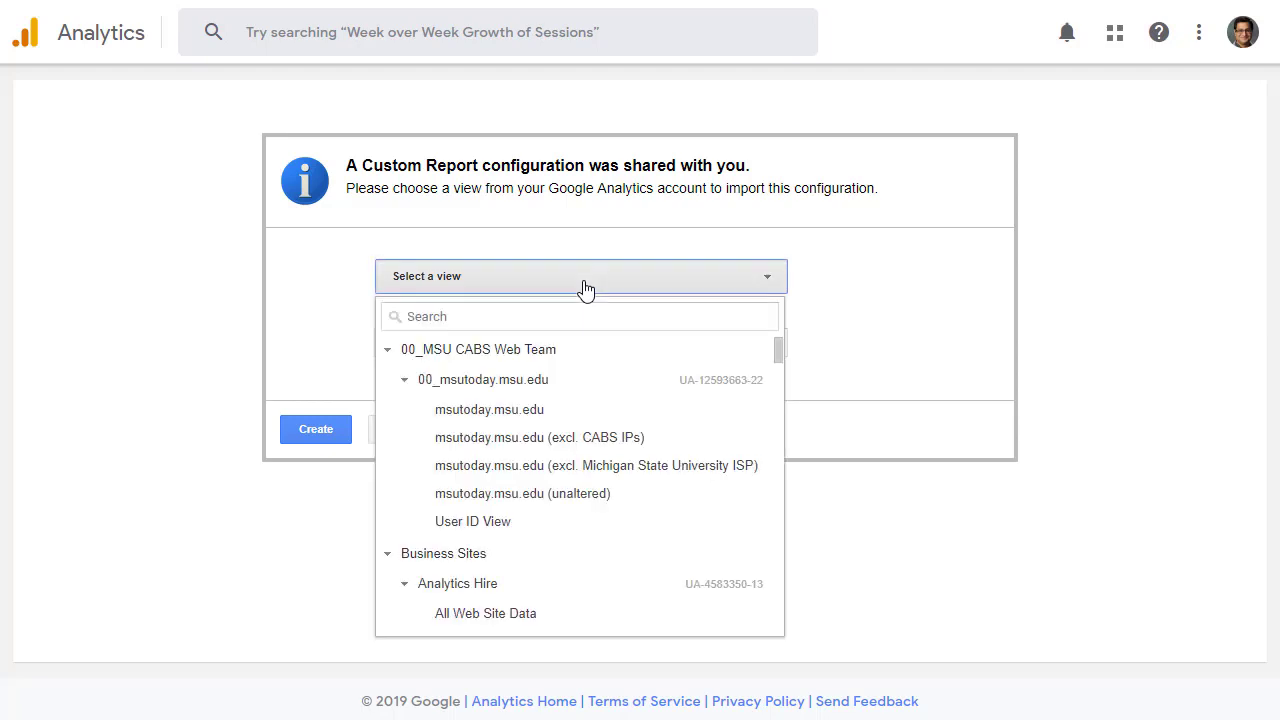
{"action": "scroll", "scroll_direction": "down", "scroll_amount": 3}
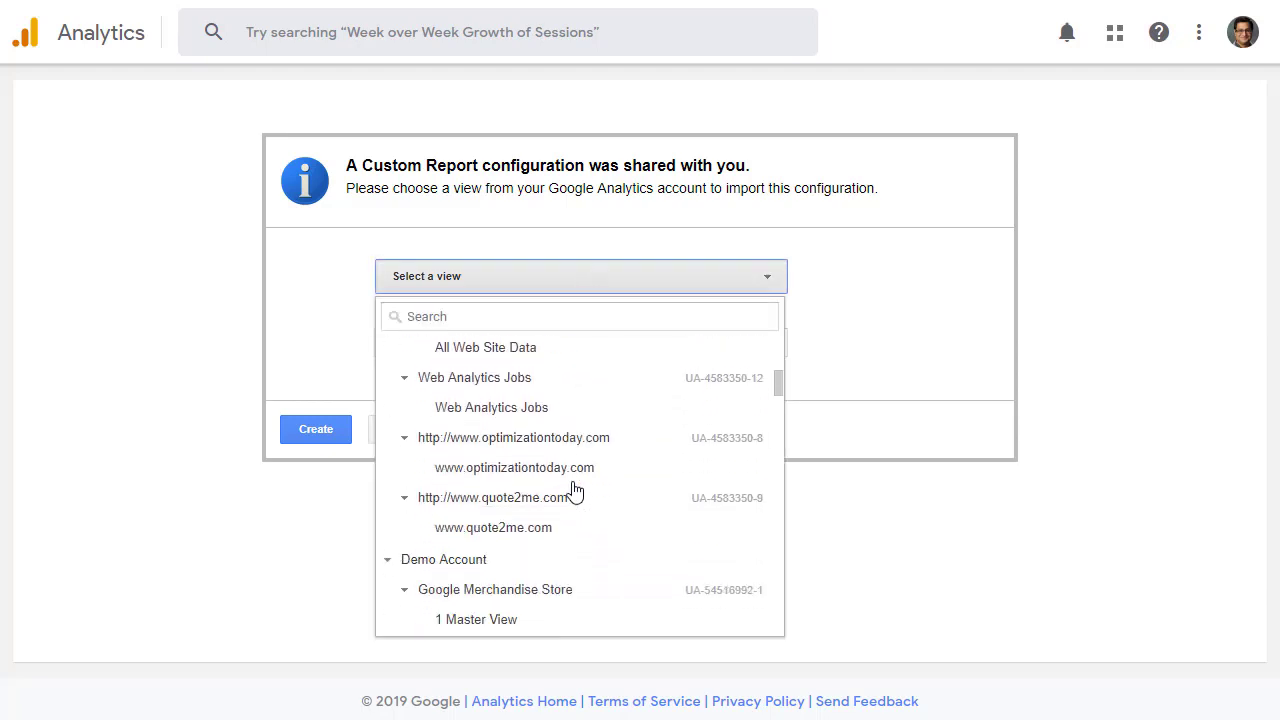
{"action": "scroll", "scroll_direction": "down", "scroll_amount": 3}
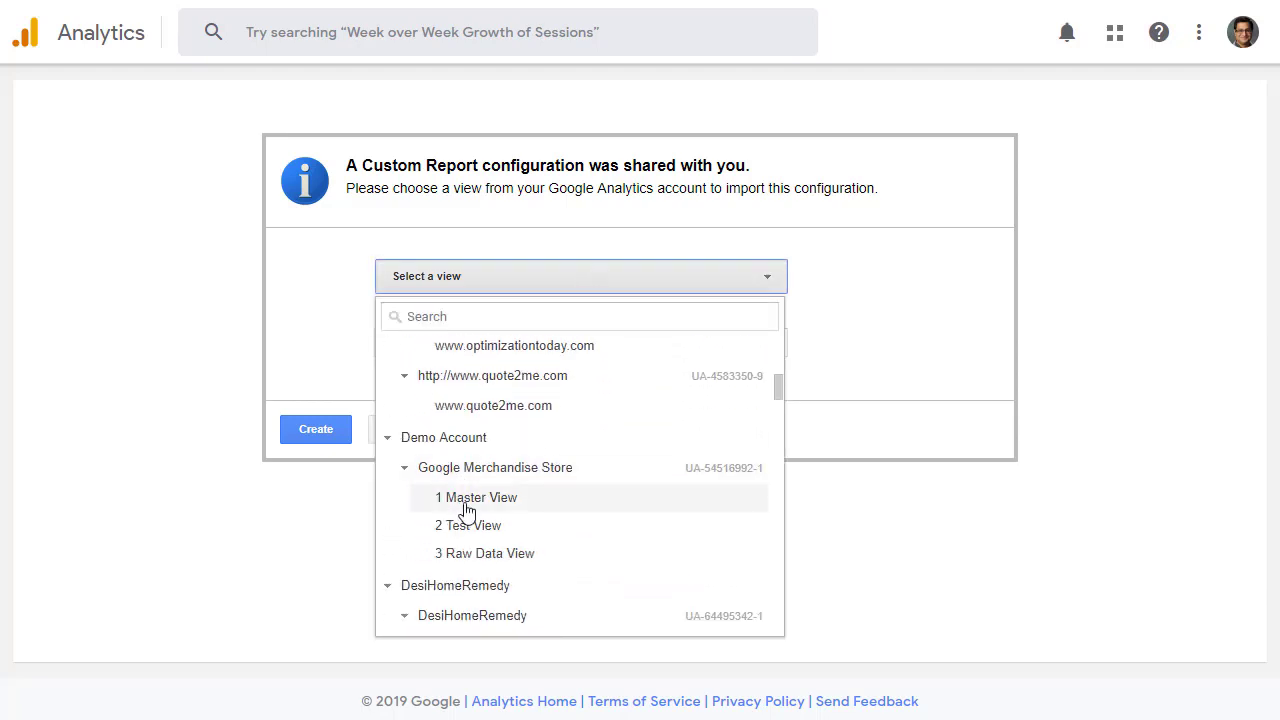
{"action": "left_click", "coordinate": [476, 497]}
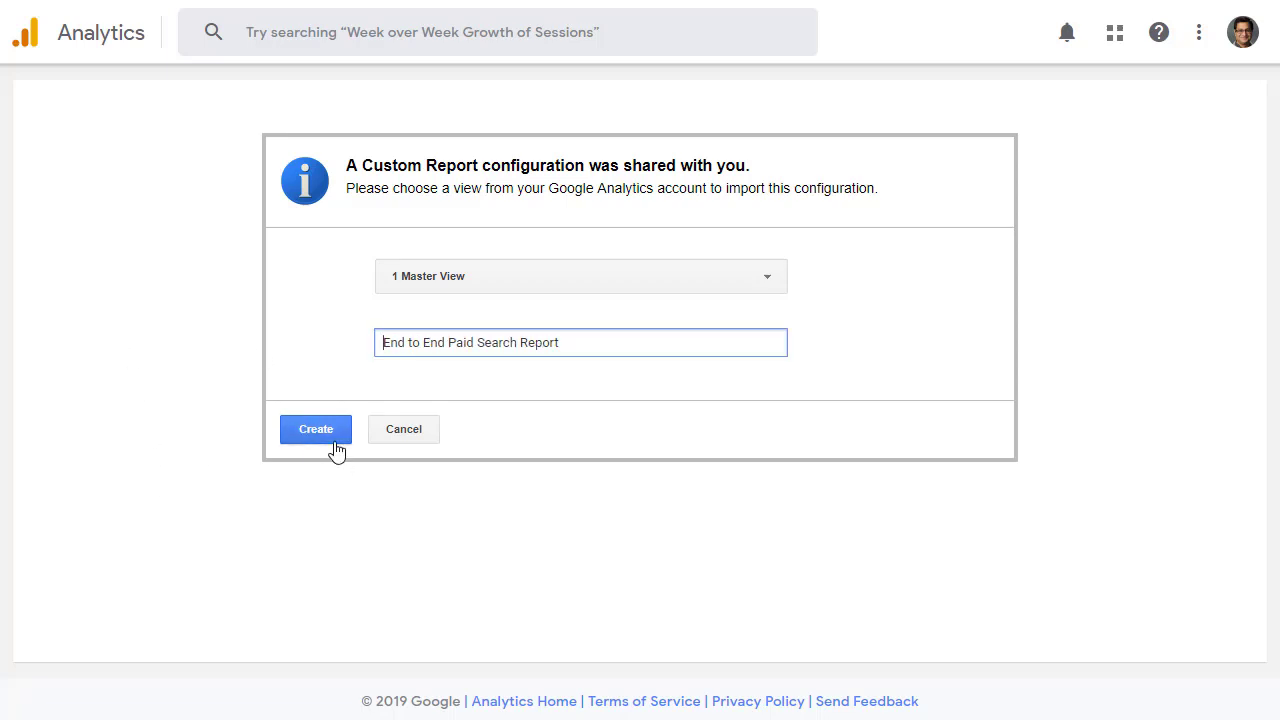
{"action": "left_click", "coordinate": [315, 429]}
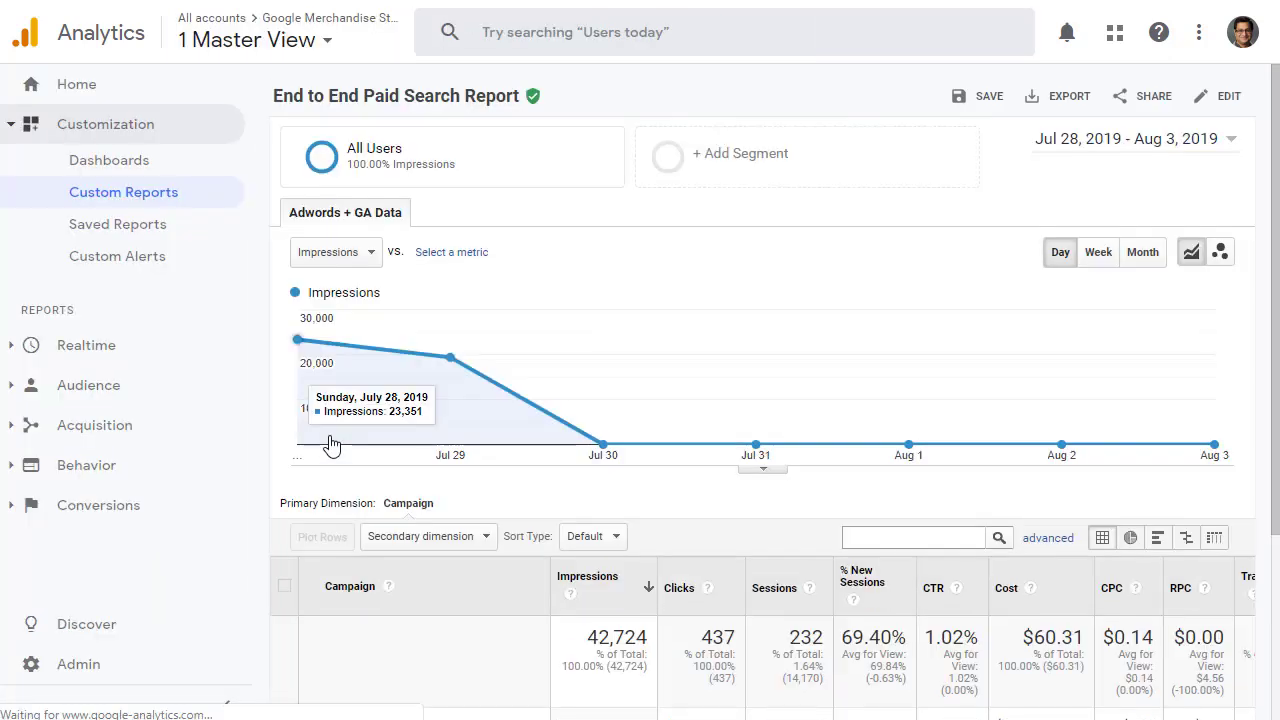
{"action": "mouse_move", "coordinate": [787, 575]}
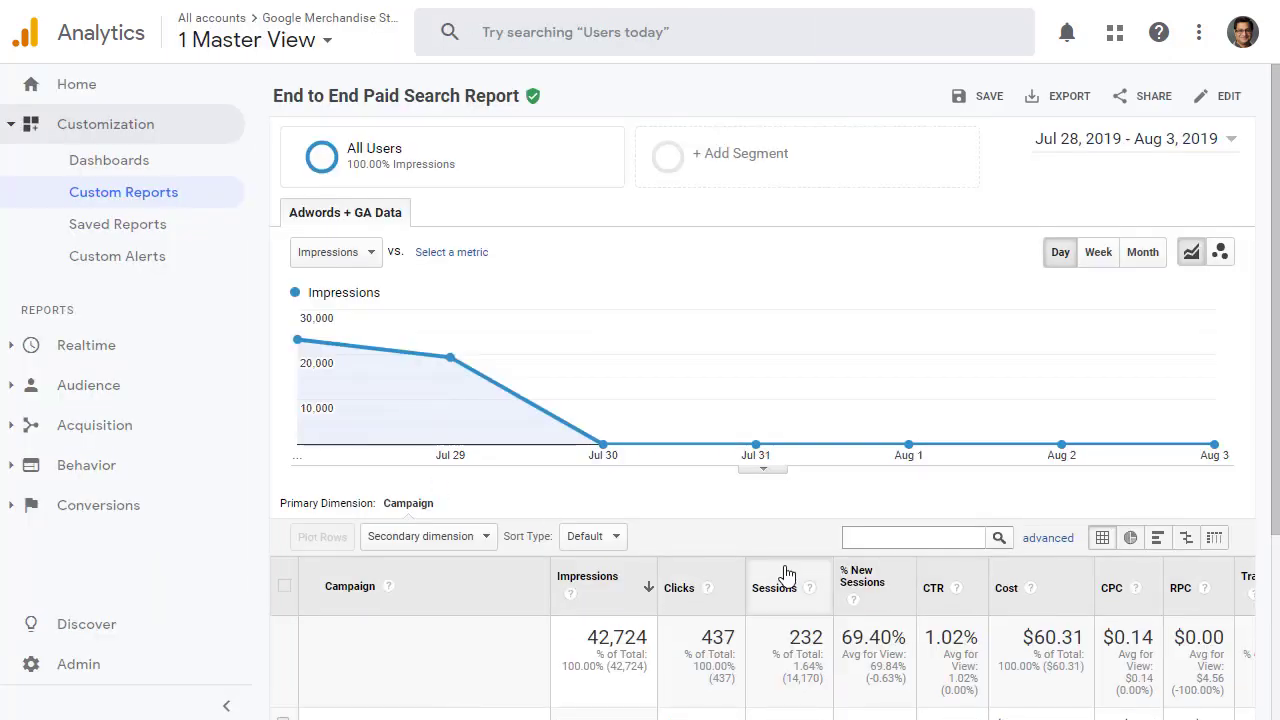
{"action": "mouse_move", "coordinate": [951, 479]}
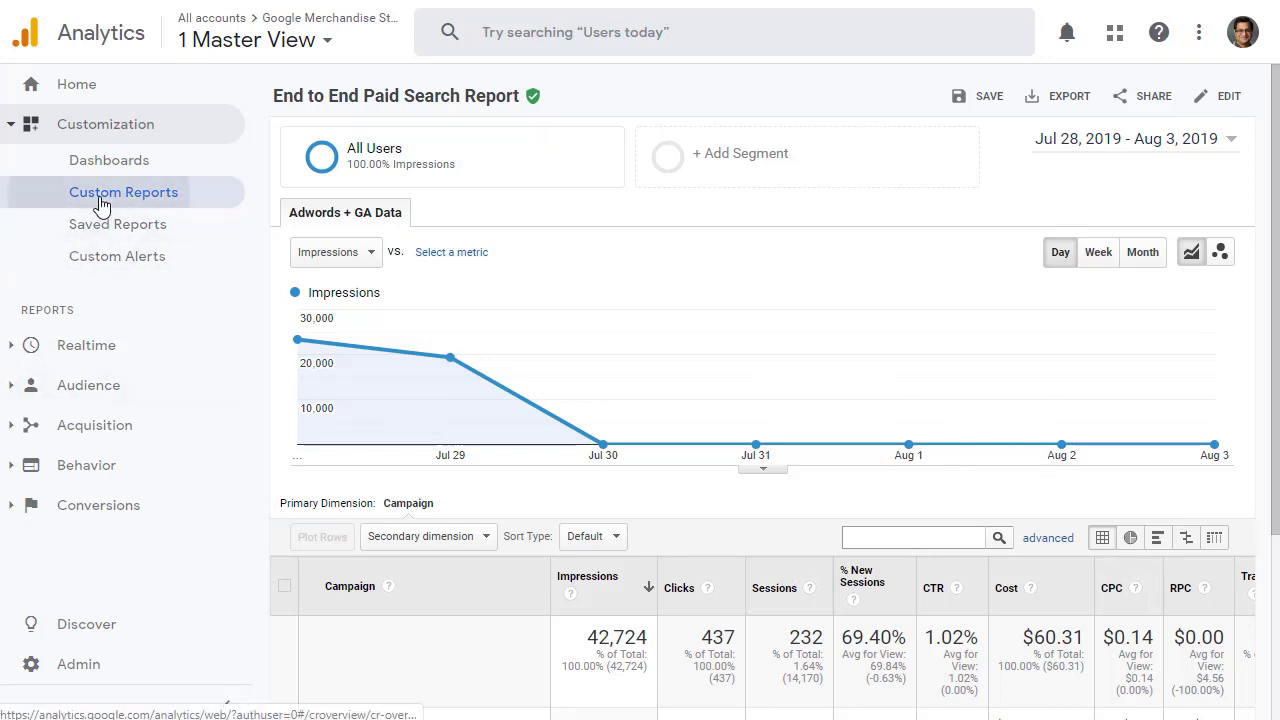
Open Customization > Custom Reports to see the End to End Paid Search Report listed.
{"action": "left_click", "coordinate": [123, 192]}
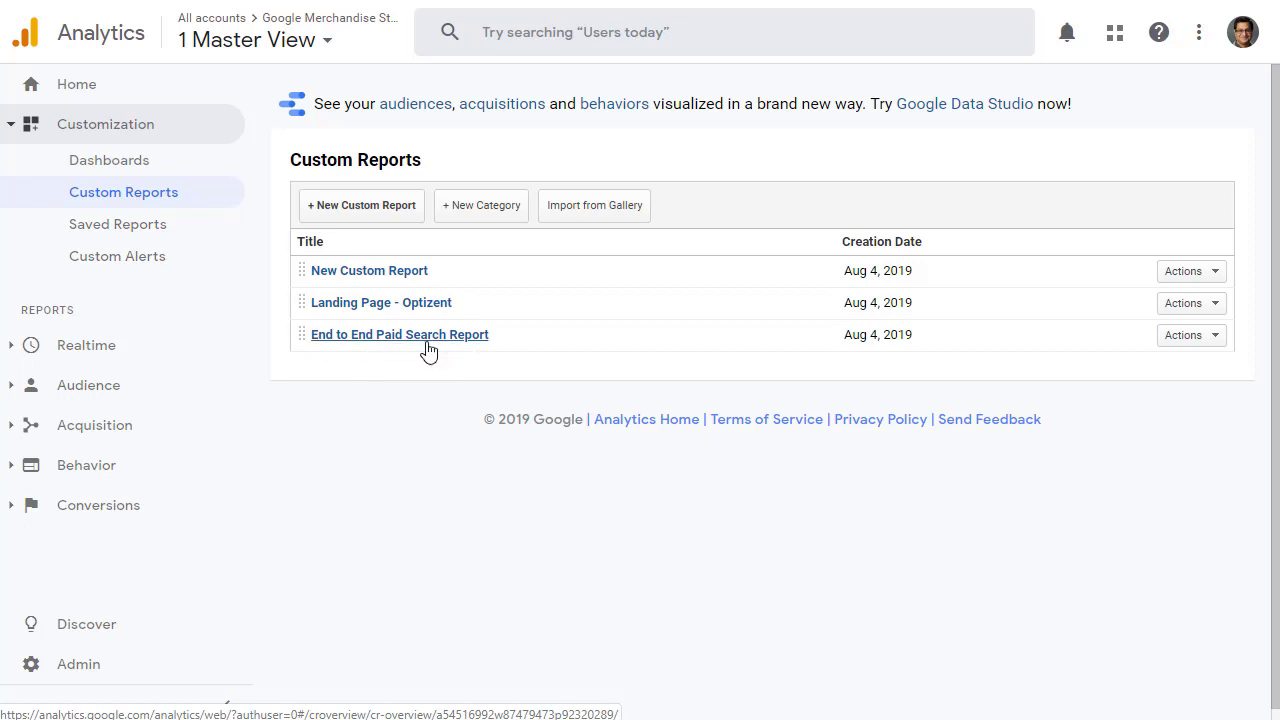
{"action": "mouse_move", "coordinate": [399, 334]}
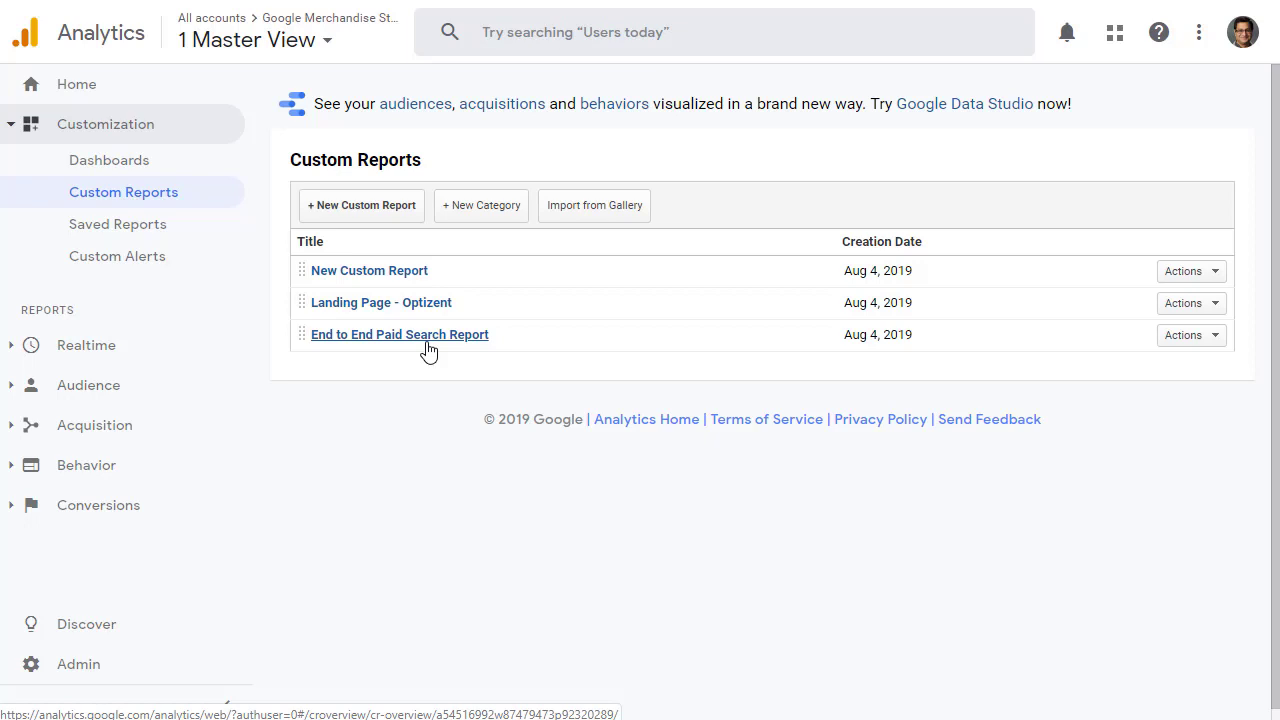
{"action": "left_click", "coordinate": [399, 334]}
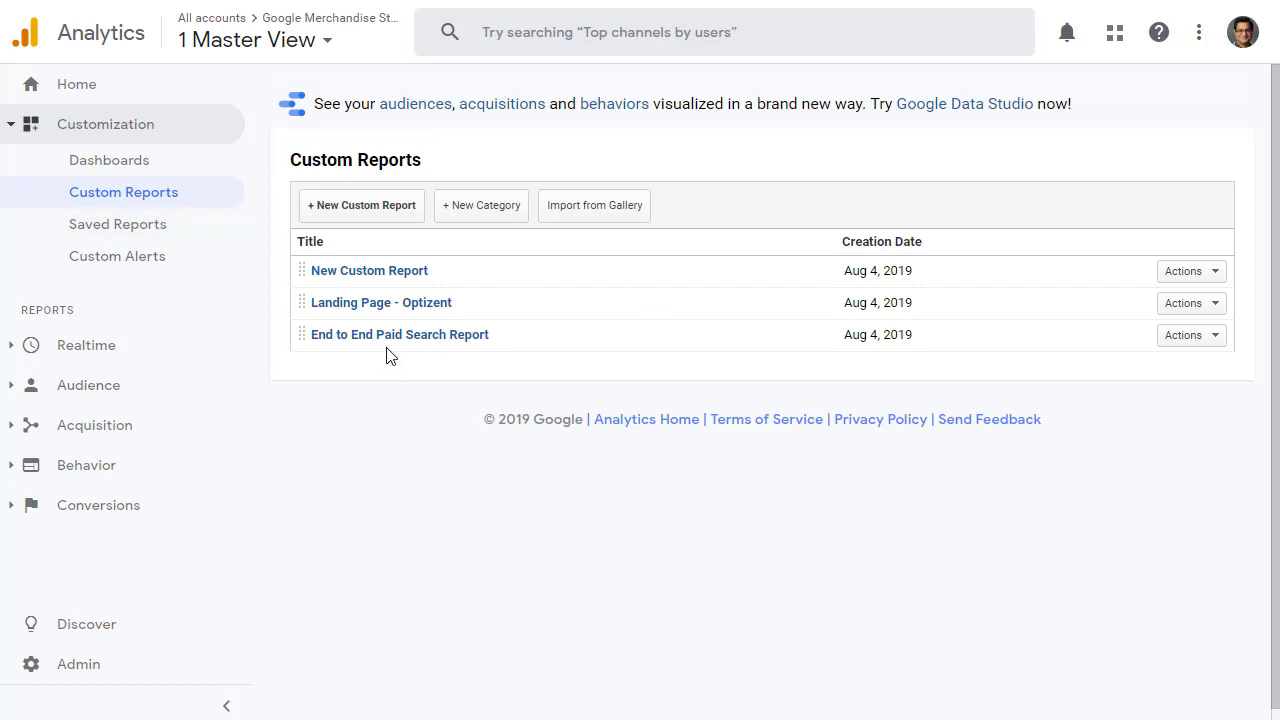
{"action": "mouse_move", "coordinate": [560, 639]}
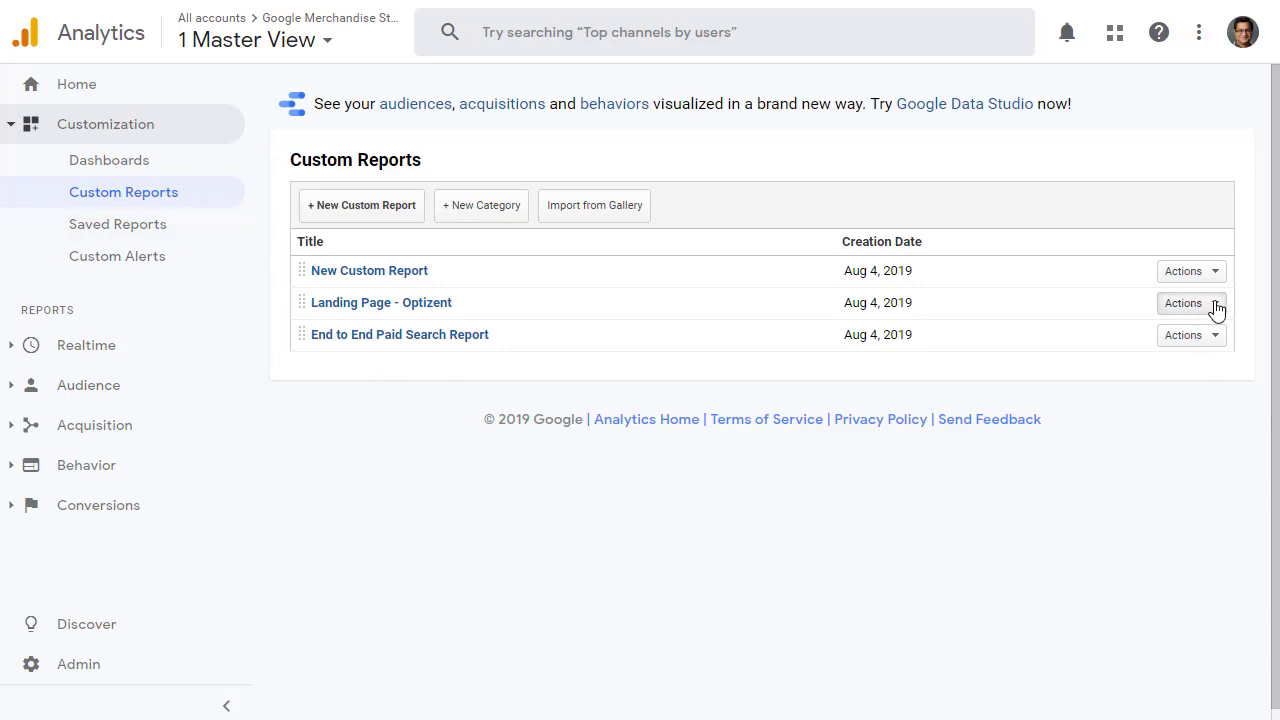
Share Landing Page - Optizent via Actions, choosing Share in Solutions Gallery.
{"action": "left_click", "coordinate": [1189, 303]}
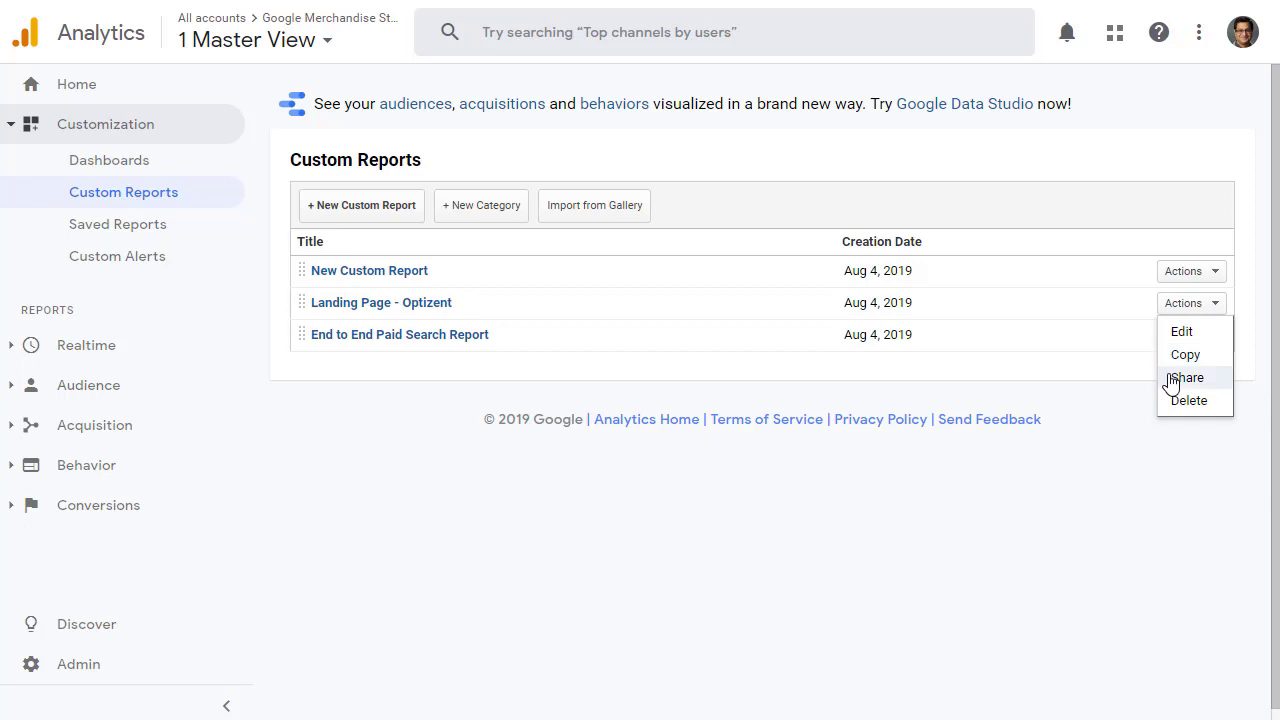
{"action": "left_click", "coordinate": [1186, 378]}
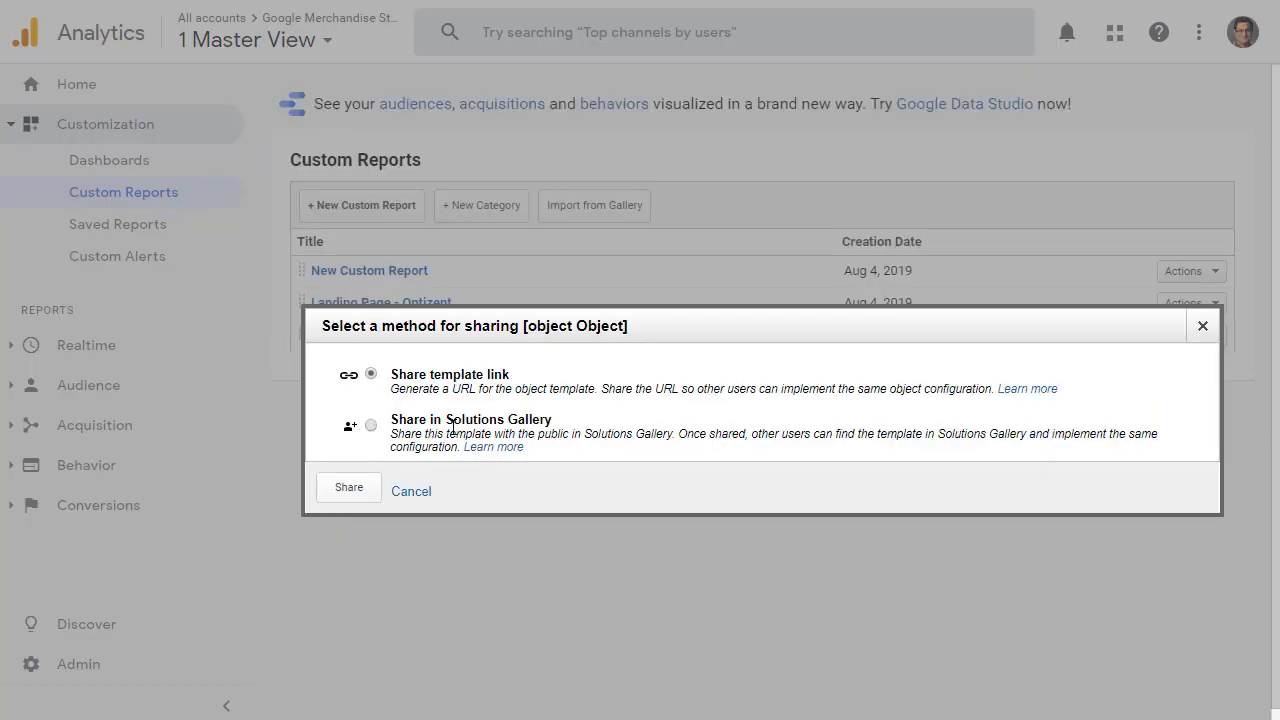
{"action": "left_click", "coordinate": [371, 425]}
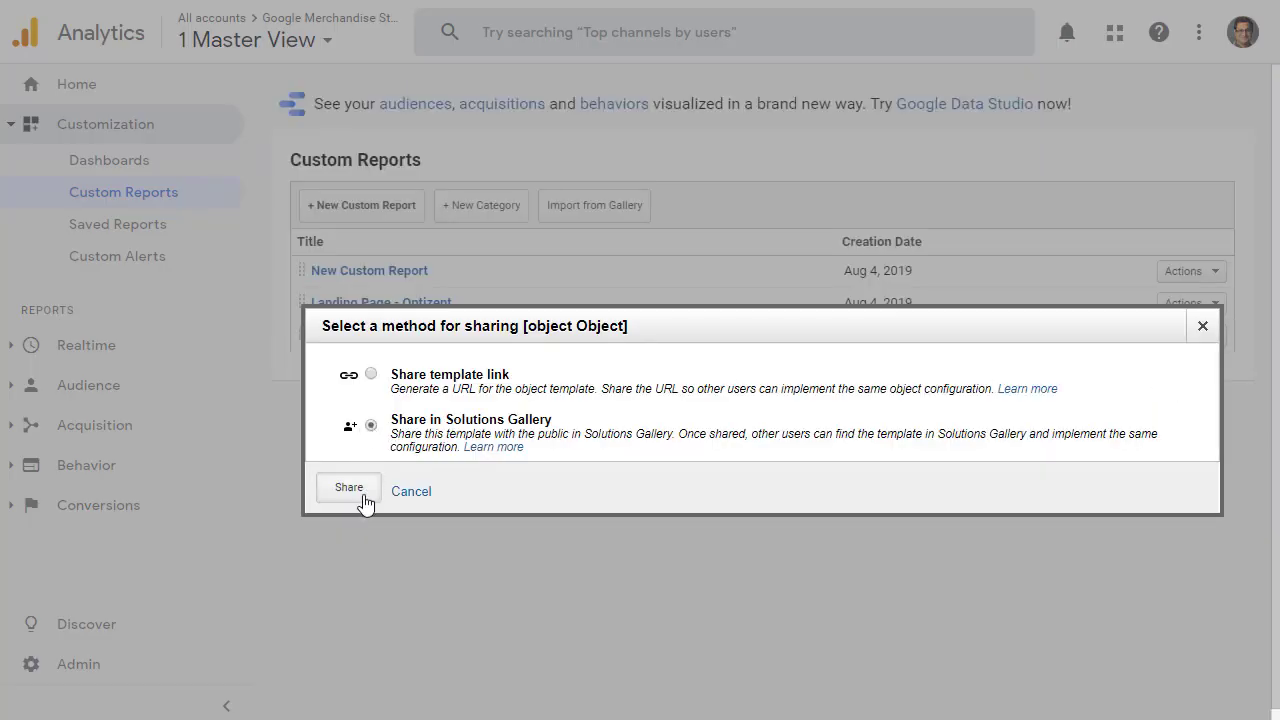
{"action": "mouse_move", "coordinate": [349, 490]}
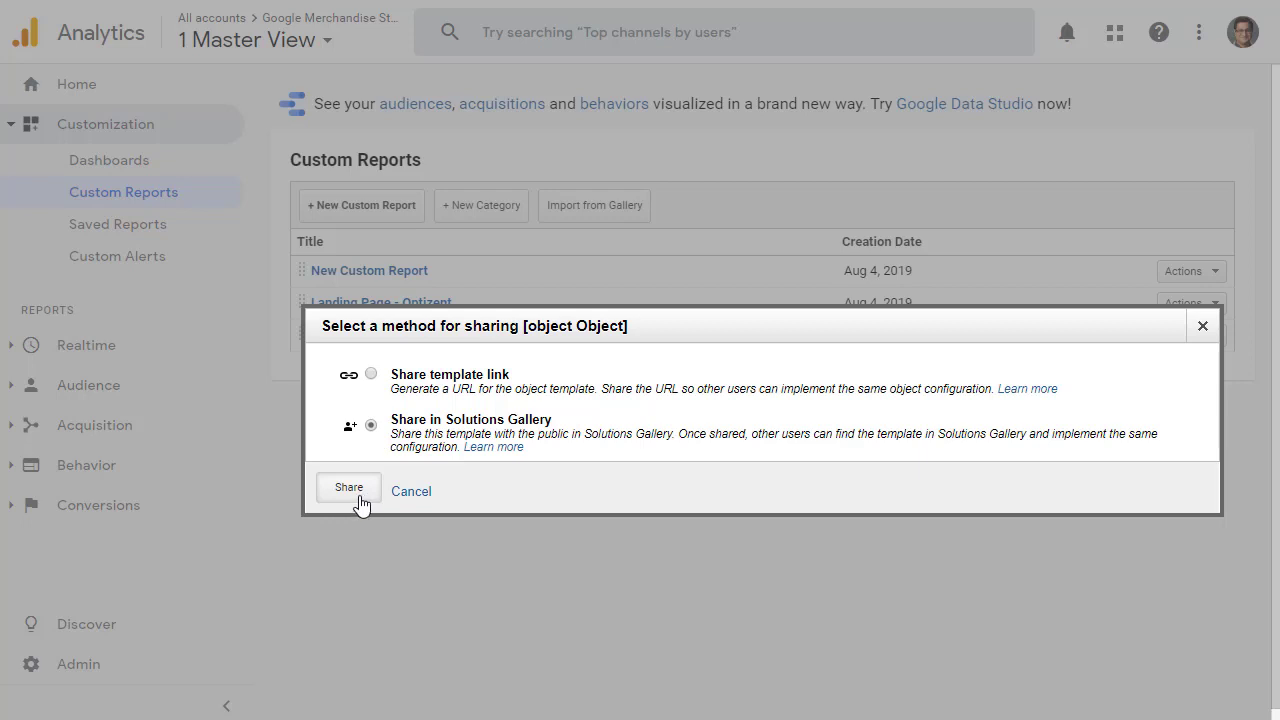